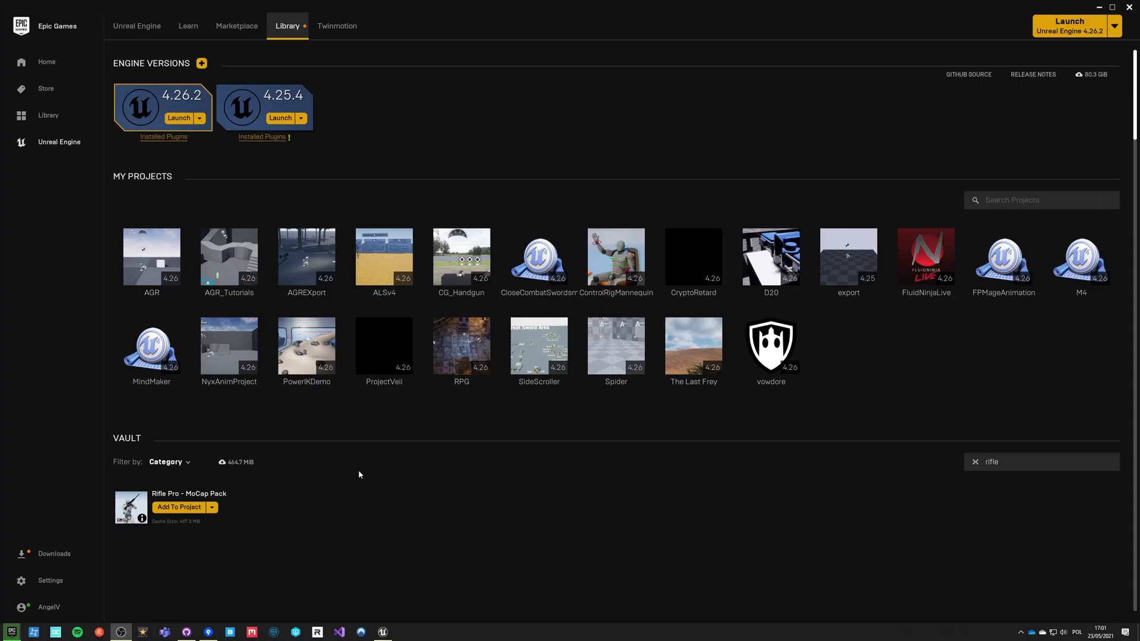
pyautogui.moveTo(342, 466)
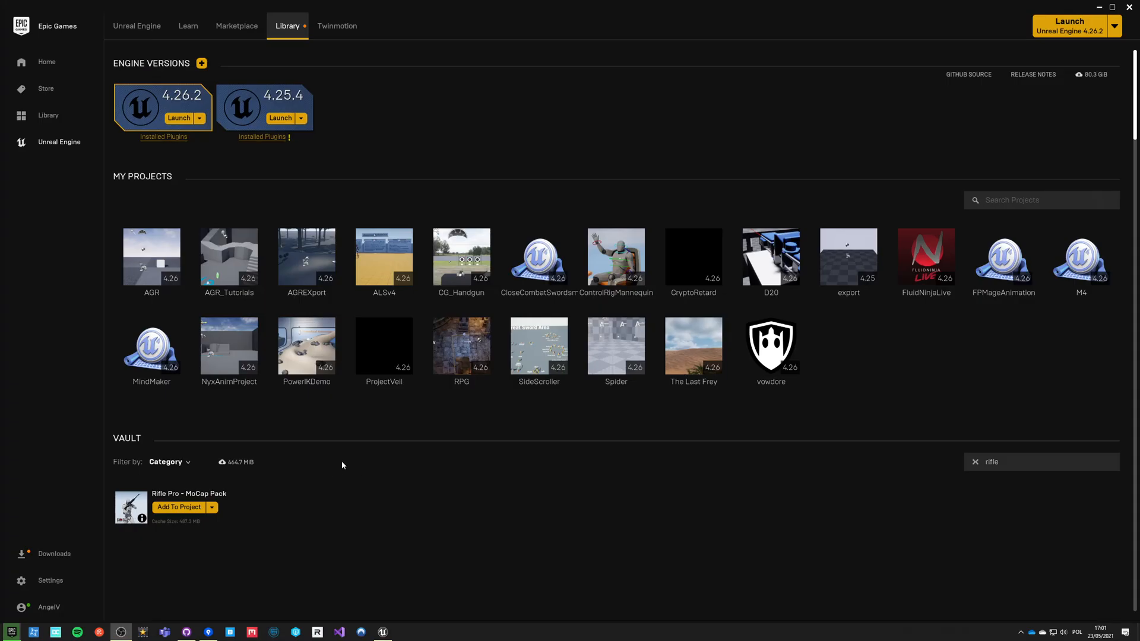
pyautogui.moveTo(344, 485)
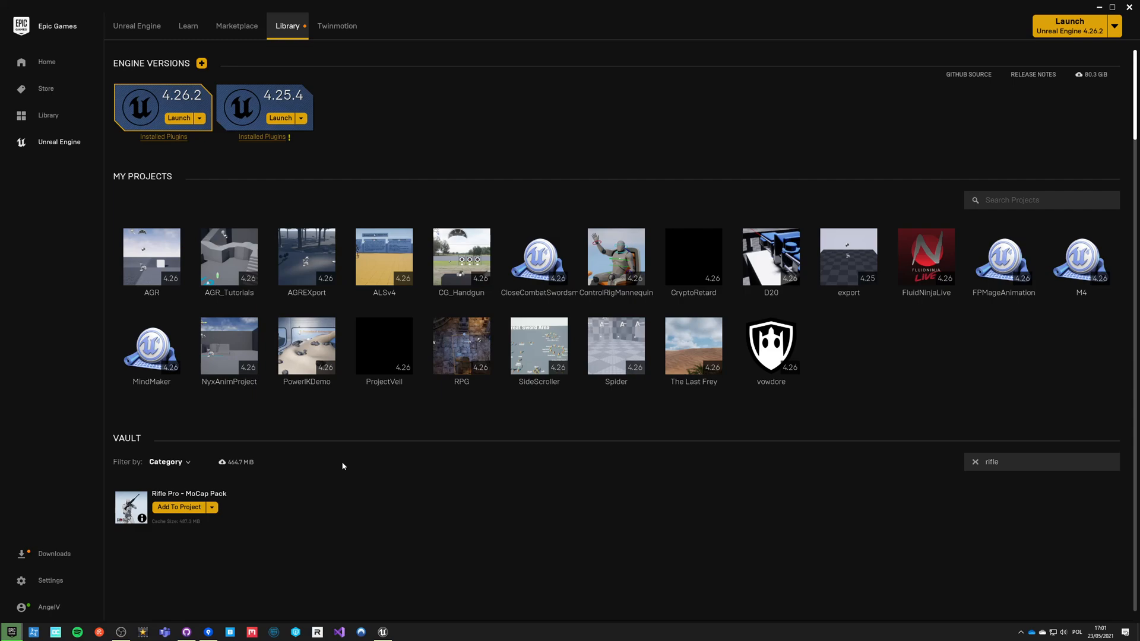
pyautogui.moveTo(109, 540)
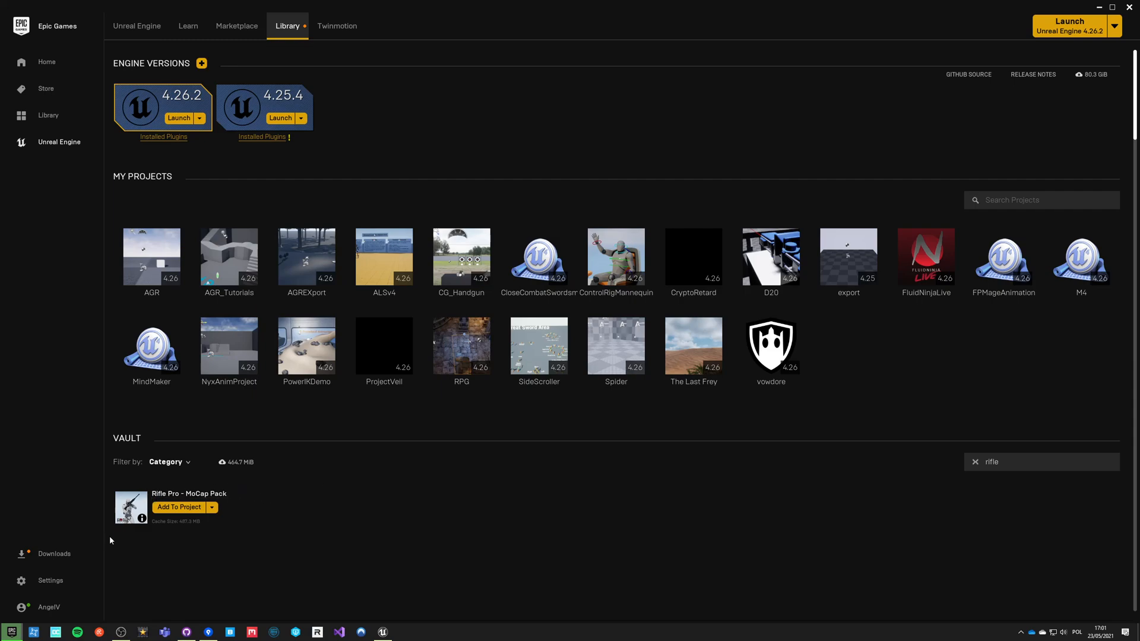
pyautogui.moveTo(384, 621)
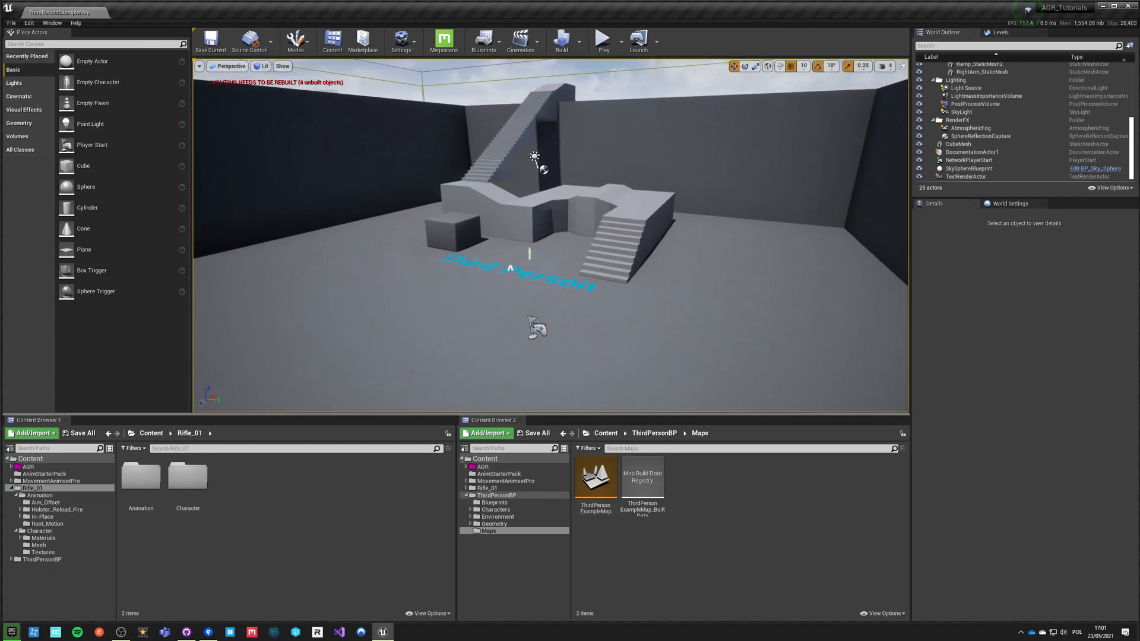
# Step: Browse Rifle_01 > Character > Mesh and open the rifle pack's mannequin skeleton
pyautogui.click(603, 40)
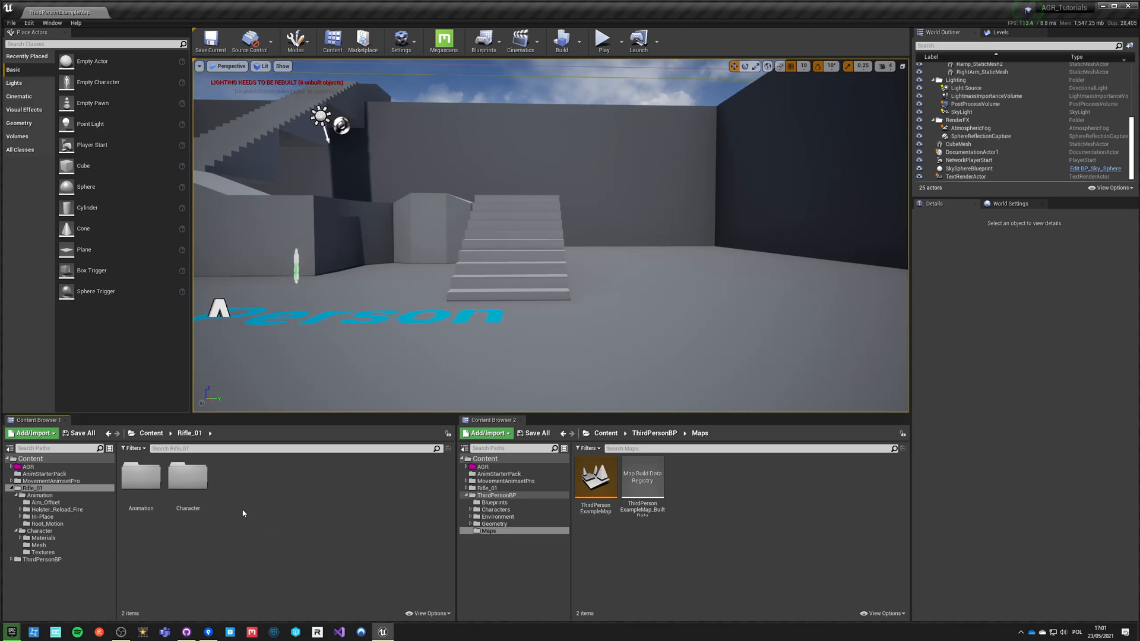
pyautogui.moveTo(187, 476)
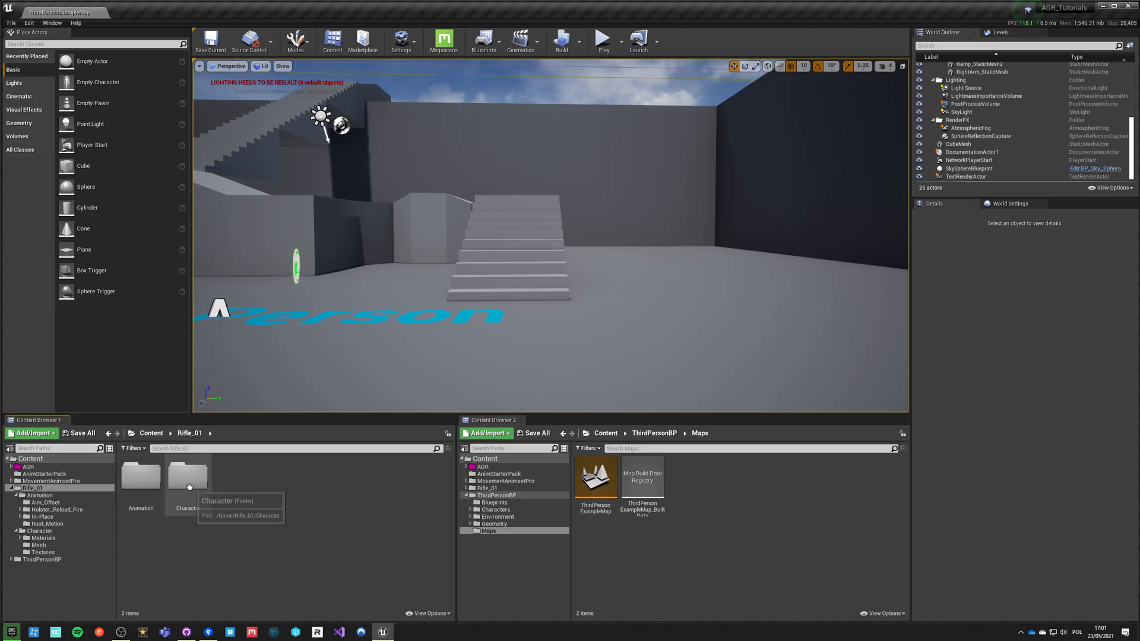
pyautogui.moveTo(231, 532)
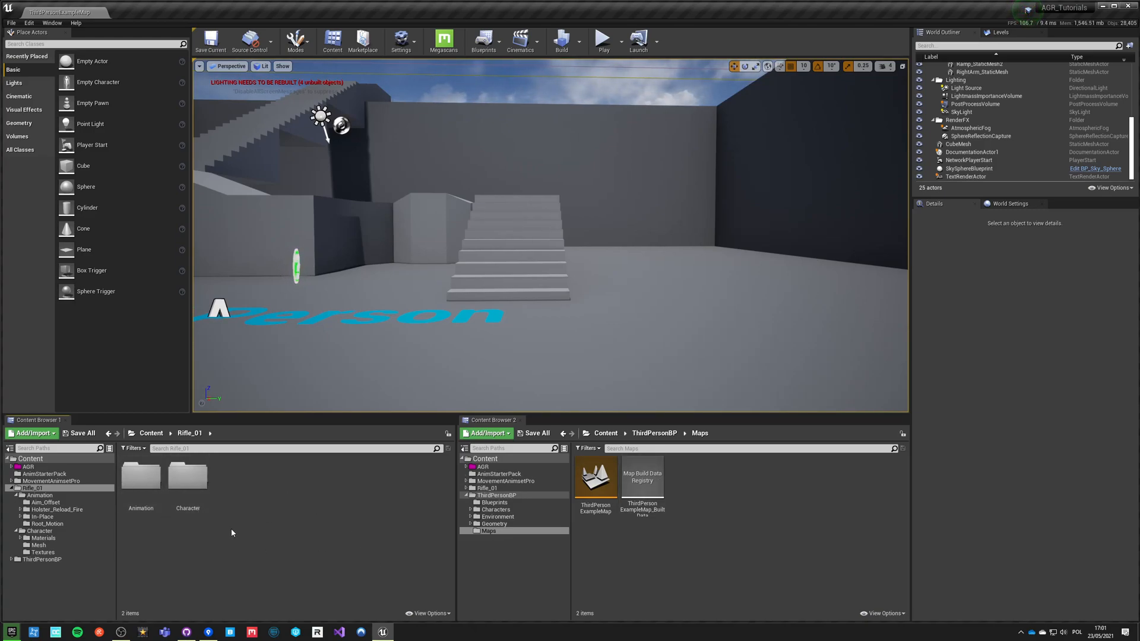
pyautogui.doubleClick(186, 476)
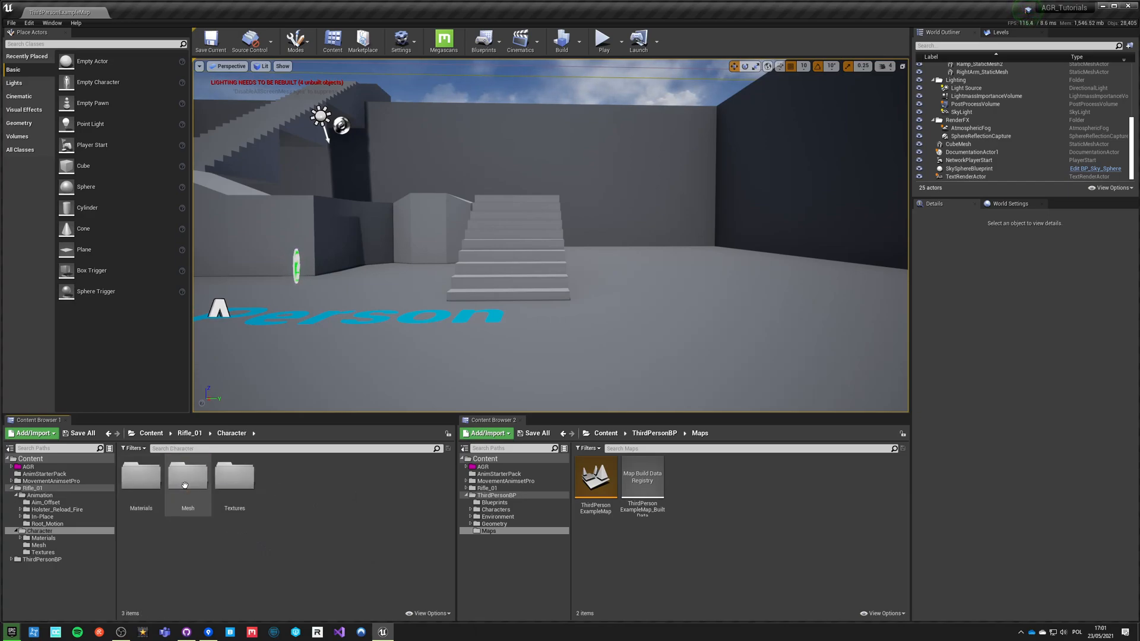
pyautogui.doubleClick(188, 476)
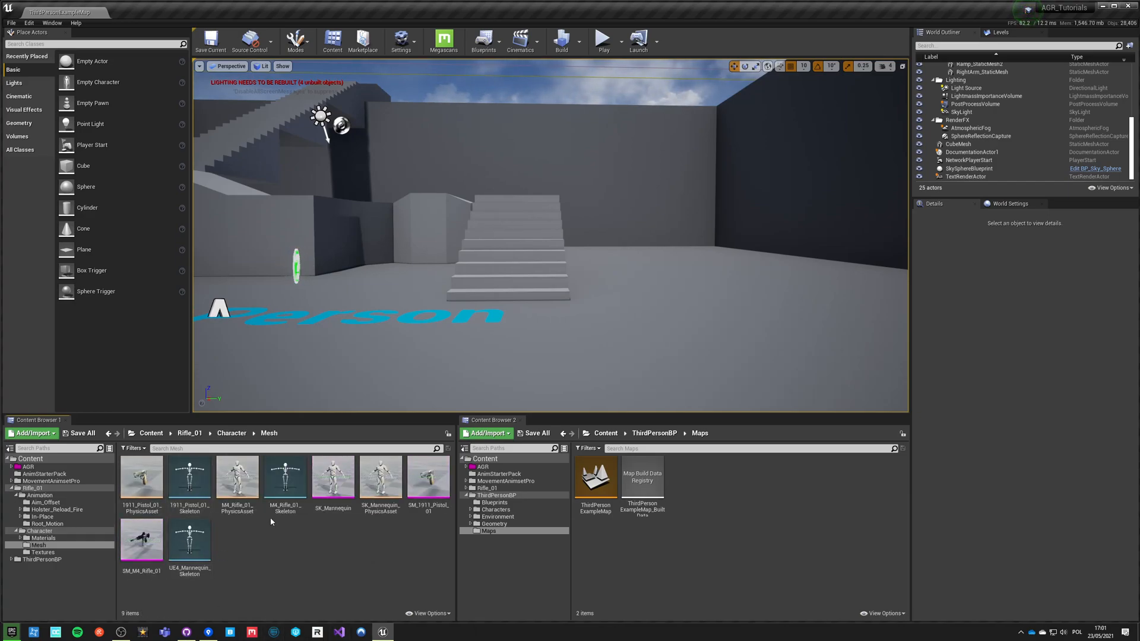
pyautogui.click(141, 477)
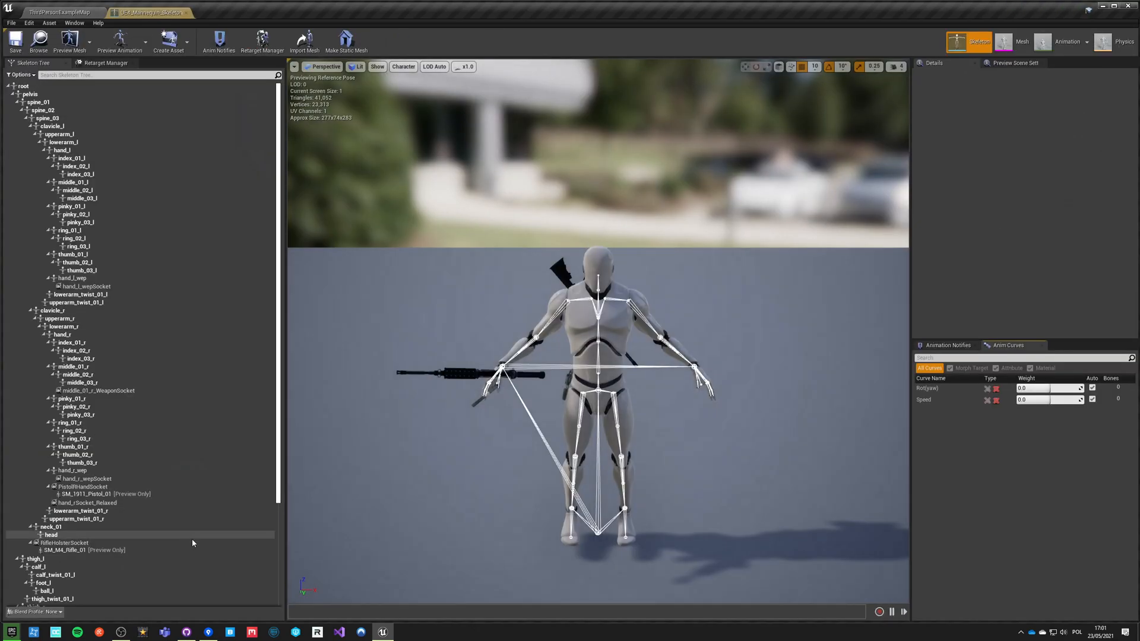
# Step: Inspect hand_r_wep, hand_r_wepSocket, PistolRHandSocket and ik_hand_gun in the skeleton tree
pyautogui.scroll(-3)
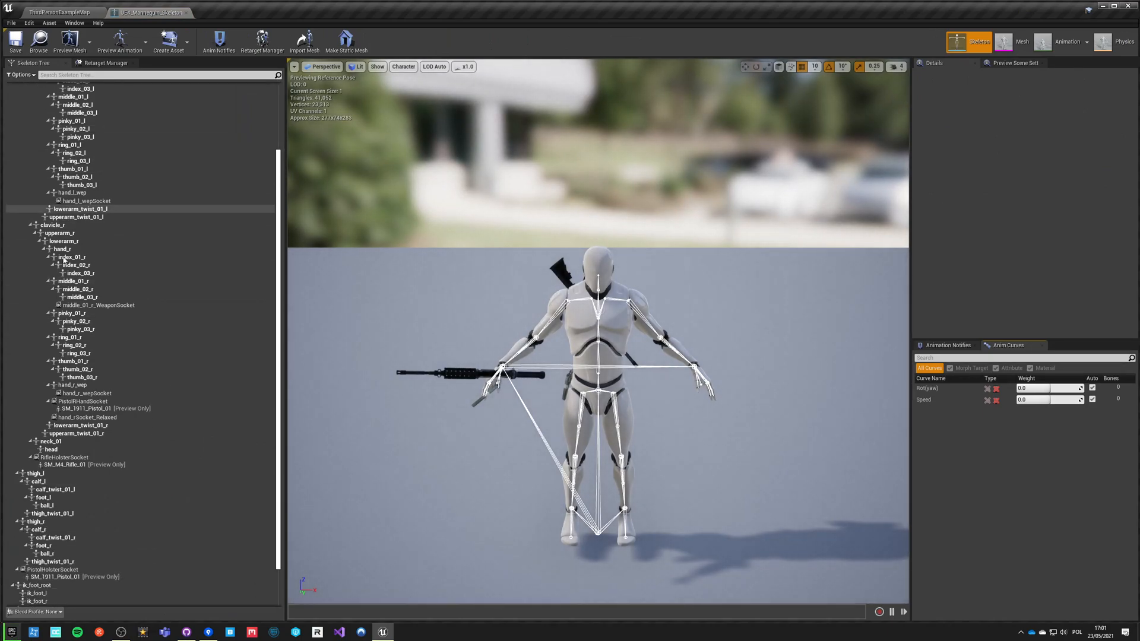
pyautogui.scroll(-3)
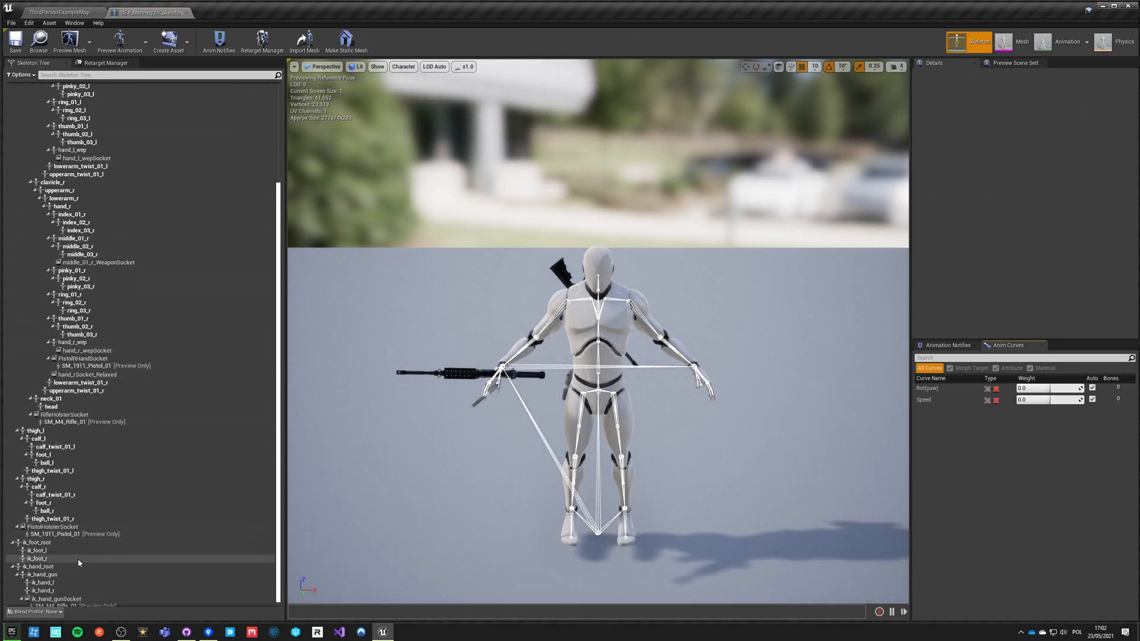
pyautogui.click(72, 342)
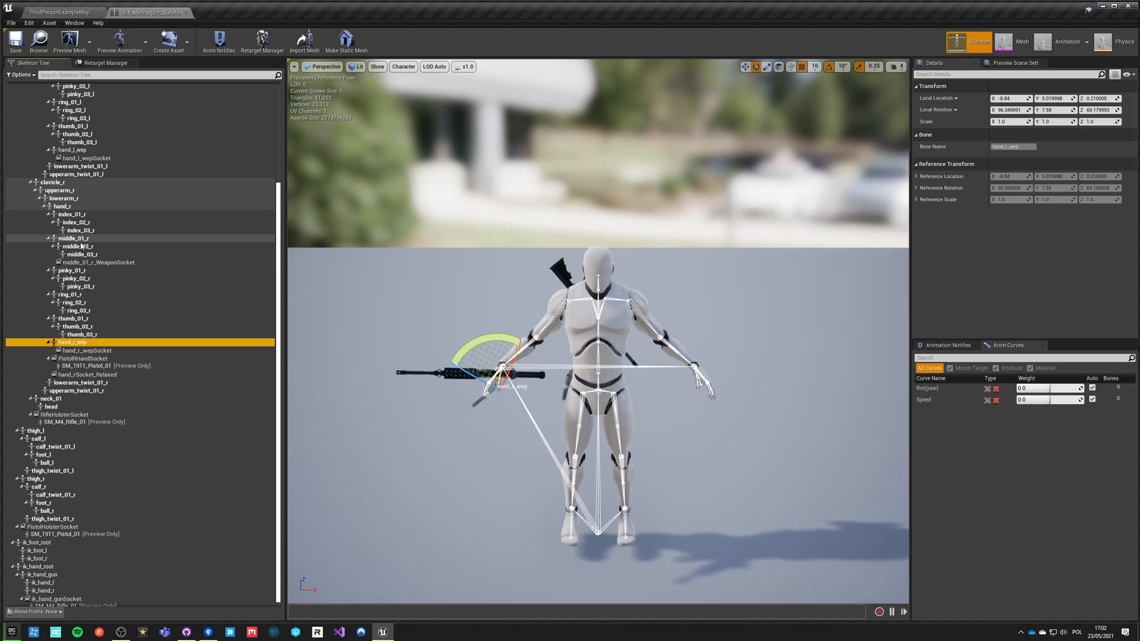
pyautogui.click(87, 349)
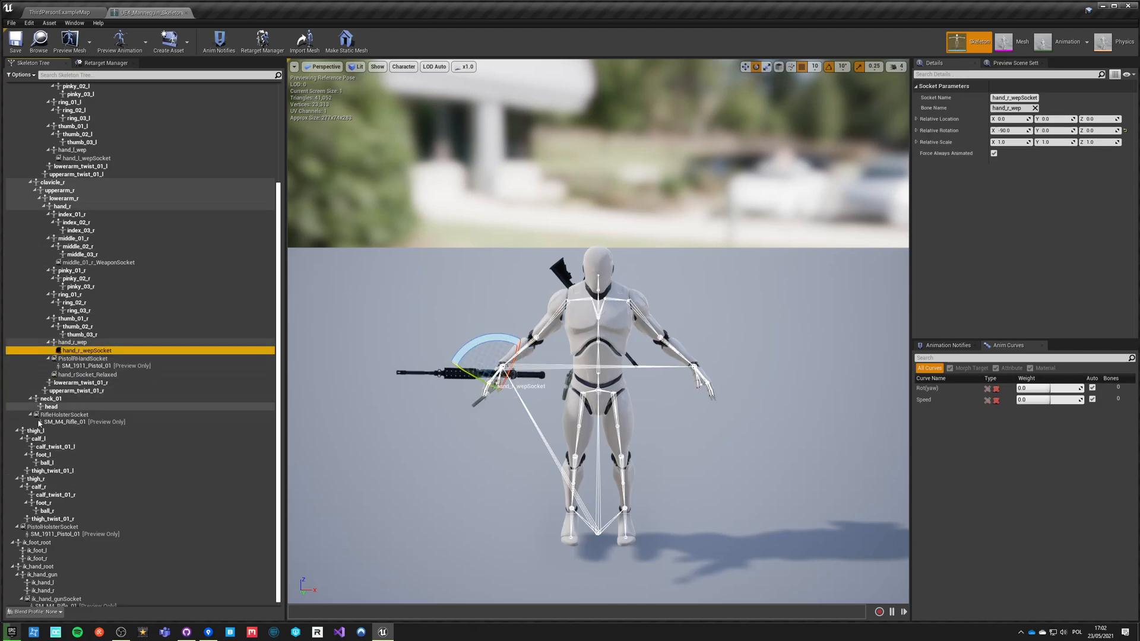
pyautogui.click(73, 342)
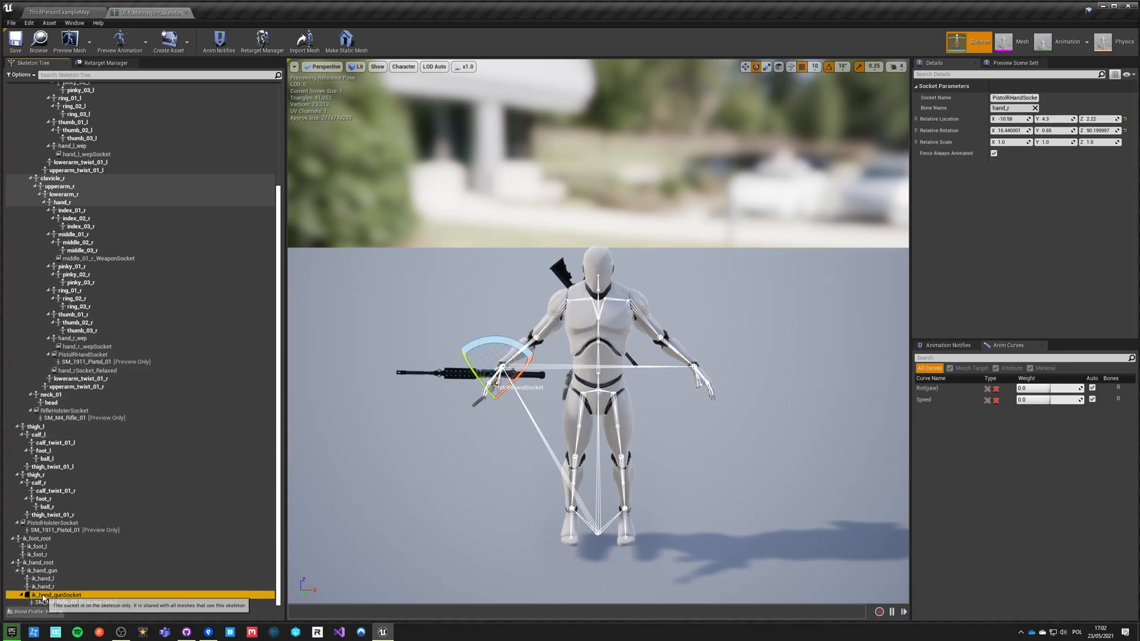
pyautogui.click(41, 571)
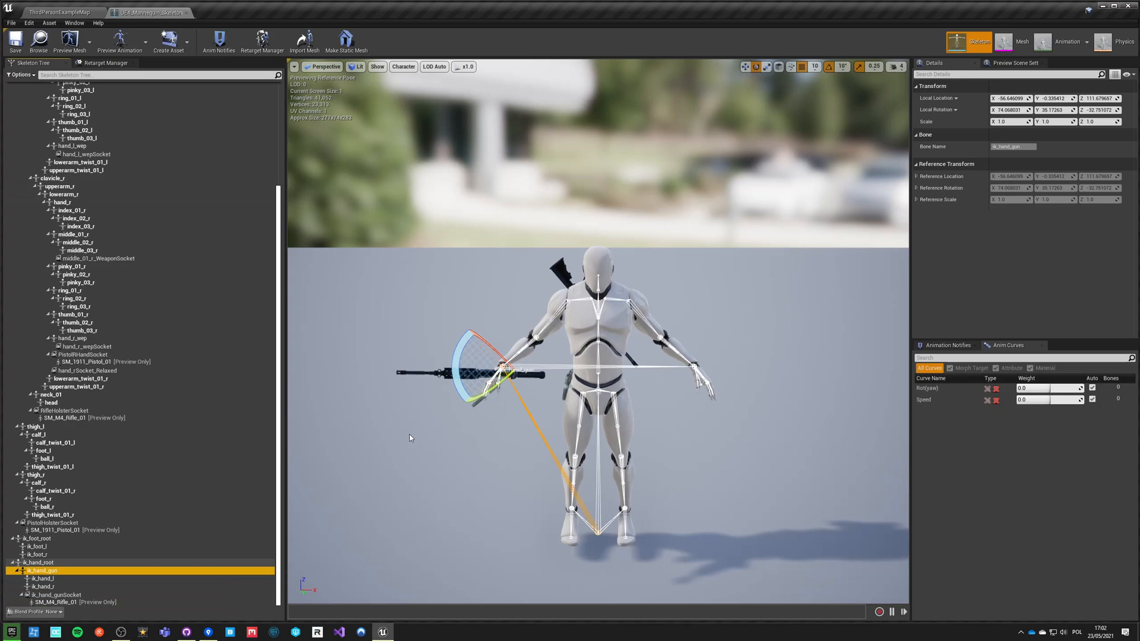
pyautogui.moveTo(53, 573)
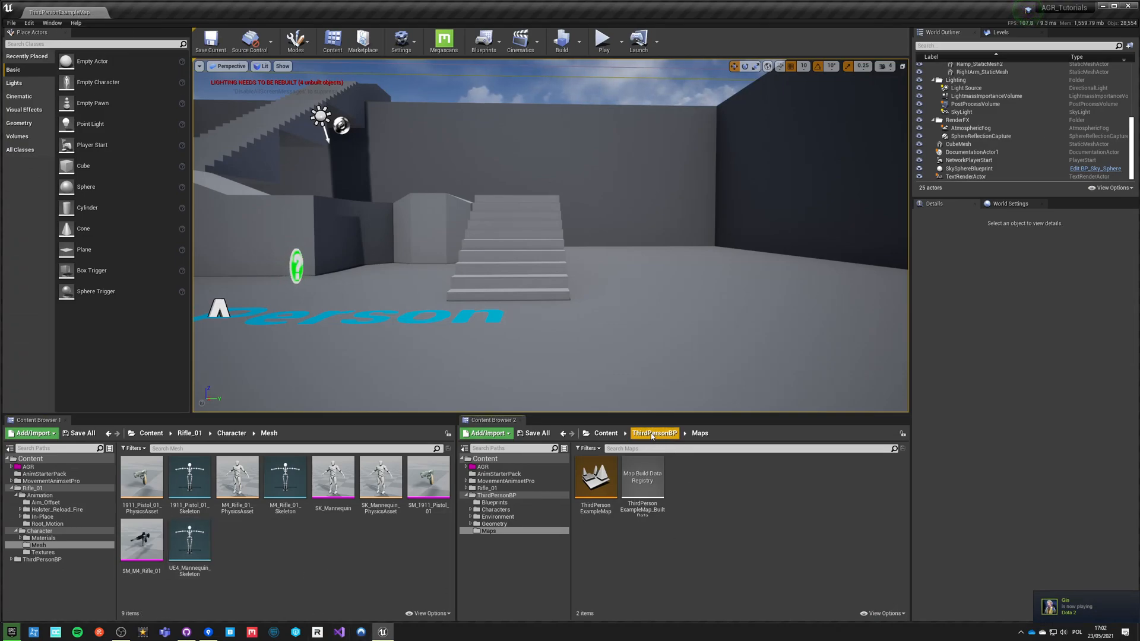
# Step: Delete AGR_Skeleton, replacing its references with UE4_Mannequin_Skeleton, and save the affected assets
pyautogui.click(495, 509)
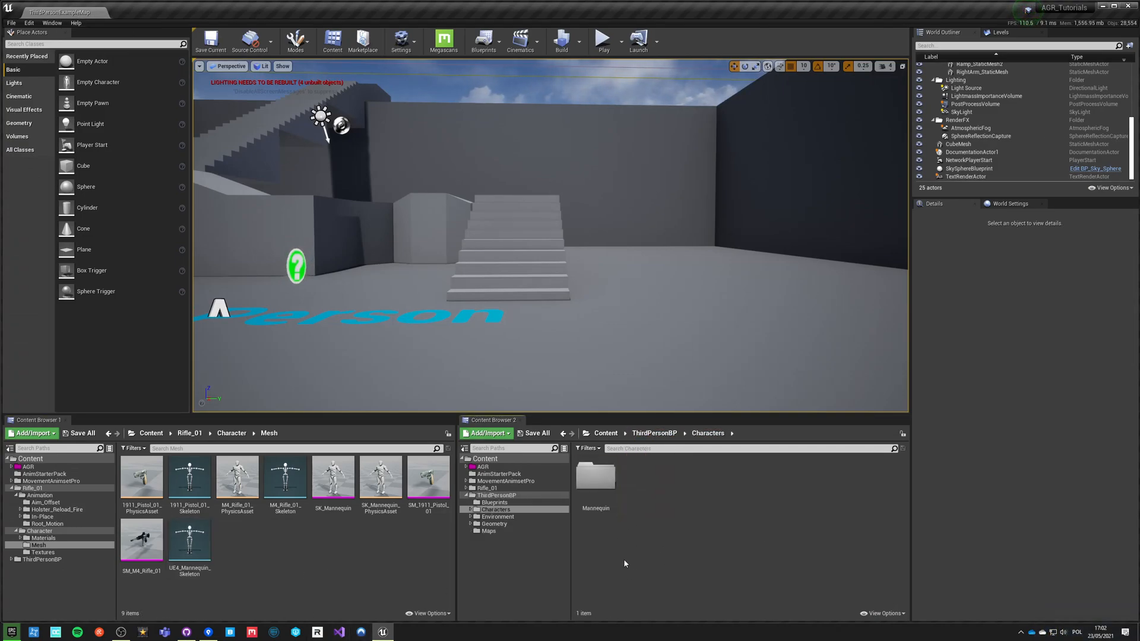
pyautogui.click(501, 531)
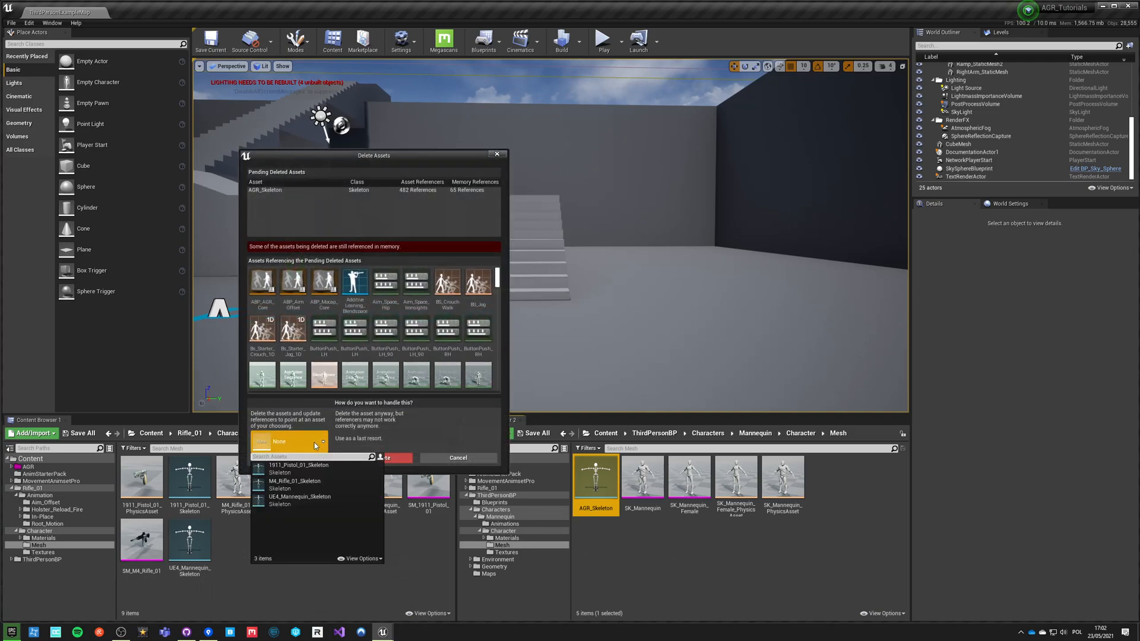
pyautogui.write('ue4')
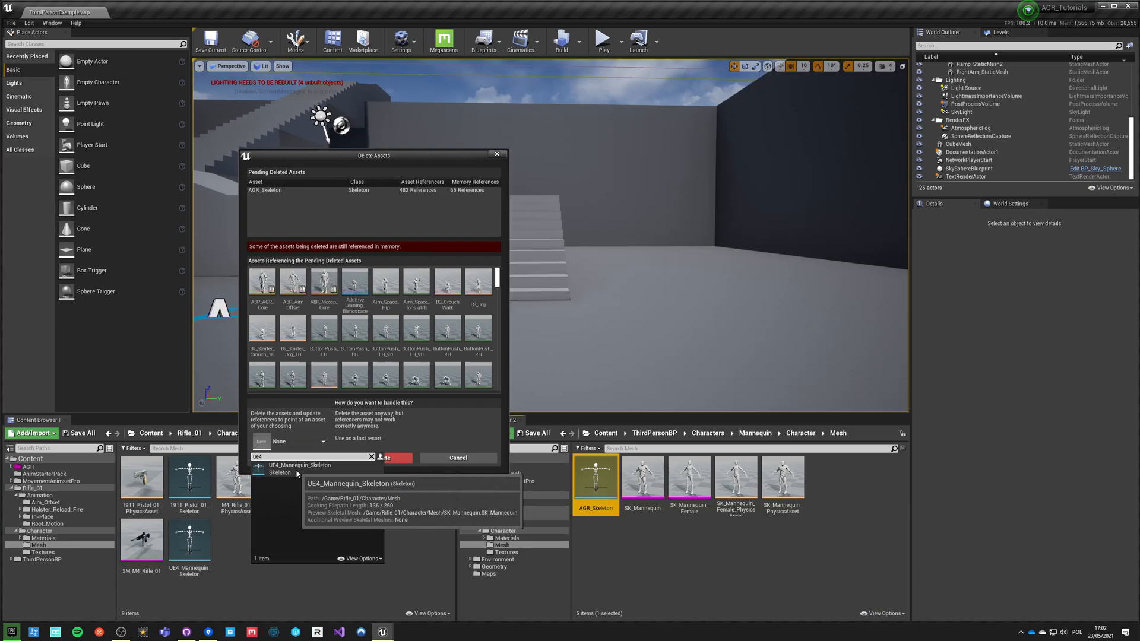
pyautogui.click(299, 468)
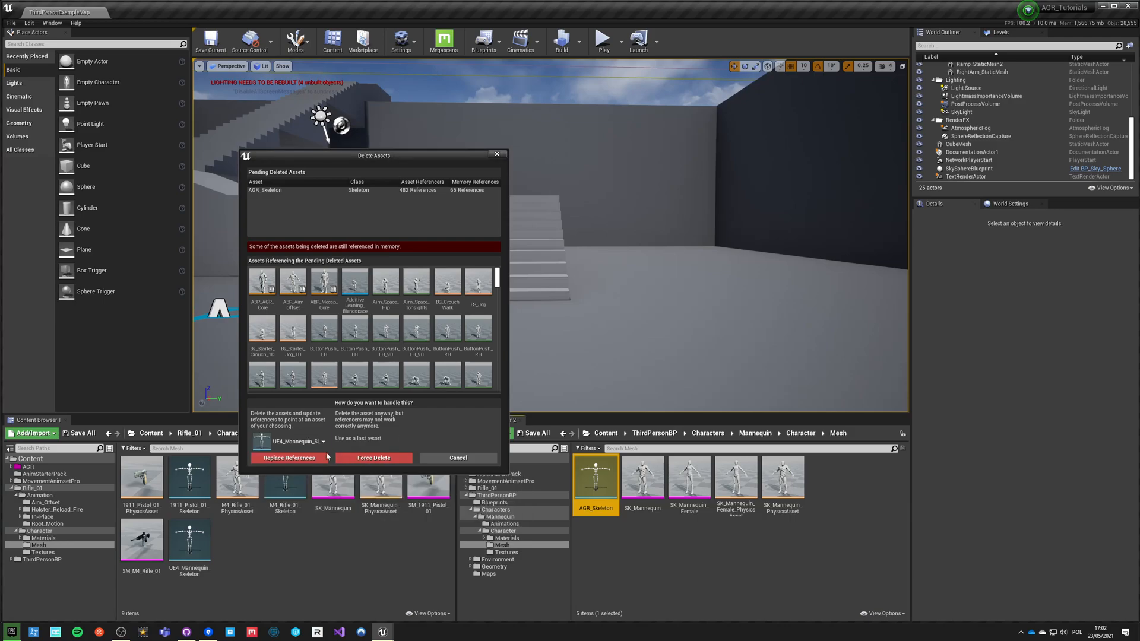
pyautogui.click(289, 457)
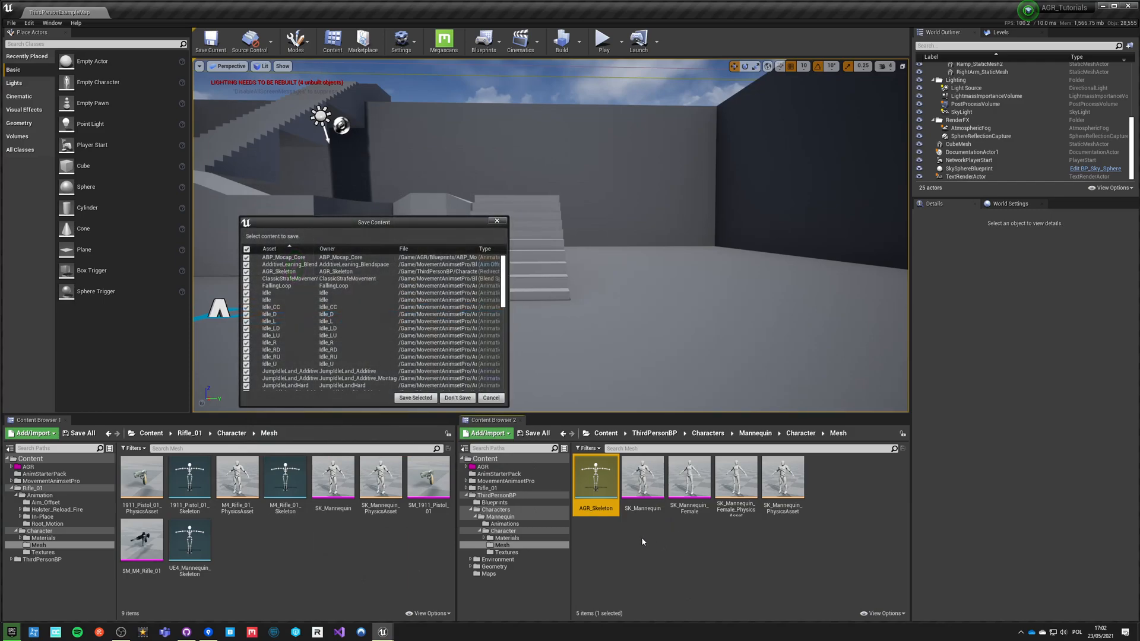
pyautogui.click(416, 397)
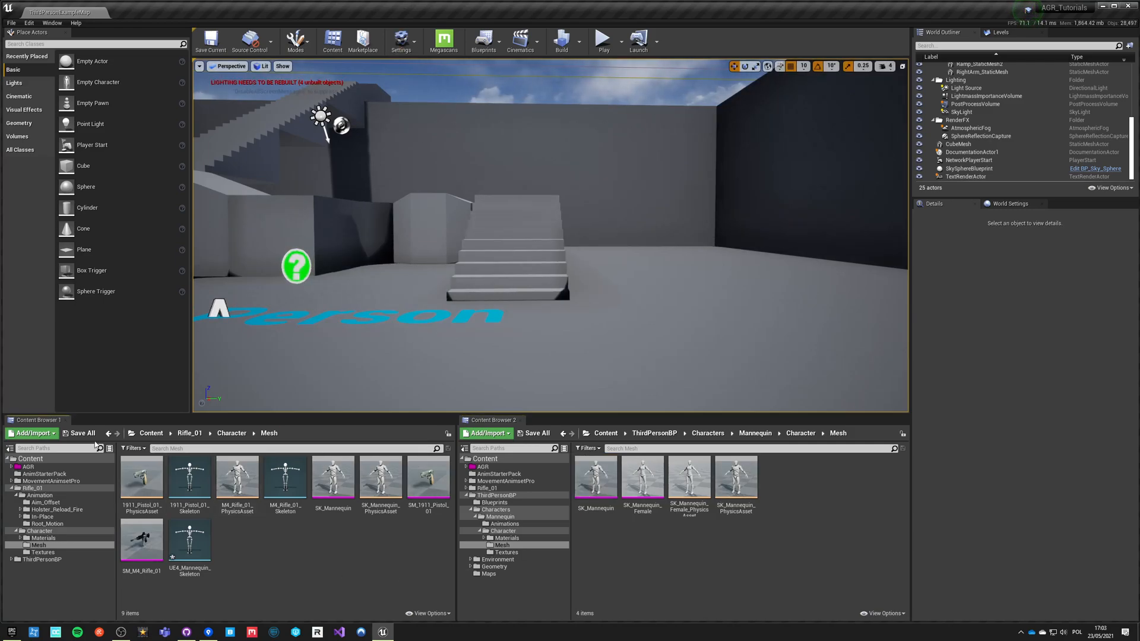
# Step: Run Fix Up Redirectors in Folder on the root Content folder
pyautogui.rightClick(59, 465)
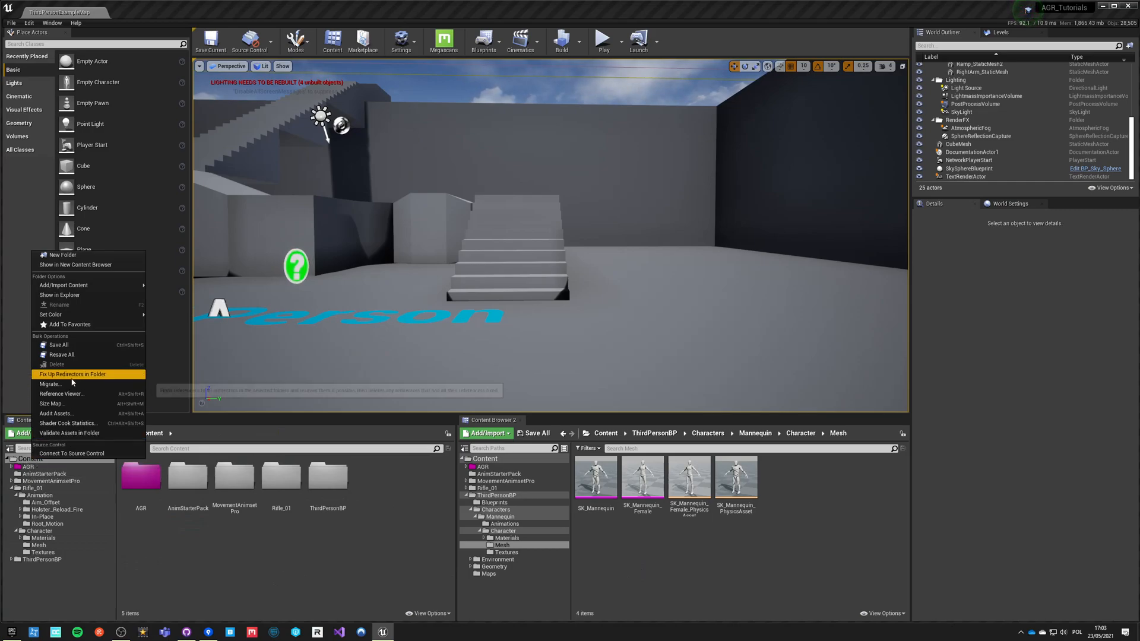
pyautogui.moveTo(72, 374)
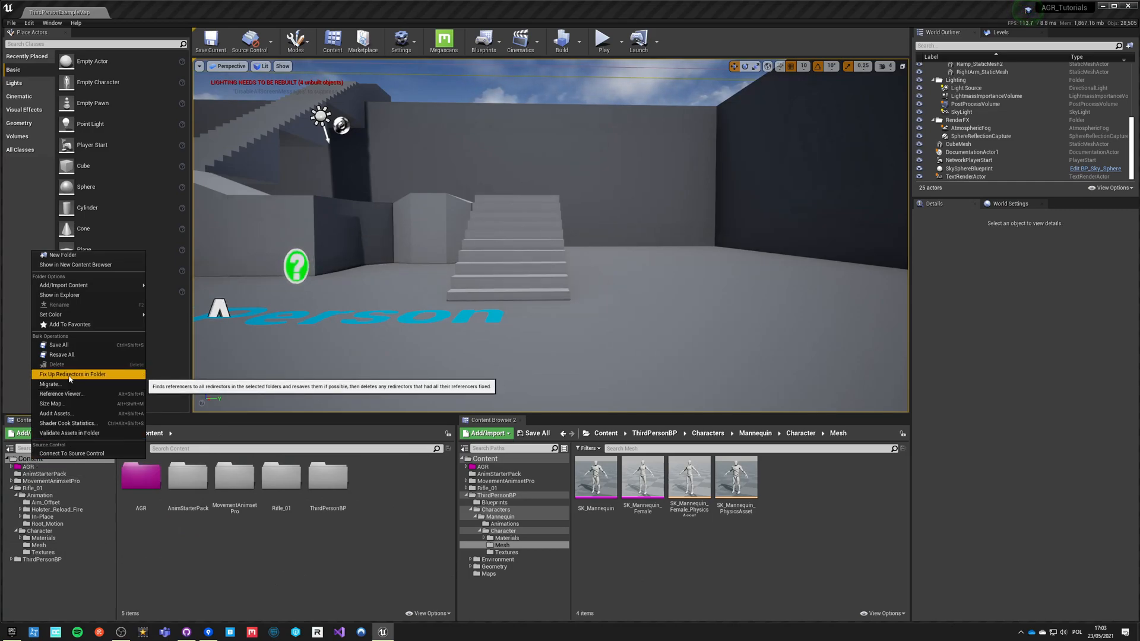
pyautogui.click(72, 374)
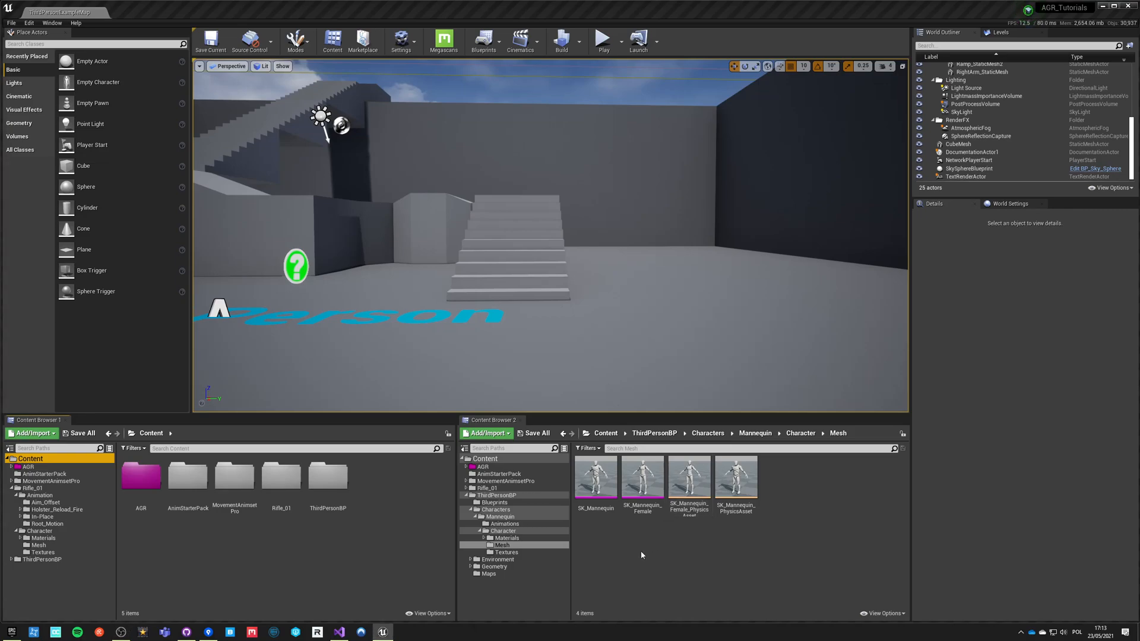
# Step: Open SK_Mannequin and show the preview's Character rendering options
pyautogui.doubleClick(595, 477)
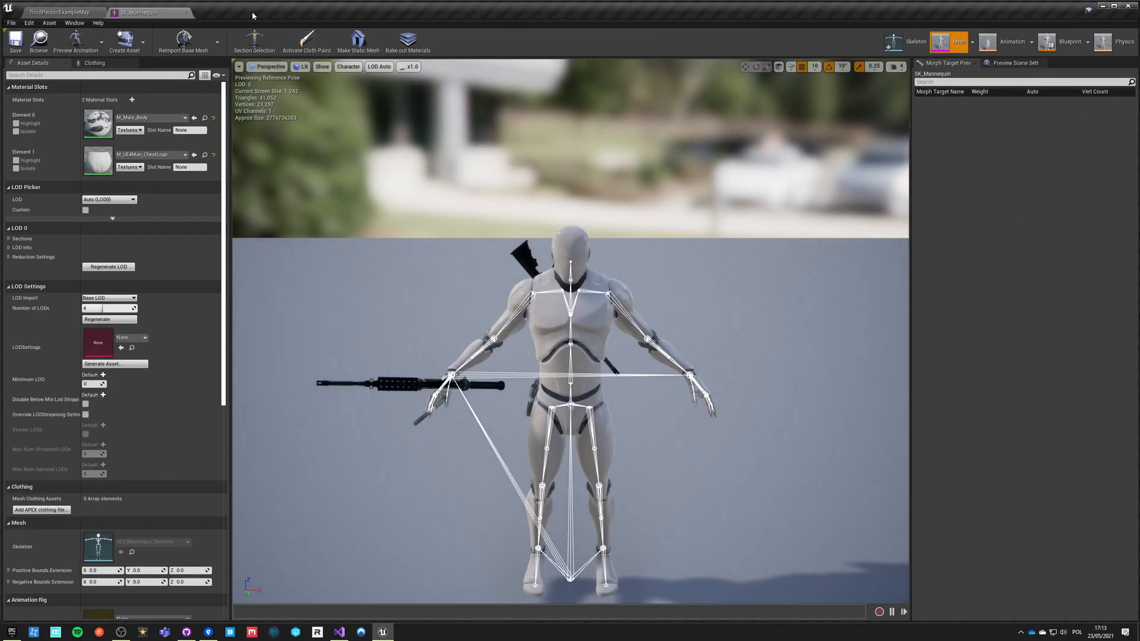
pyautogui.moveTo(75, 41)
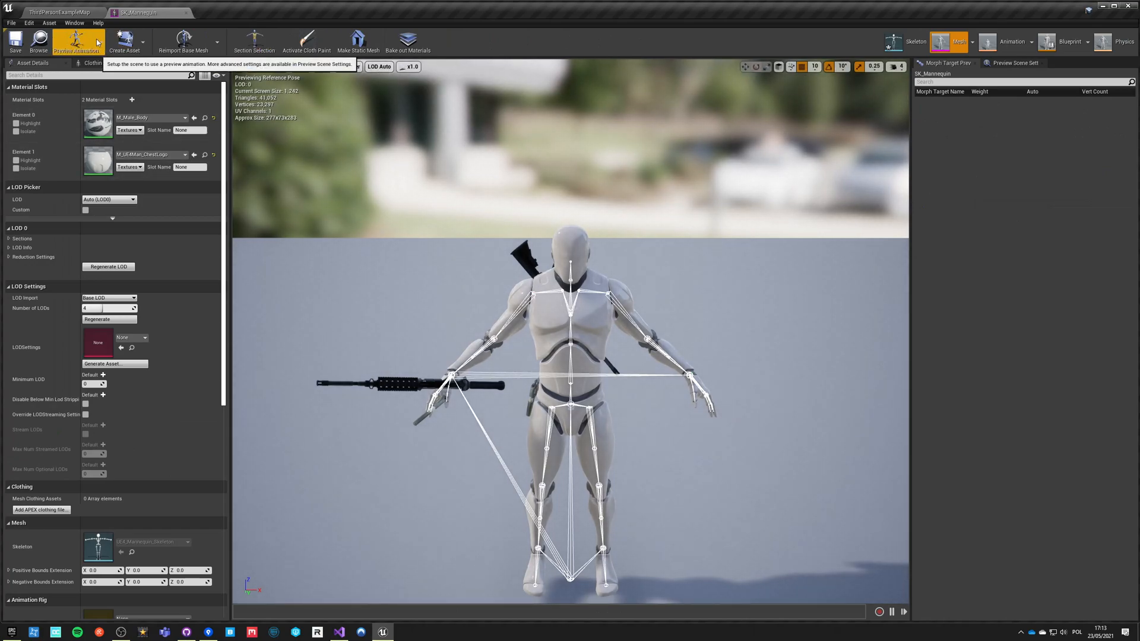
pyautogui.moveTo(349, 67)
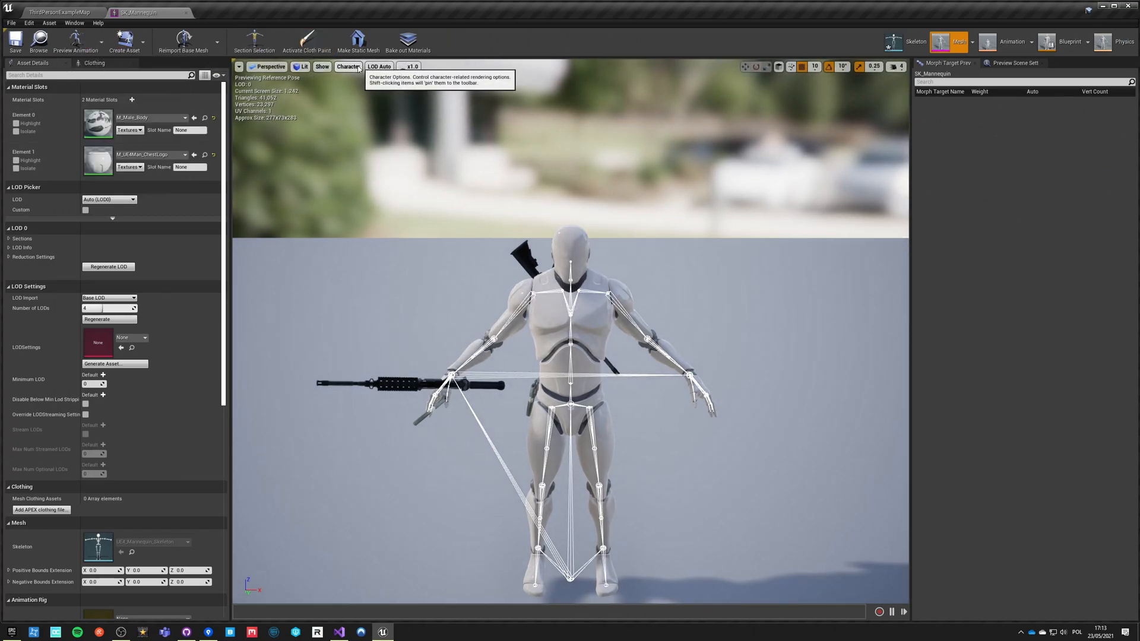
pyautogui.click(322, 67)
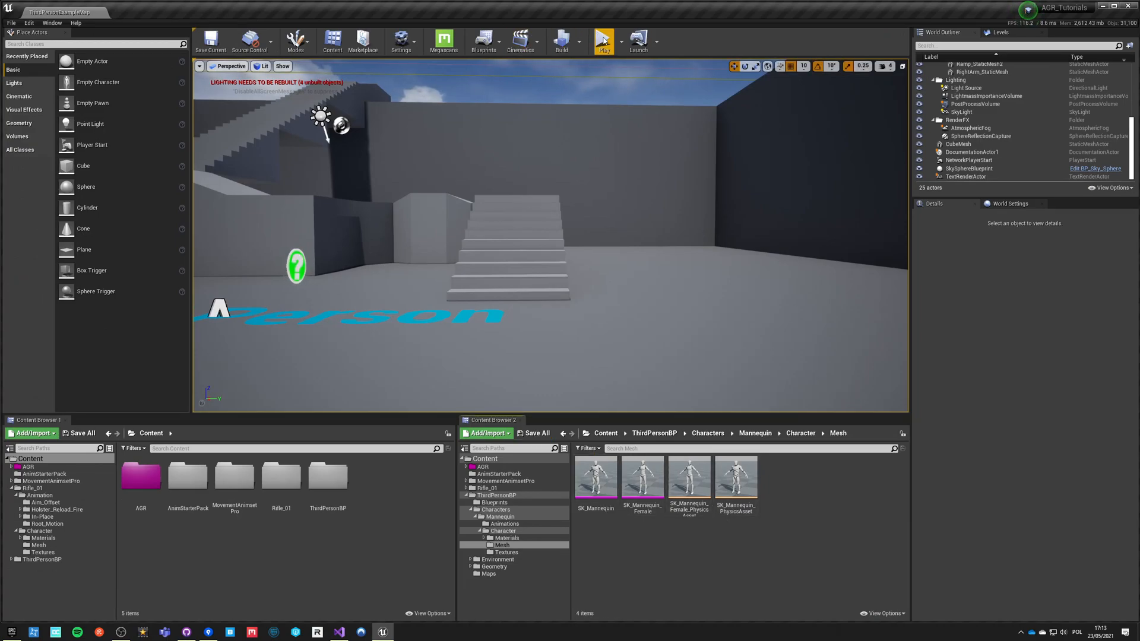
pyautogui.click(602, 41)
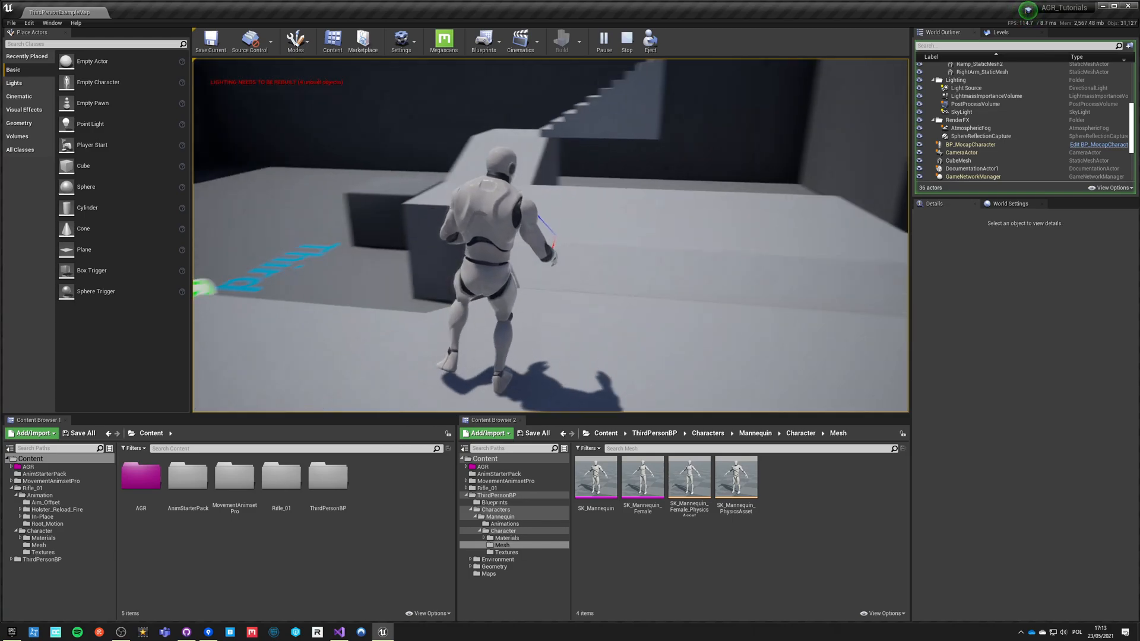
pyautogui.click(626, 41)
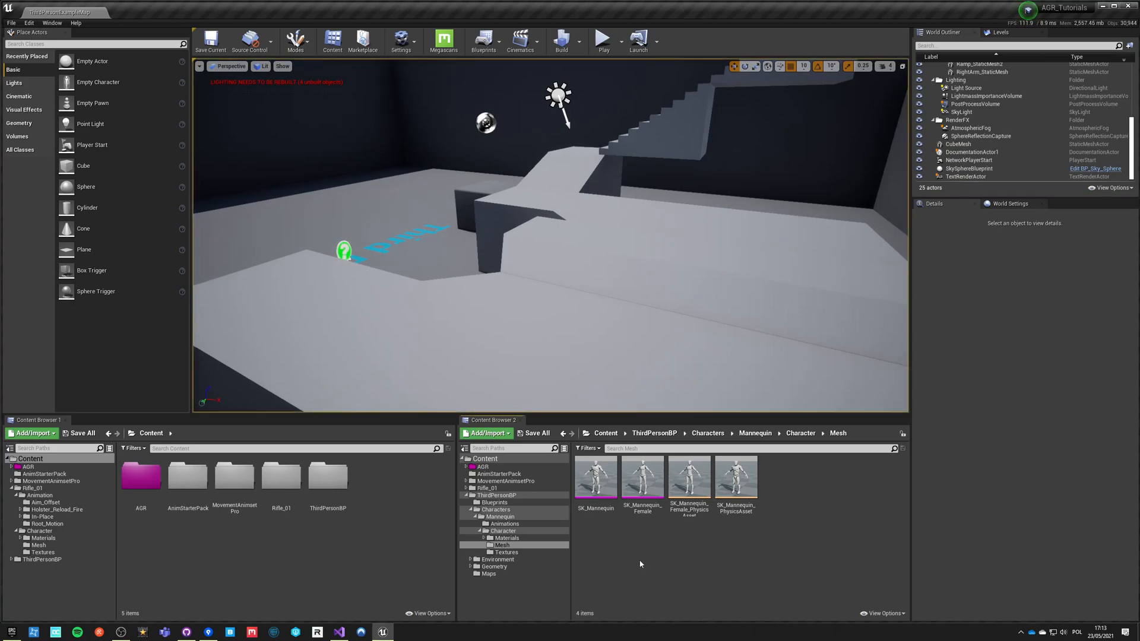
pyautogui.moveTo(632, 561)
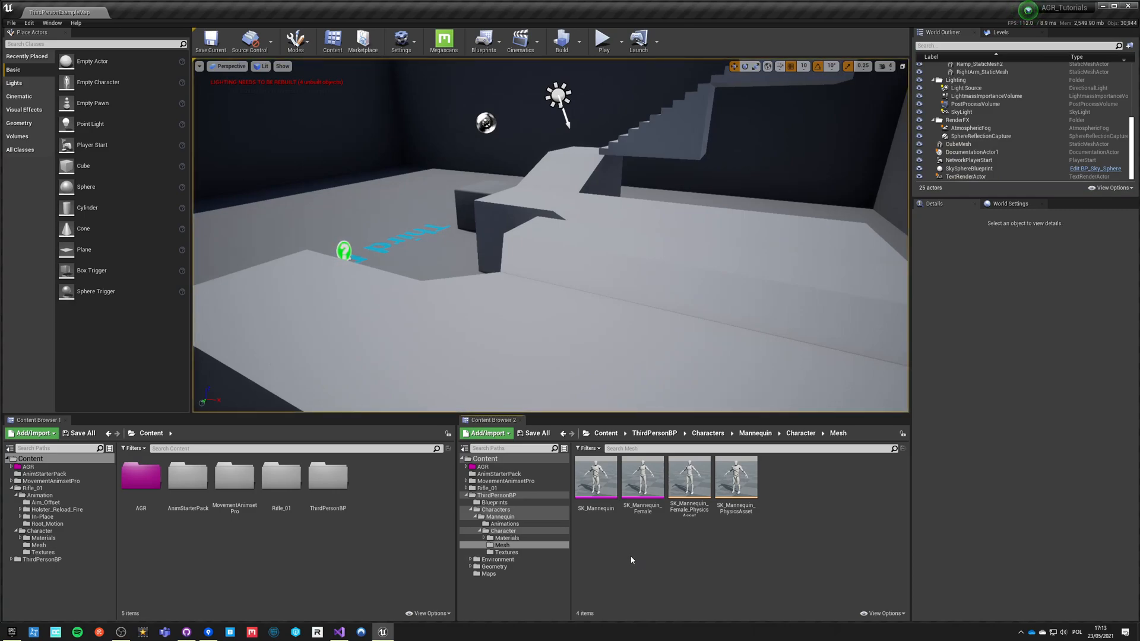
pyautogui.moveTo(281, 480)
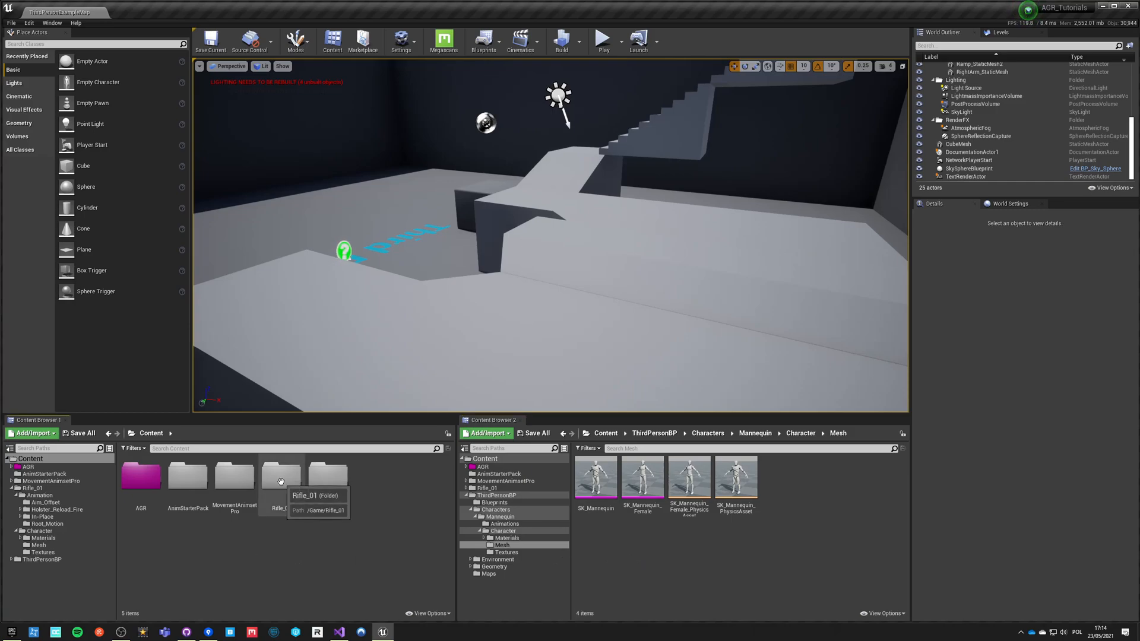
# Step: From AGR > Blueprints, open BP_MocapCharacter and then ABP_Mocap_Core
pyautogui.doubleClick(280, 476)
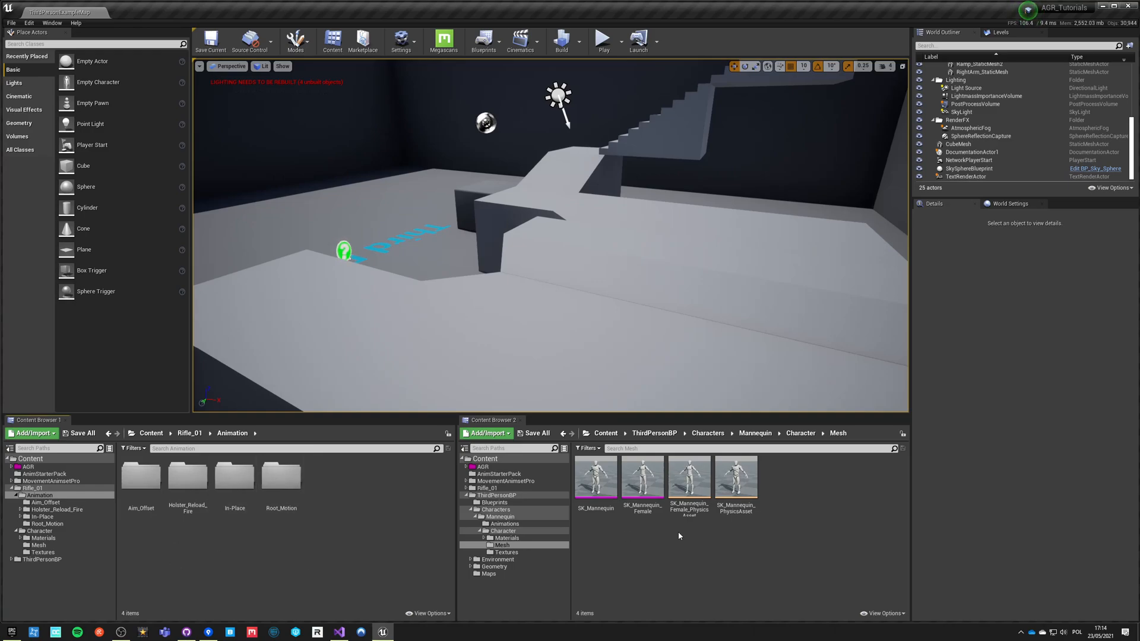
pyautogui.click(1009, 203)
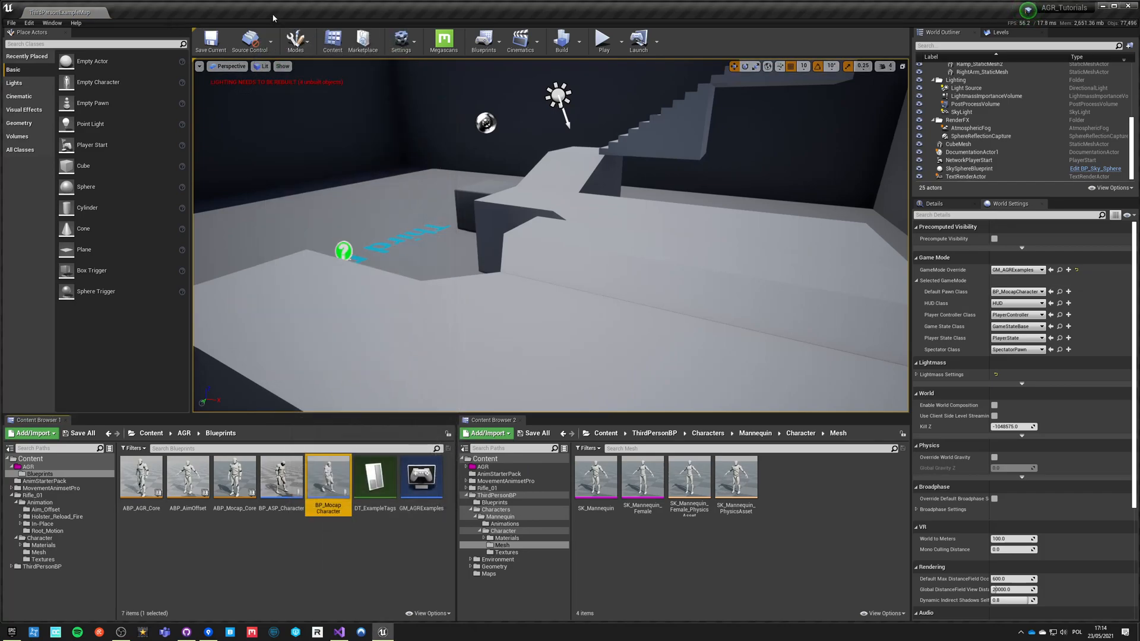
pyautogui.doubleClick(327, 476)
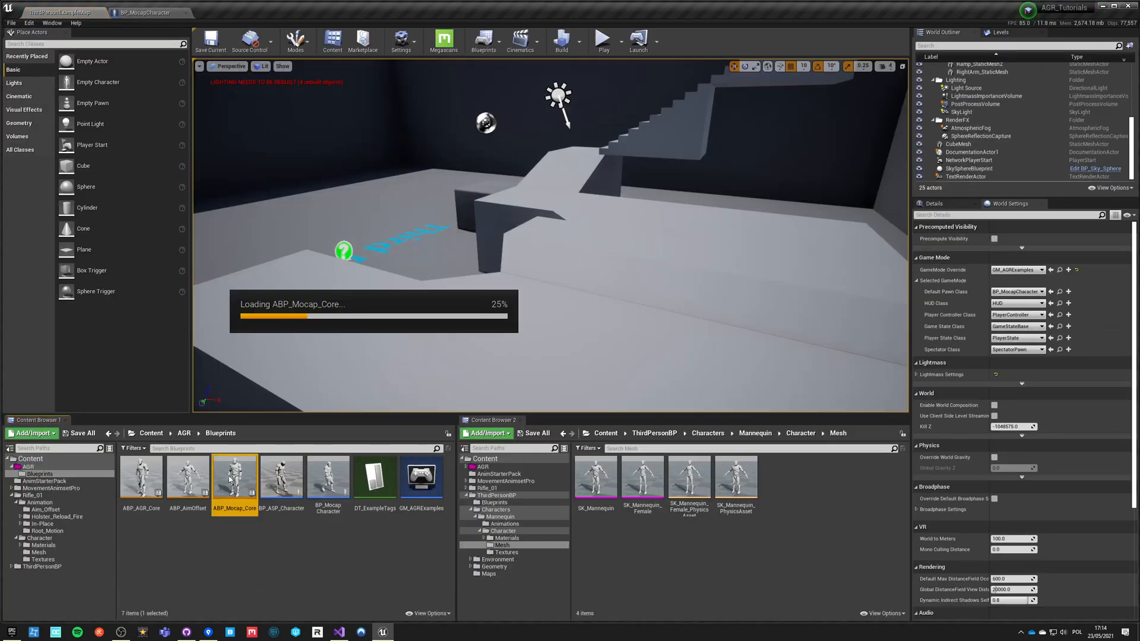
pyautogui.doubleClick(234, 477)
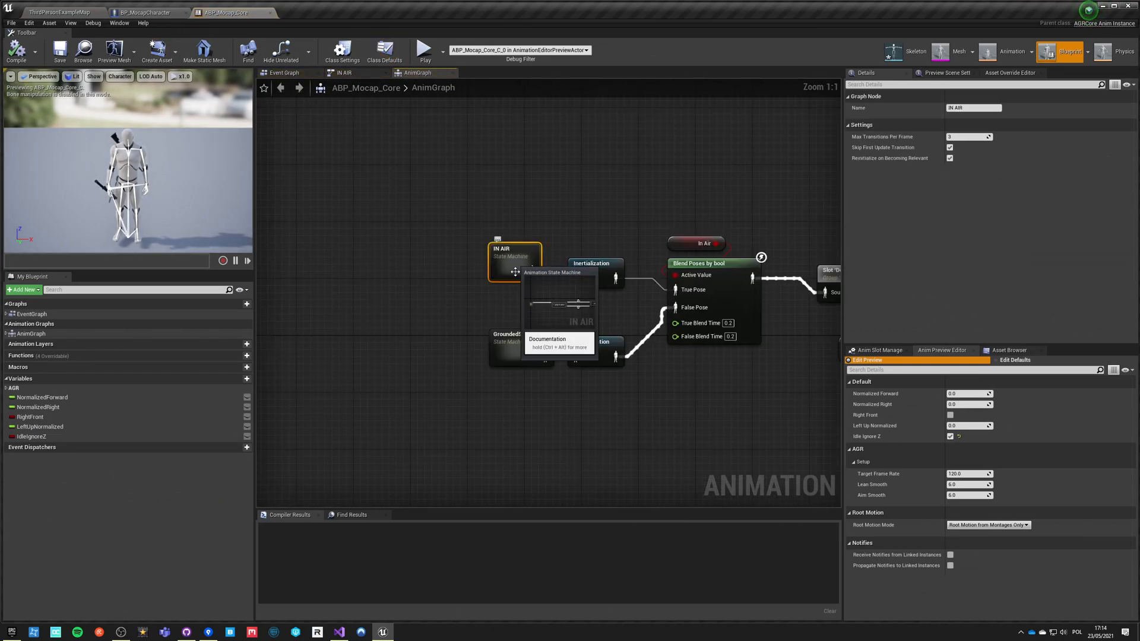
# Step: Zoom around the ABP_Mocap_Core AnimGraph, then return to the level editor
pyautogui.scroll(-3)
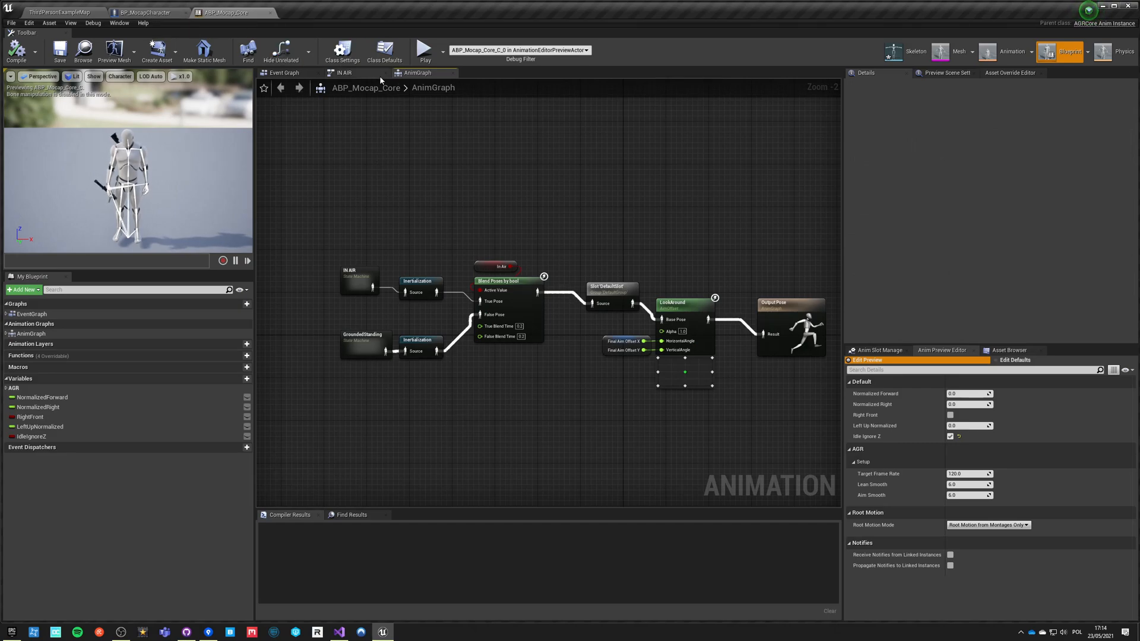
pyautogui.scroll(-3)
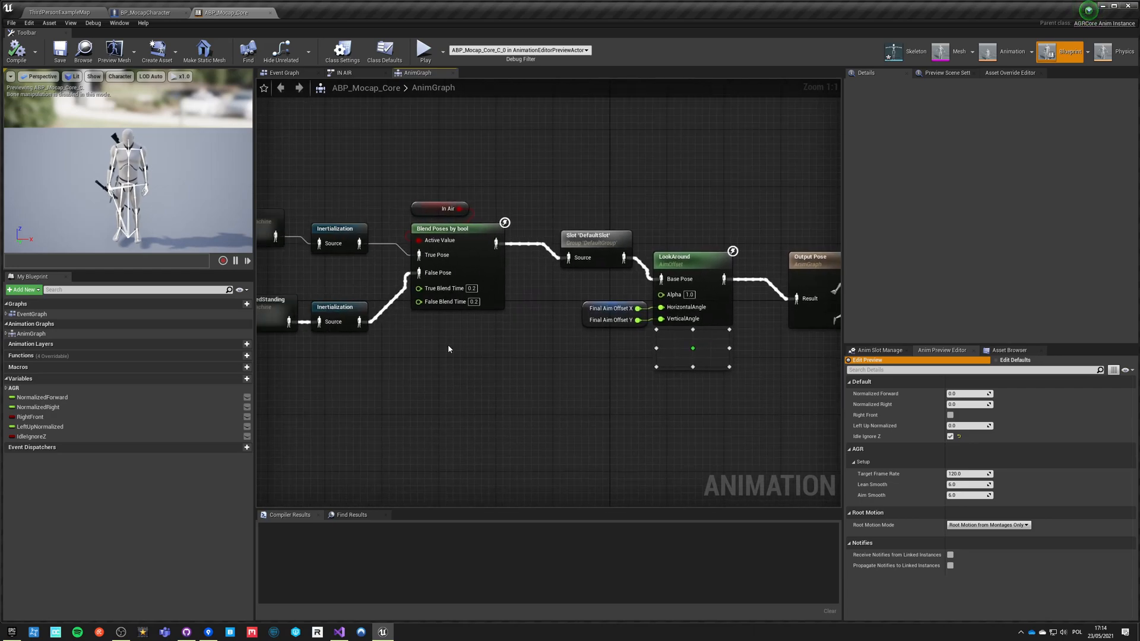
pyautogui.scroll(-3)
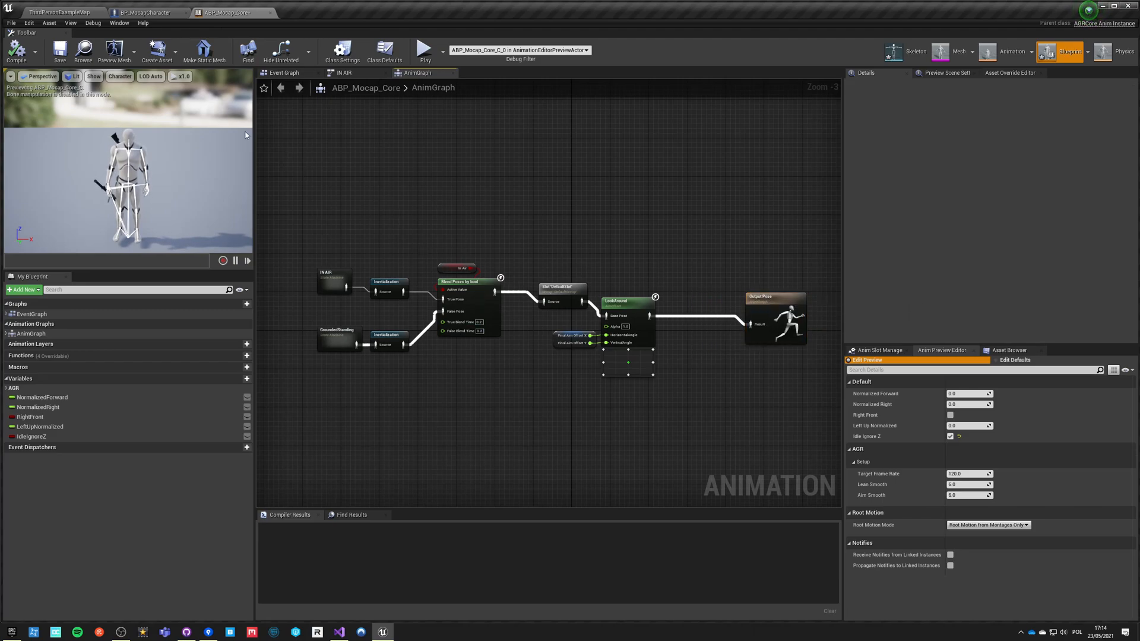
pyautogui.click(62, 12)
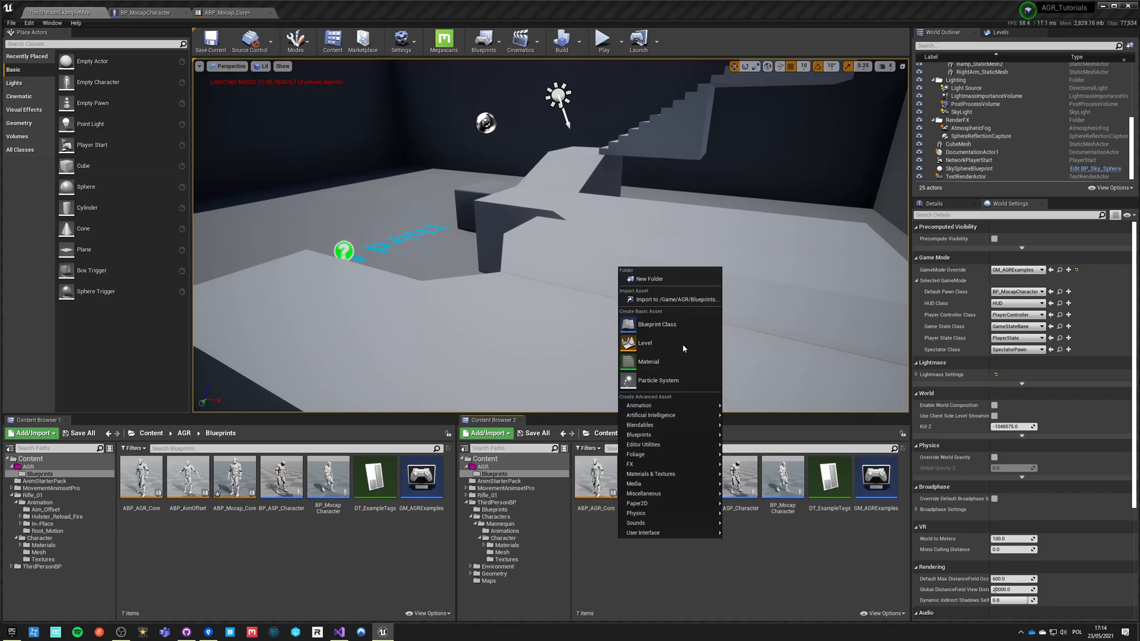
pyautogui.moveTo(655, 323)
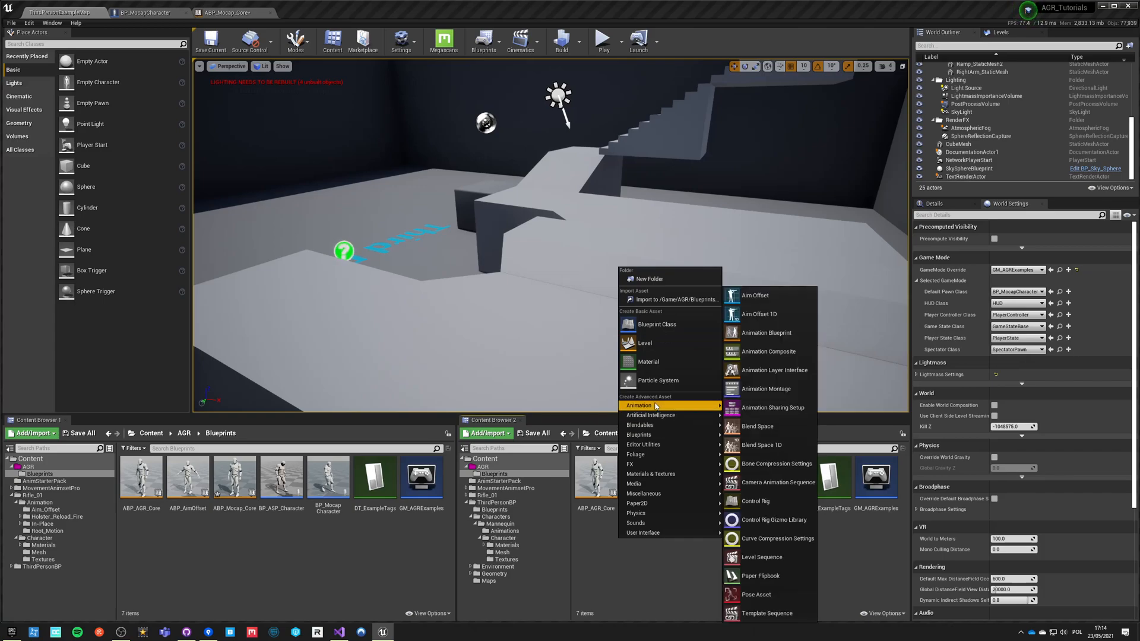
# Step: Create animation blueprint ABP_LocomotionPro_Base on UE4_Mannequin_Skeleton in AGR Blueprints
pyautogui.click(765, 332)
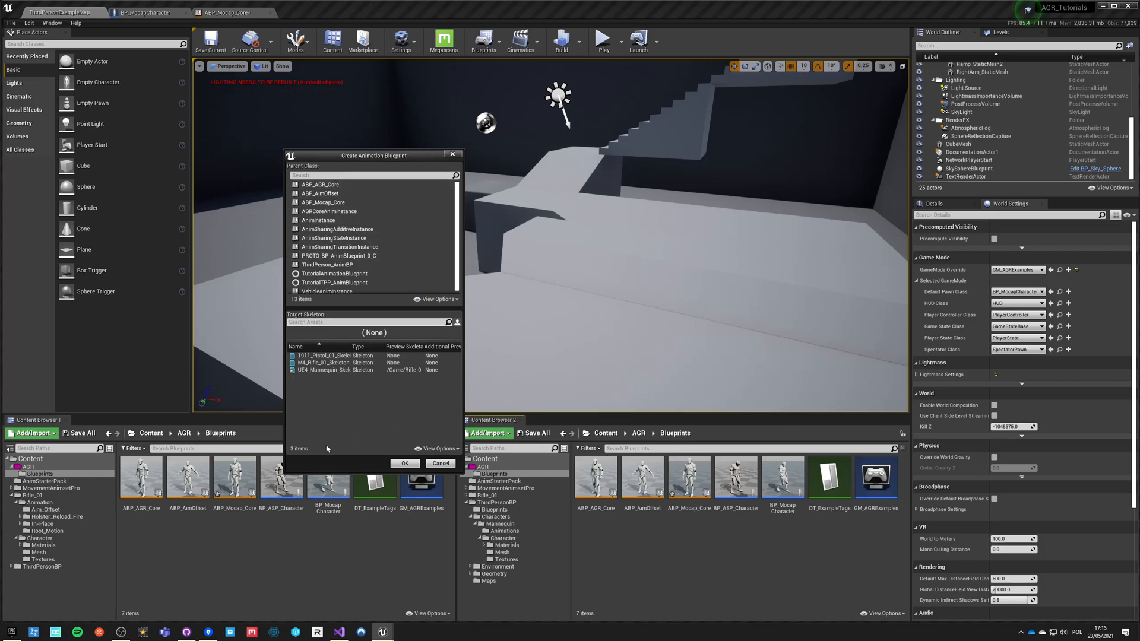
pyautogui.moveTo(315, 370)
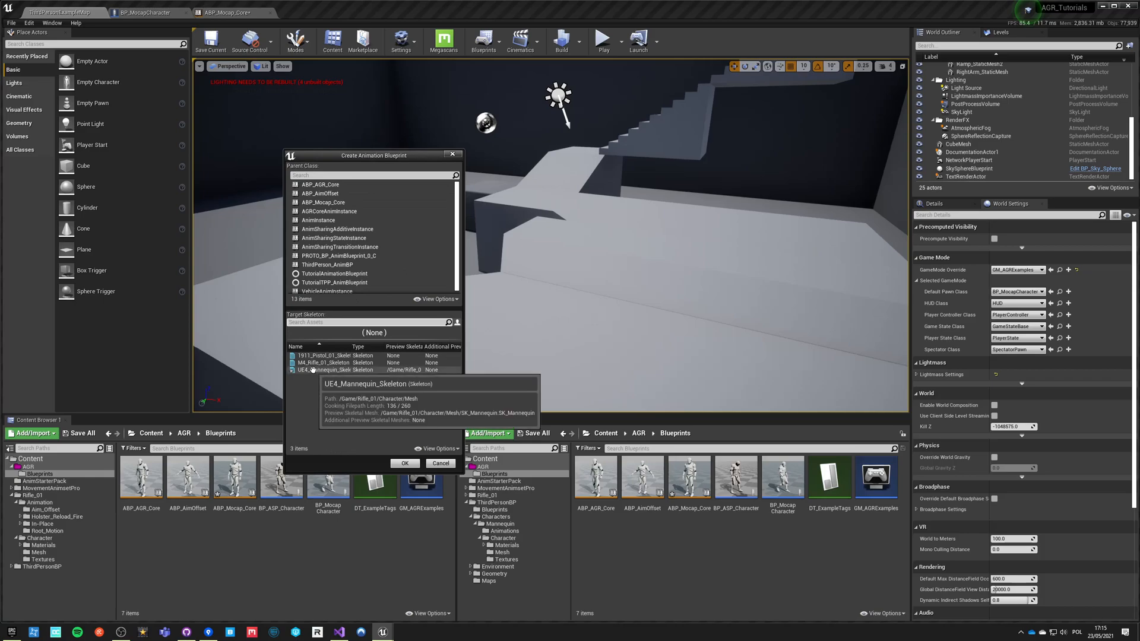
pyautogui.click(335, 369)
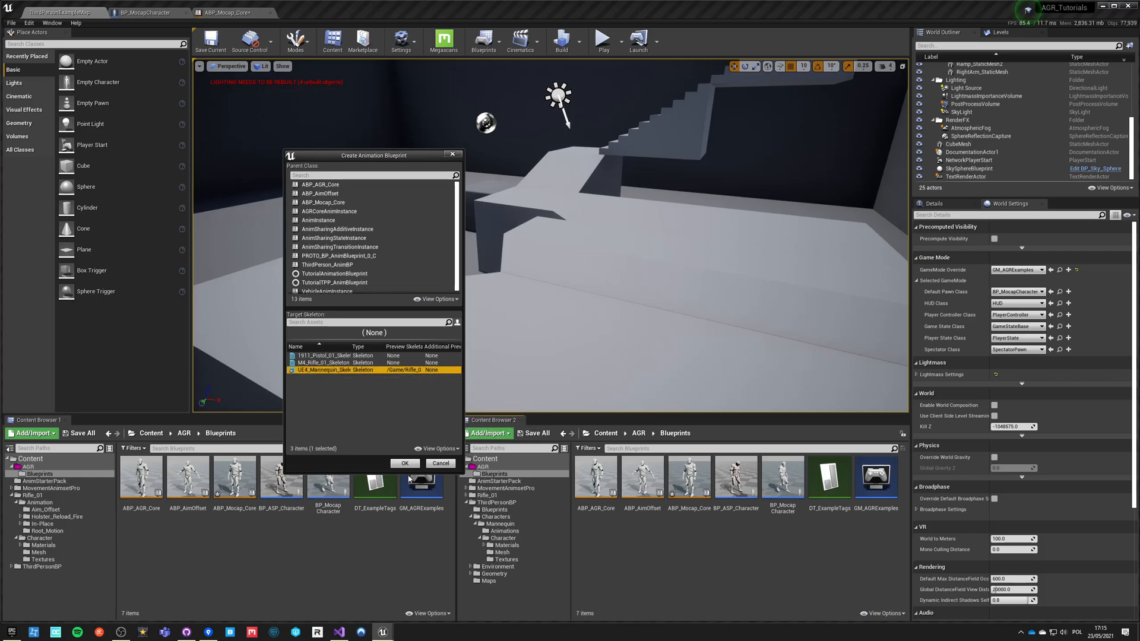
pyautogui.click(404, 463)
pyautogui.write('ABP_LocomotionPro_Base')
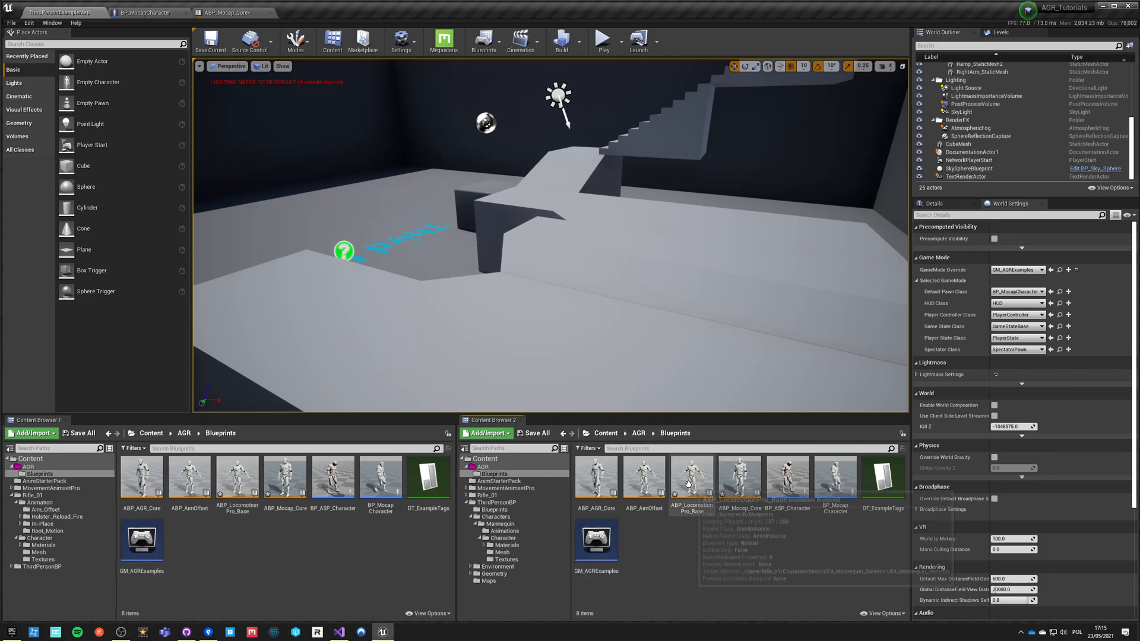
# Step: Paste the ABP_Mocap_Core AnimGraph nodes into ABP_LocomotionPro_Base and compile to list missing variables
pyautogui.doubleClick(690, 475)
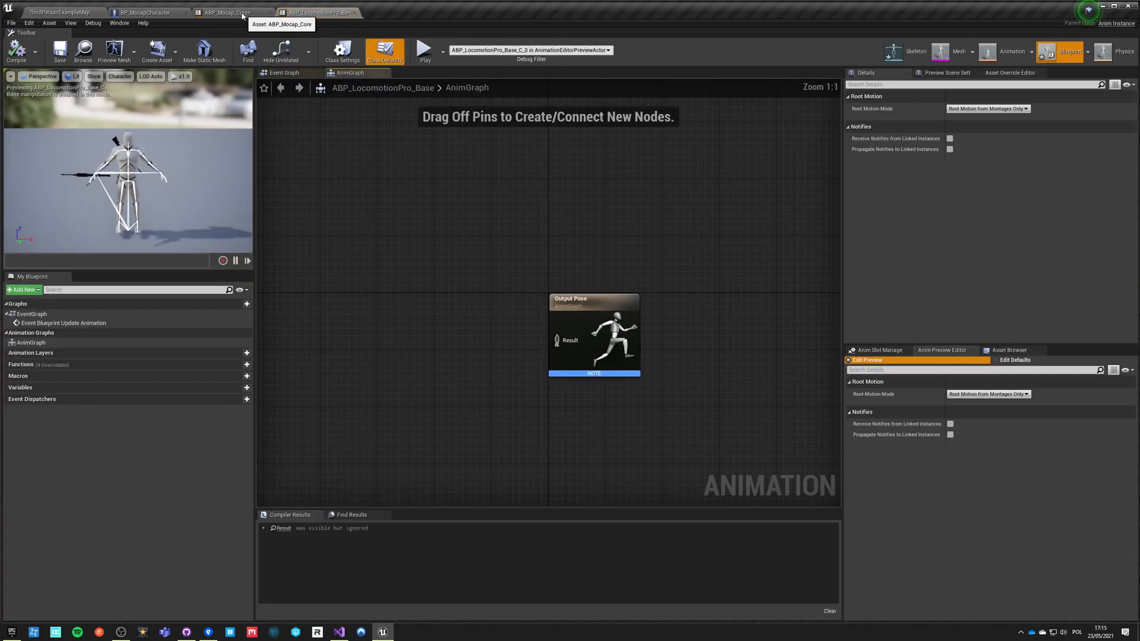
pyautogui.click(231, 12)
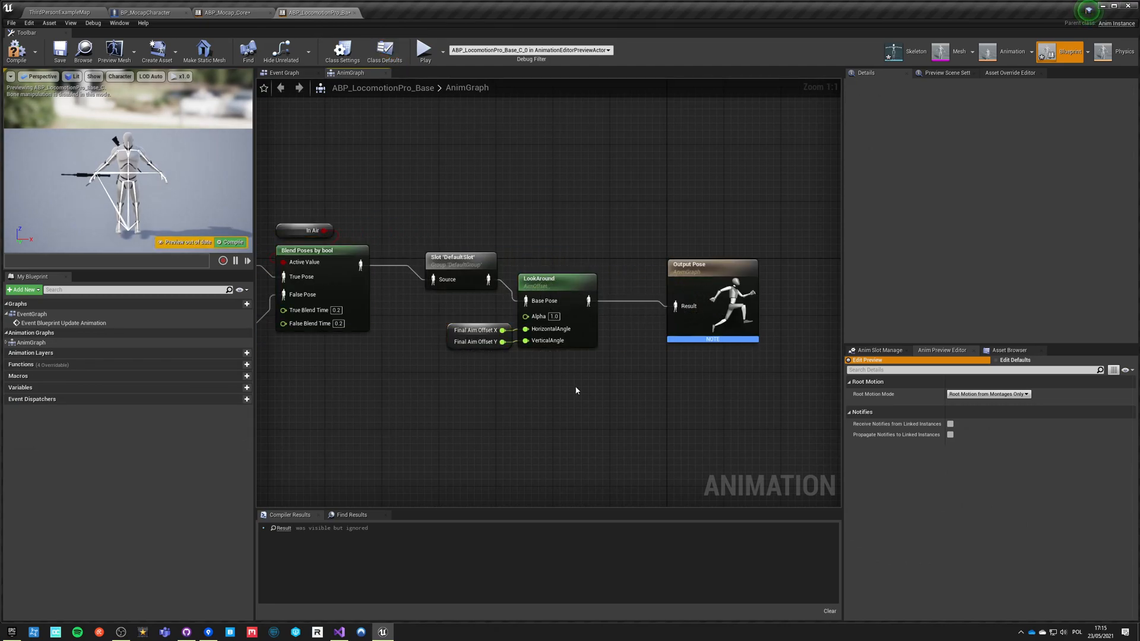
pyautogui.click(16, 51)
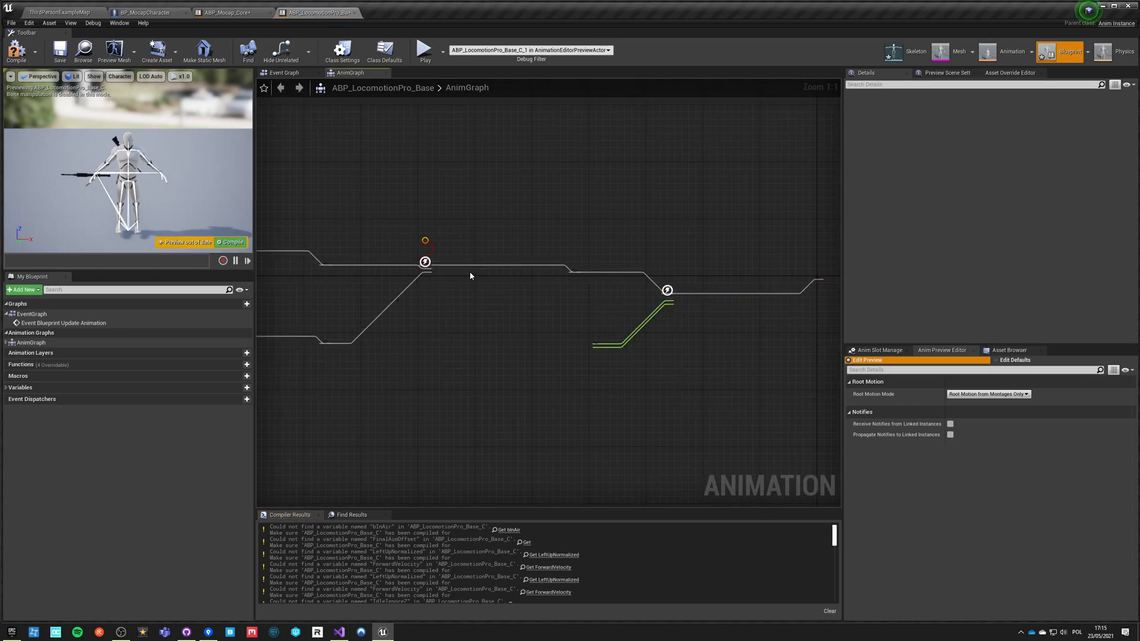
# Step: Recreate the FinalAimOffset, Lean and Idle variables, recompile, and check NormalizedRight's settings
pyautogui.rightClick(492, 336)
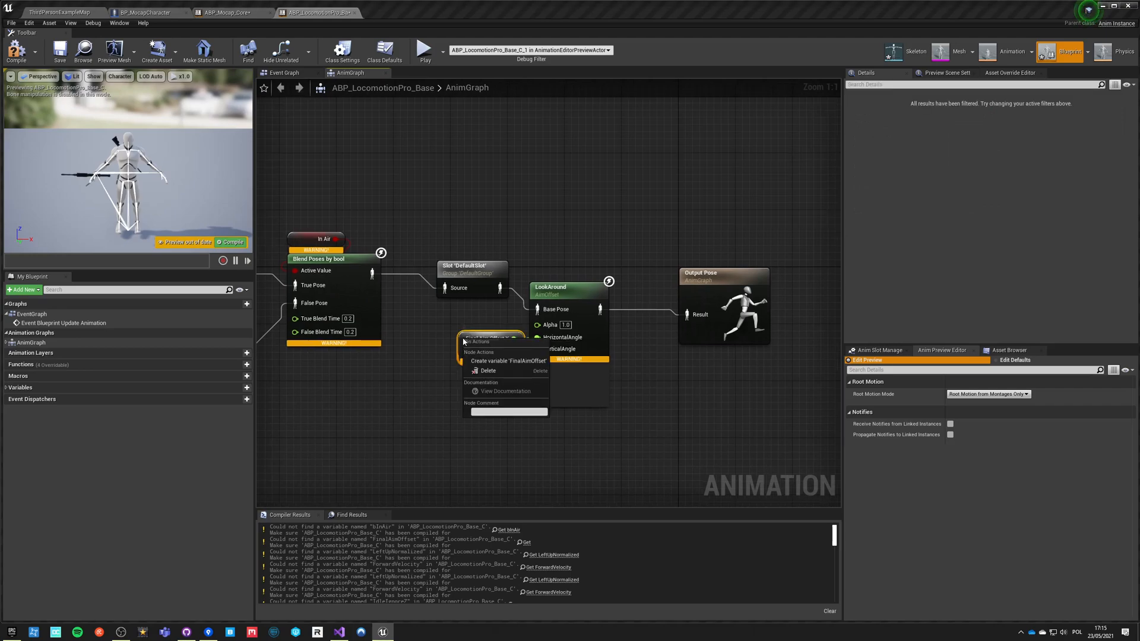
pyautogui.click(507, 361)
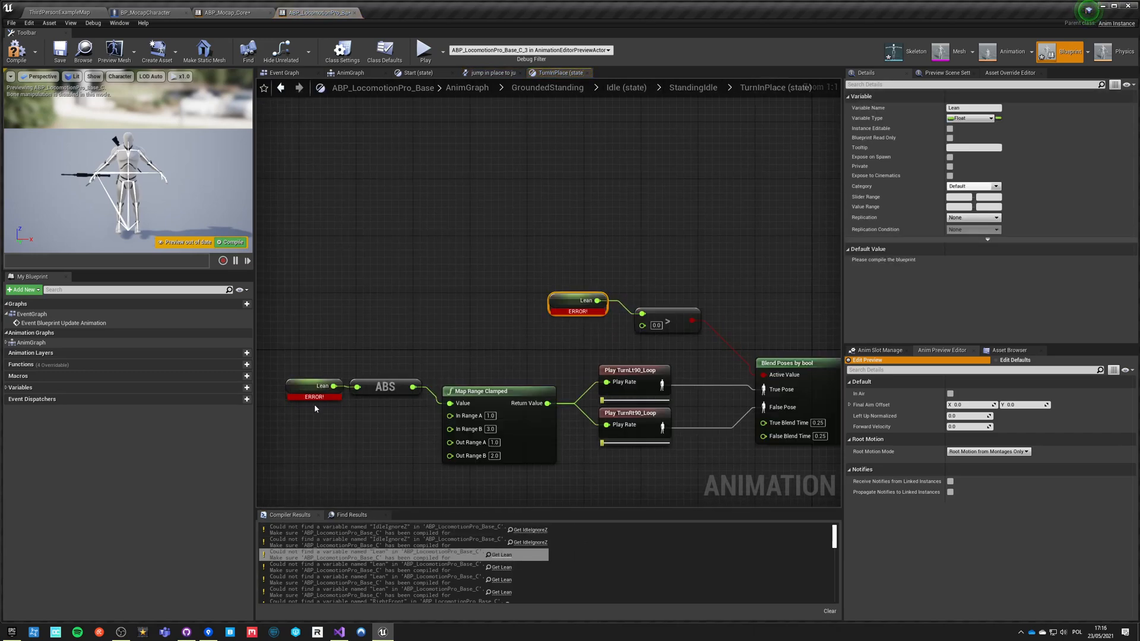
pyautogui.click(621, 72)
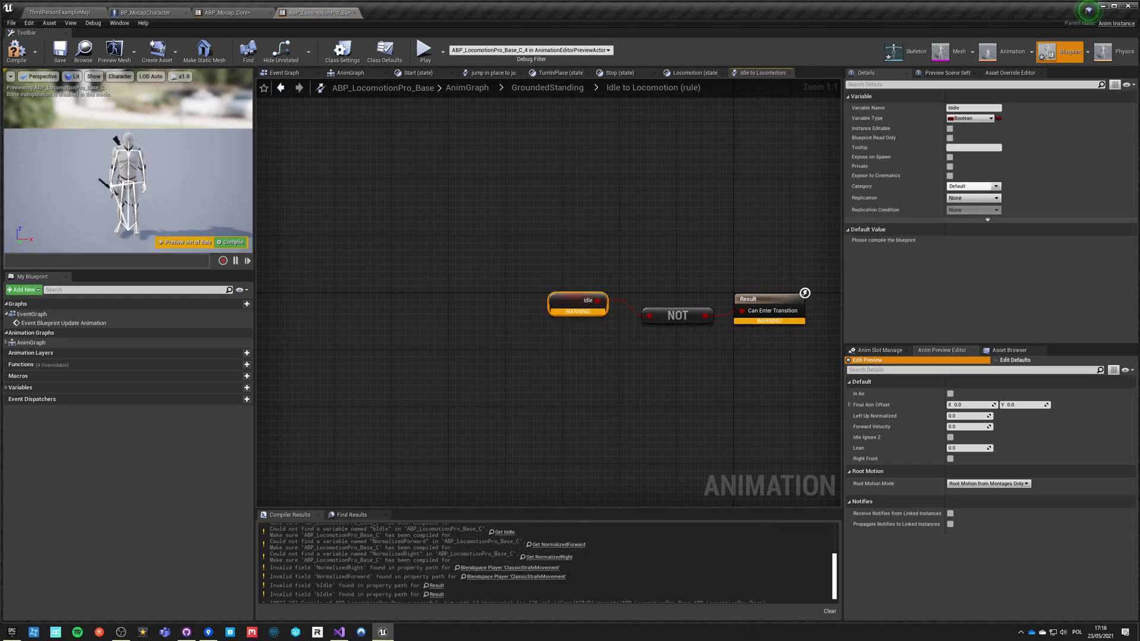
pyautogui.click(15, 51)
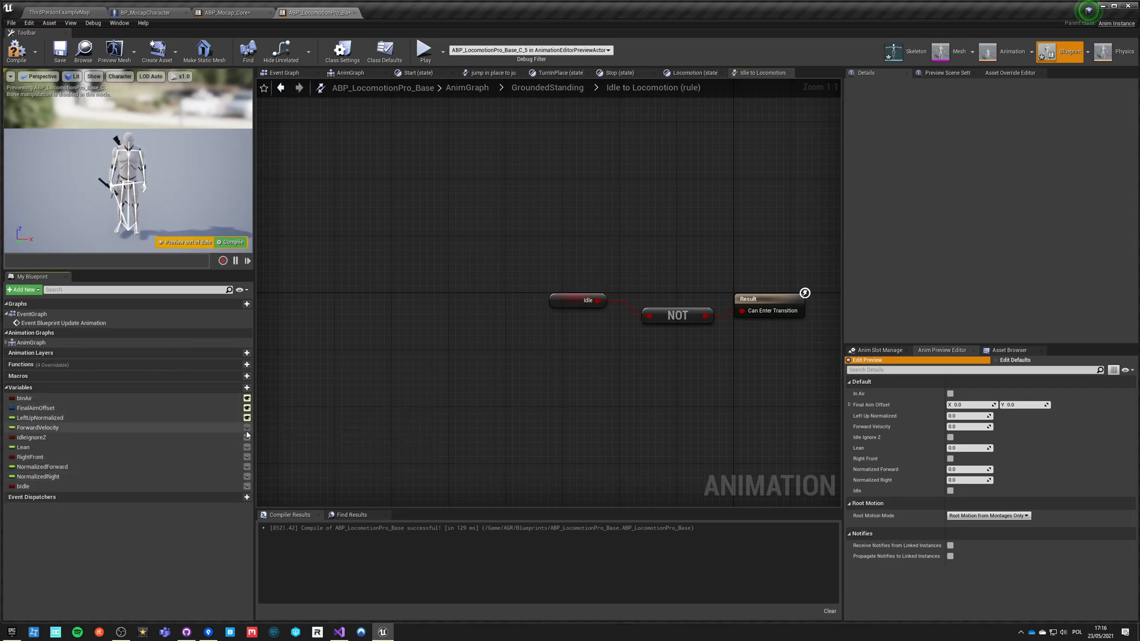
pyautogui.click(43, 476)
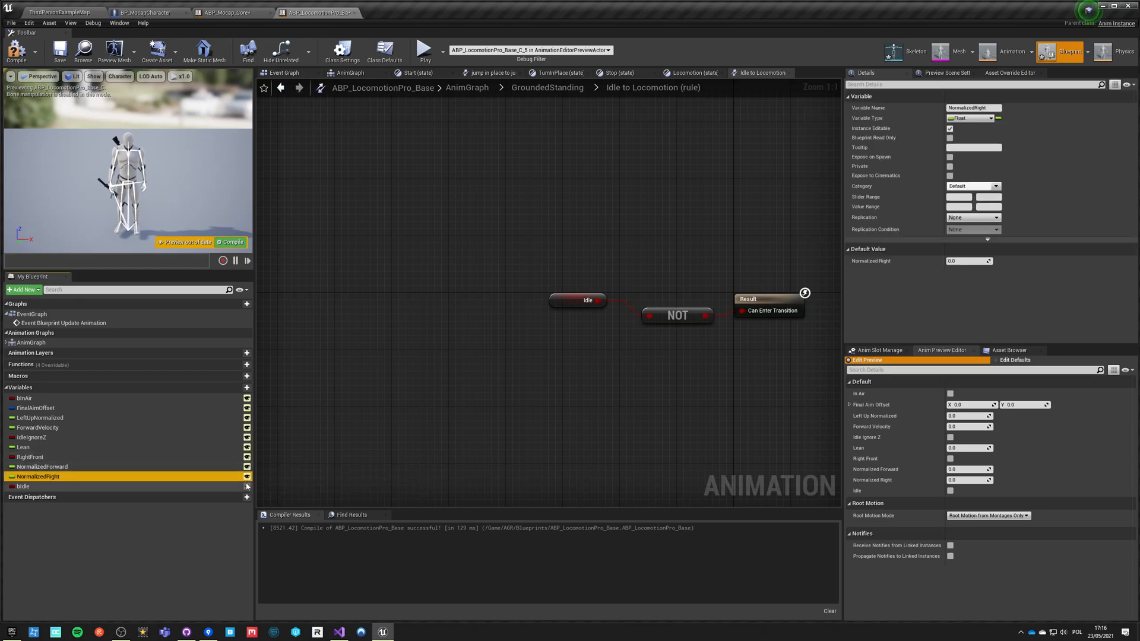
pyautogui.click(60, 51)
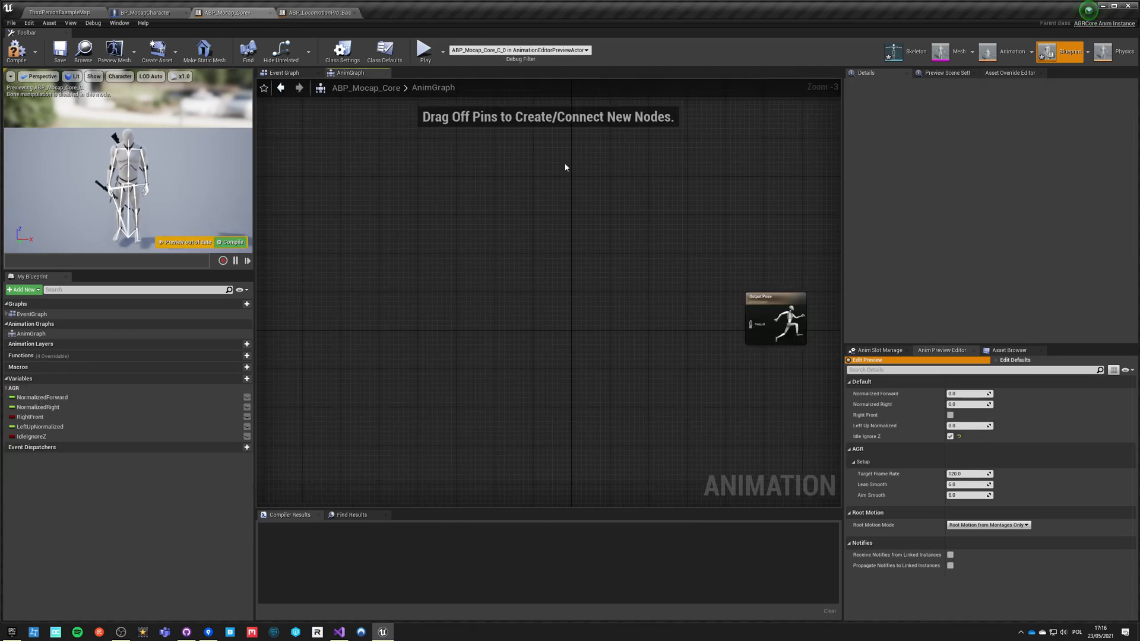
pyautogui.moveTo(459, 343)
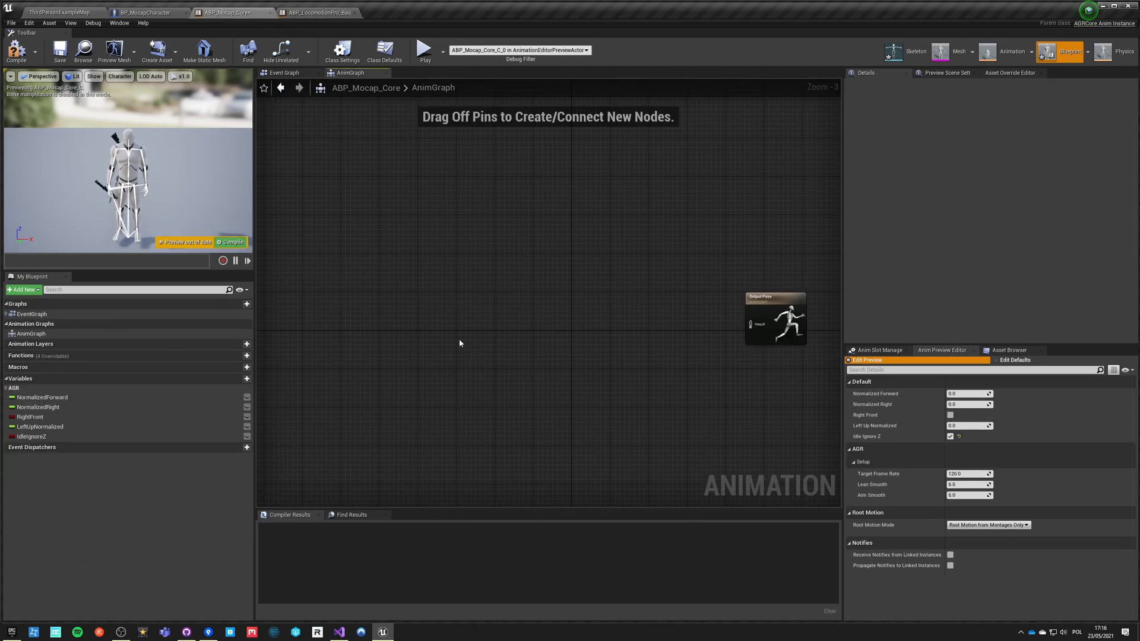
# Step: Add a Linked Anim Graph node with Instance Class ABP_LocomotionPro_Base left of Output Pose
pyautogui.moveTo(774, 318); pyautogui.dragTo(684, 323)
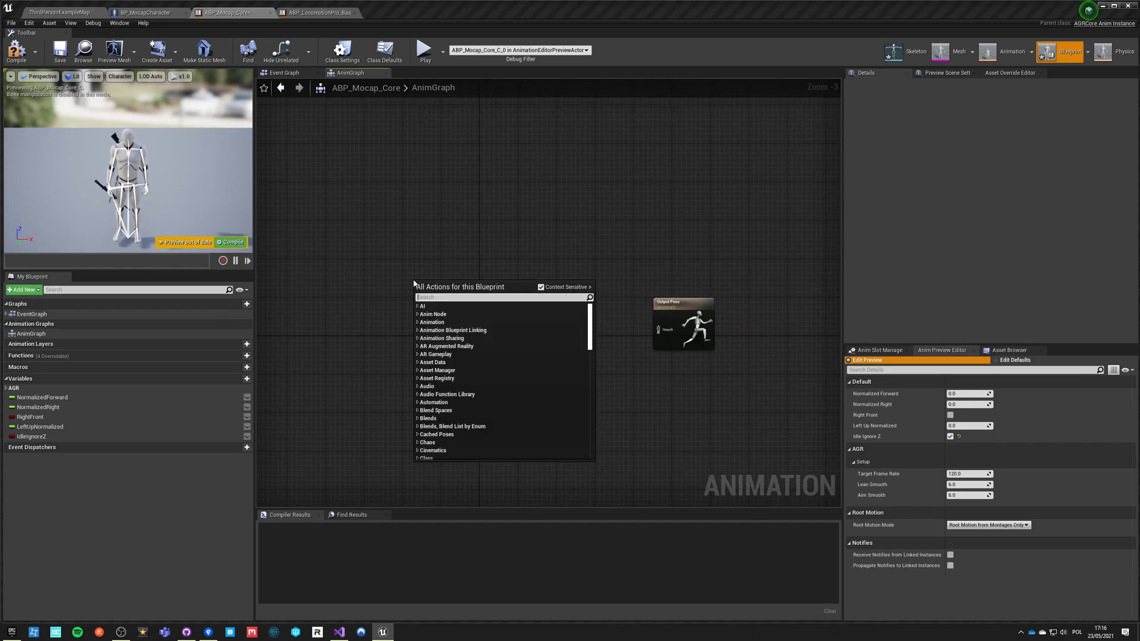
pyautogui.write('linked')
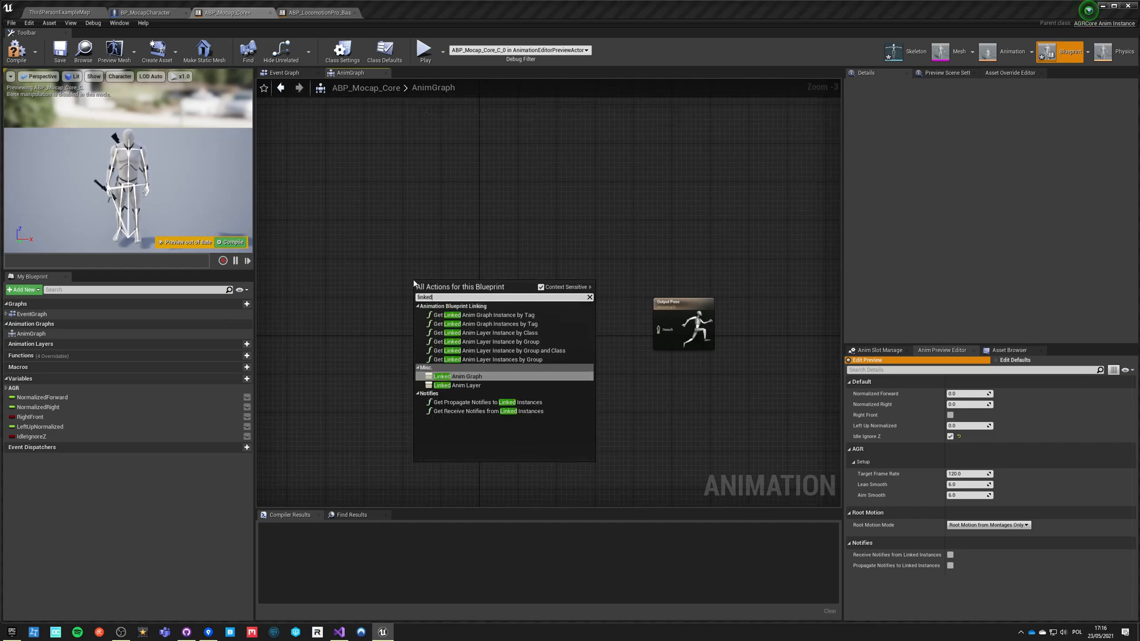
pyautogui.click(461, 376)
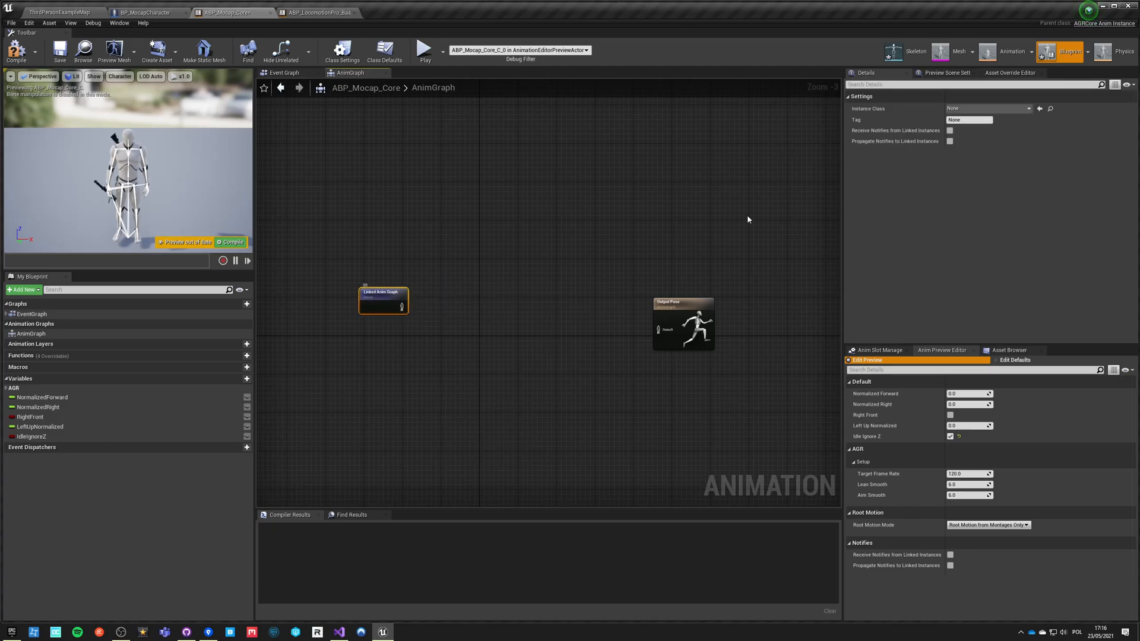
pyautogui.click(1021, 108)
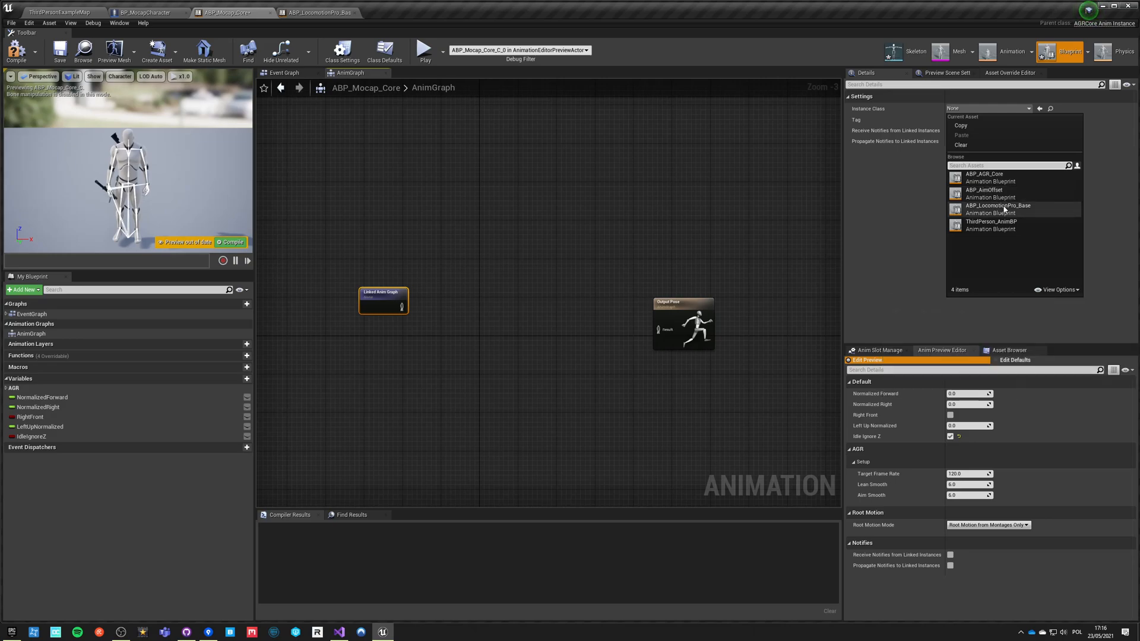
pyautogui.click(998, 209)
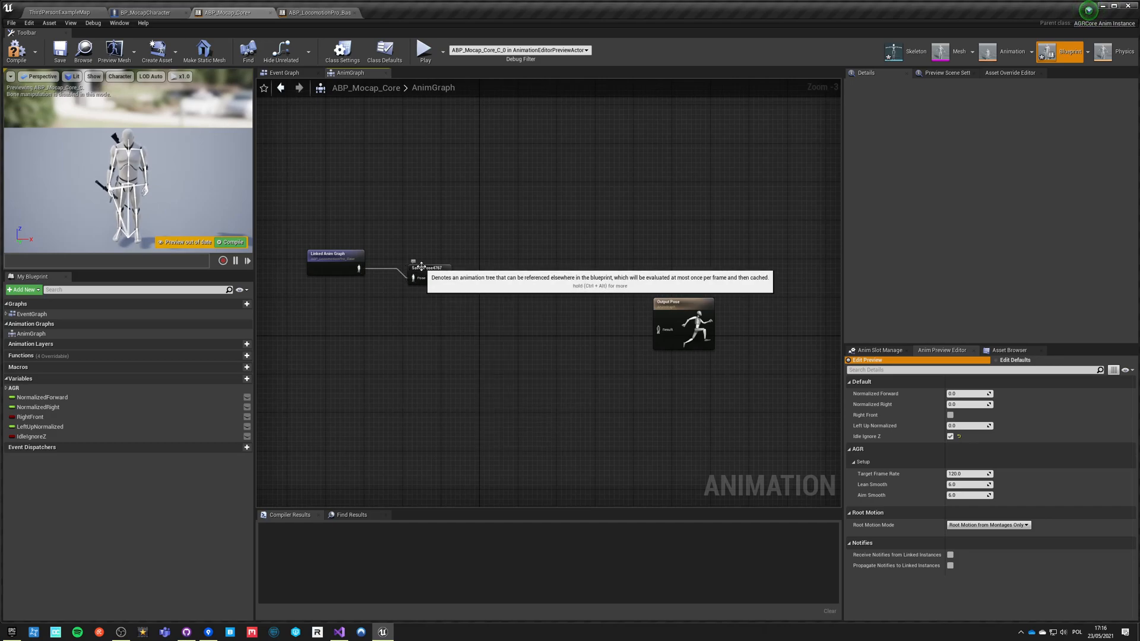
# Step: Cache the linked graph's output in a new saved cached pose named LocomotionBase
pyautogui.click(418, 274)
pyautogui.write('LocomotionBase')
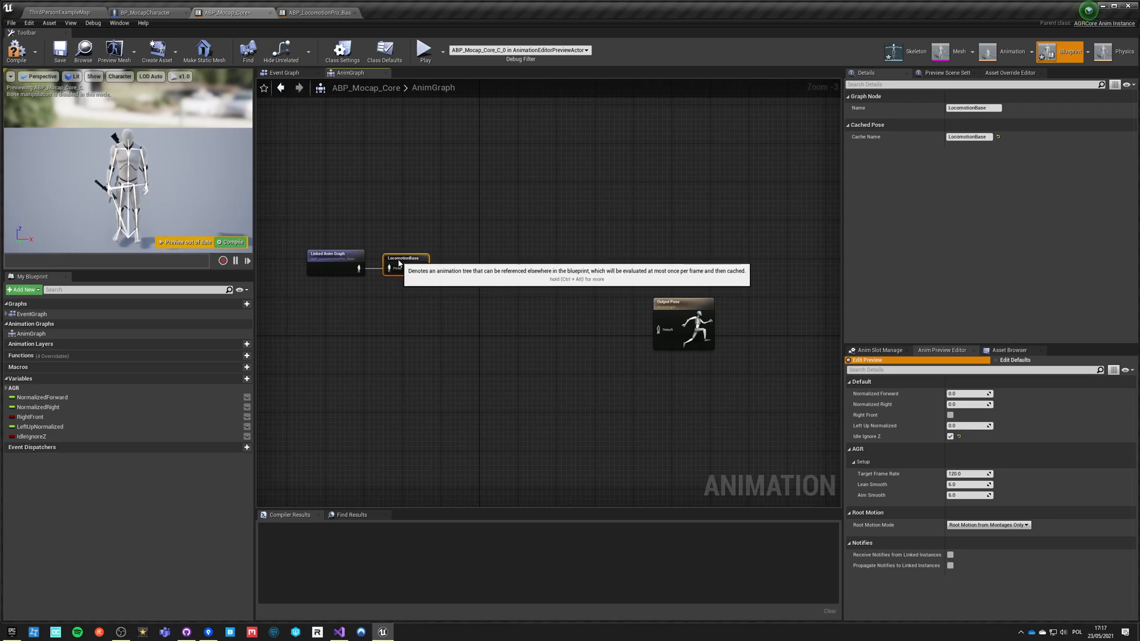
pyautogui.click(335, 264)
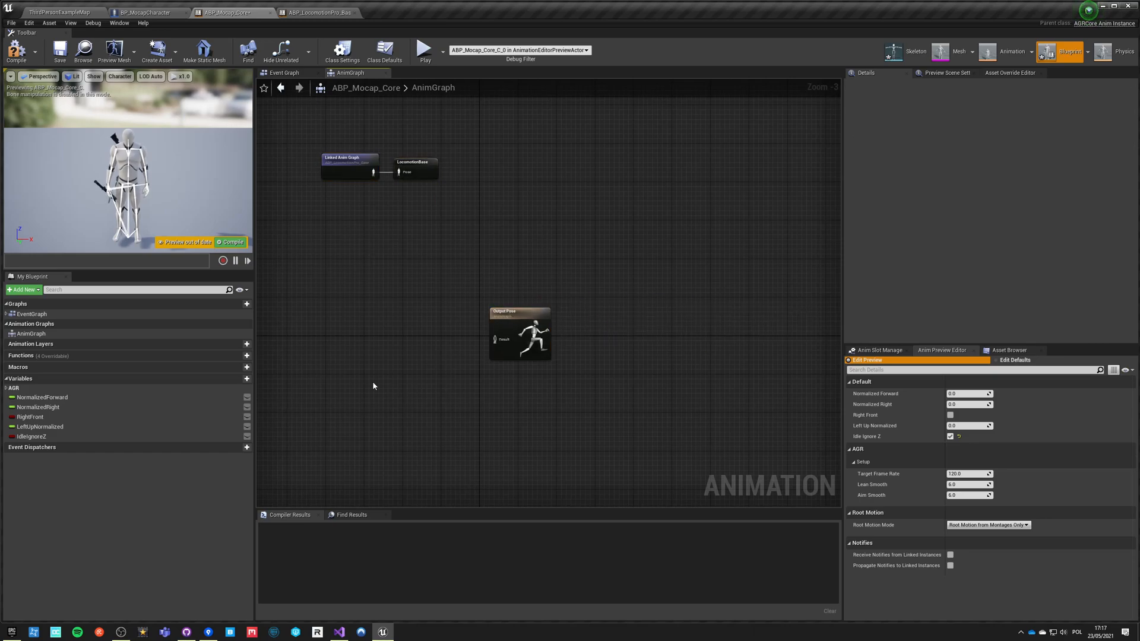
# Step: Feed the cached LocomotionBase pose to Output Pose and wire Idle Ignore Z into the linked graph
pyautogui.click(506, 344)
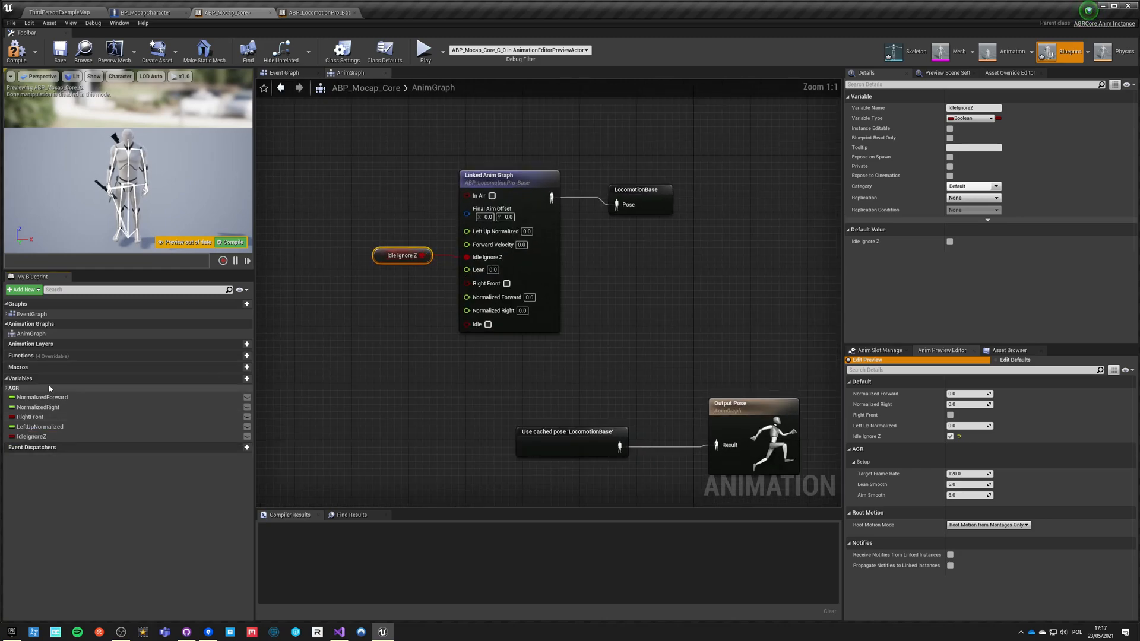
pyautogui.click(14, 387)
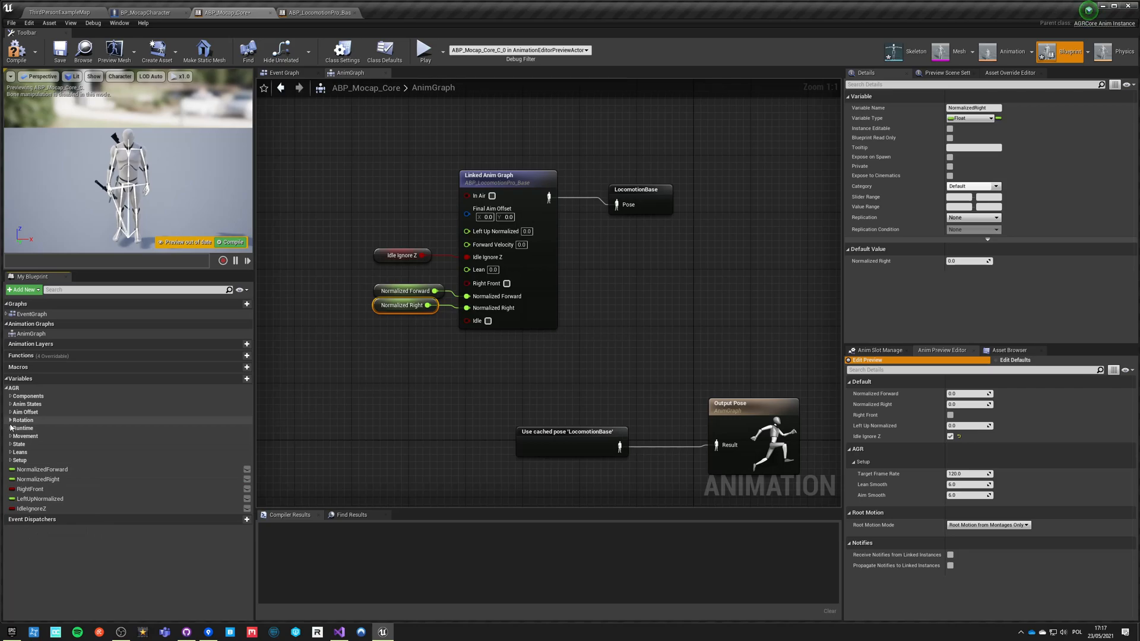
pyautogui.click(11, 428)
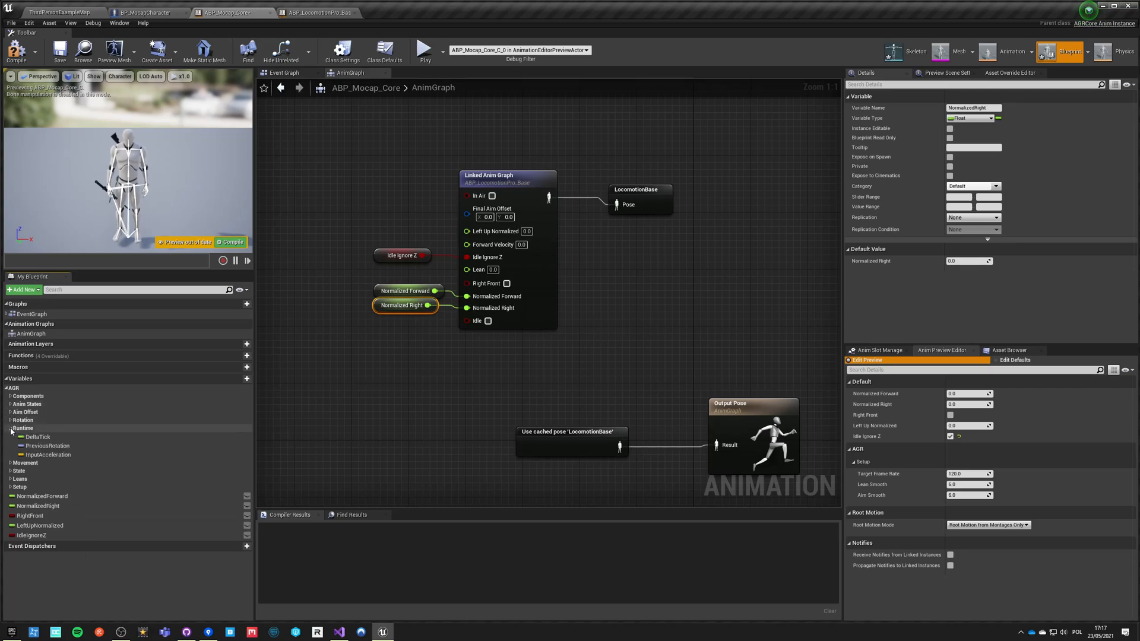
pyautogui.click(12, 427)
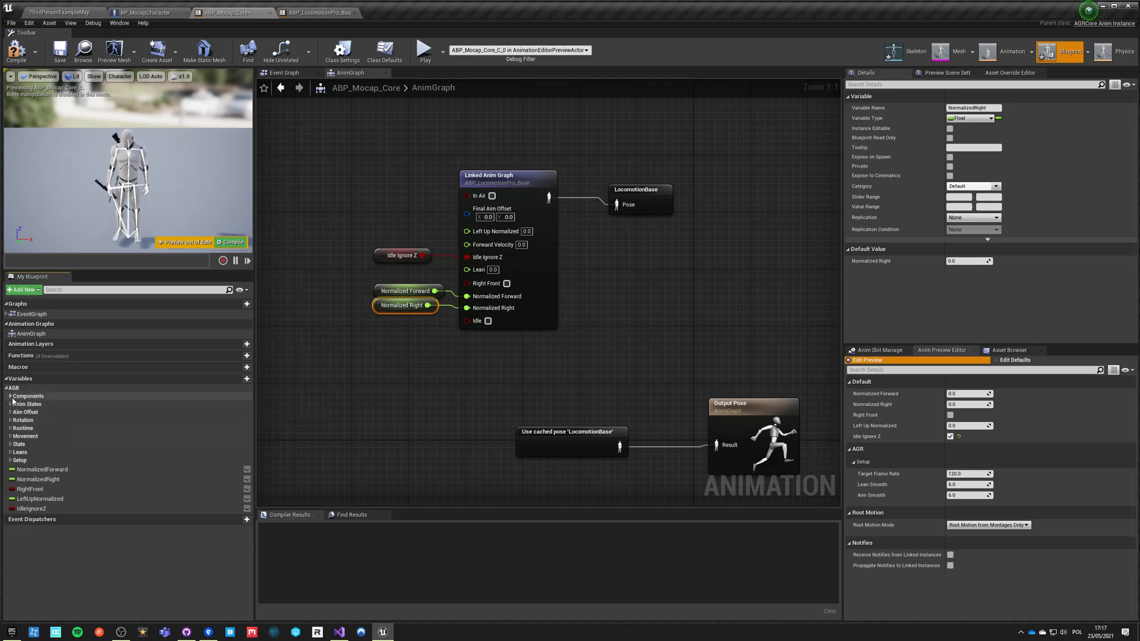
pyautogui.click(11, 396)
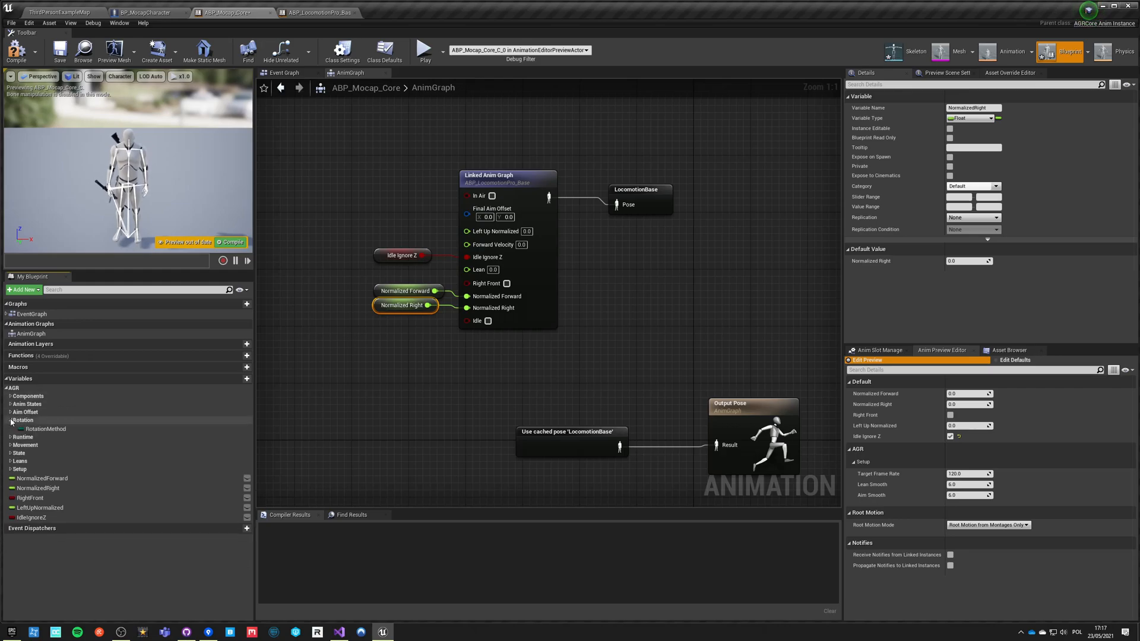
pyautogui.click(11, 412)
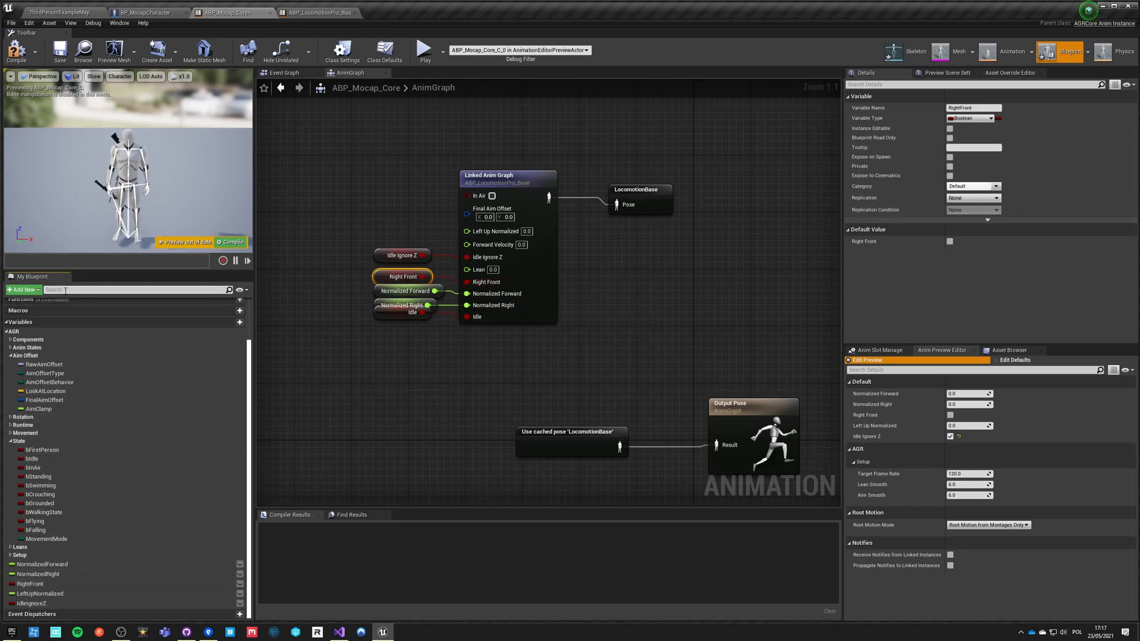
# Step: Wire Lean, Forward Velocity and Final Aim Offset into the Linked Anim Graph pins
pyautogui.write('lean')
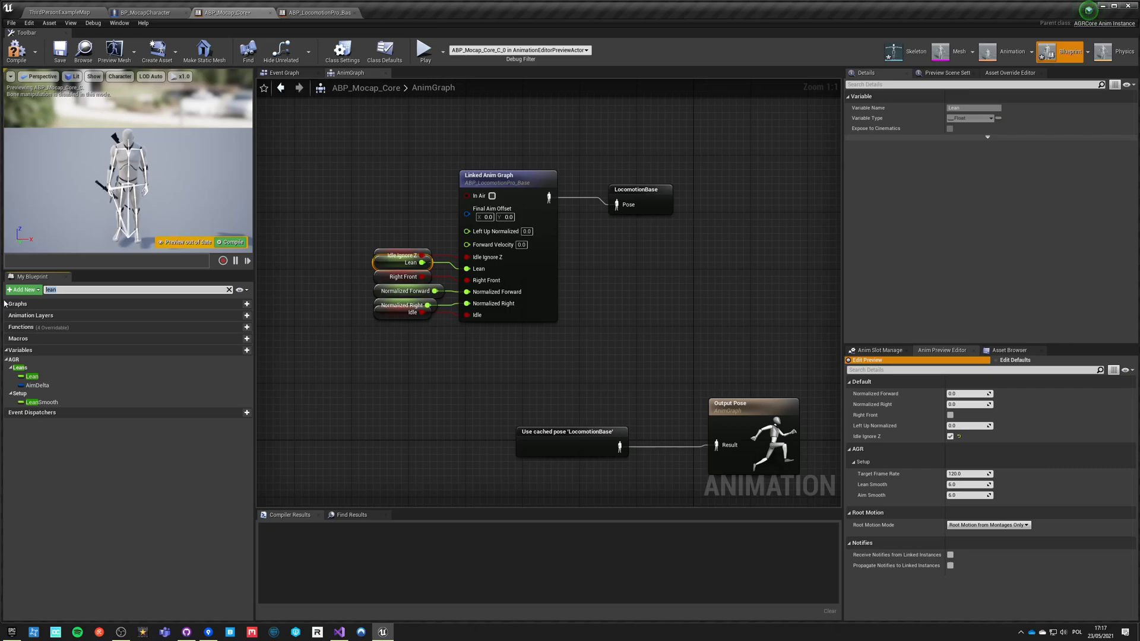
pyautogui.write('veloci')
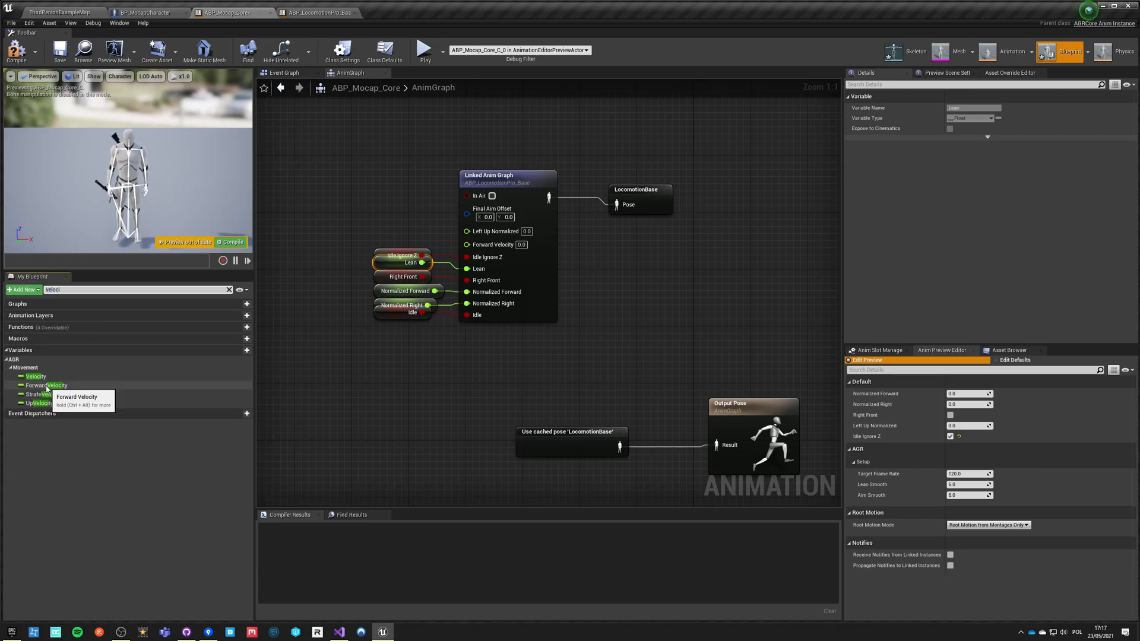
pyautogui.click(46, 385)
pyautogui.write('left')
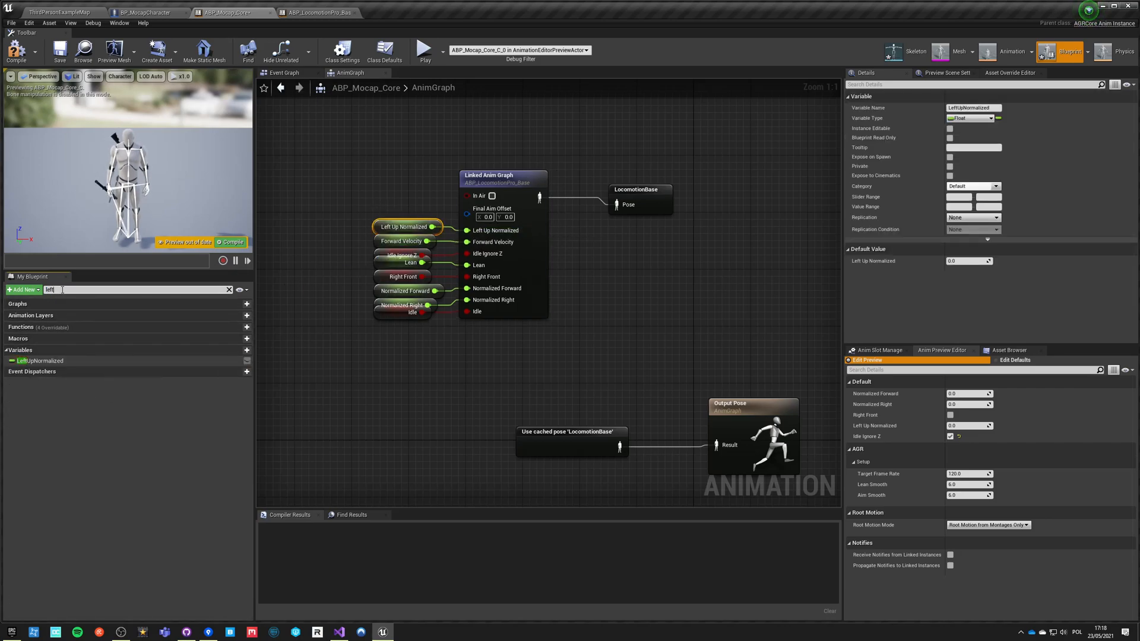
pyautogui.write('aimo')
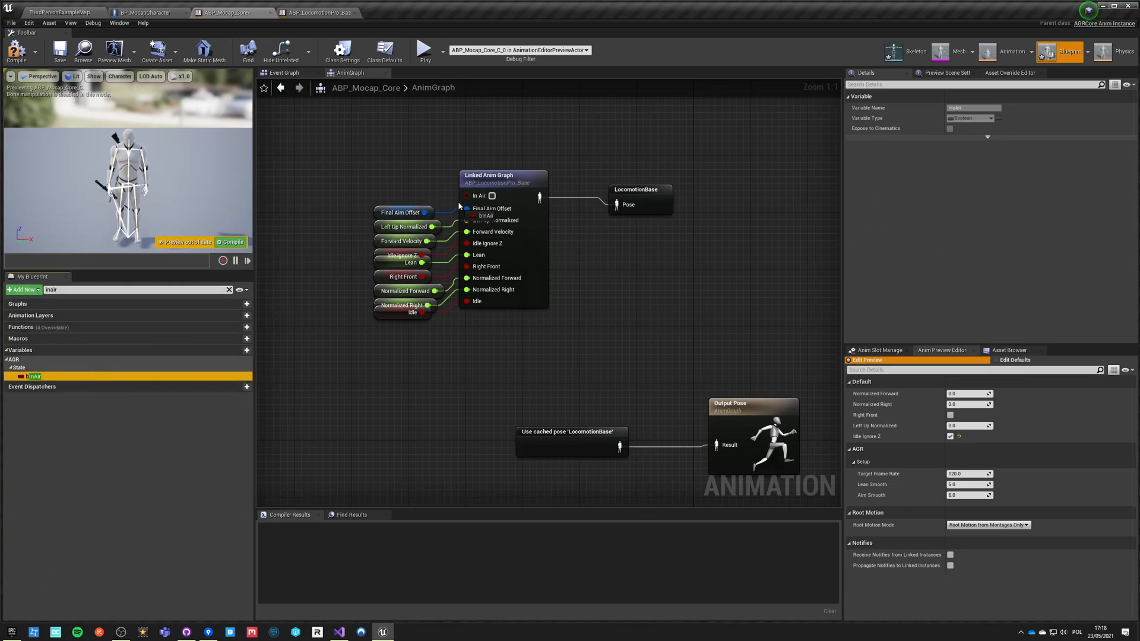
pyautogui.click(231, 242)
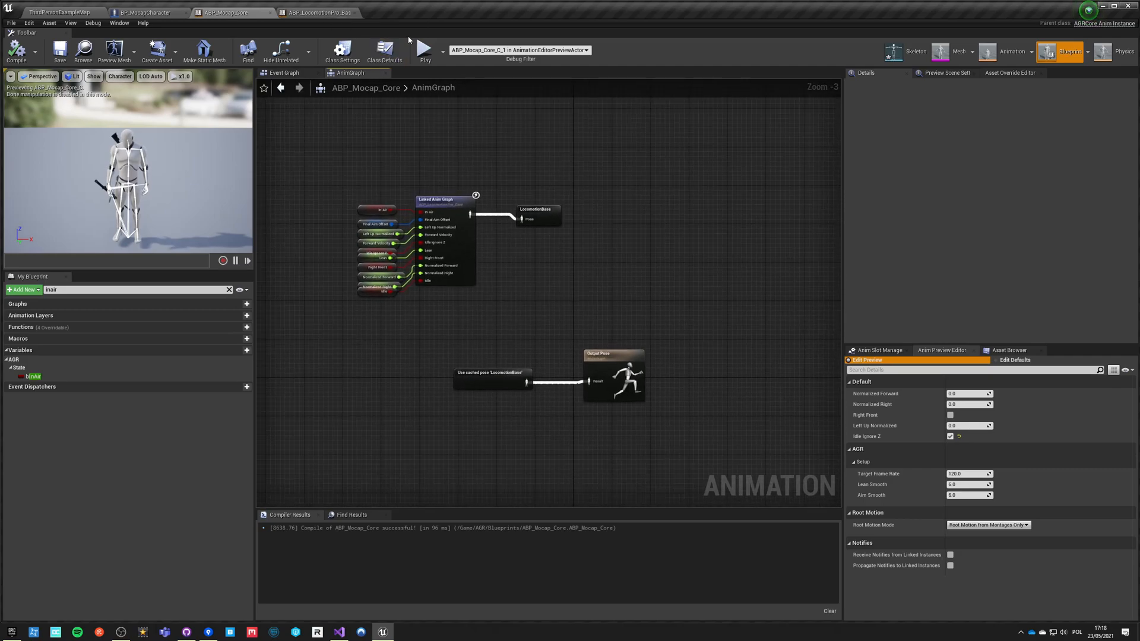
pyautogui.click(425, 49)
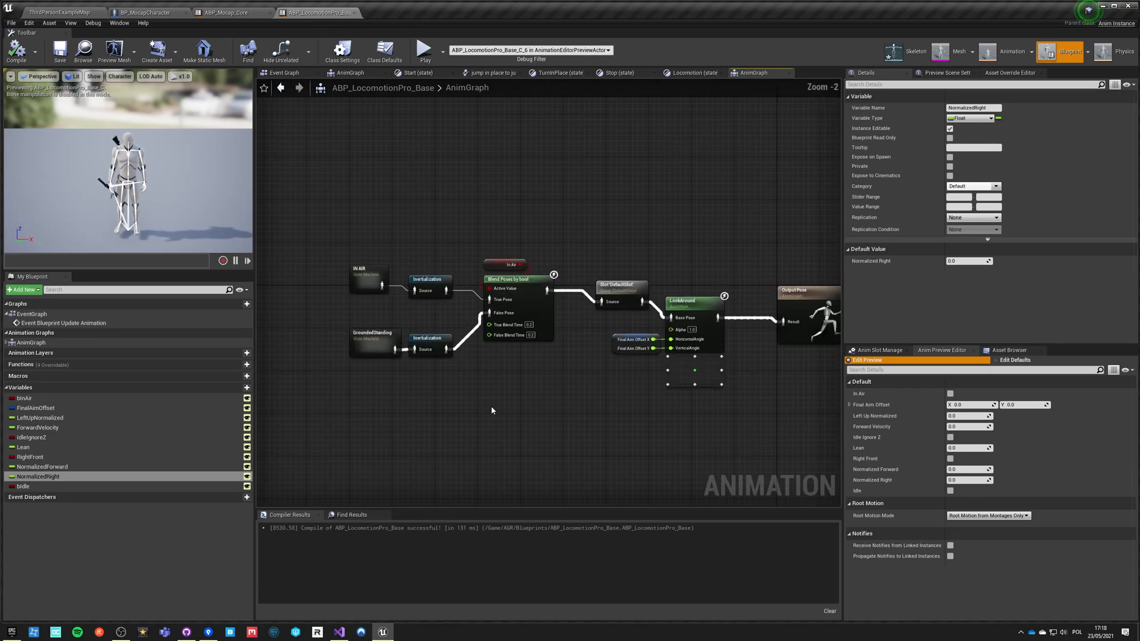
# Step: Return from the LocomotionPro base AnimGraph to the main level editor
pyautogui.click(226, 12)
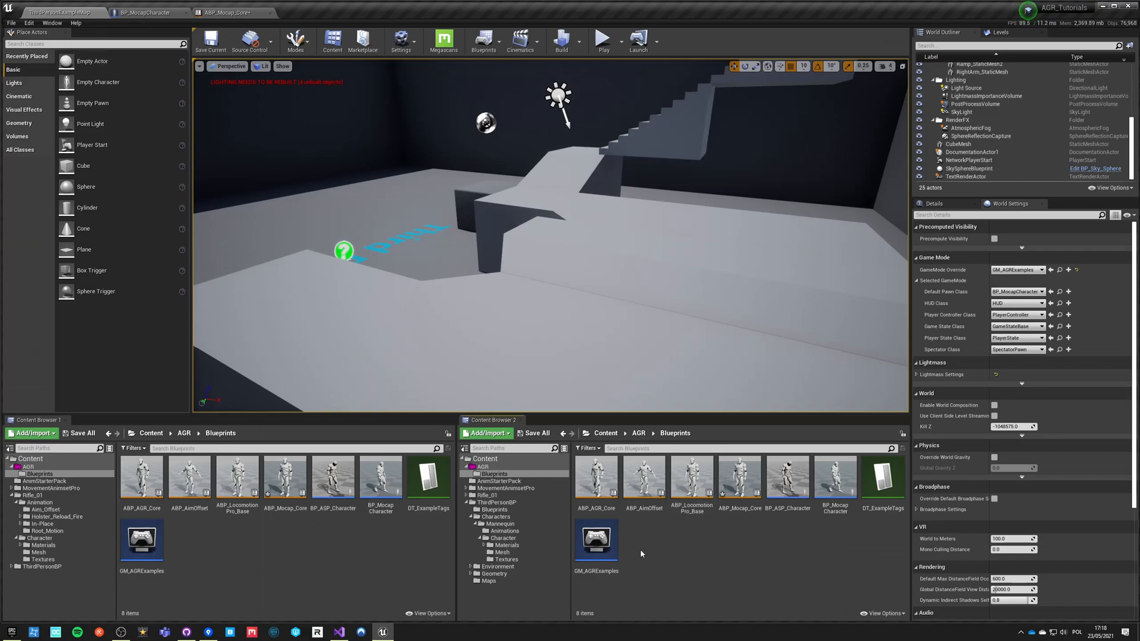
# Step: Create animation blueprint ABP_RiflePro_Base on UE4_Mannequin_Skeleton in the AGR Blueprints folder
pyautogui.click(485, 432)
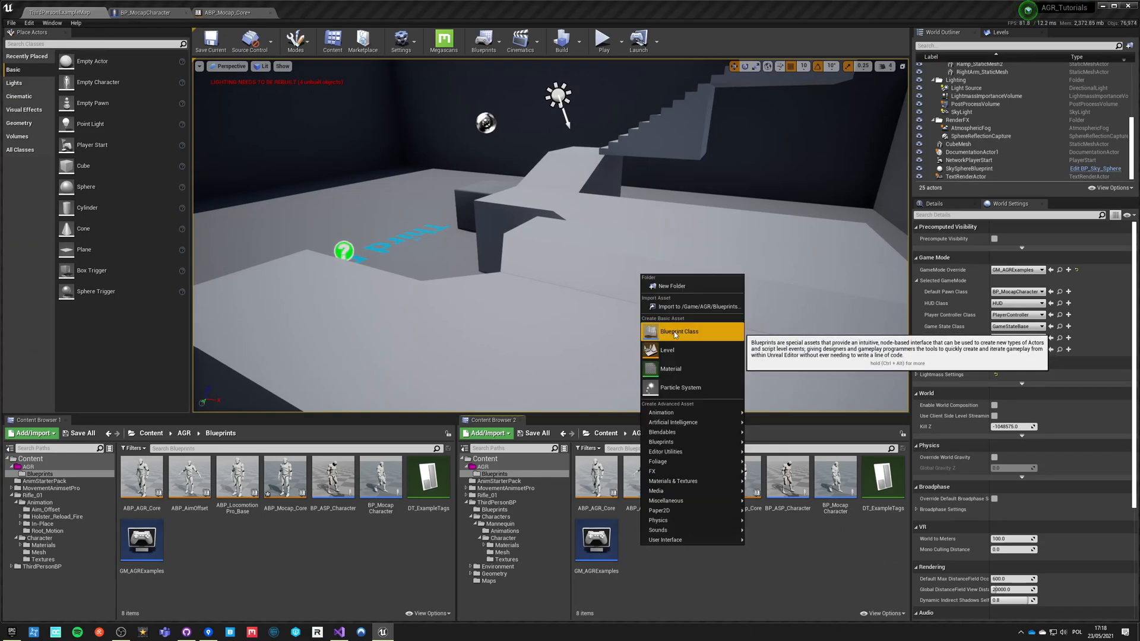
pyautogui.moveTo(660, 412)
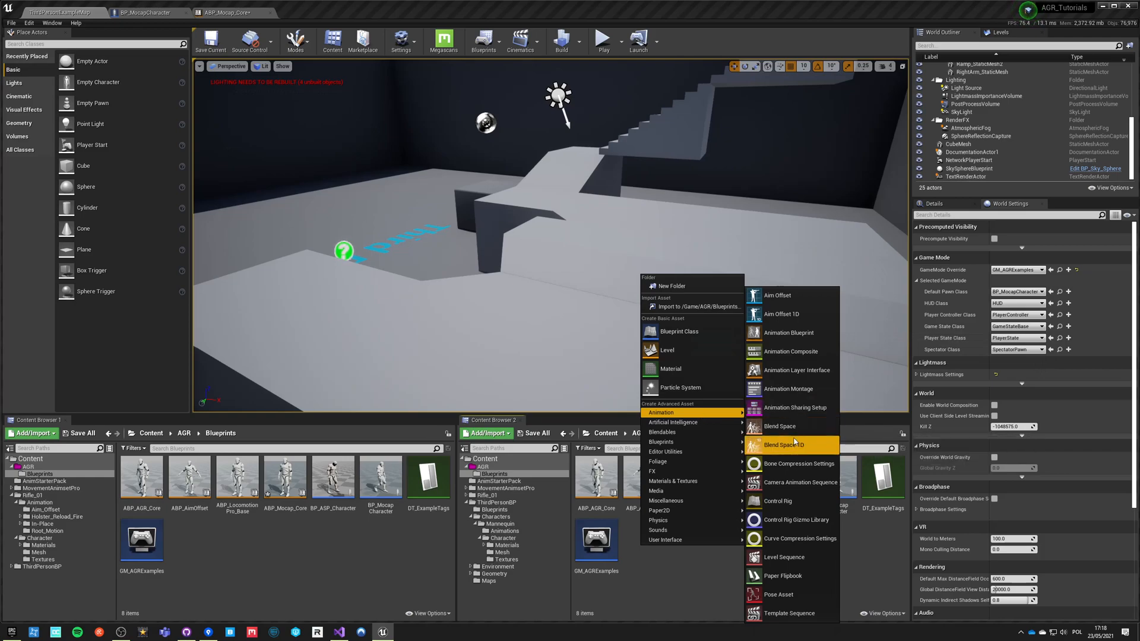
pyautogui.click(788, 332)
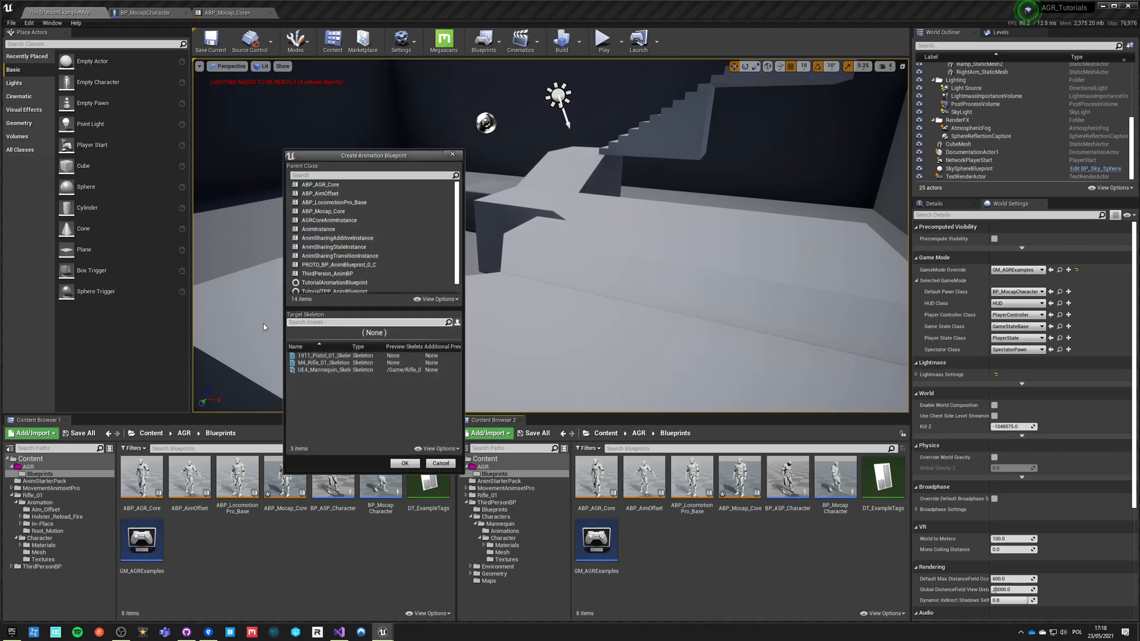
pyautogui.click(335, 369)
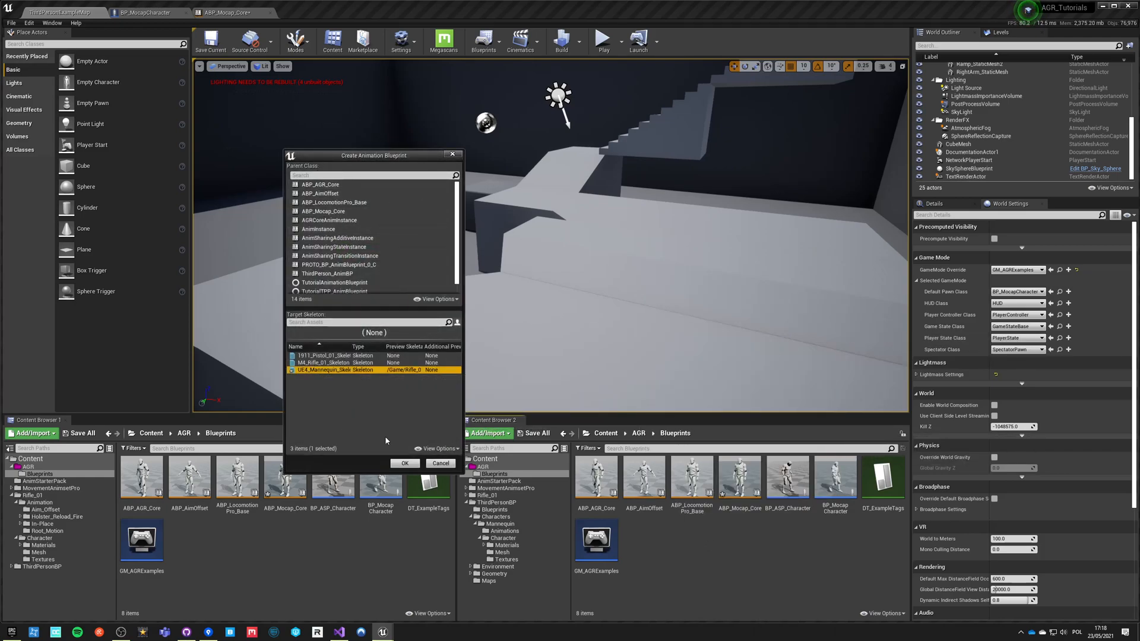
pyautogui.click(404, 463)
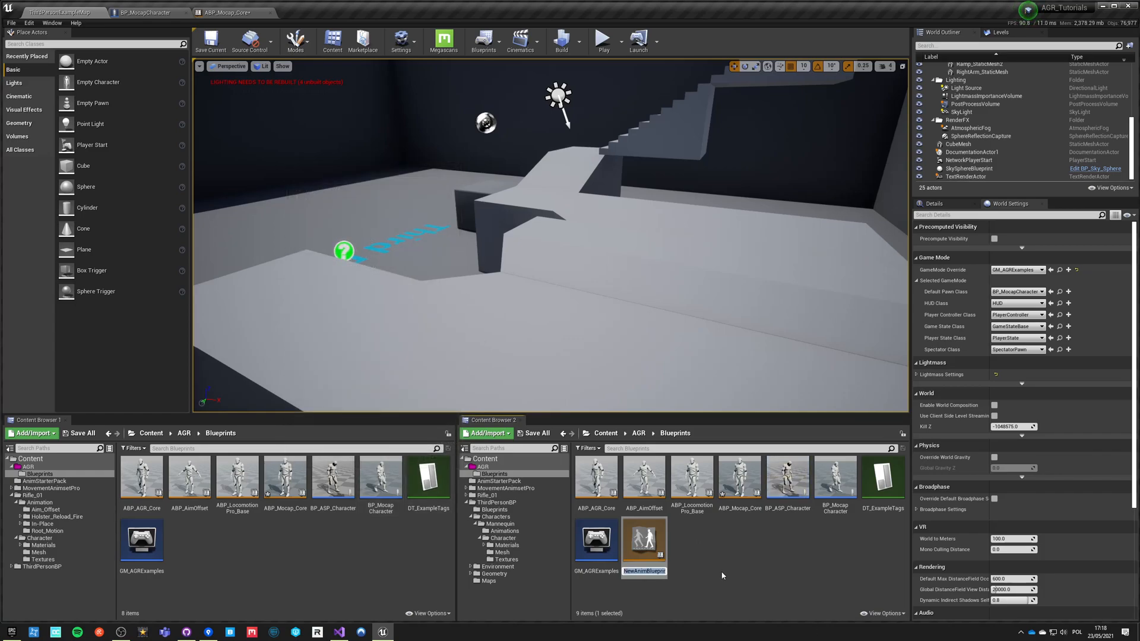
pyautogui.write('ABP_RiflePro_Base')
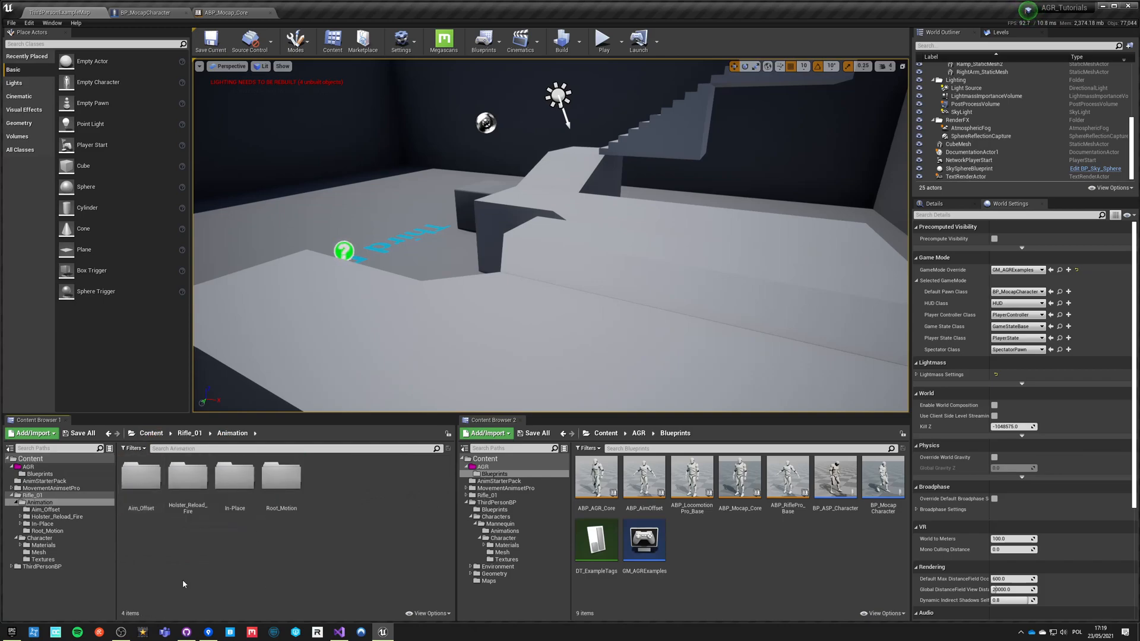
# Step: Create RifleProWalking_Blendspace for the mannequin skeleton in AGR Animations and open it
pyautogui.click(42, 524)
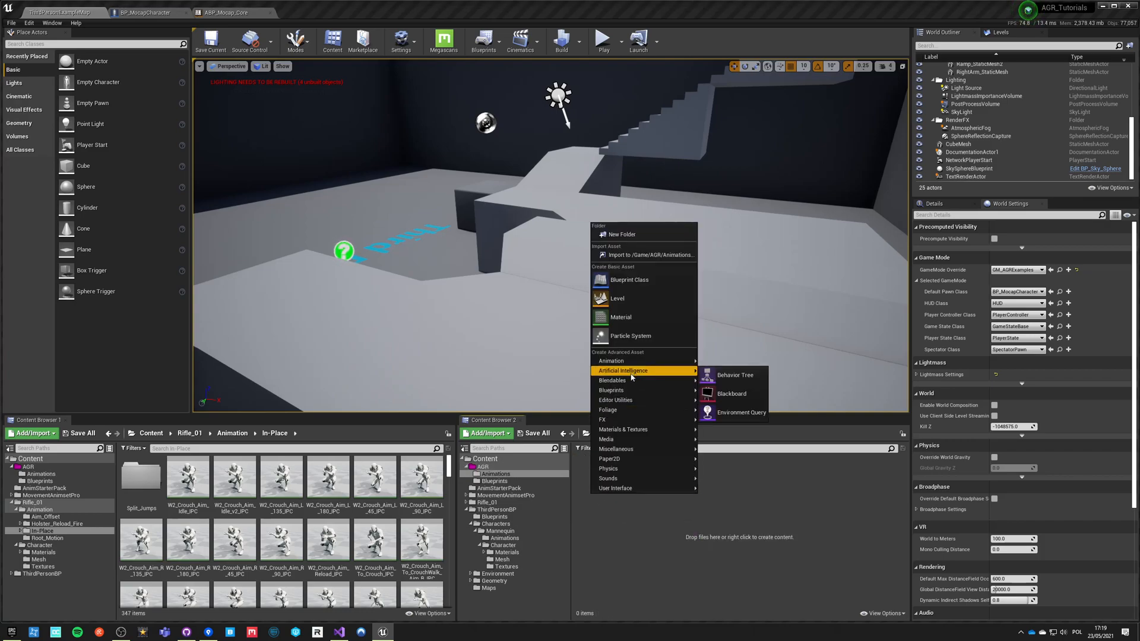
pyautogui.moveTo(610, 361)
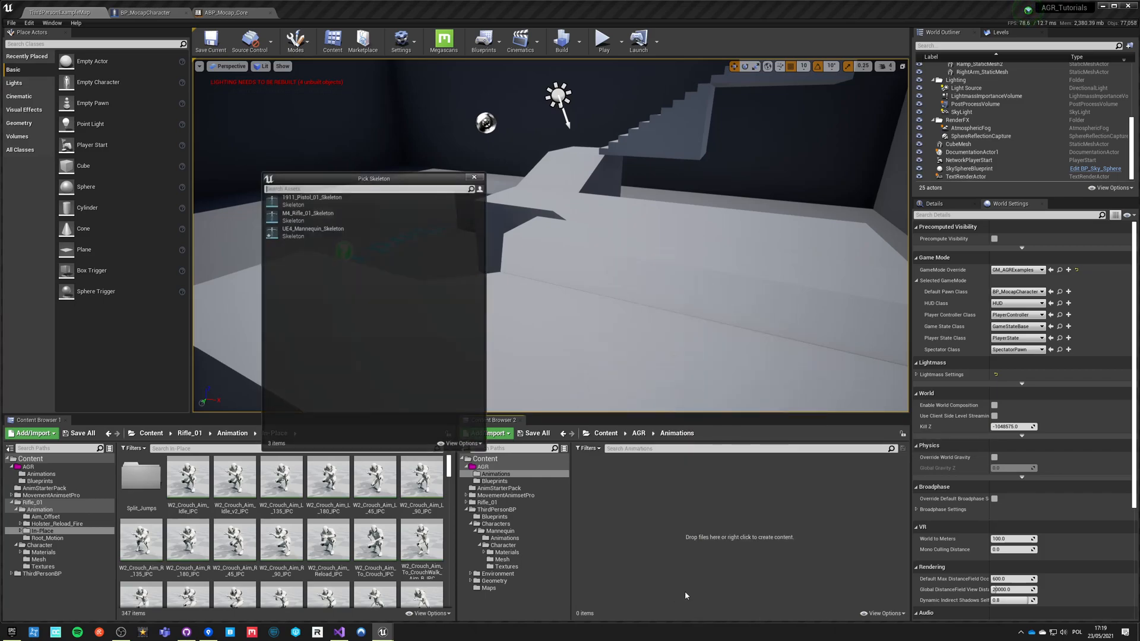
pyautogui.click(313, 231)
pyautogui.write('Walking_BlendSp')
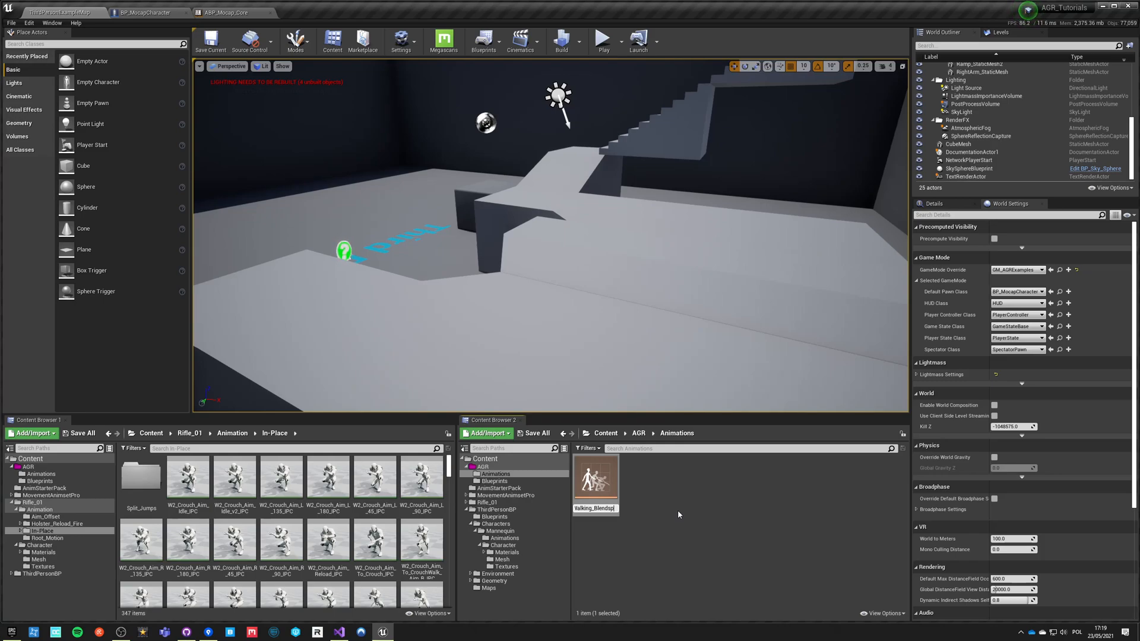
pyautogui.moveTo(595, 479)
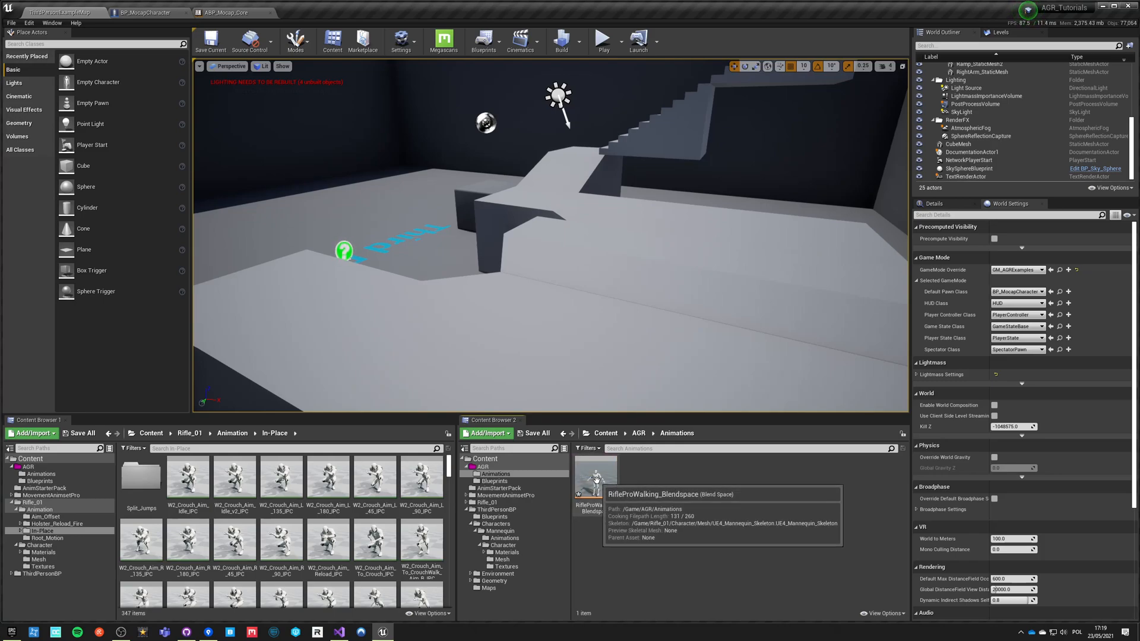
pyautogui.doubleClick(588, 483)
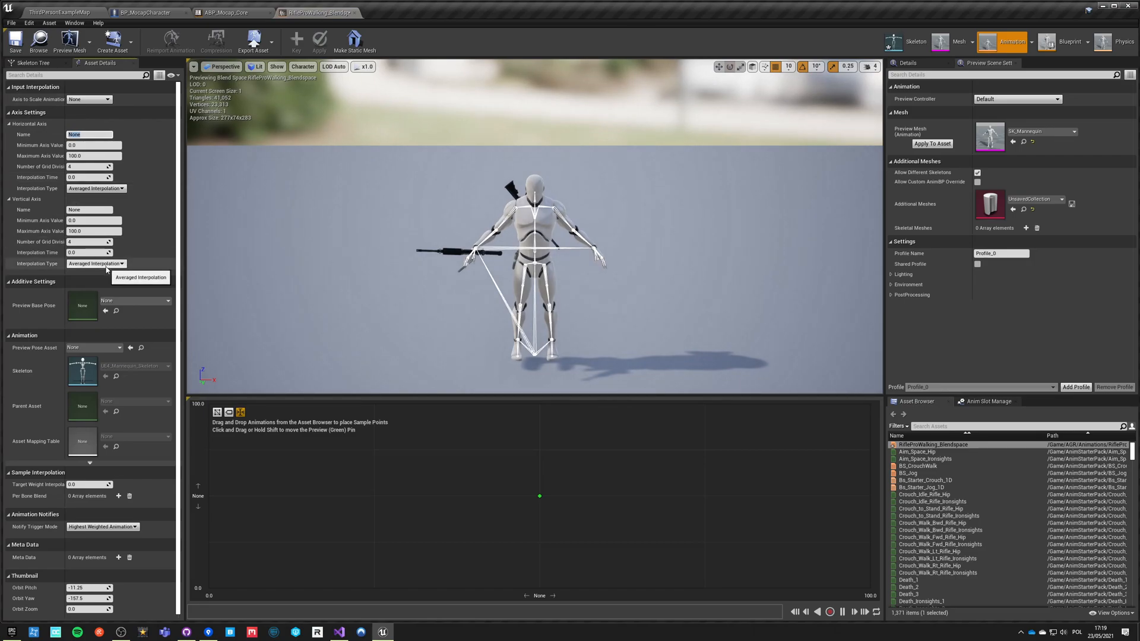
# Step: Name axes Direction (-180 to 180) and Velocity (120 to 360), then return to BP_MocapCharacter
pyautogui.write('Directi')
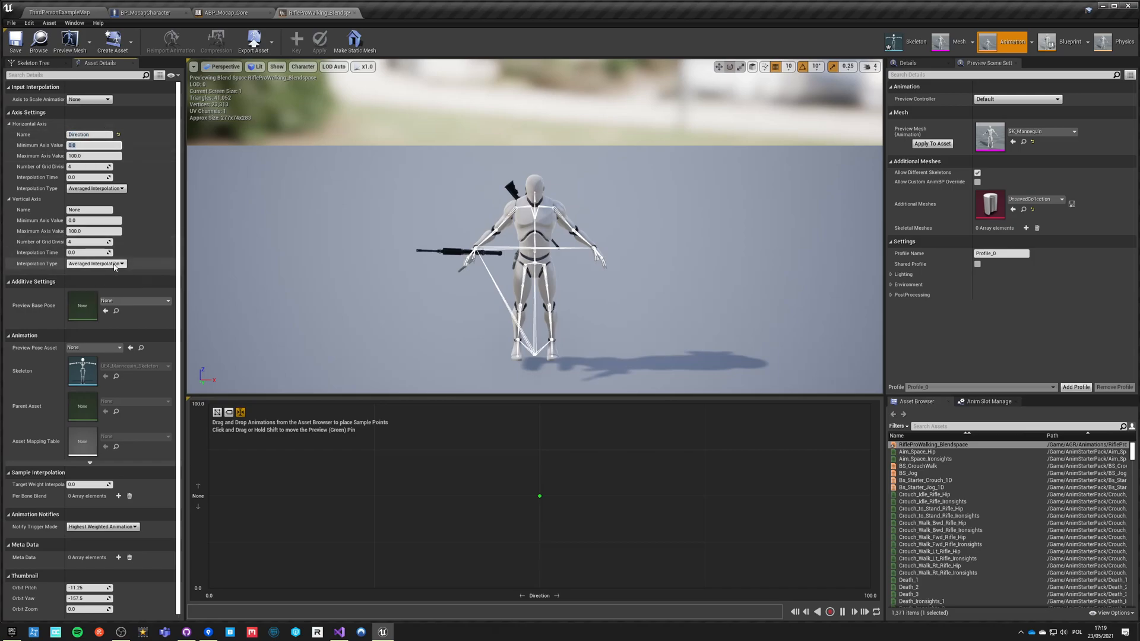
pyautogui.moveTo(96, 263)
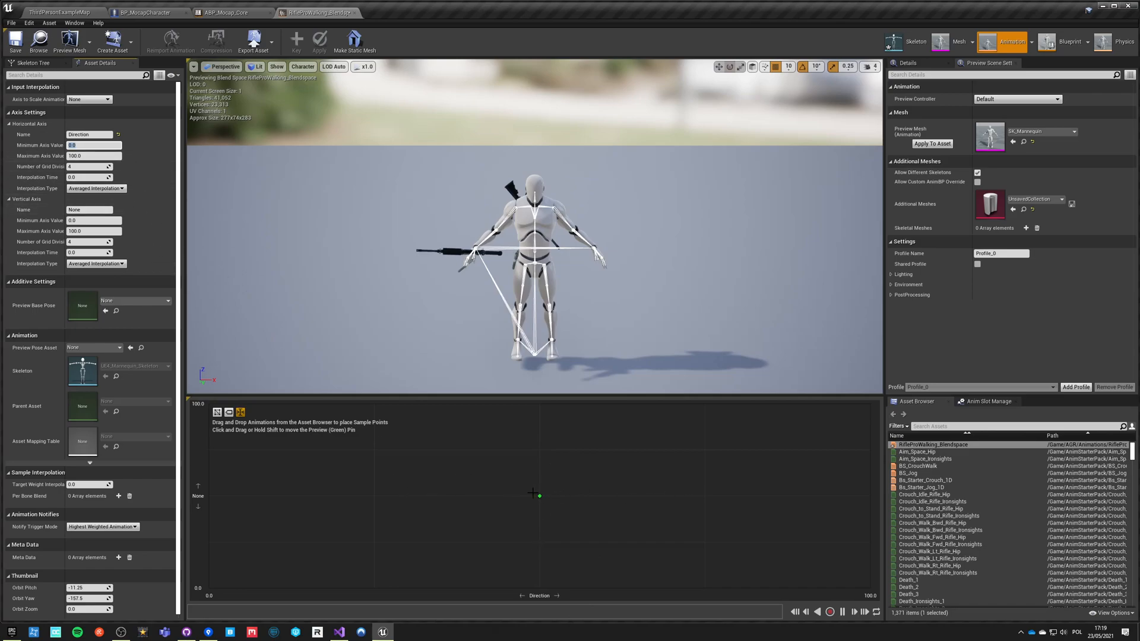
pyautogui.click(89, 145)
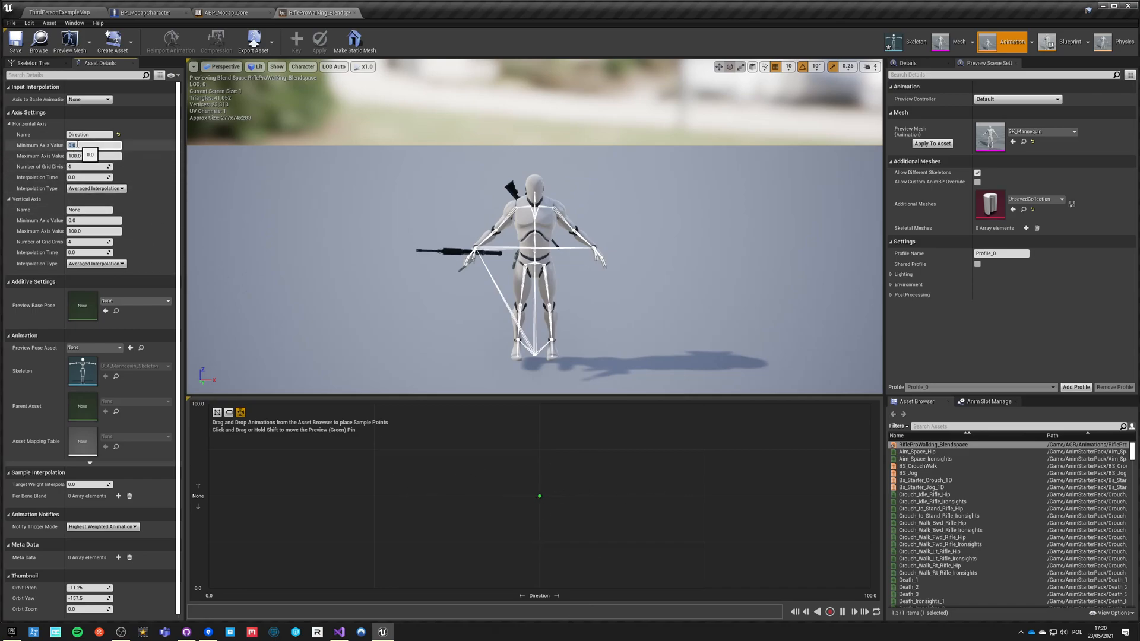
pyautogui.write('-180')
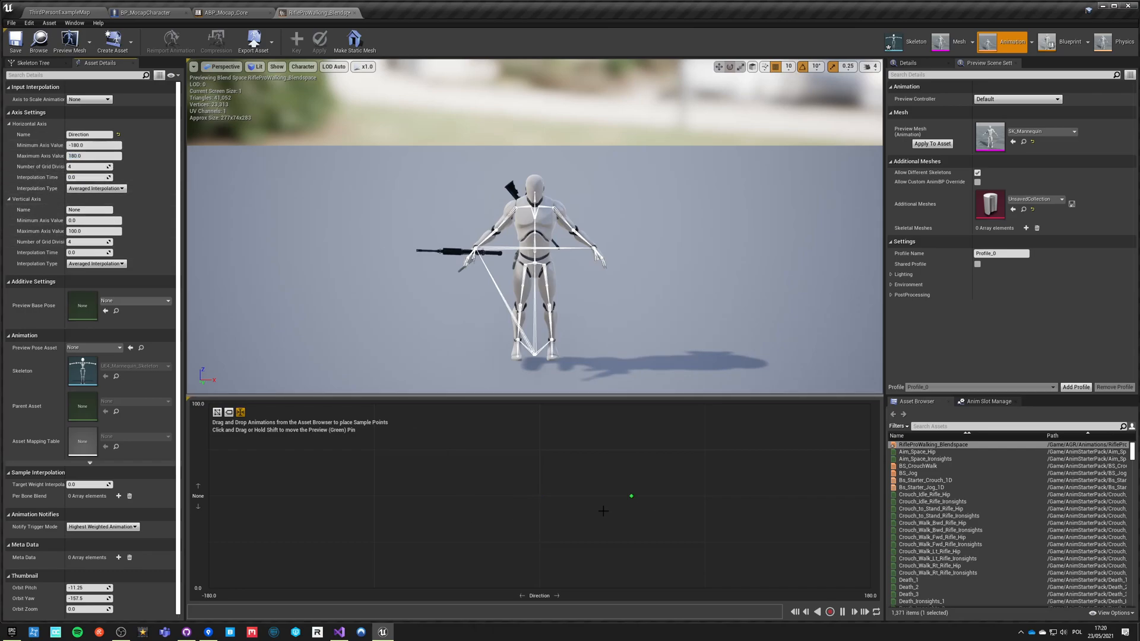
pyautogui.moveTo(296, 442)
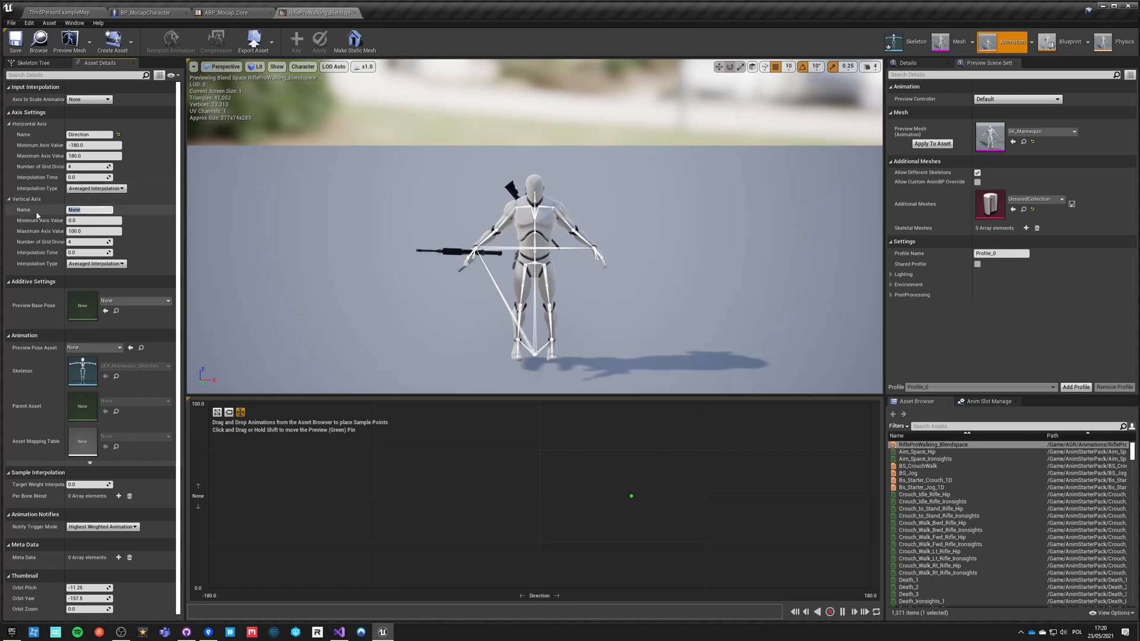
pyautogui.write('Velocity')
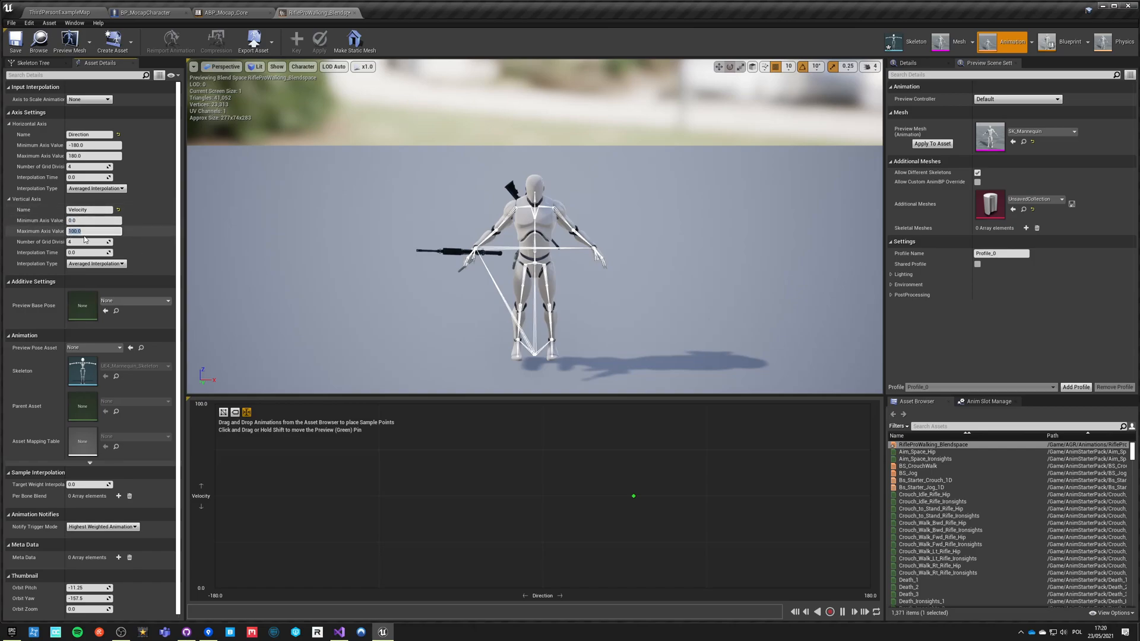
pyautogui.write('360.0')
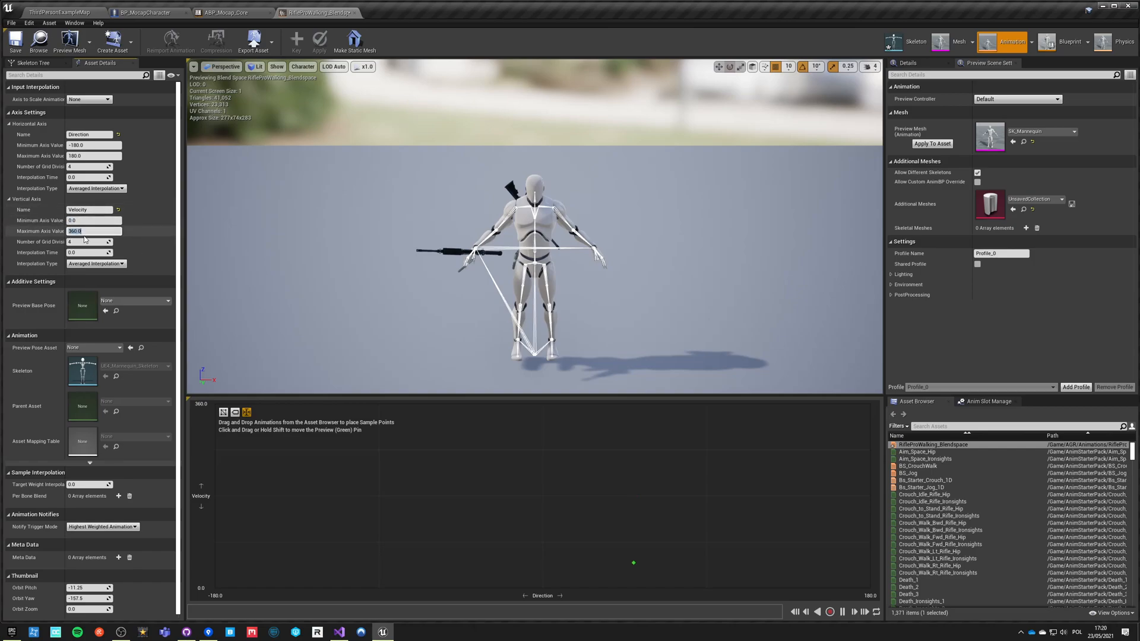
pyautogui.write('120')
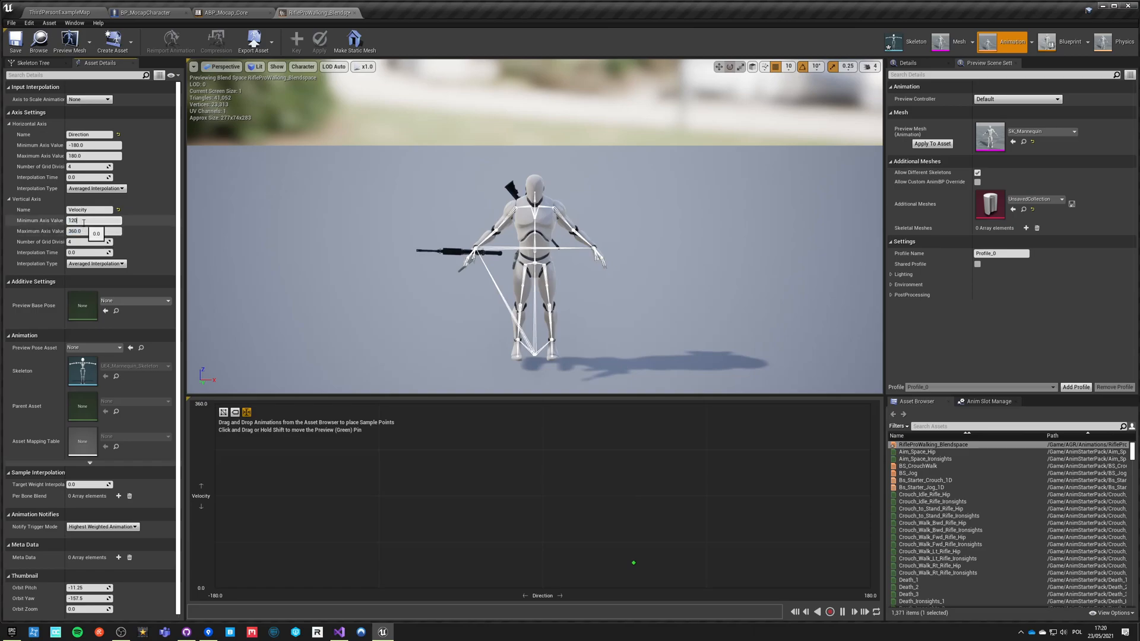
pyautogui.click(150, 12)
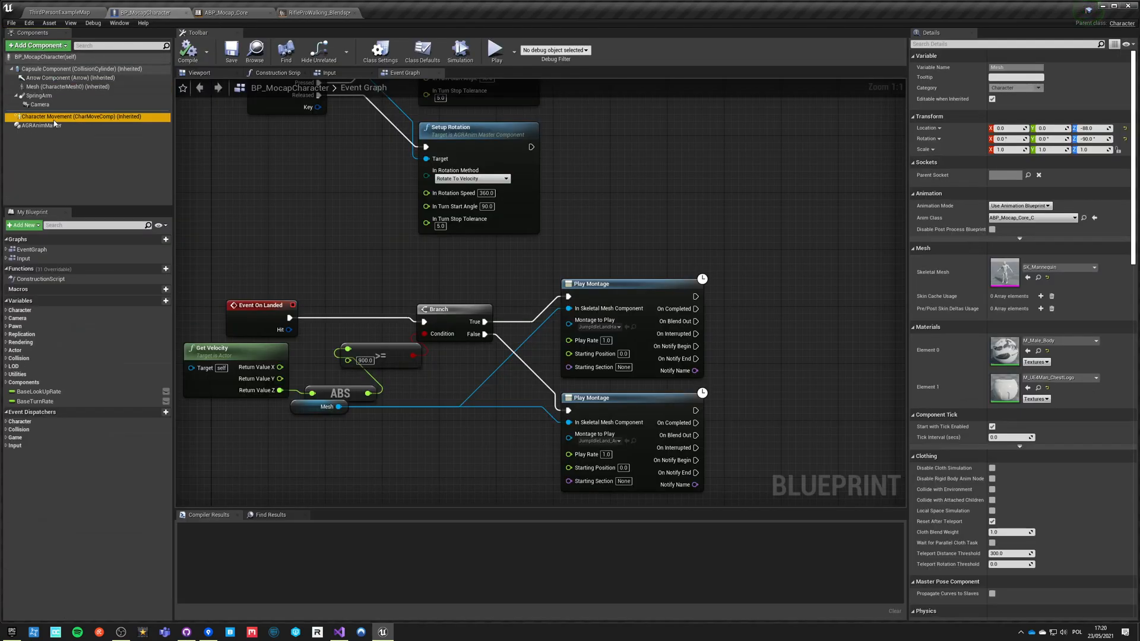
# Step: Select the Character Movement component to read the character's Max Walk Speed
pyautogui.click(83, 117)
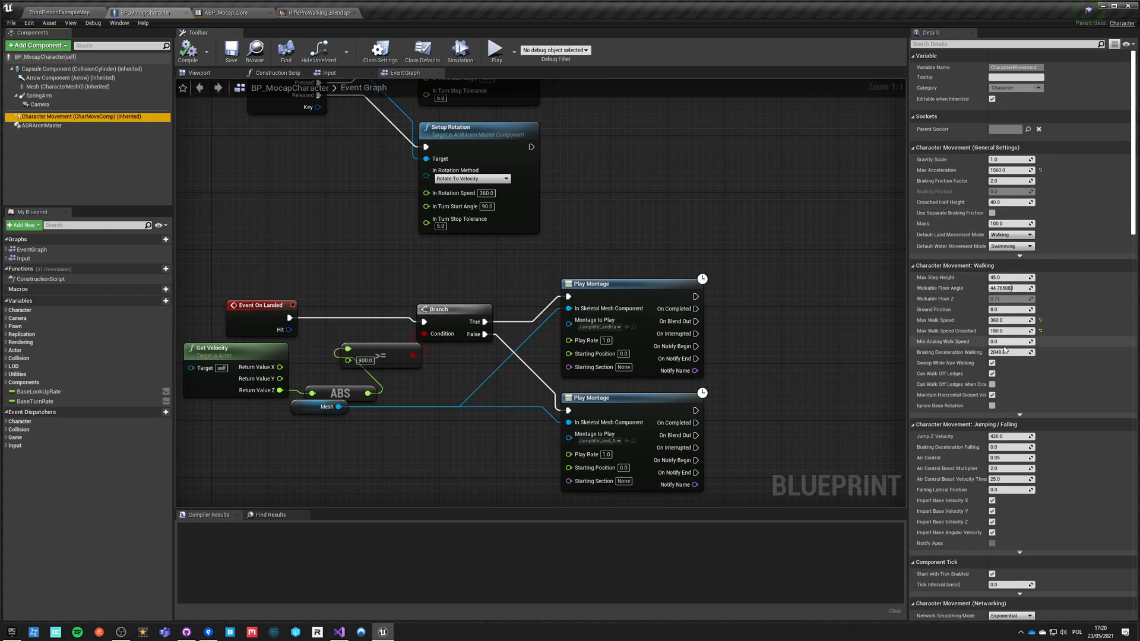
pyautogui.click(316, 12)
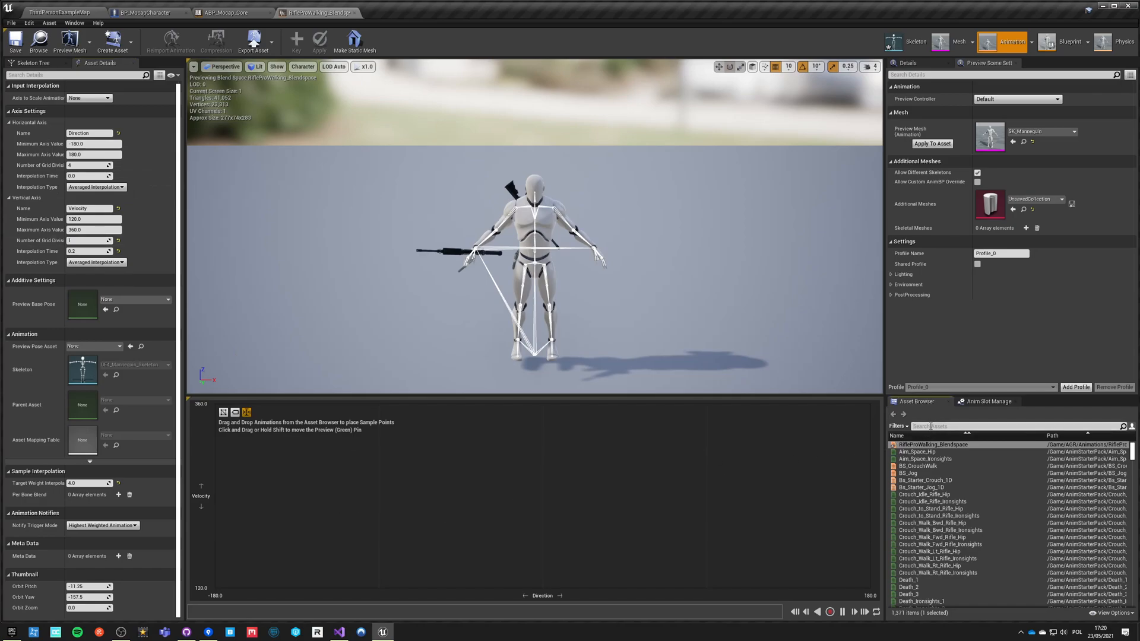
# Step: Filter the blend space Asset Browser by 'W2 walk aim' to list the rifle walk animations
pyautogui.scroll(-3)
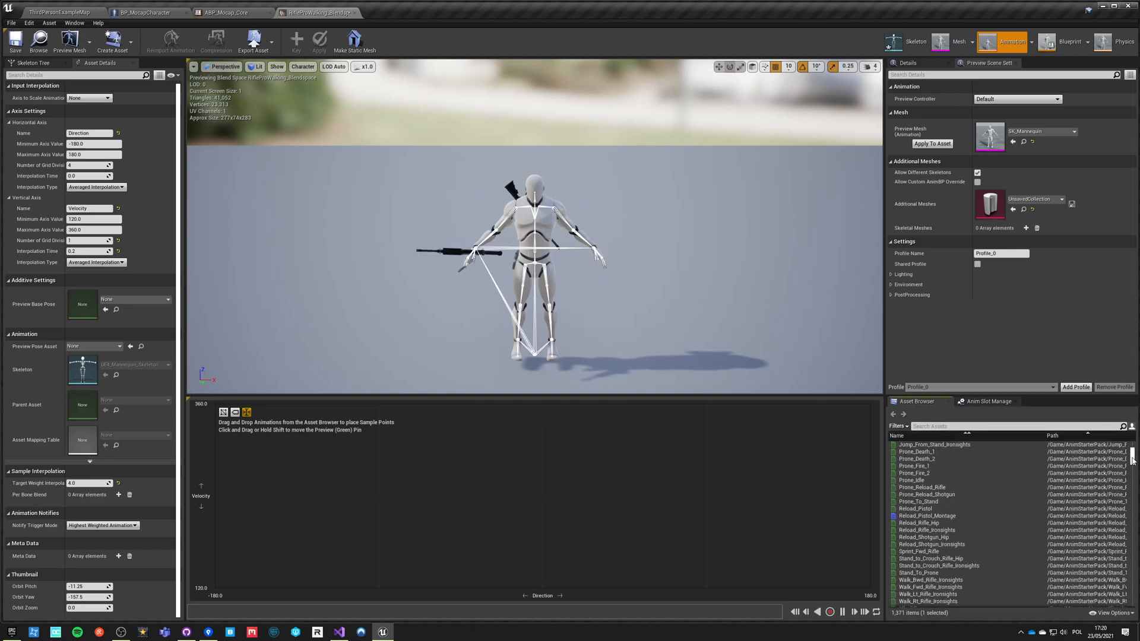
pyautogui.scroll(-3)
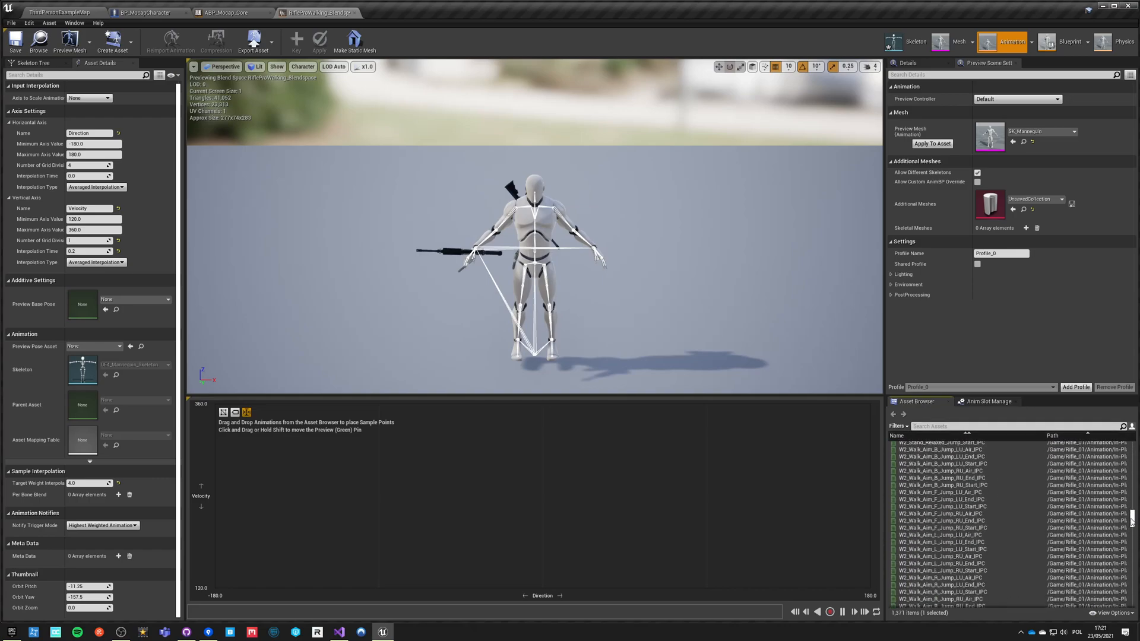
pyautogui.scroll(-3)
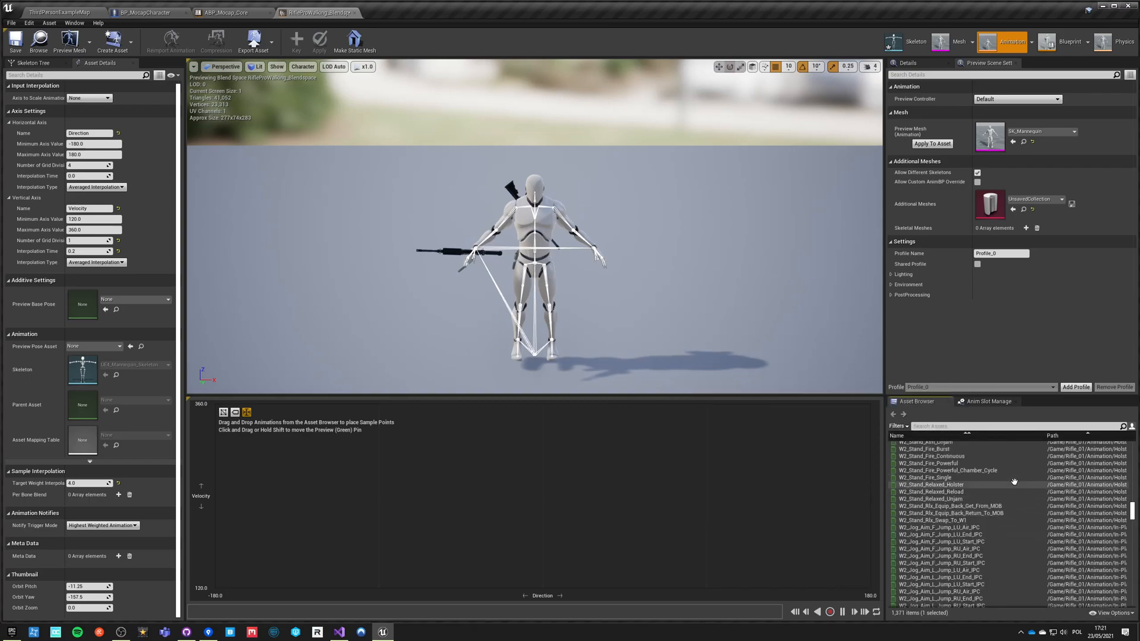
pyautogui.scroll(-3)
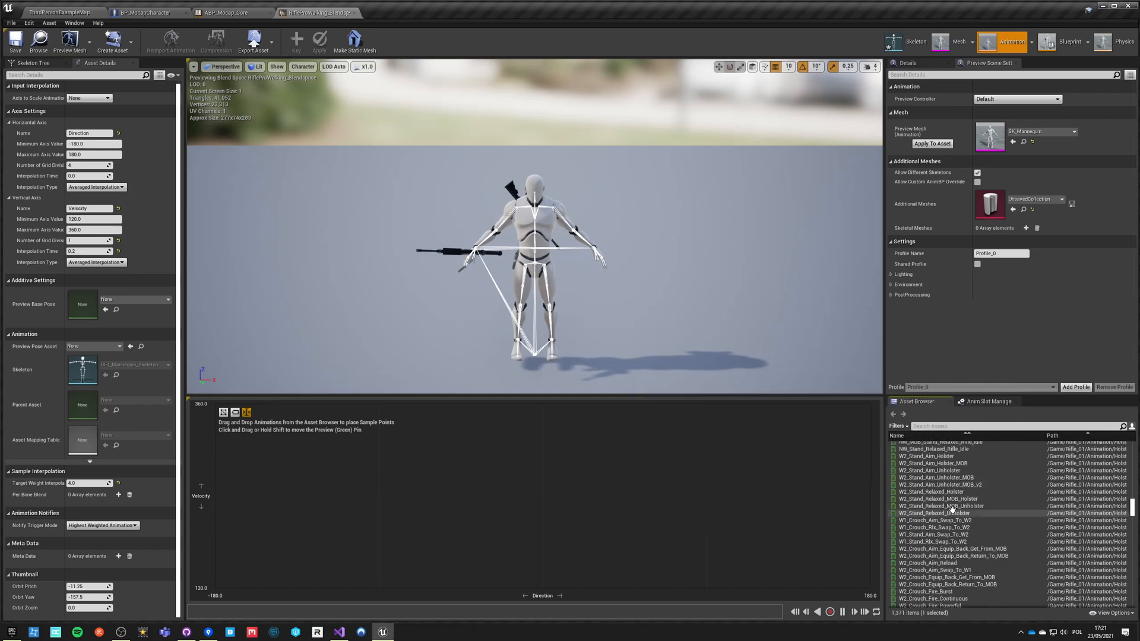
pyautogui.scroll(-3)
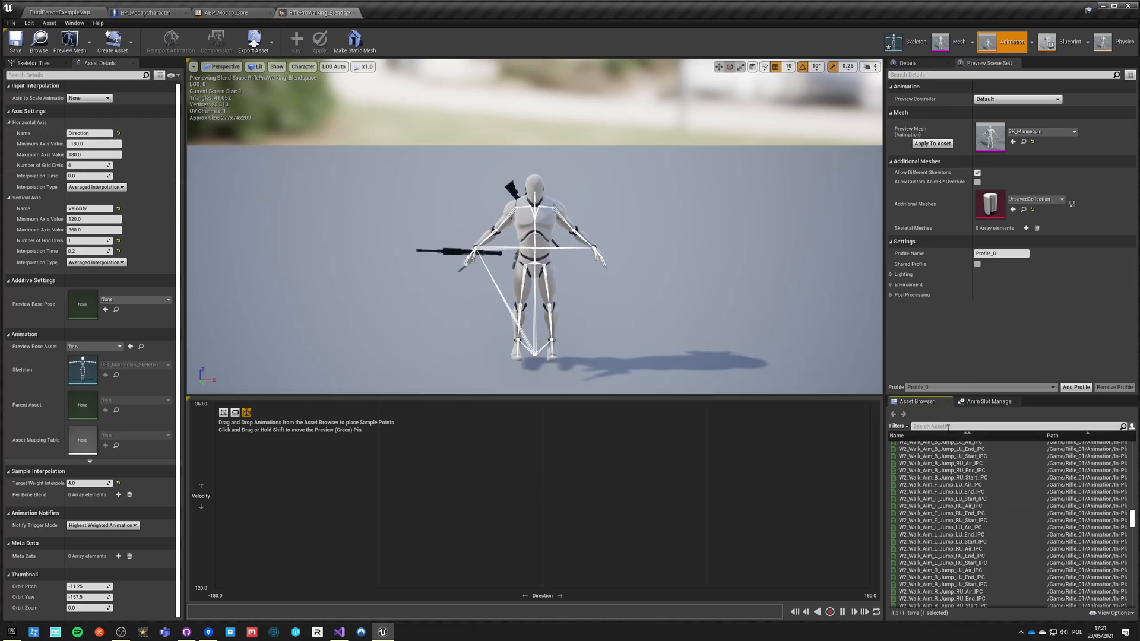
pyautogui.write('W')
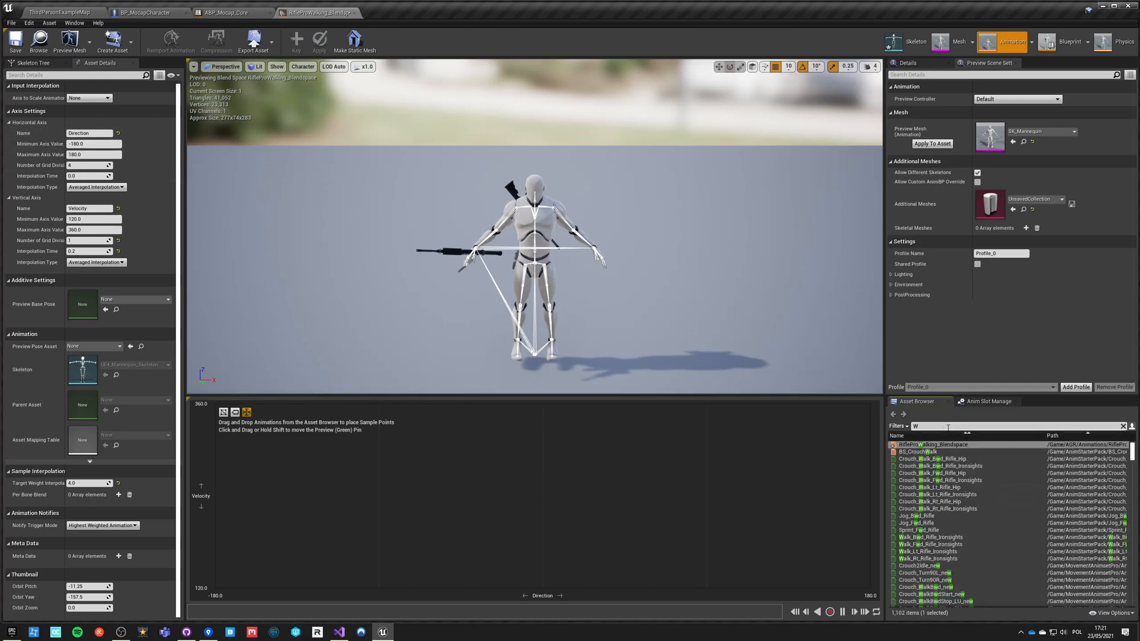
pyautogui.write('2 walk aim')
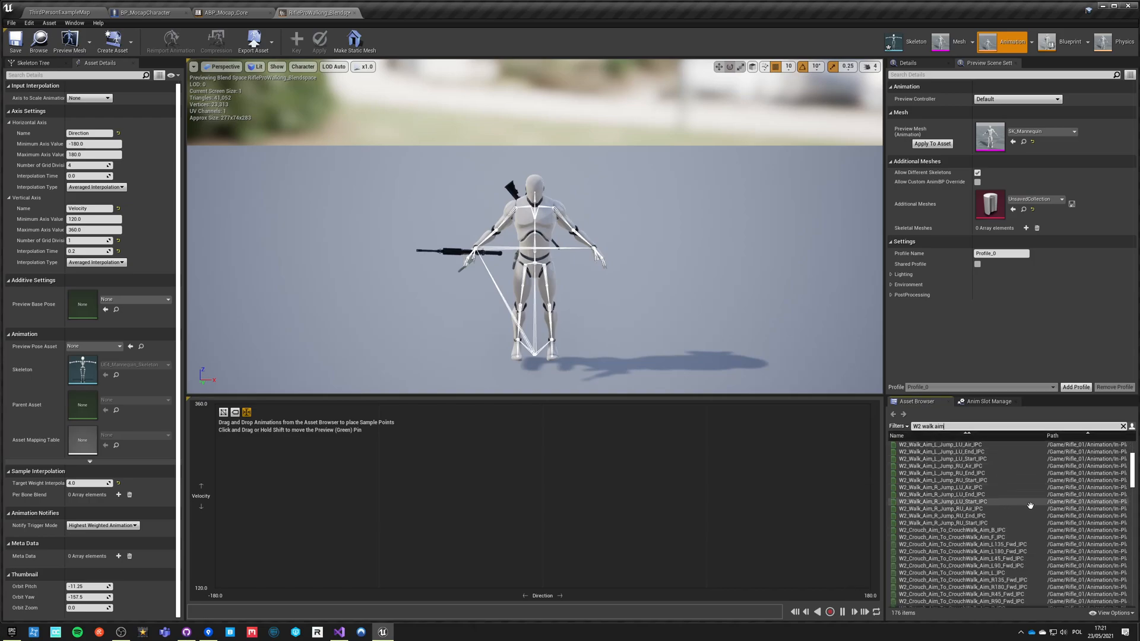
pyautogui.moveTo(952, 529)
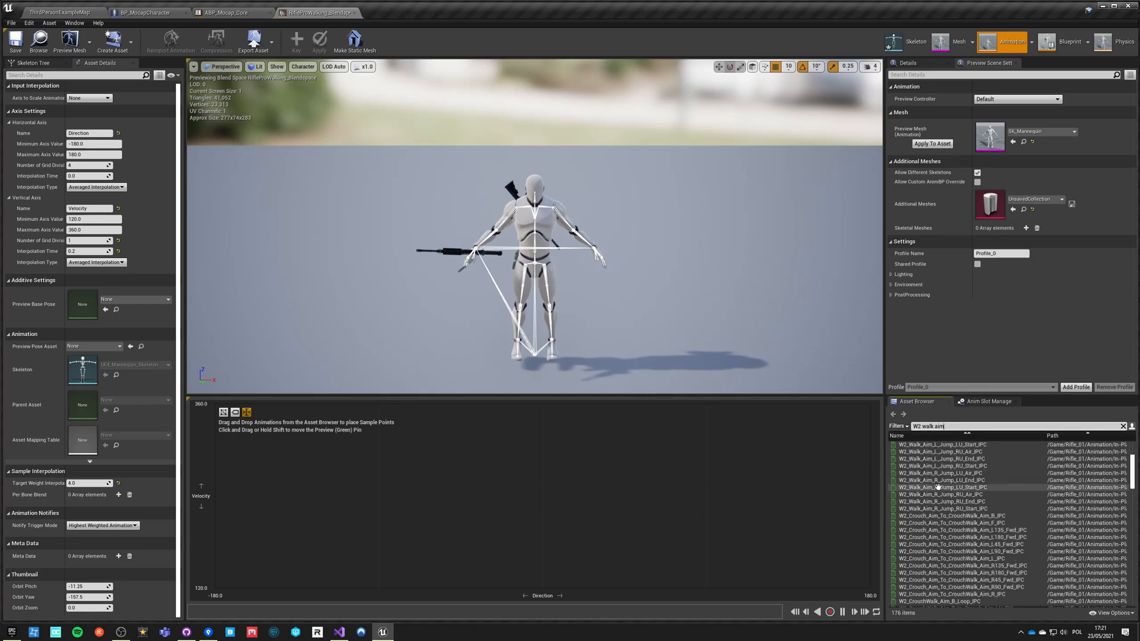
pyautogui.scroll(-3)
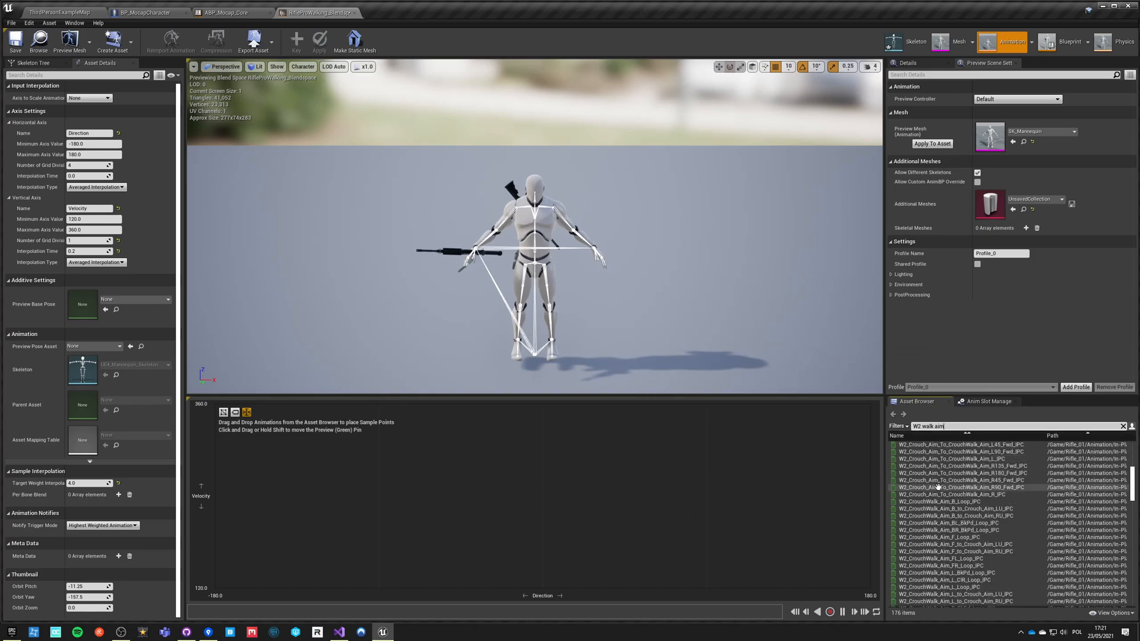
pyautogui.moveTo(937, 501)
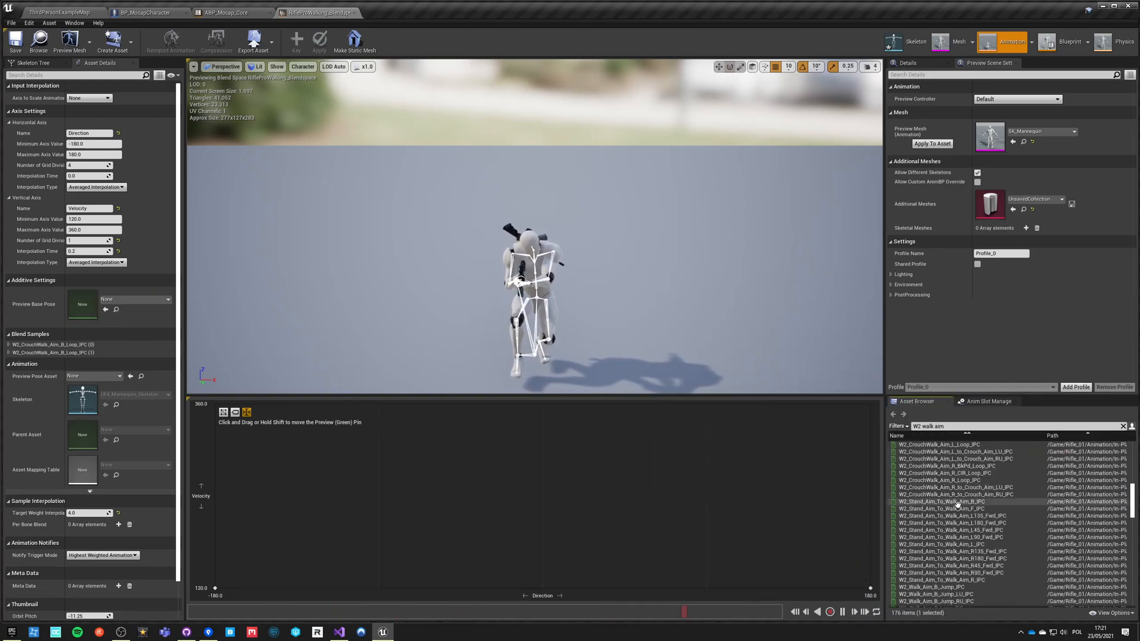
pyautogui.moveTo(941, 500)
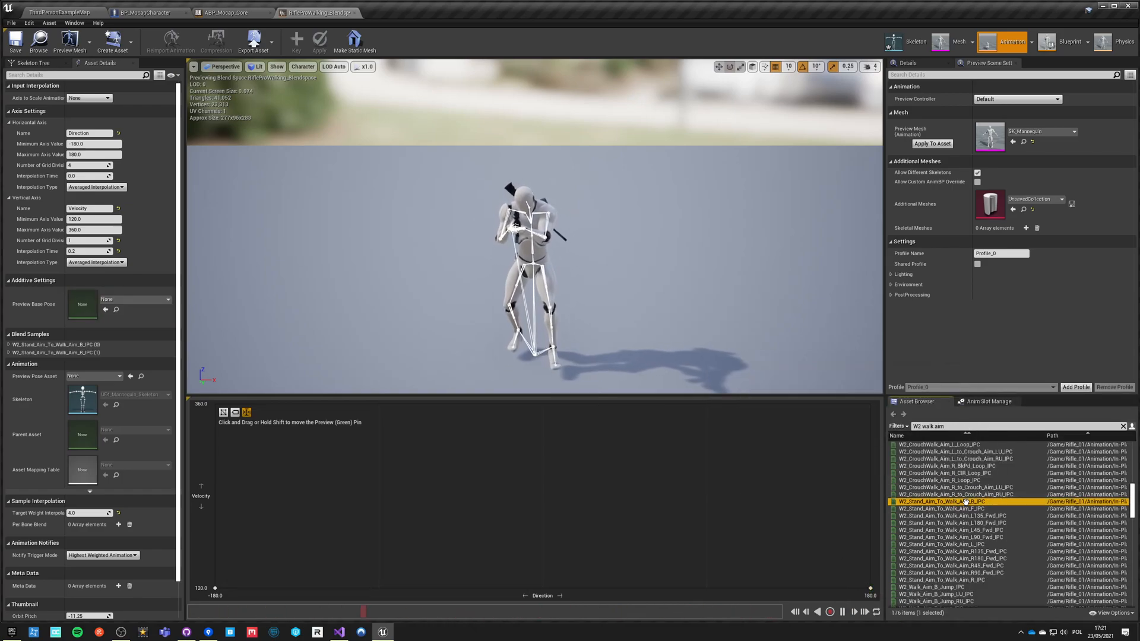
pyautogui.moveTo(952, 509)
pyautogui.write(' loop')
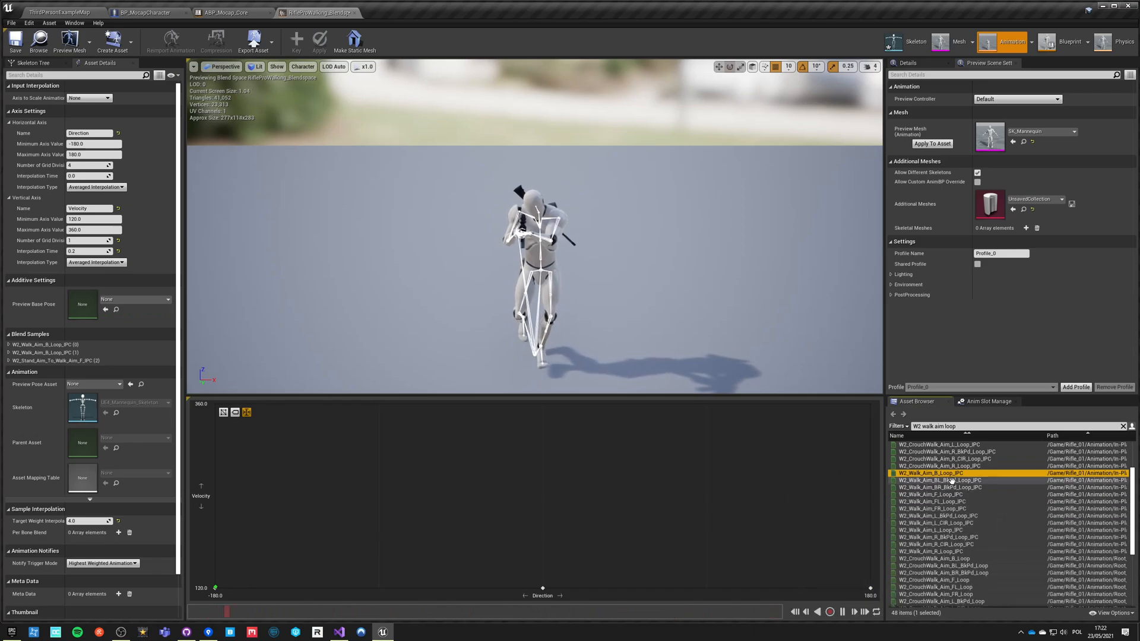
# Step: Place the W2 walk-aim loop samples, including backward and back-left, along the bottom velocity row
pyautogui.click(945, 494)
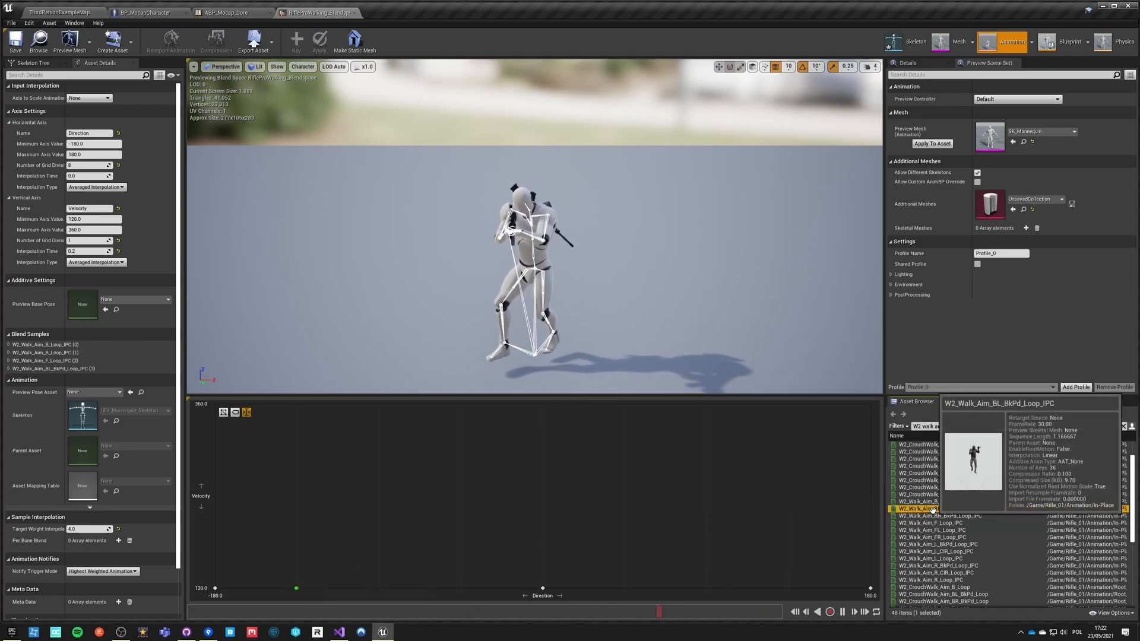
pyautogui.click(937, 509)
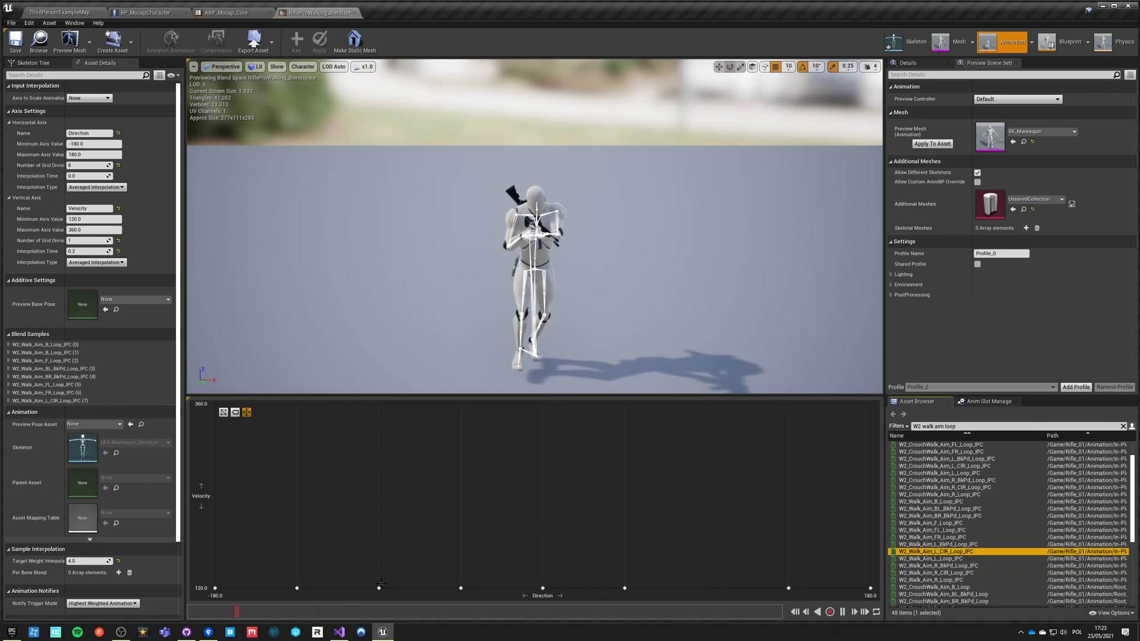
pyautogui.moveTo(930, 558)
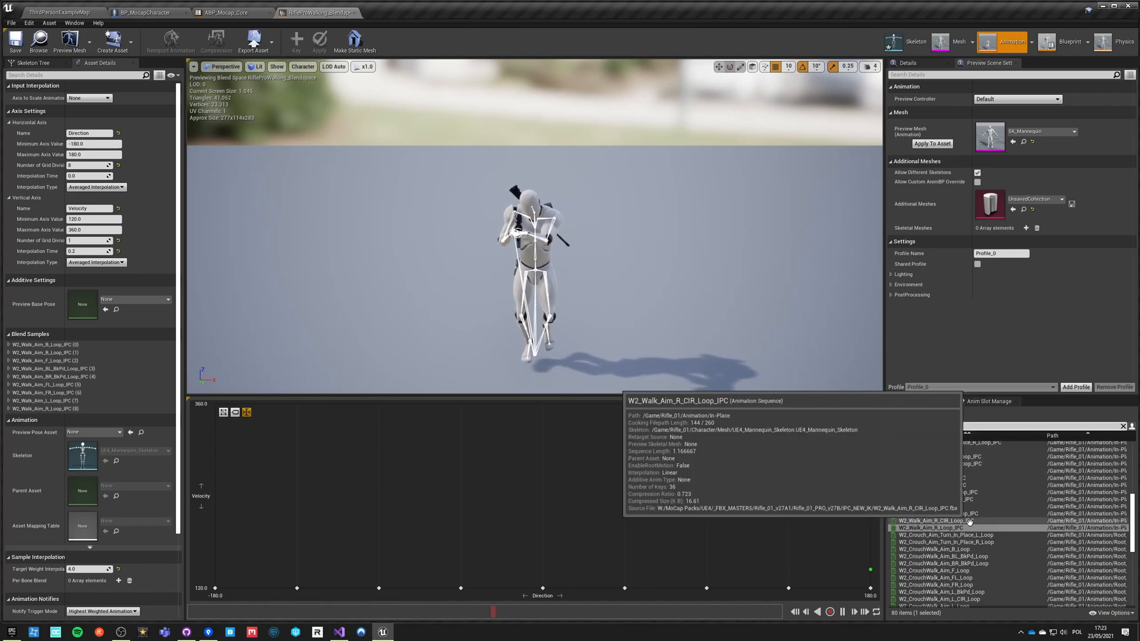
pyautogui.write('W2 aim loop jog')
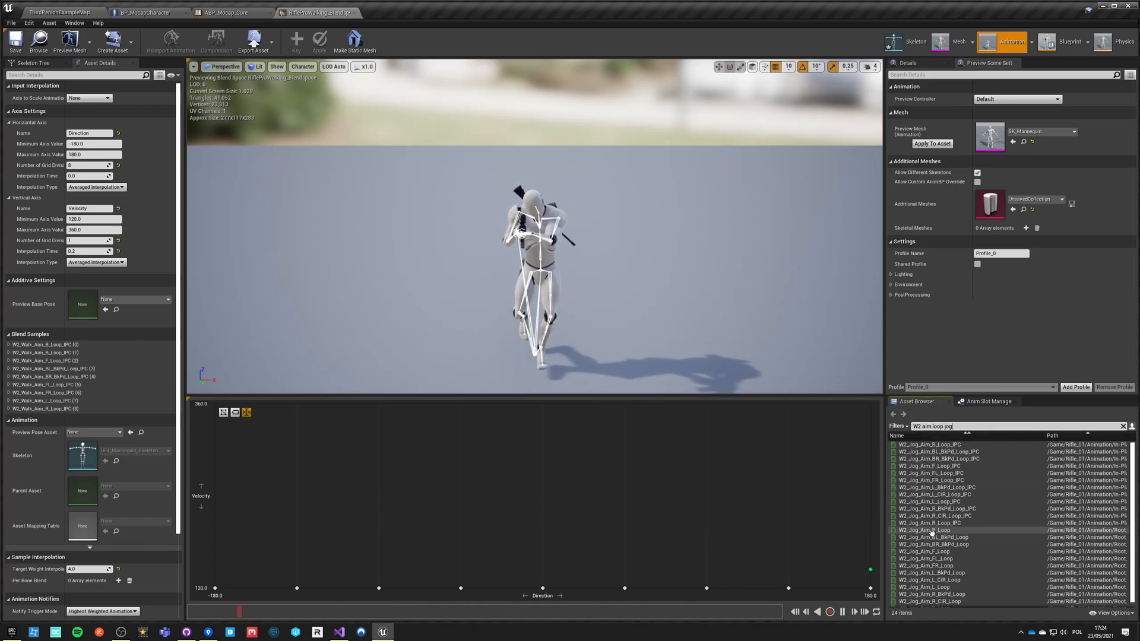
# Step: Fill the top velocity row with W2 jog-aim loops, test the blend preview, and close the editor
pyautogui.click(930, 444)
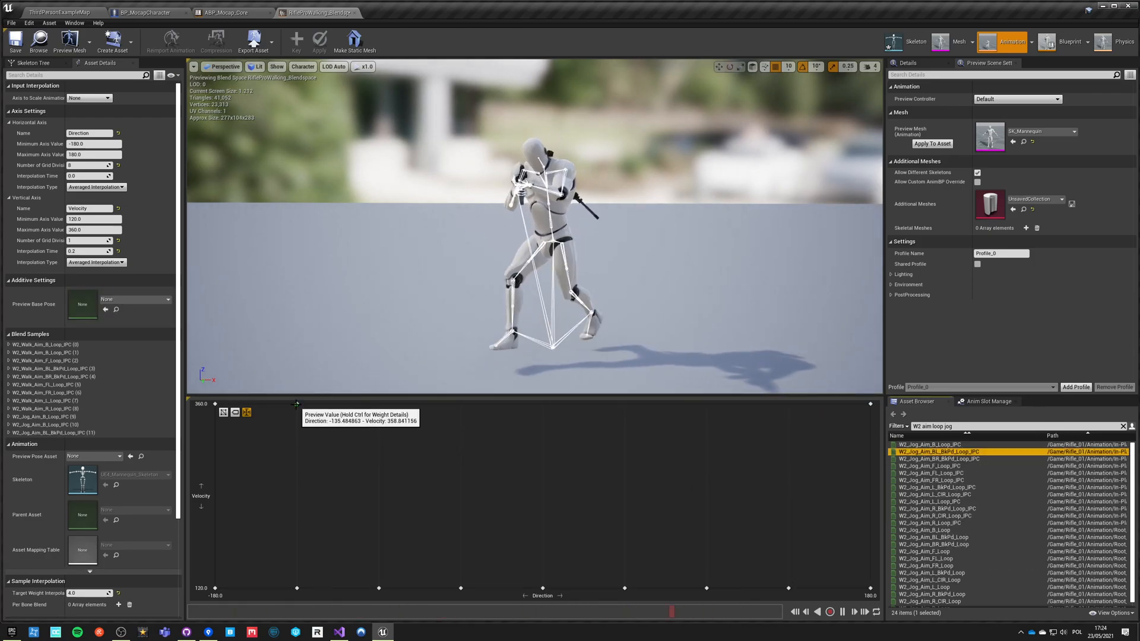
pyautogui.moveTo(938, 459)
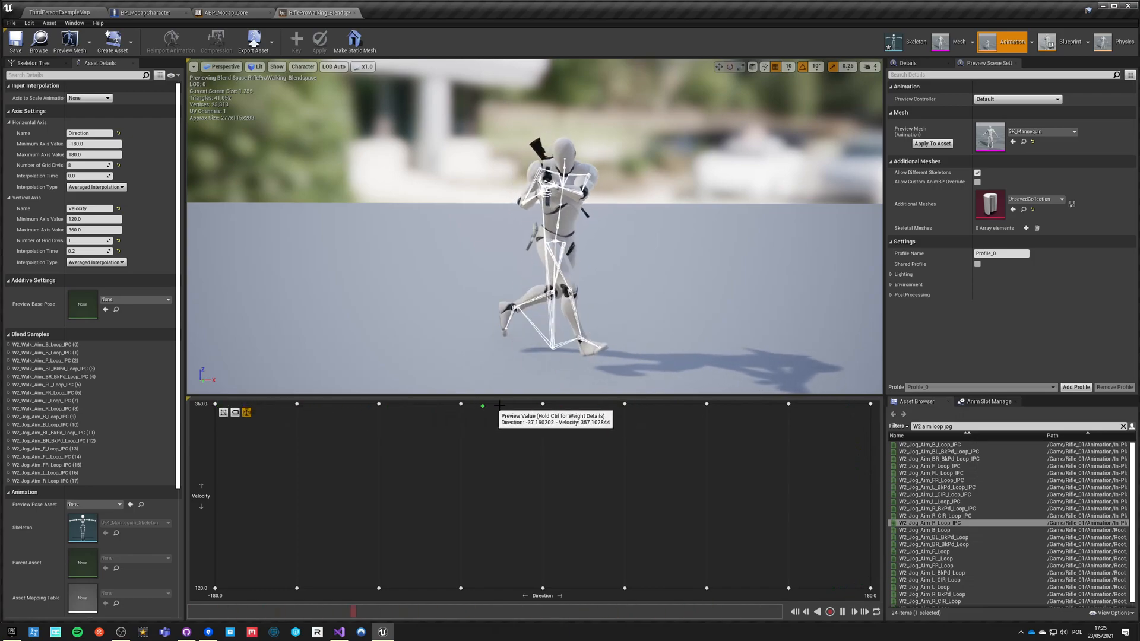
pyautogui.moveTo(482, 405); pyautogui.dragTo(604, 404)
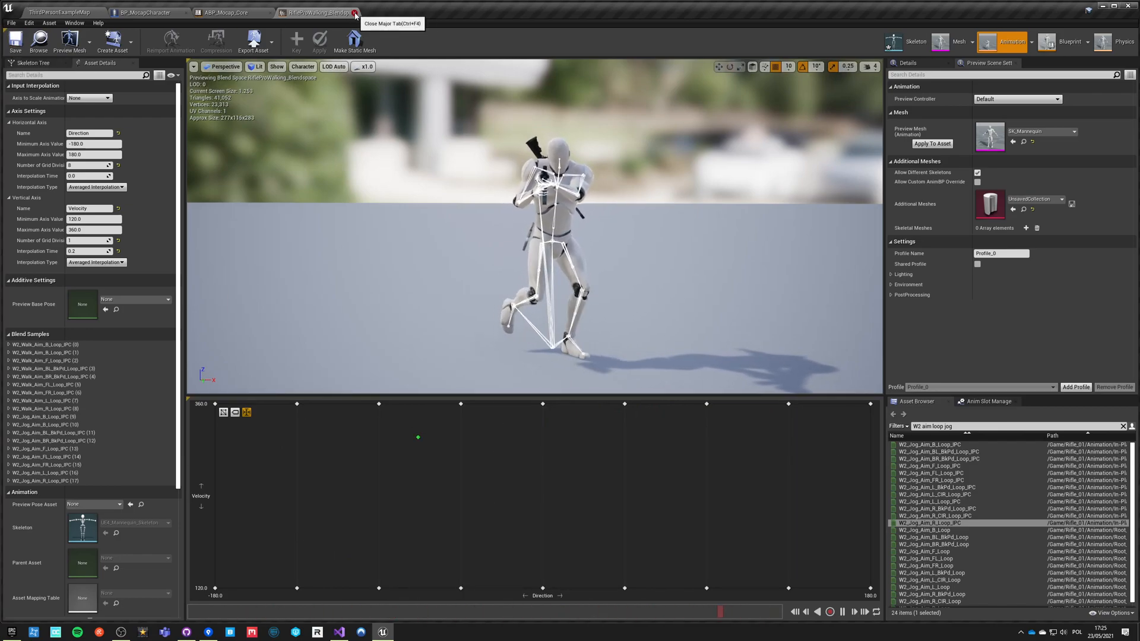
pyautogui.click(355, 11)
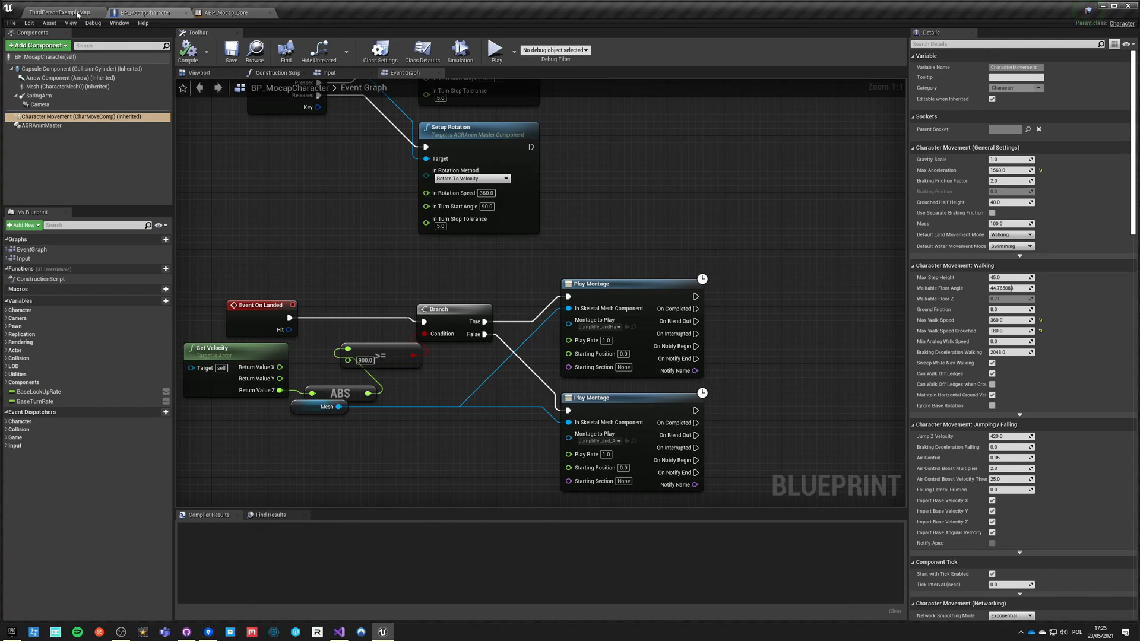
# Step: Navigate Content Browser 2 to AGR > Blueprints and open ABP_RiflePro_Base
pyautogui.click(59, 12)
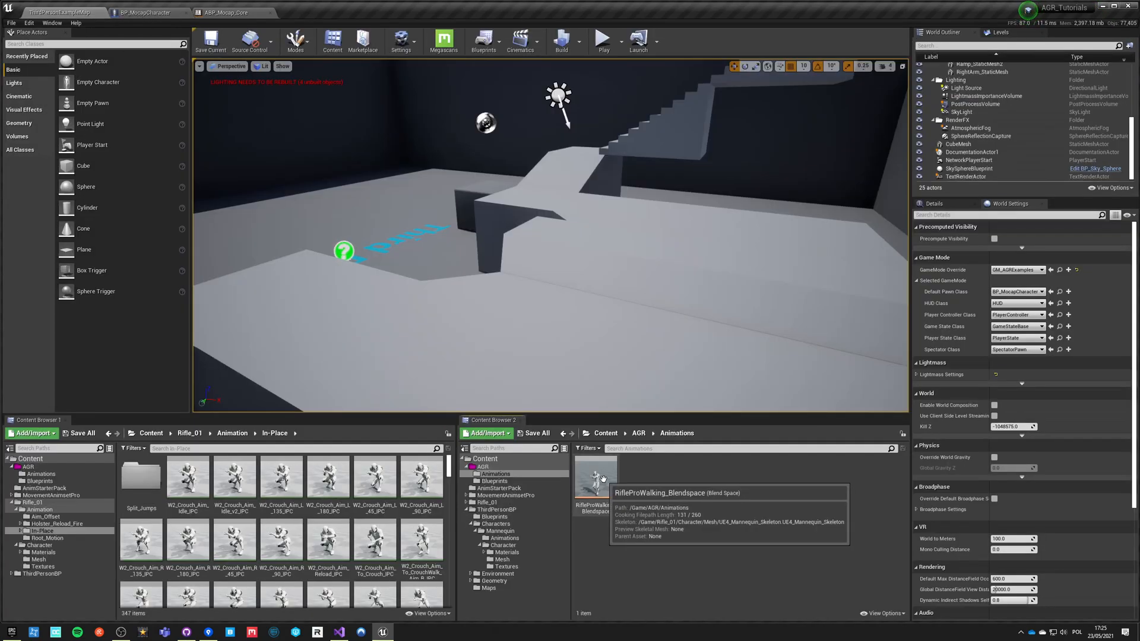
pyautogui.click(642, 476)
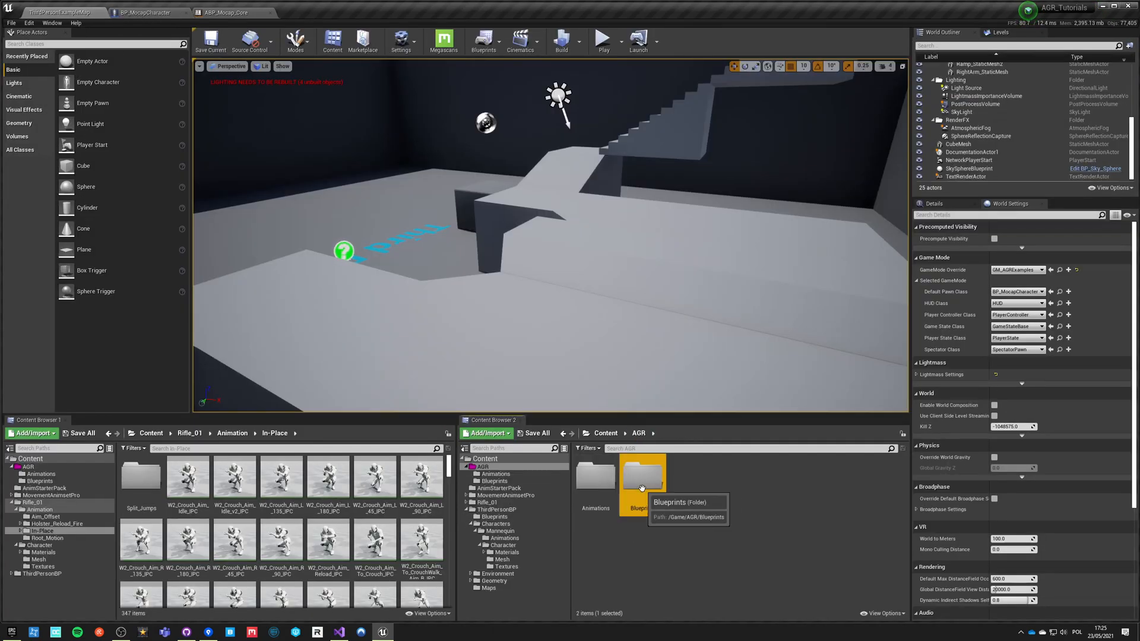
pyautogui.doubleClick(642, 480)
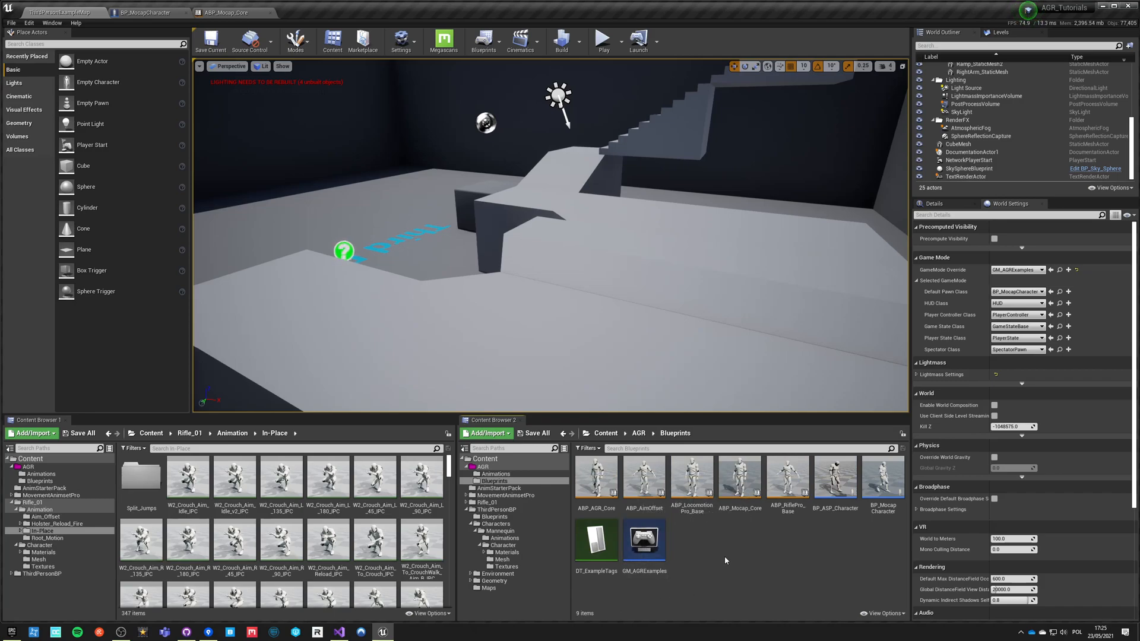
pyautogui.moveTo(738, 546)
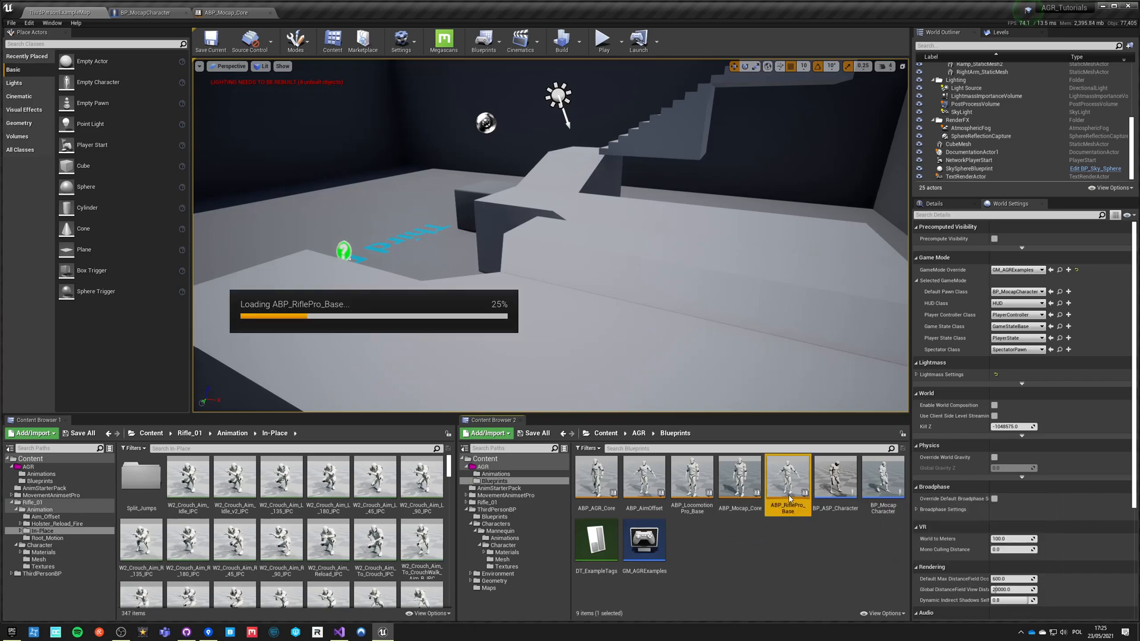
pyautogui.doubleClick(787, 477)
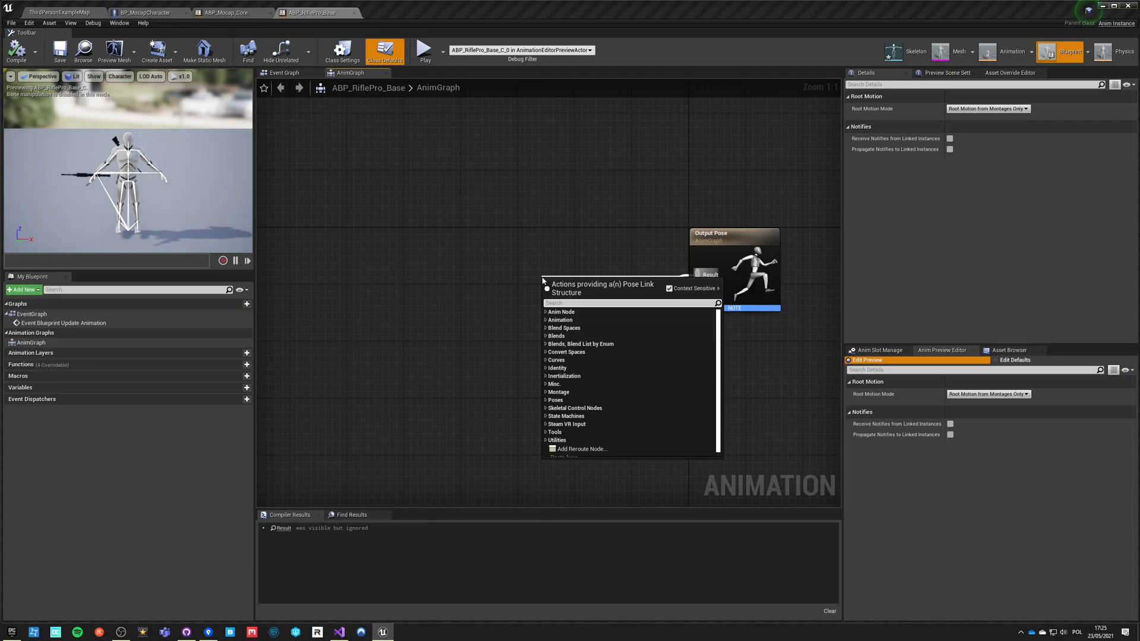
# Step: Add a Standing state machine to the output pose and create an Idle state from its Entry
pyautogui.write('state ma')
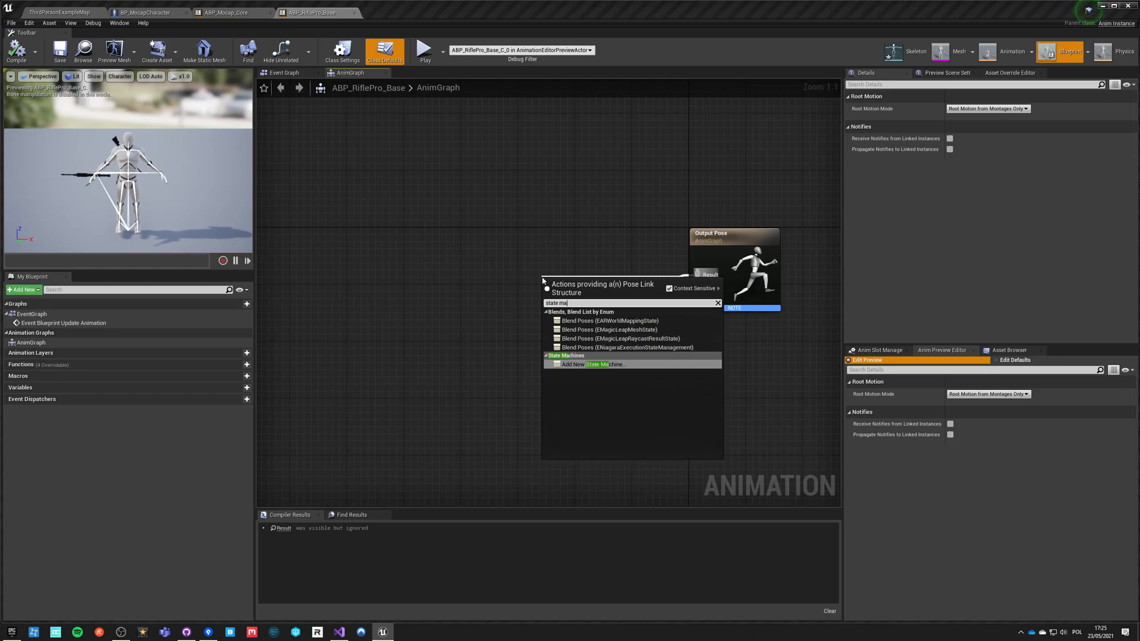
pyautogui.click(592, 364)
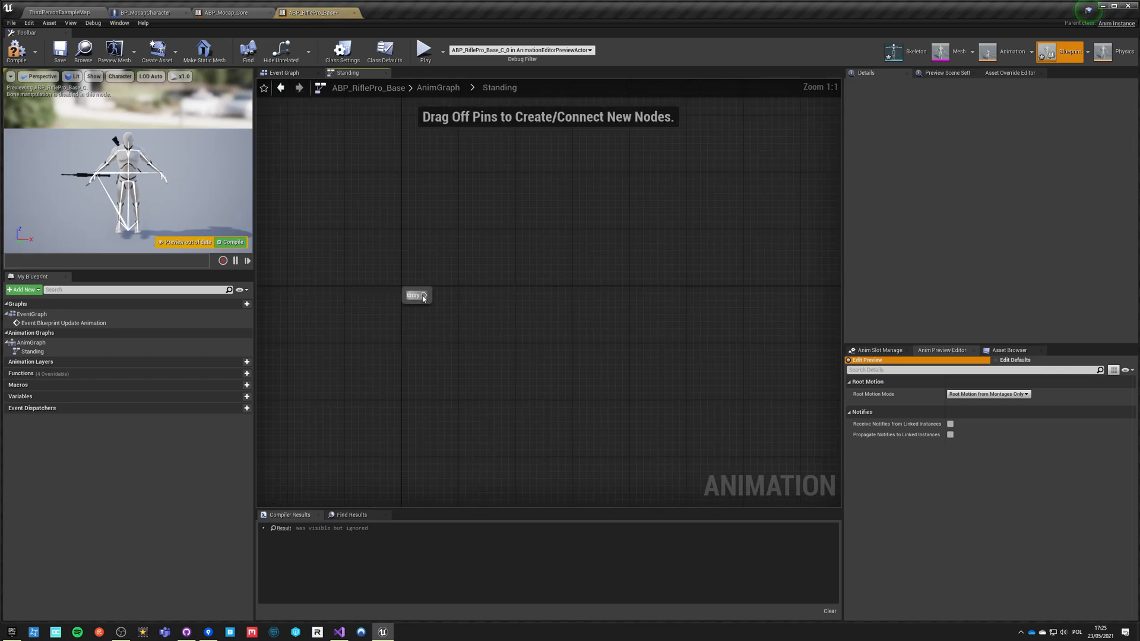
pyautogui.moveTo(422, 295); pyautogui.dragTo(512, 310)
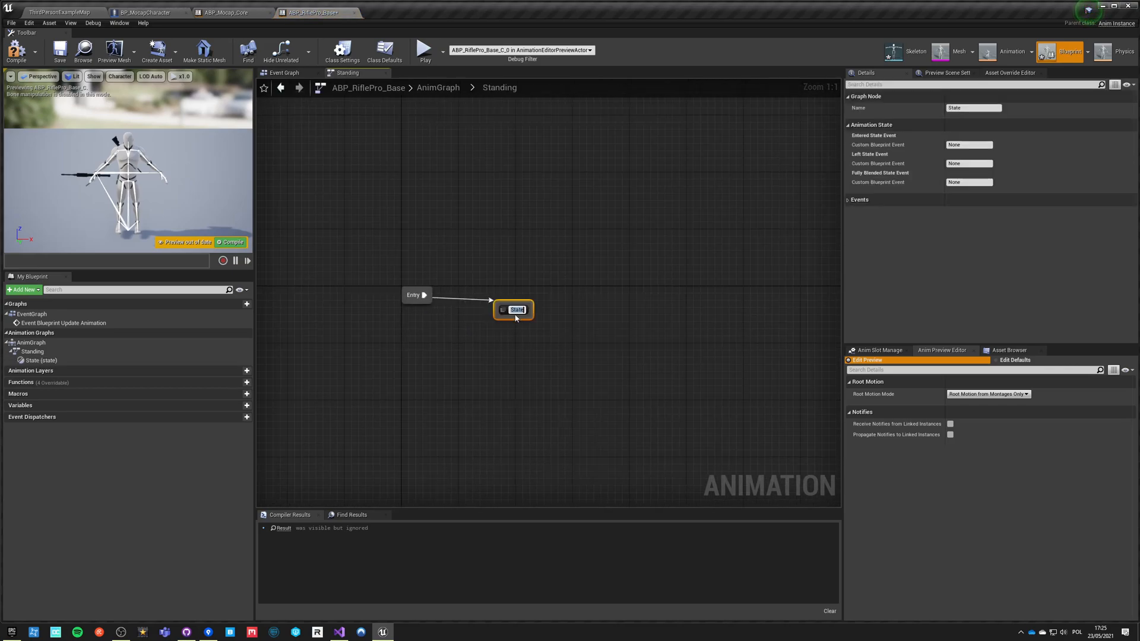
pyautogui.write('Idle')
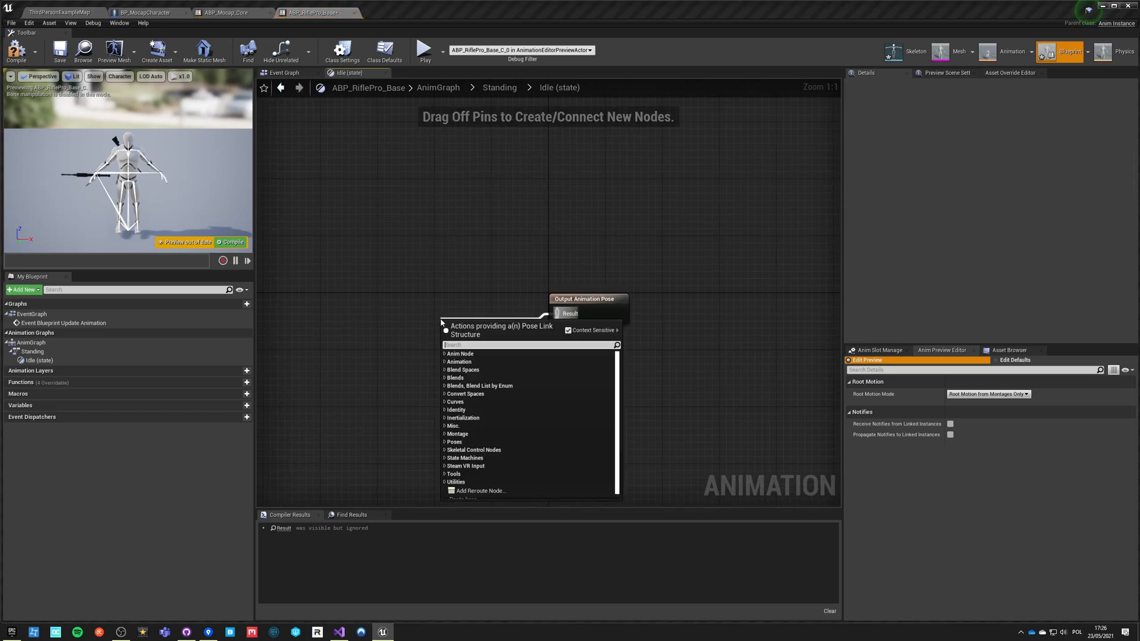
# Step: Nest an Idle SM state machine inside the Idle state with its own Idle state from Entry
pyautogui.write('state mach')
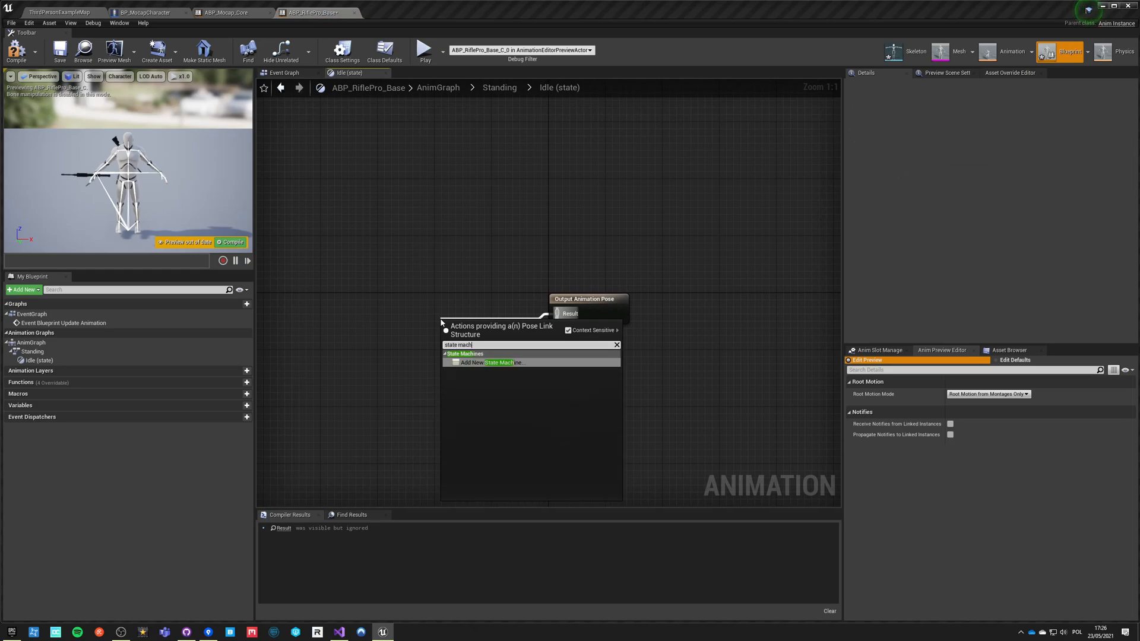
pyautogui.click(490, 363)
pyautogui.write('Idle SM')
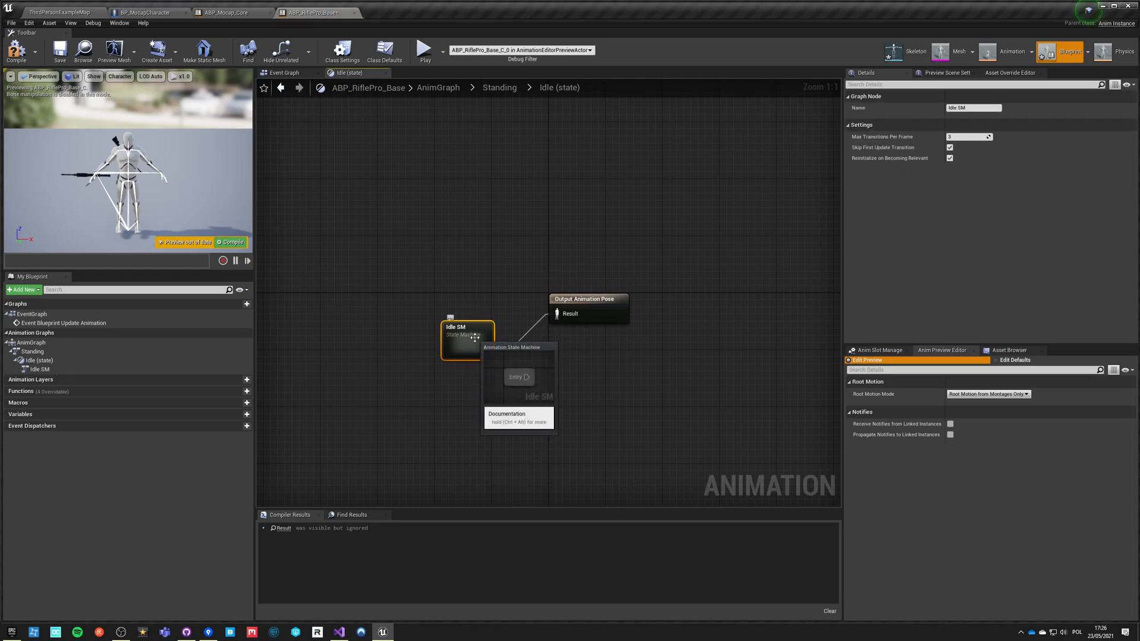
pyautogui.doubleClick(468, 331)
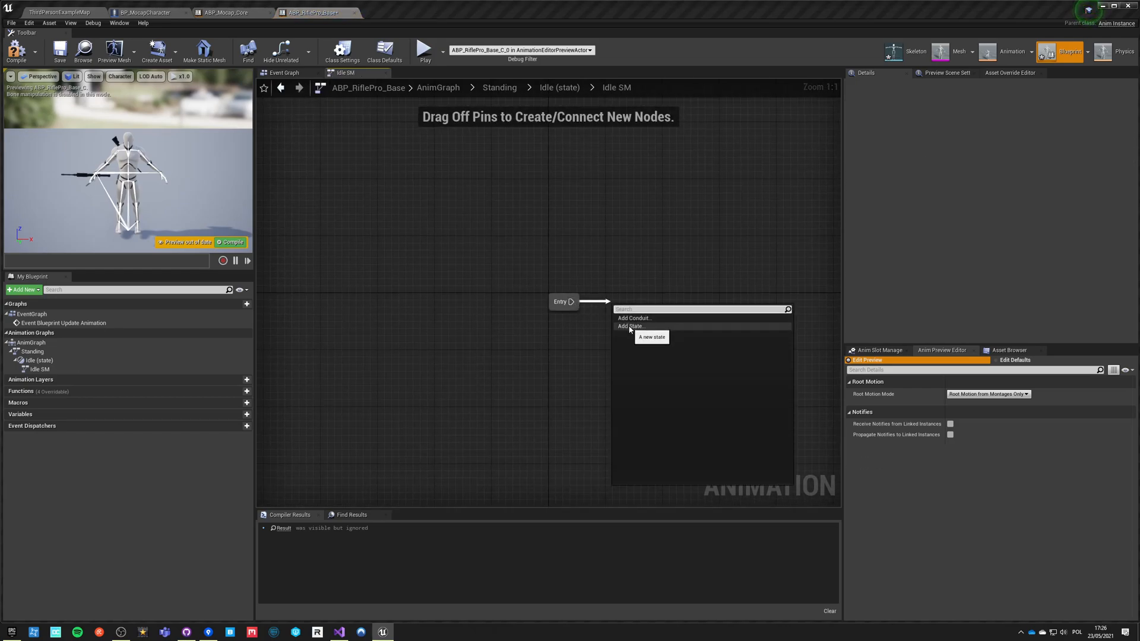
pyautogui.click(631, 325)
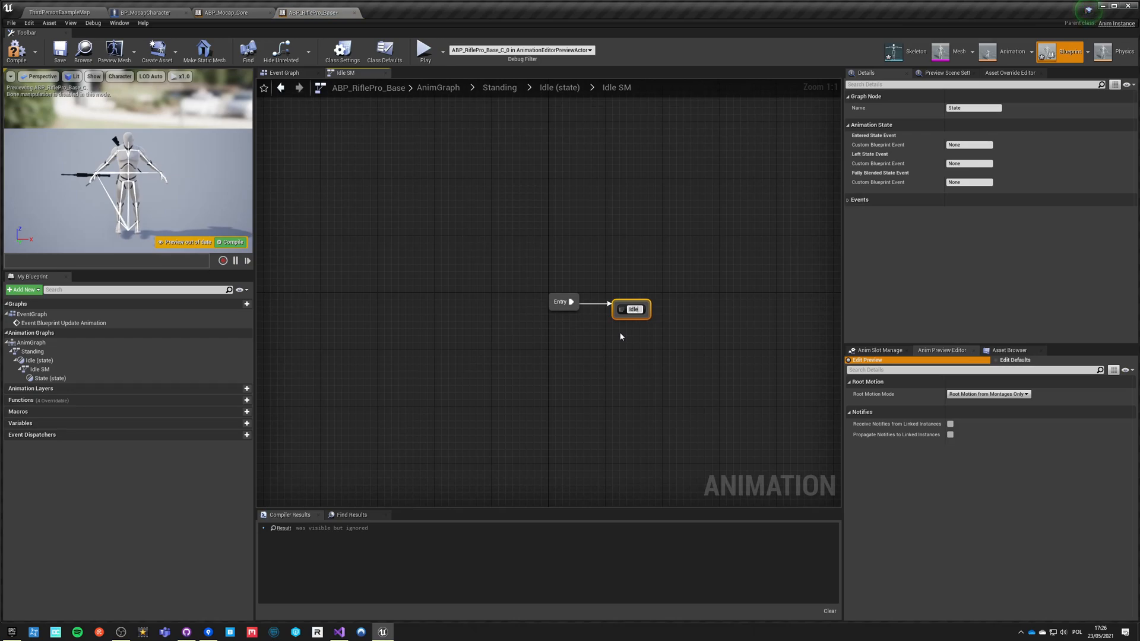
pyautogui.doubleClick(631, 309)
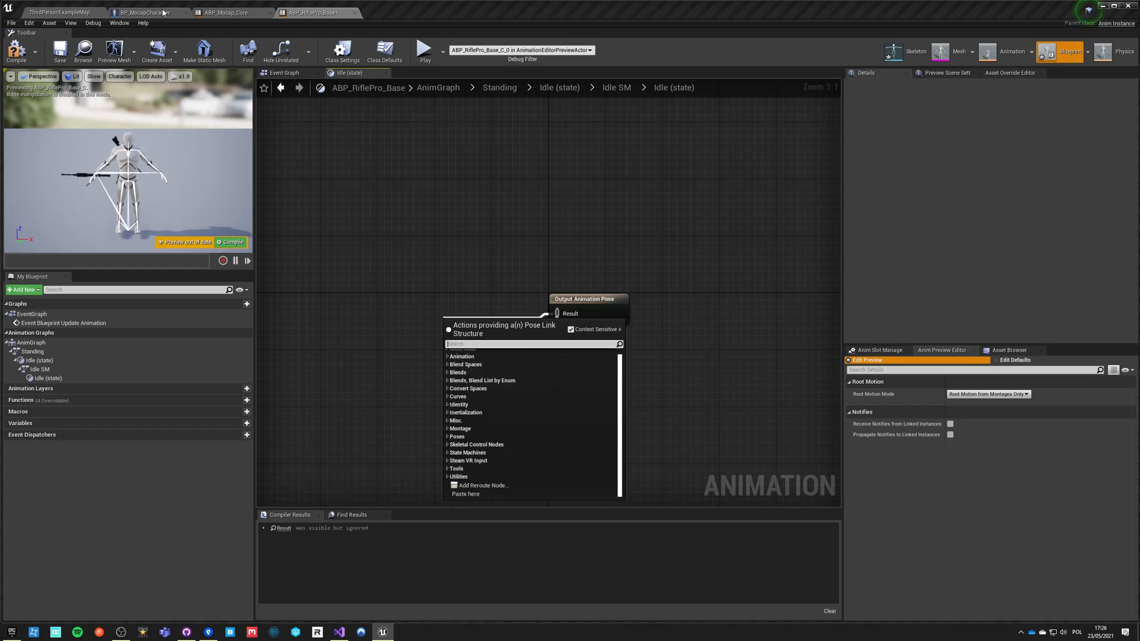
# Step: Feed the nested Idle state's output pose with a Play W2_Stand_Aim_Idle node
pyautogui.click(62, 12)
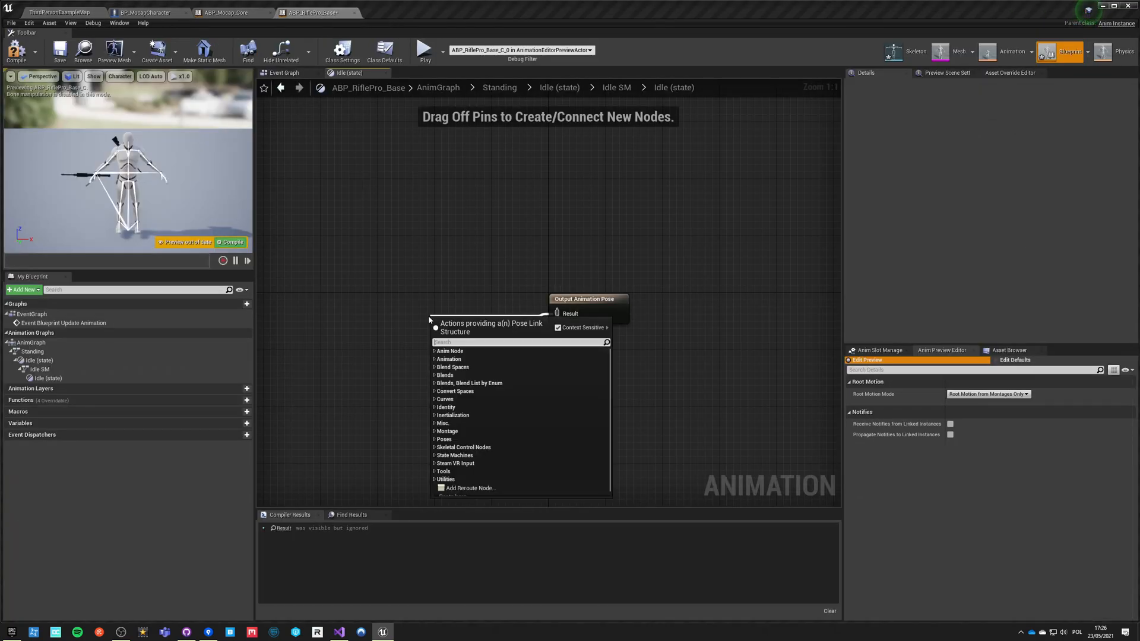
pyautogui.write('w2 idle')
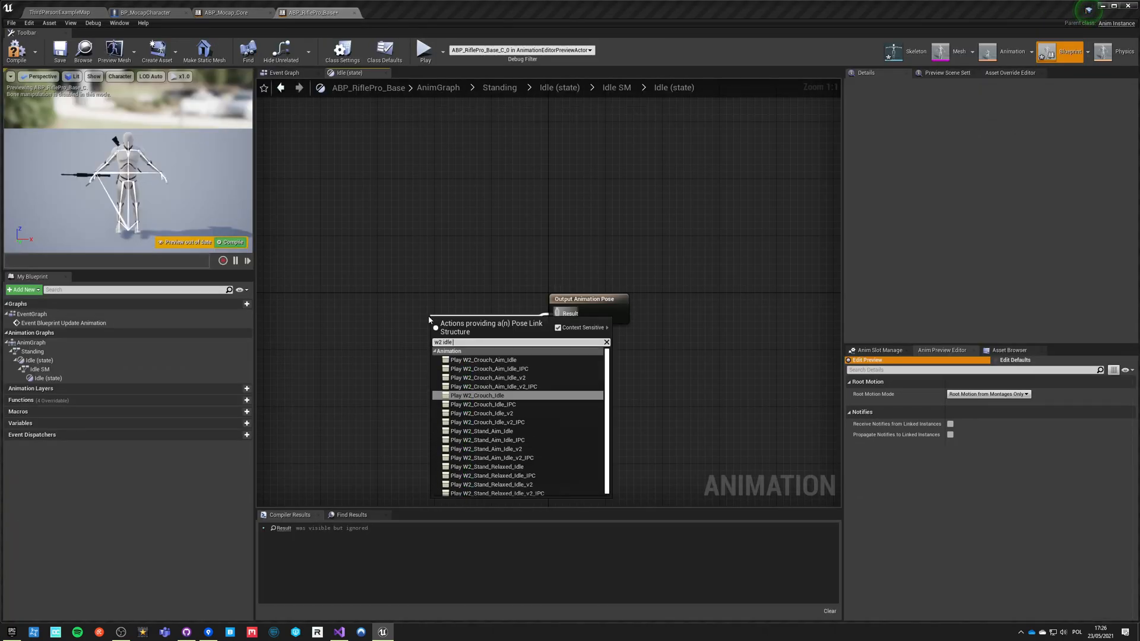
pyautogui.write('aim')
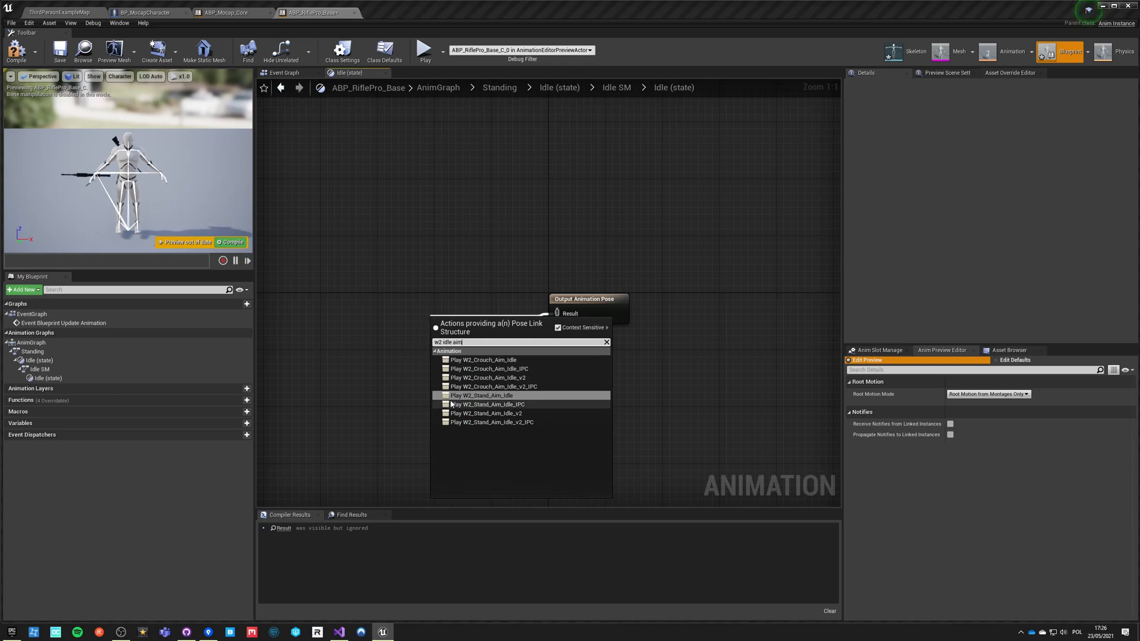
pyautogui.moveTo(482, 396)
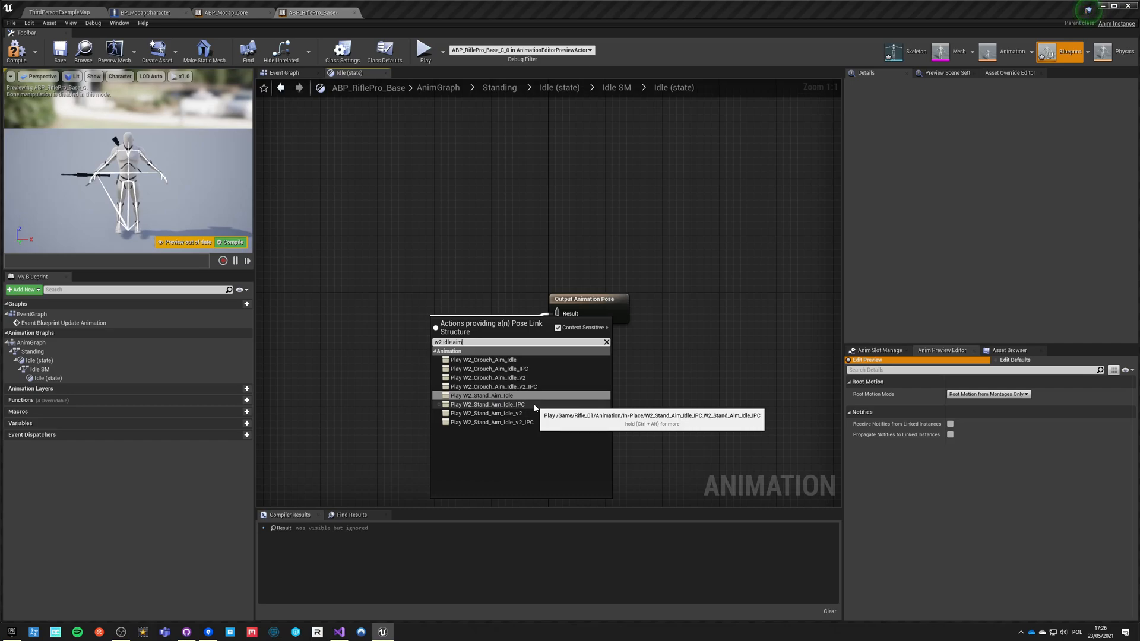
pyautogui.moveTo(481, 394)
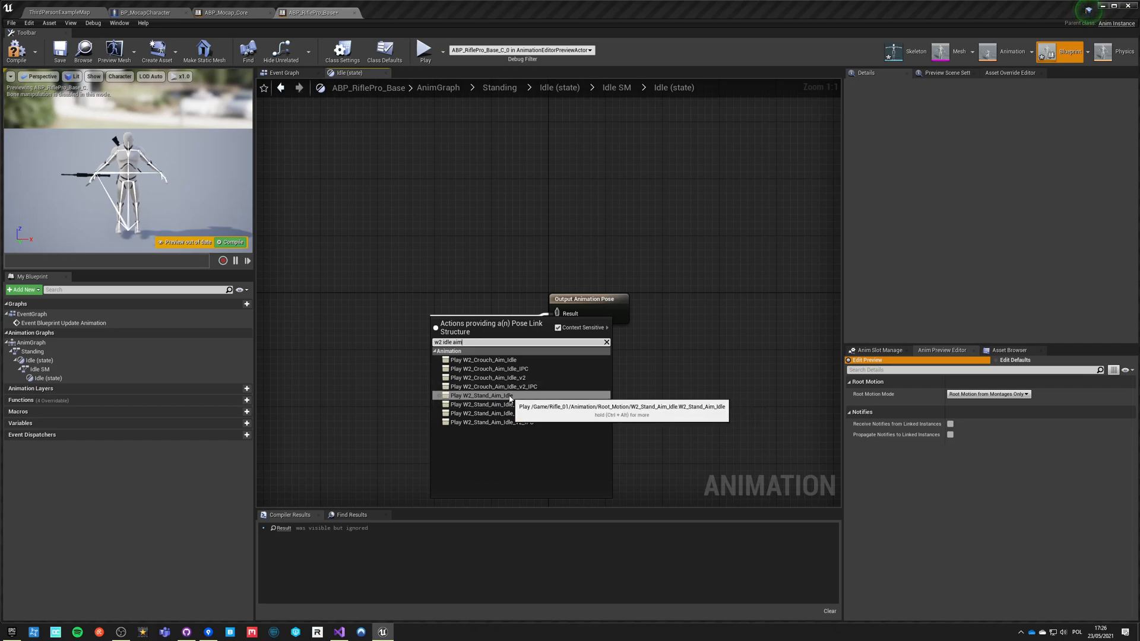
pyautogui.click(482, 394)
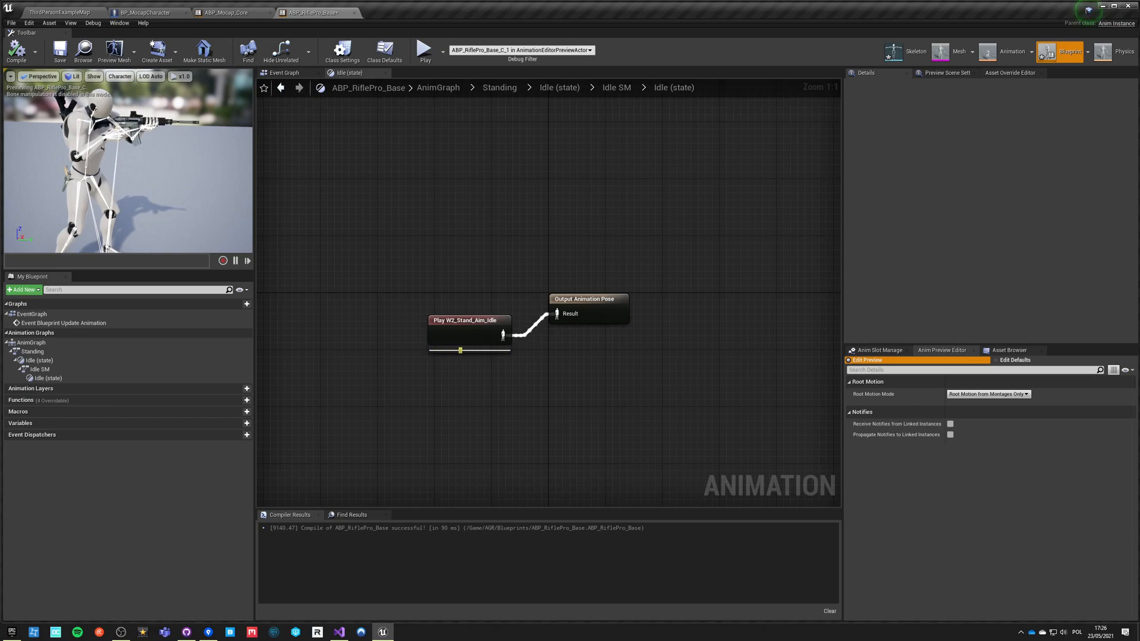
# Step: Swap the play node's sequence to W2_Stand_Aim_Idle_v2_IPC in Details
pyautogui.click(469, 319)
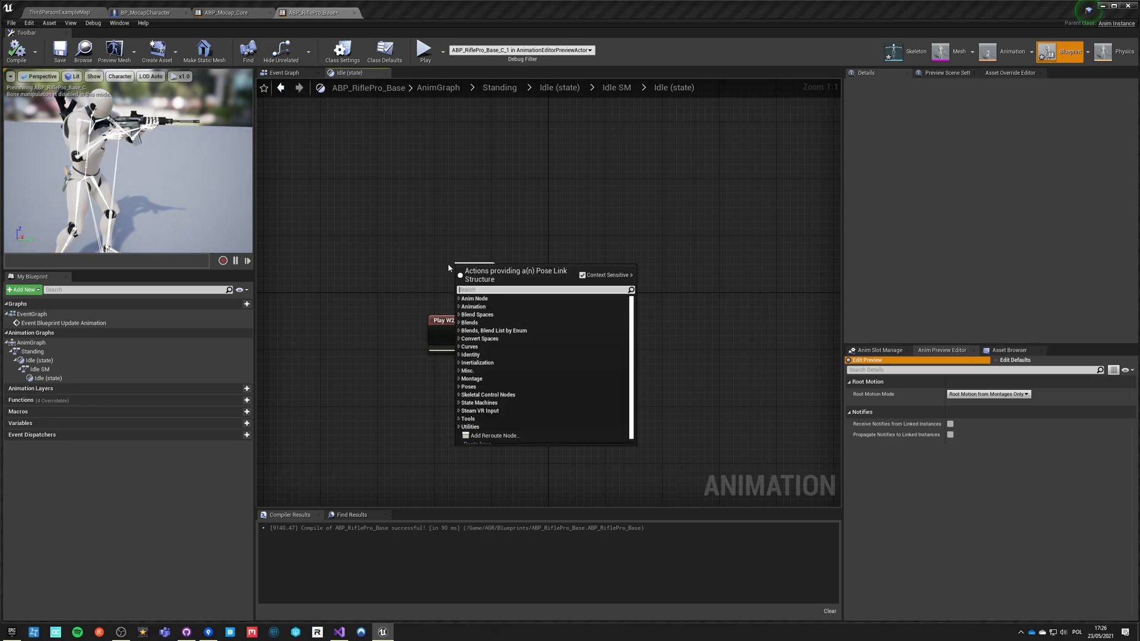
pyautogui.write('w2 idle')
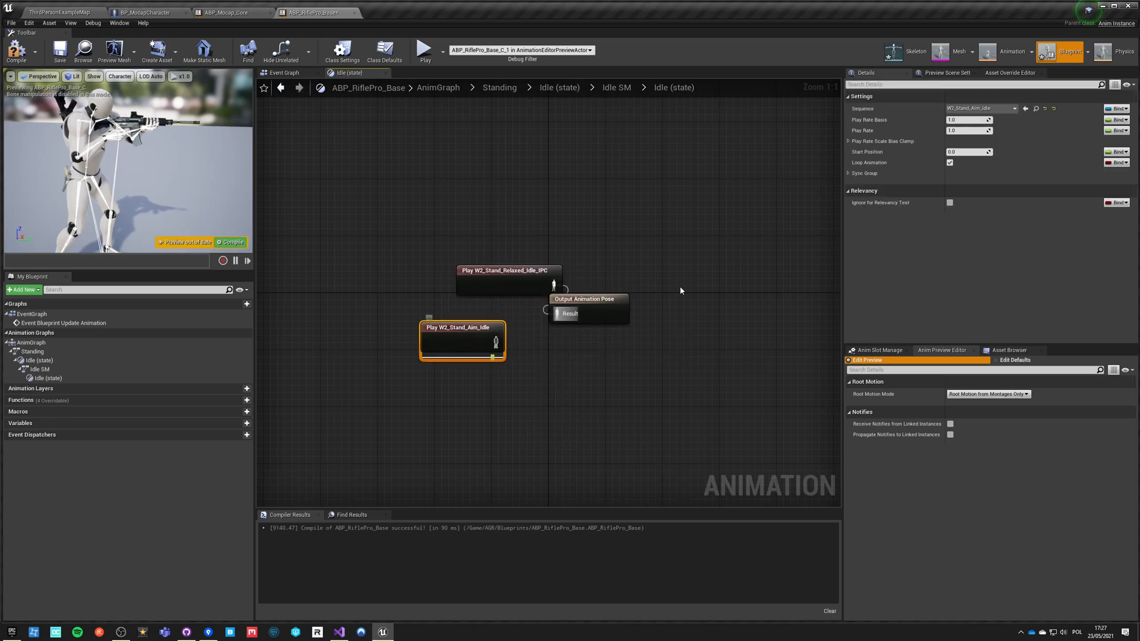
pyautogui.click(1010, 108)
pyautogui.write('idle w2')
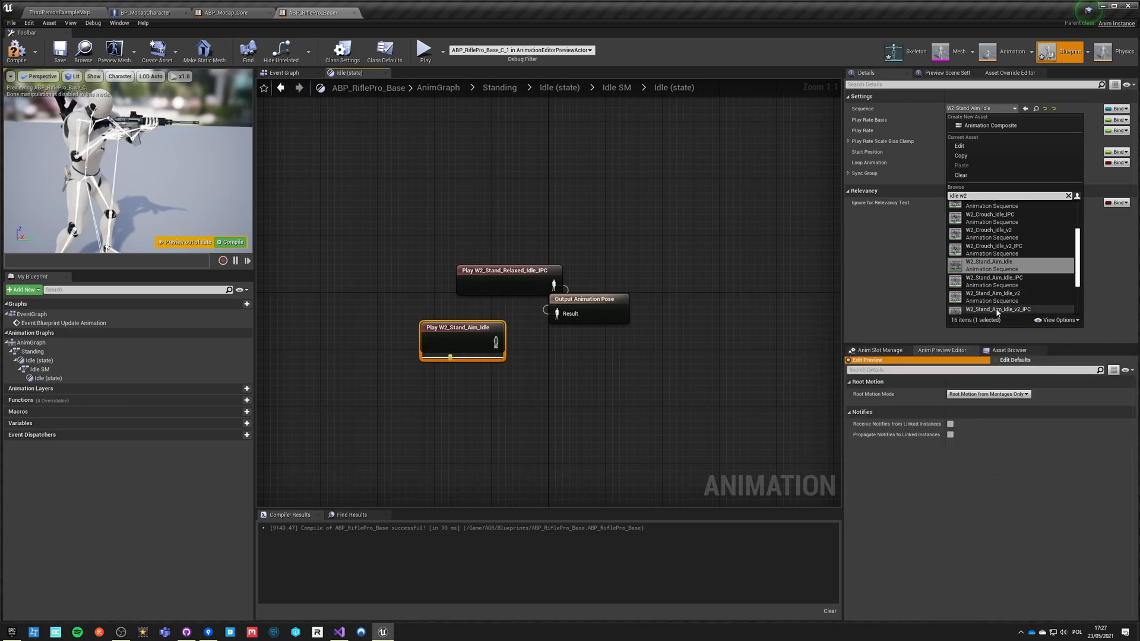
pyautogui.click(996, 308)
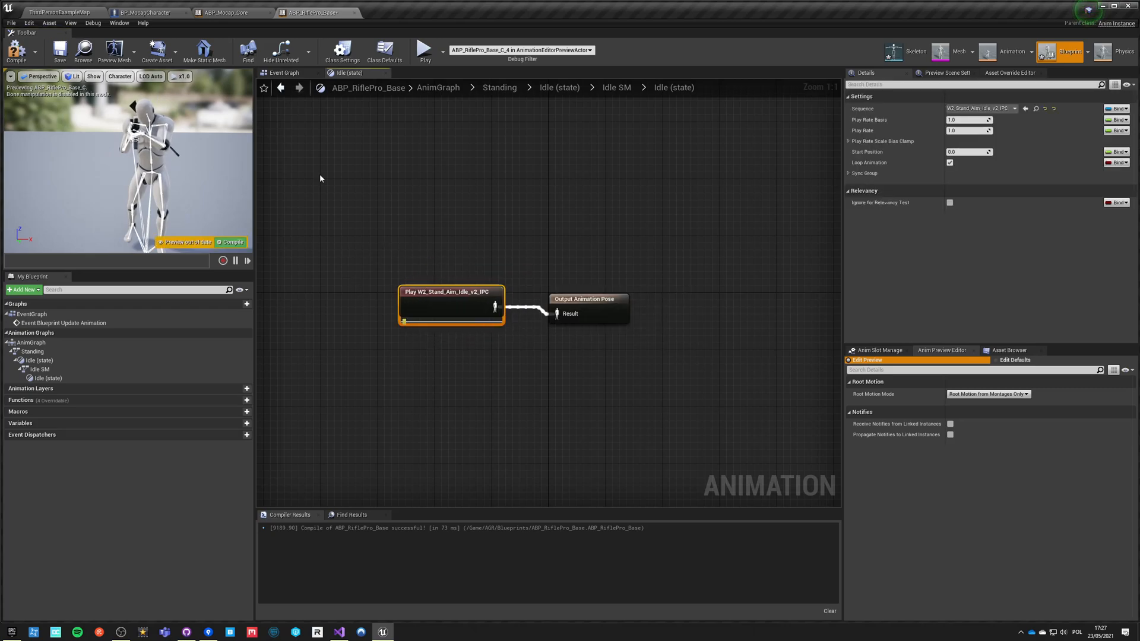
# Step: Add a Moving state after Idle in Standing and nest a Moving SM state machine inside it
pyautogui.click(499, 86)
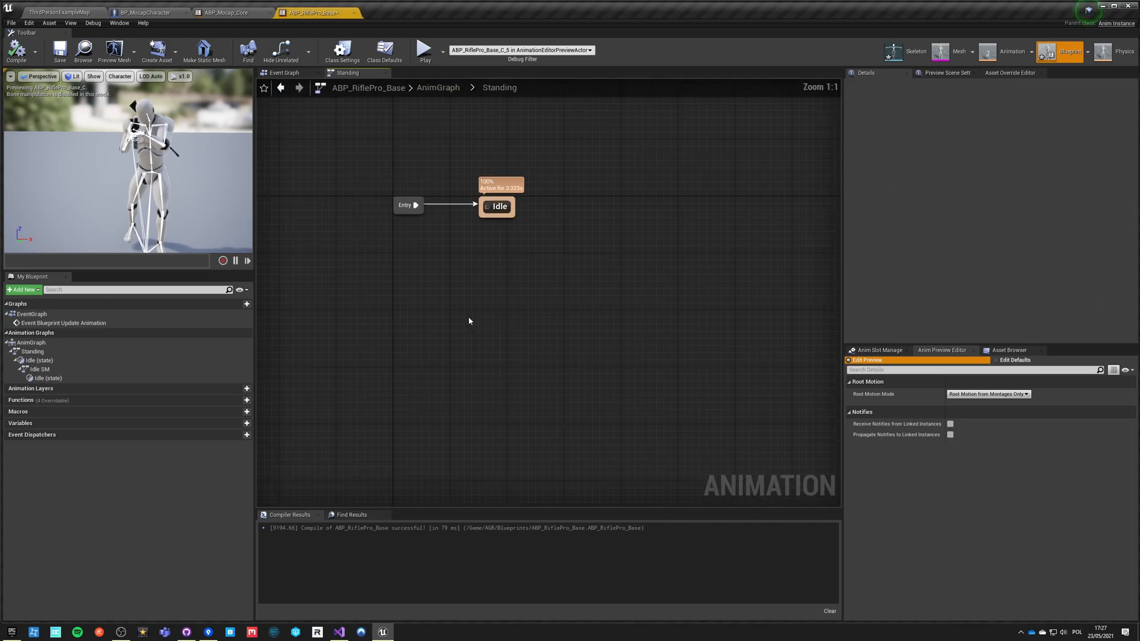
pyautogui.moveTo(497, 207); pyautogui.dragTo(527, 296)
pyautogui.write('Moving')
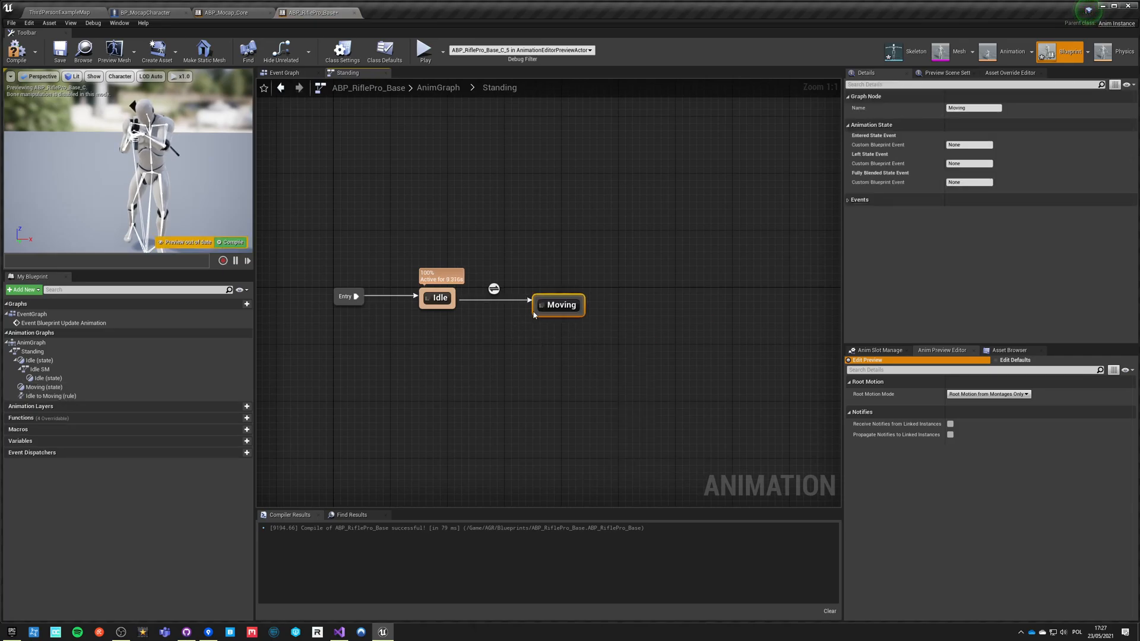
pyautogui.moveTo(558, 305)
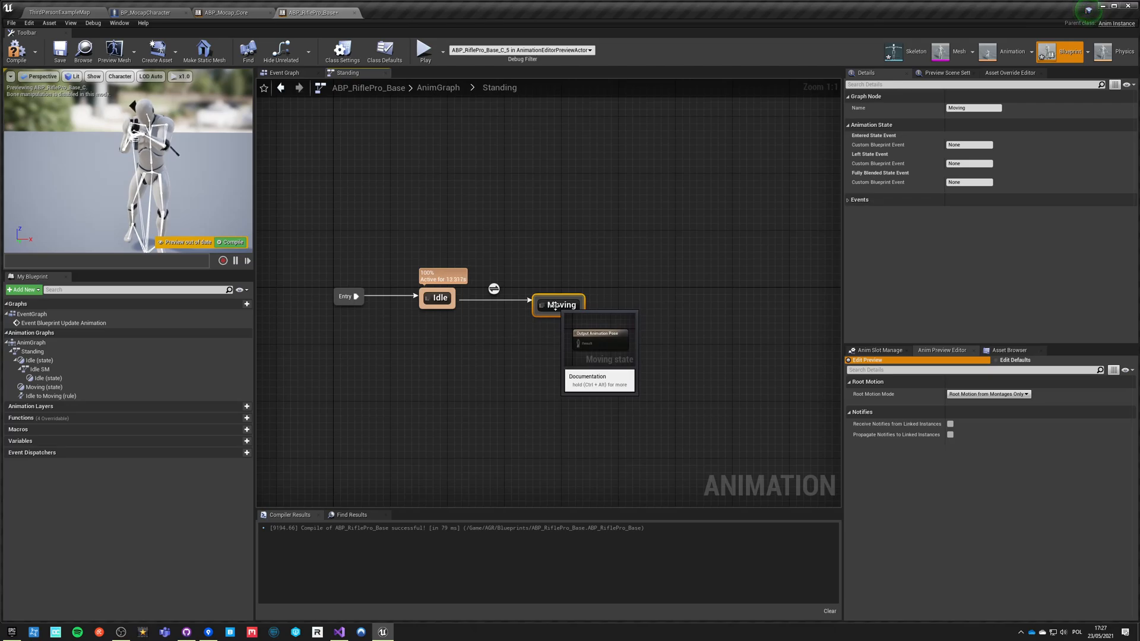
pyautogui.doubleClick(558, 304)
pyautogui.write('state')
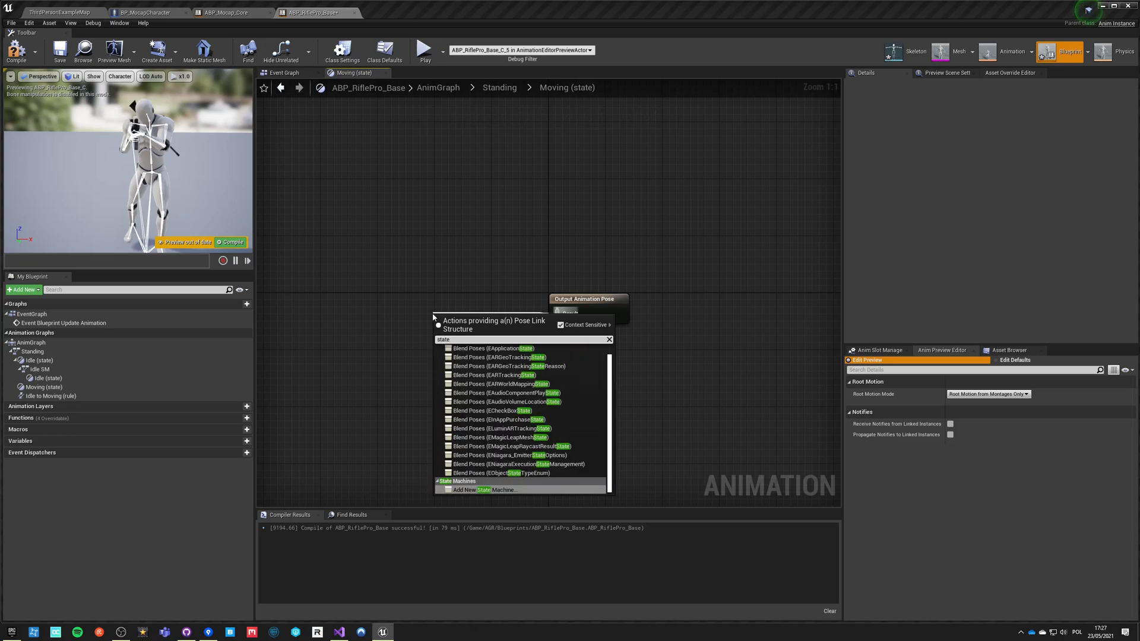
pyautogui.click(484, 489)
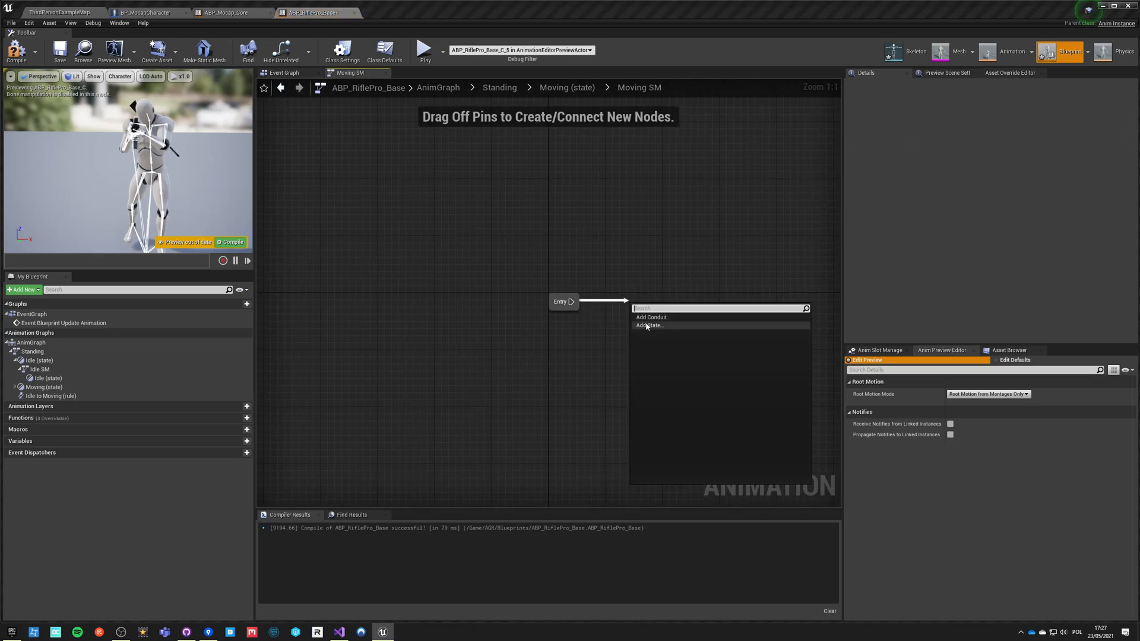
pyautogui.moveTo(648, 326)
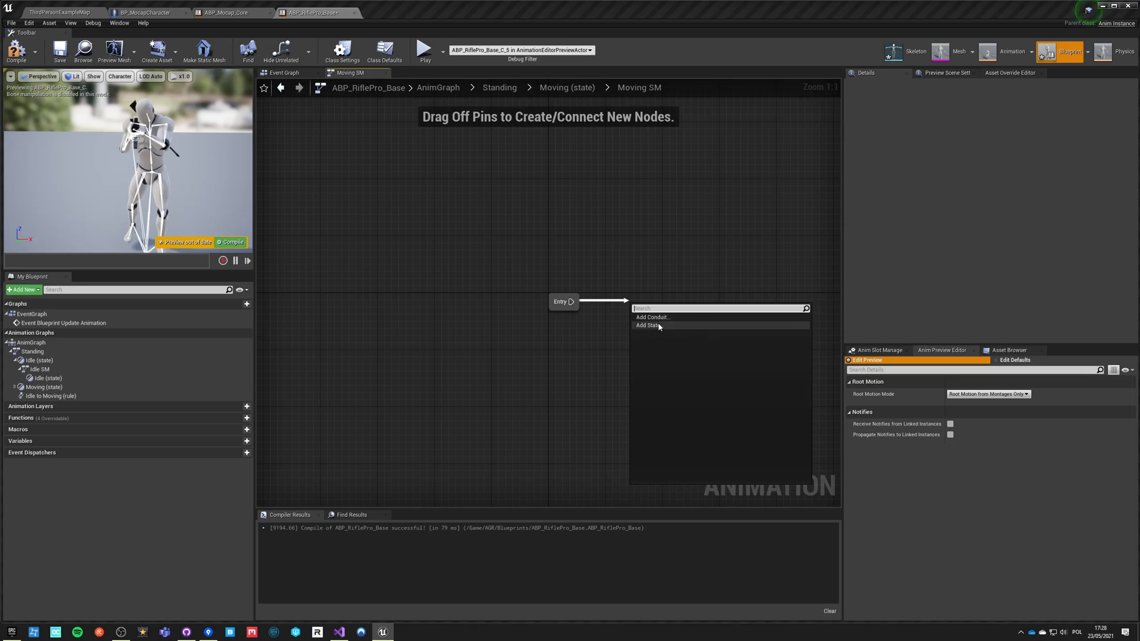
pyautogui.click(647, 326)
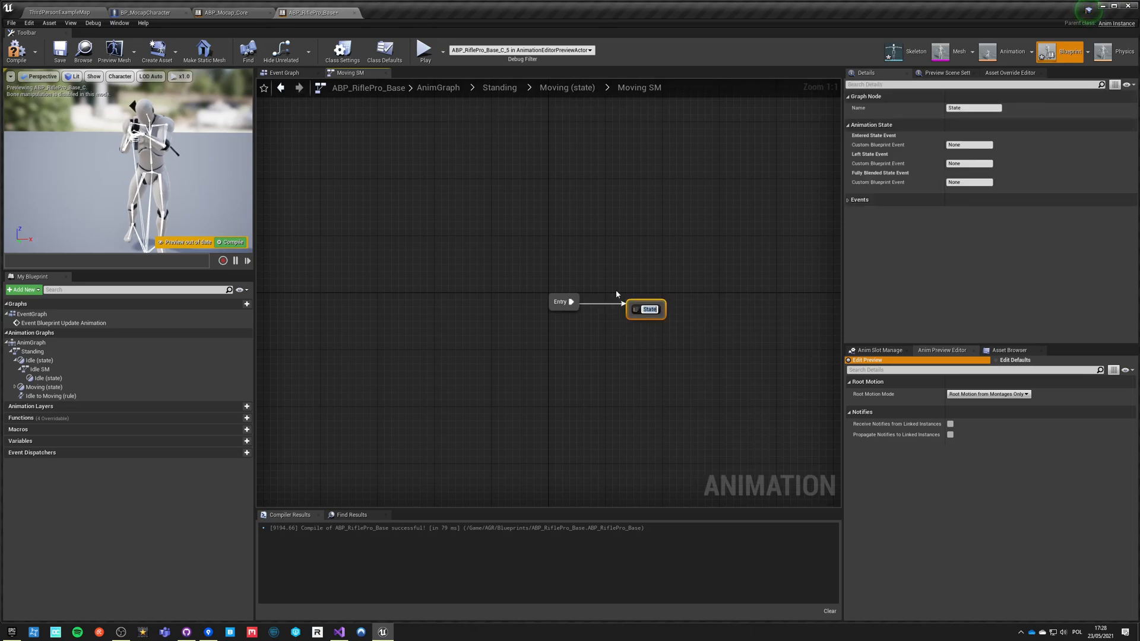
pyautogui.moveTo(681, 318)
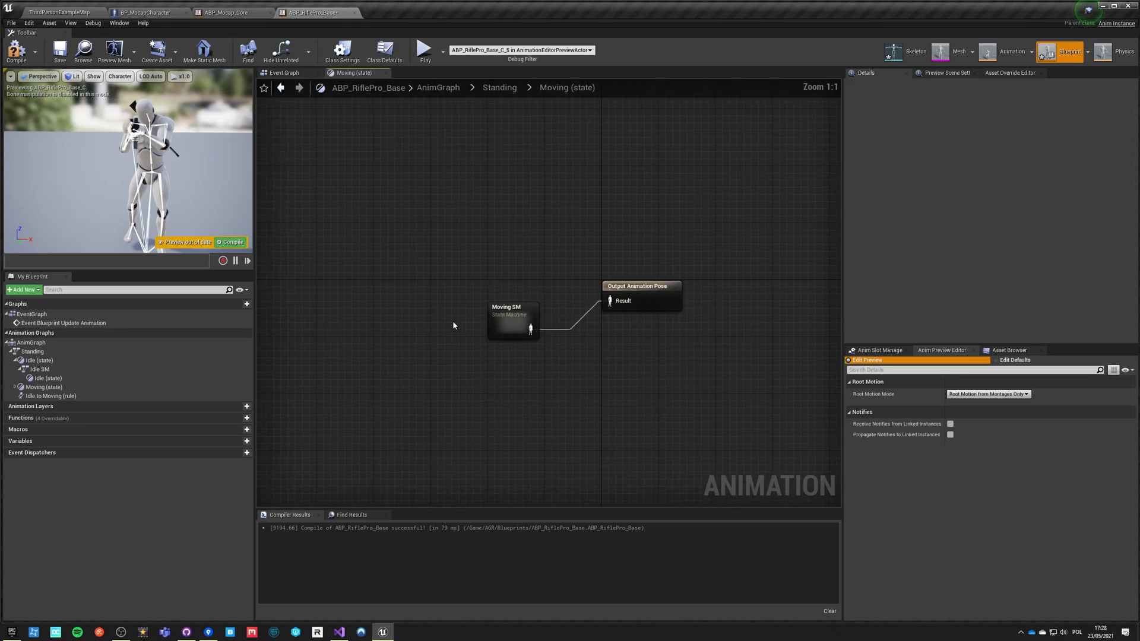
# Step: Replace Moving SM with RifleProWalking_Blendspace driven by Direction and Velocity, then compile
pyautogui.moveTo(610, 303); pyautogui.dragTo(610, 327)
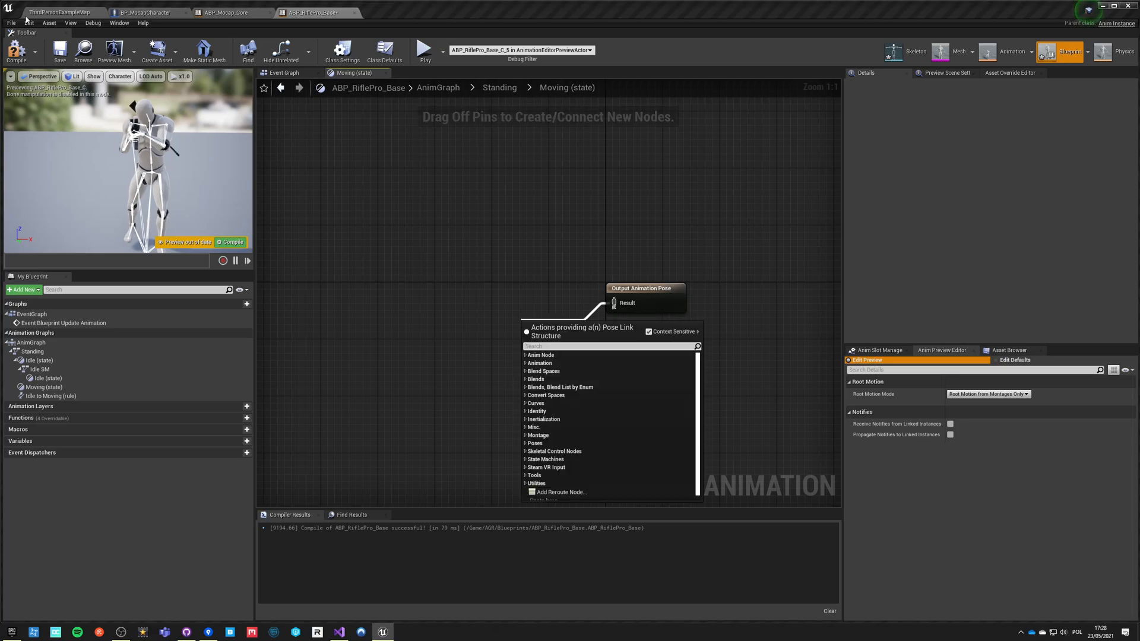
pyautogui.click(61, 11)
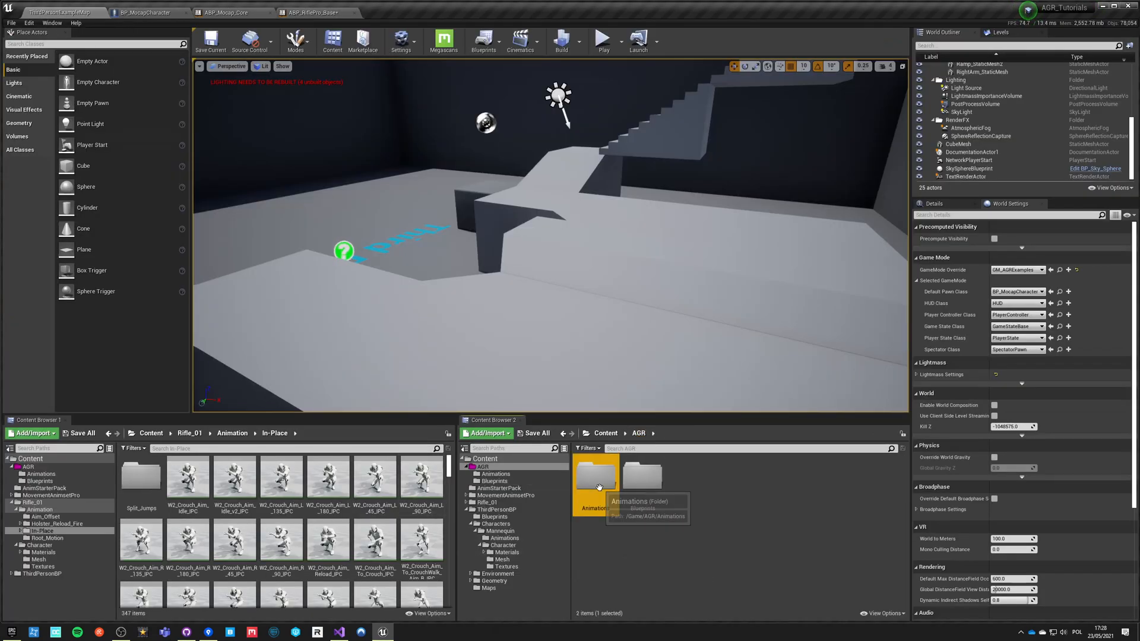
pyautogui.doubleClick(595, 476)
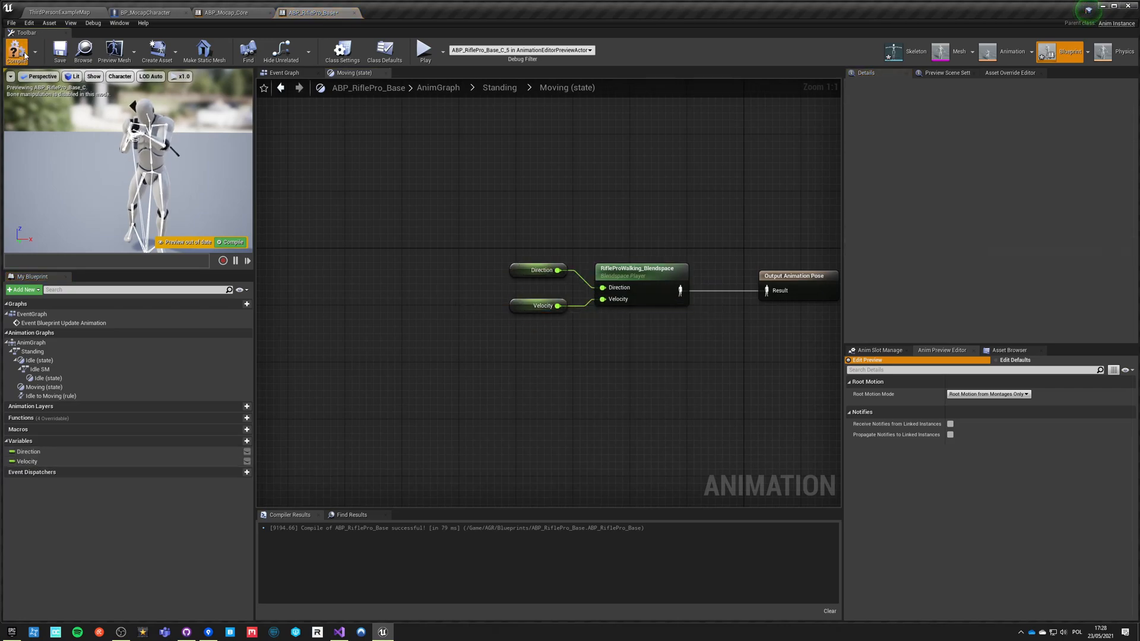
pyautogui.click(15, 50)
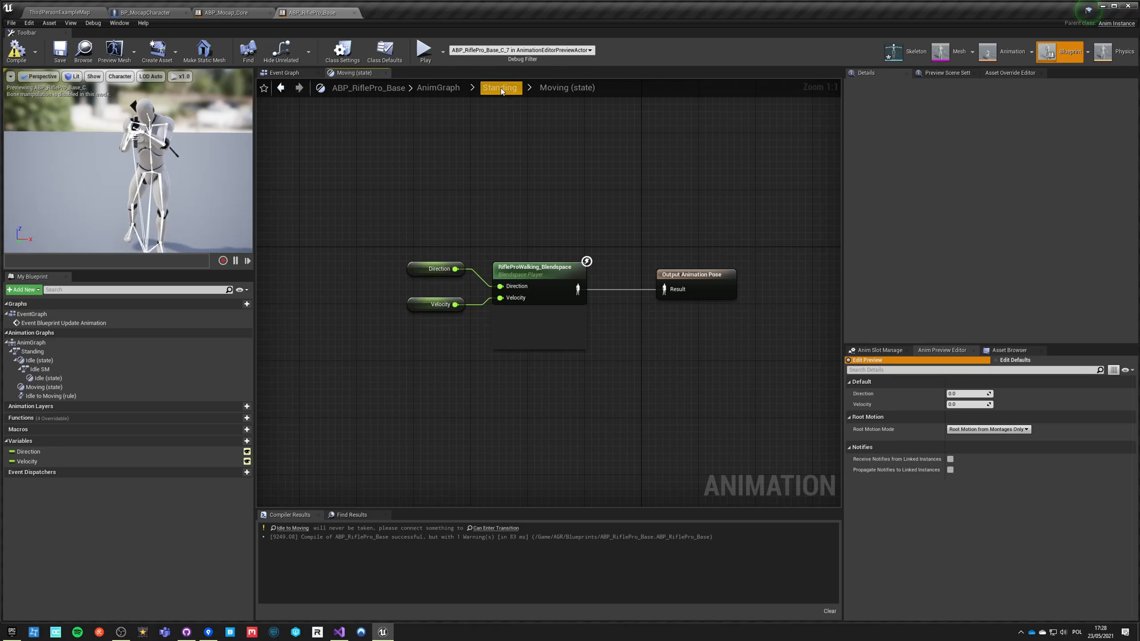
# Step: Drive the Moving-to-Idle and negated Idle-to-Moving rules with a new boolean renamed IsIdle?
pyautogui.click(500, 87)
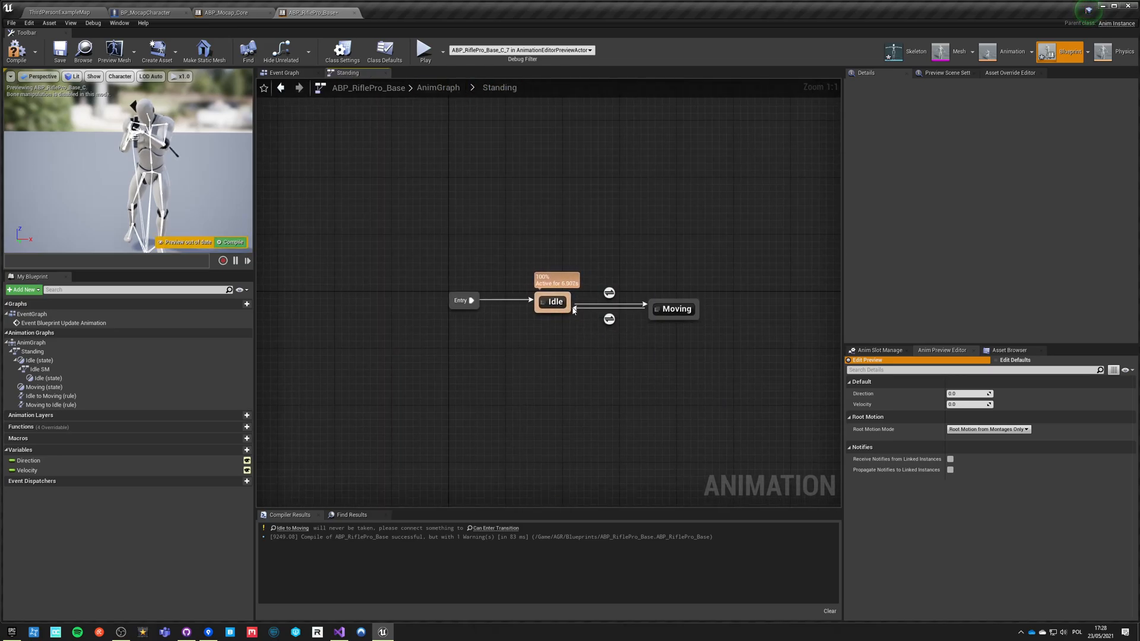
pyautogui.doubleClick(607, 319)
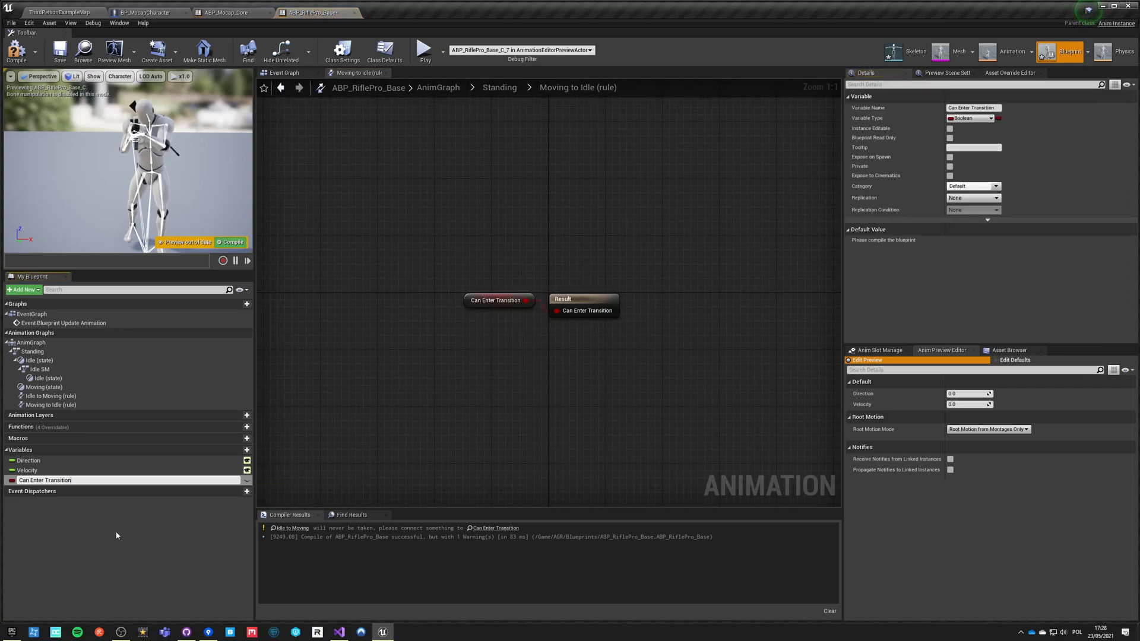
pyautogui.write('Idle')
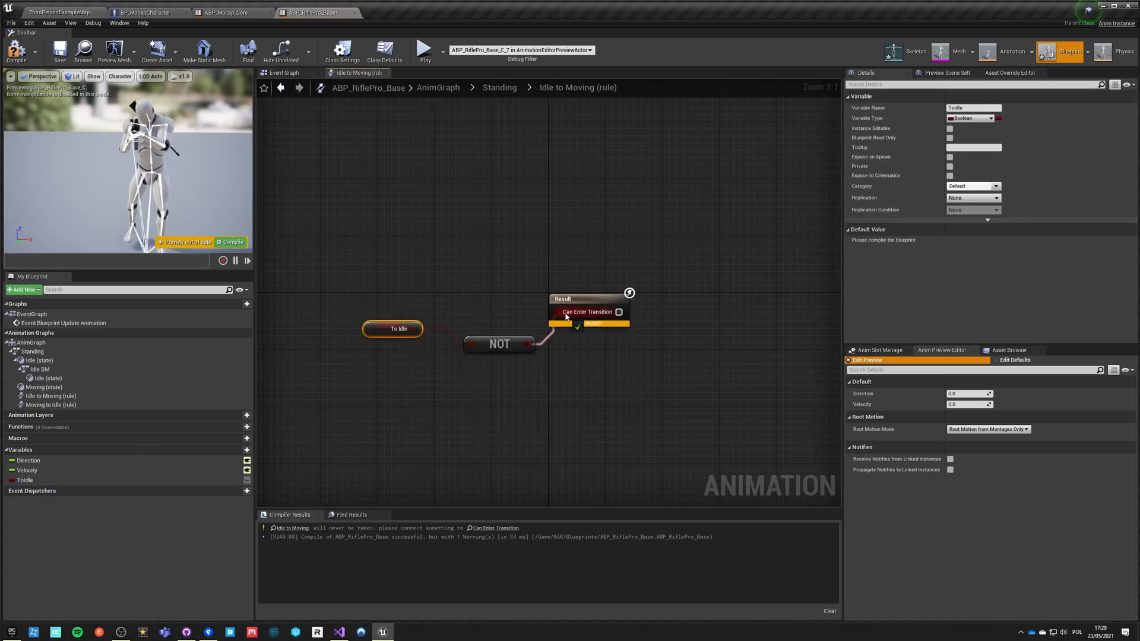
pyautogui.rightClick(23, 480)
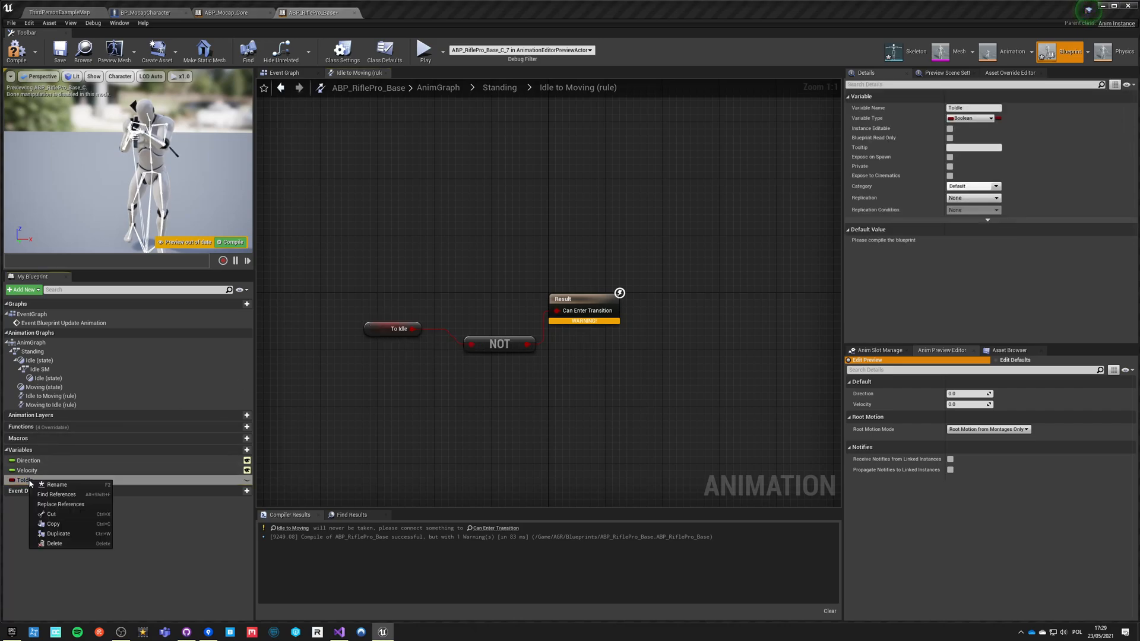
pyautogui.click(57, 484)
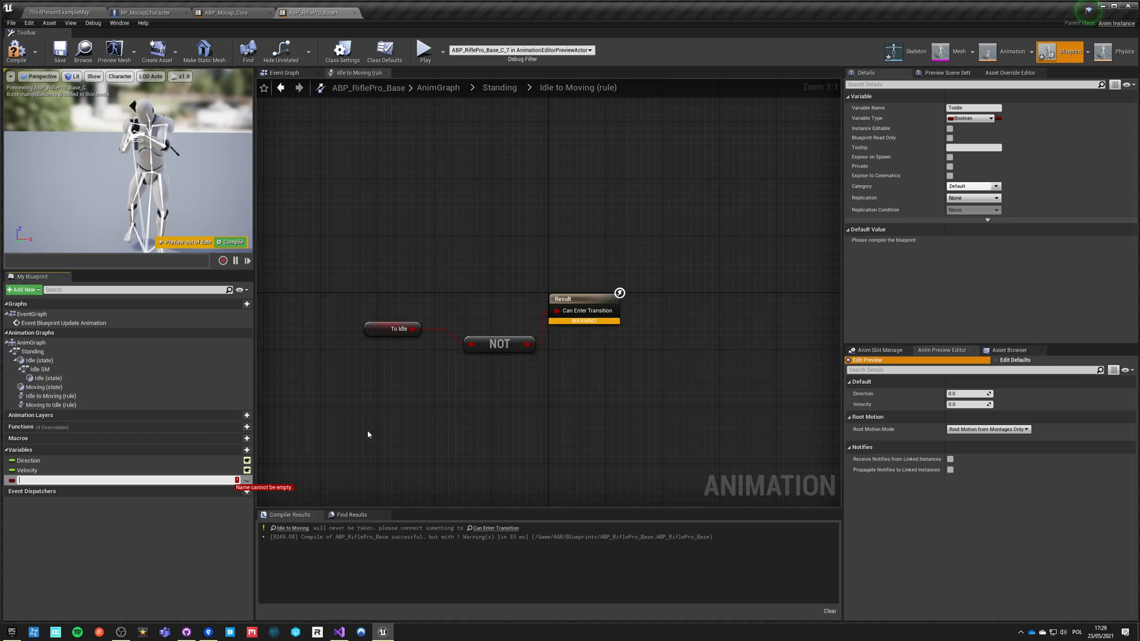
pyautogui.write('IsIdle?')
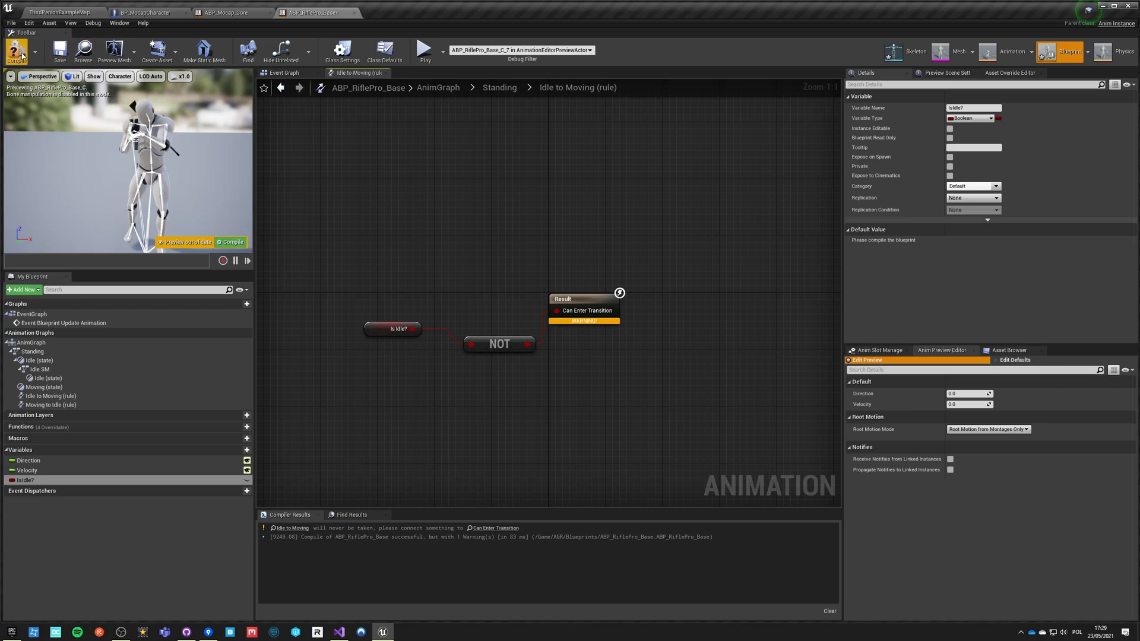
# Step: Compile ABP_RiflePro_Base, test Is Idle? true in the preview, and save the blueprint
pyautogui.click(500, 87)
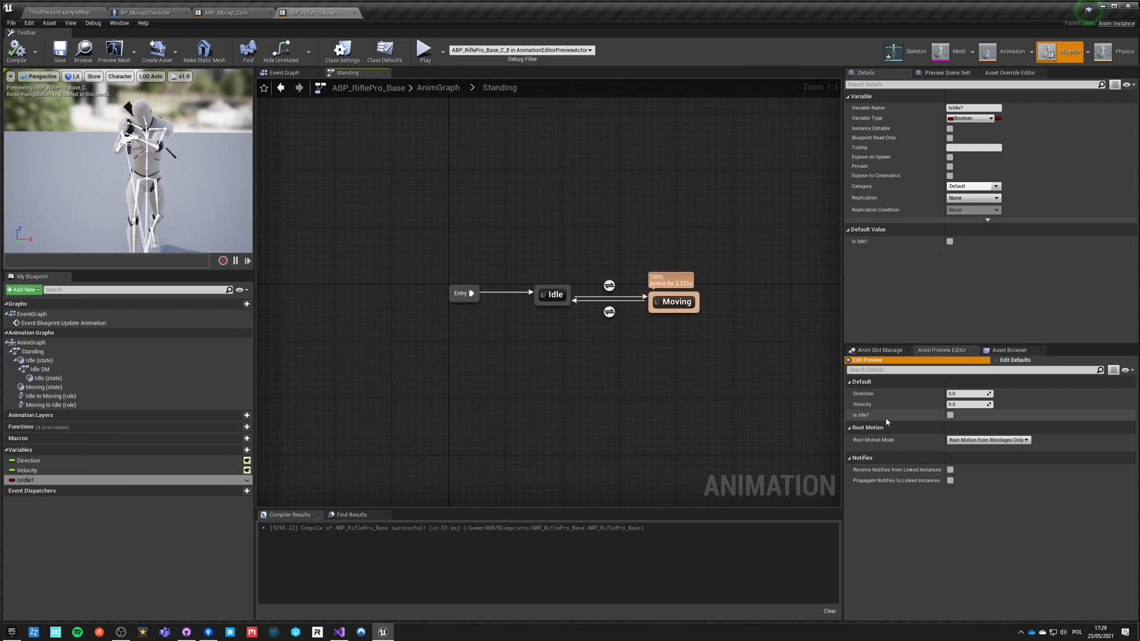
pyautogui.click(950, 414)
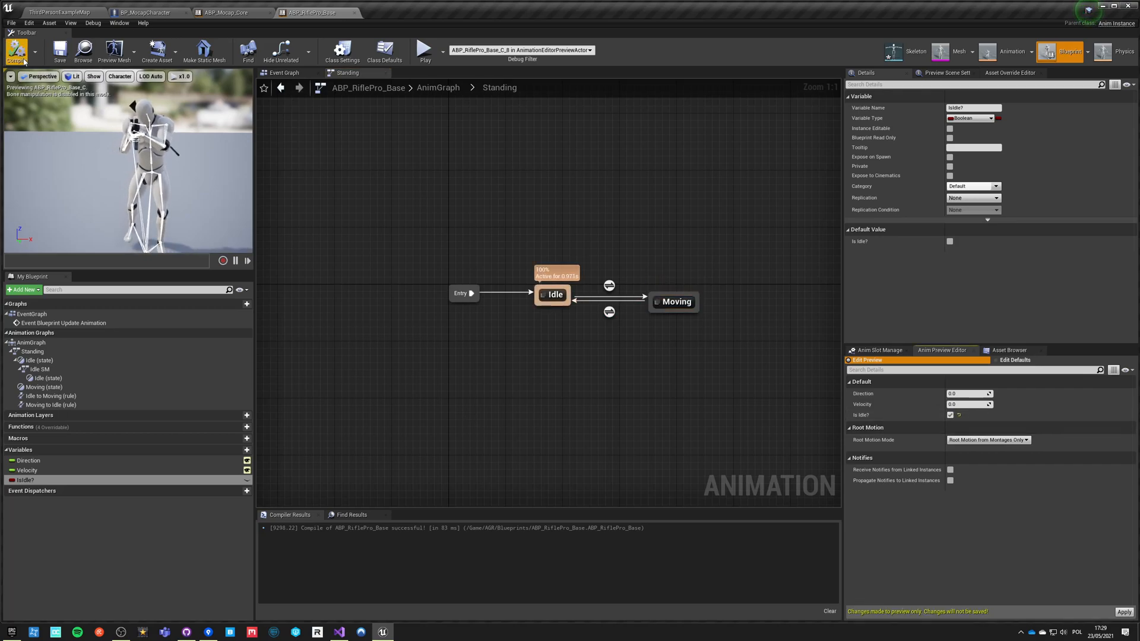
pyautogui.click(552, 293)
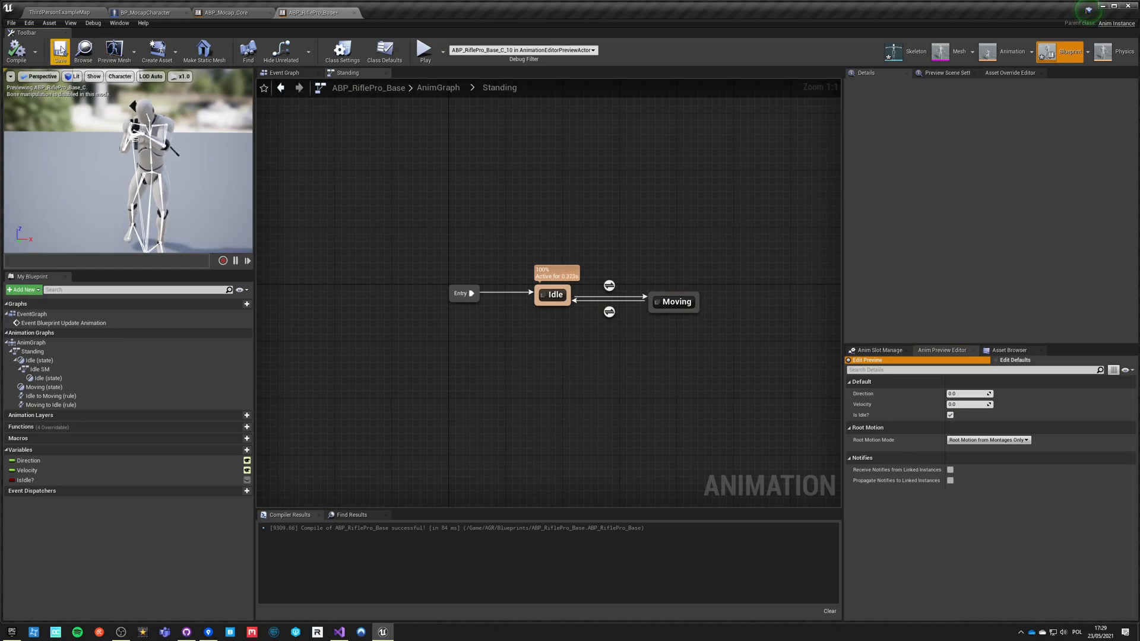
pyautogui.click(59, 51)
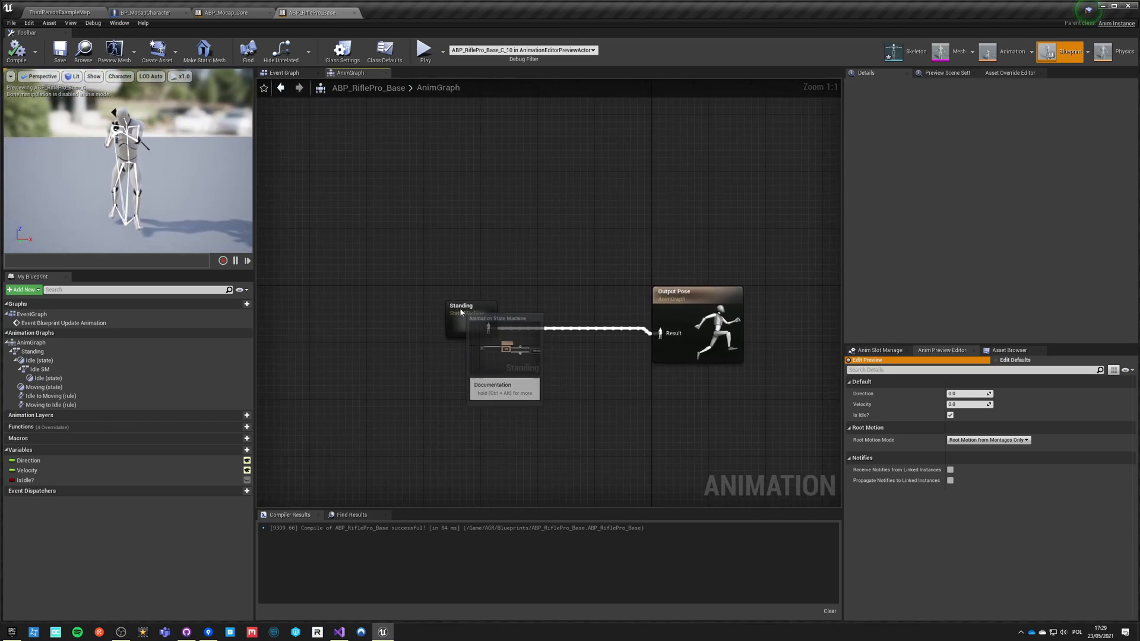
pyautogui.moveTo(413, 281)
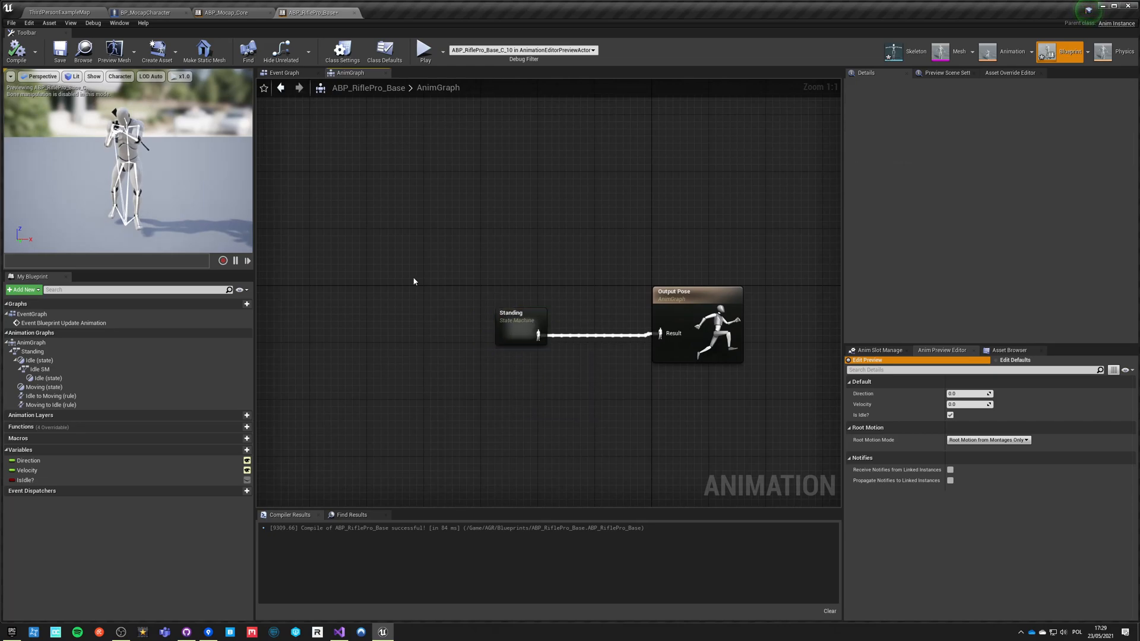
# Step: Link ABP_RiflePro_Base fed by Direction, Velocity and Idle getters and cache its output as RifleBase
pyautogui.click(228, 12)
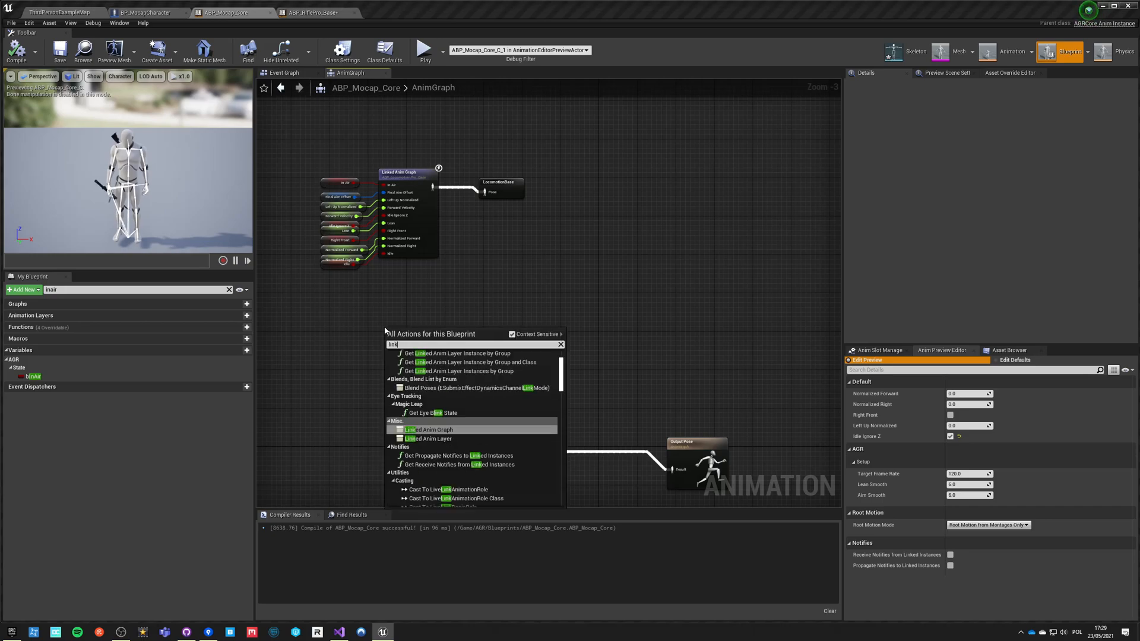
pyautogui.click(430, 430)
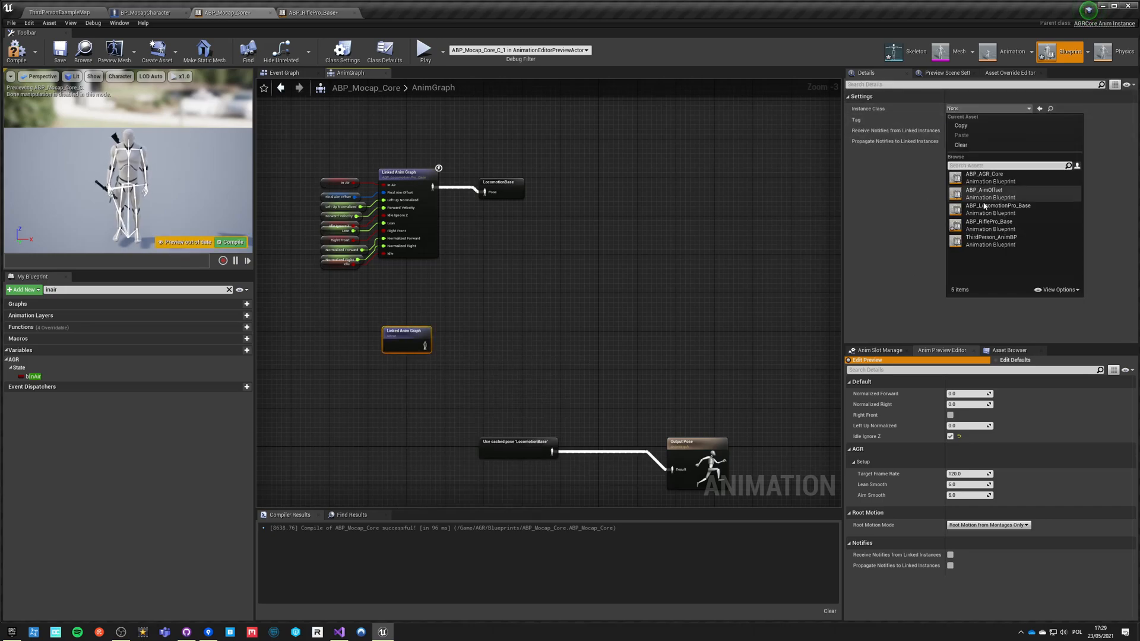
pyautogui.click(989, 224)
pyautogui.write('direc')
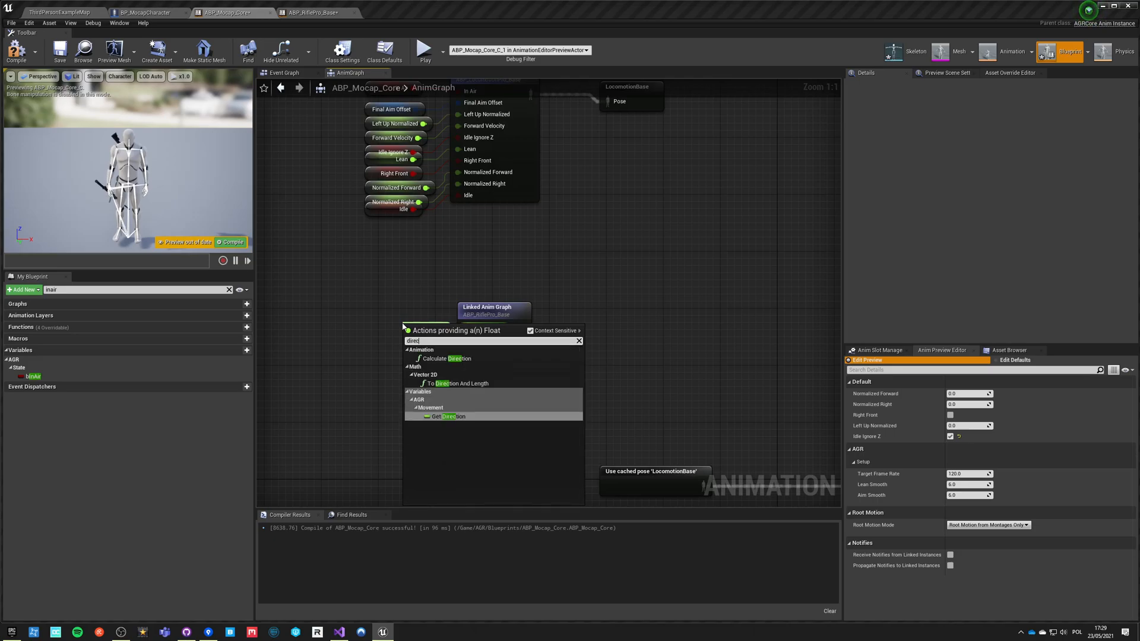
pyautogui.click(450, 417)
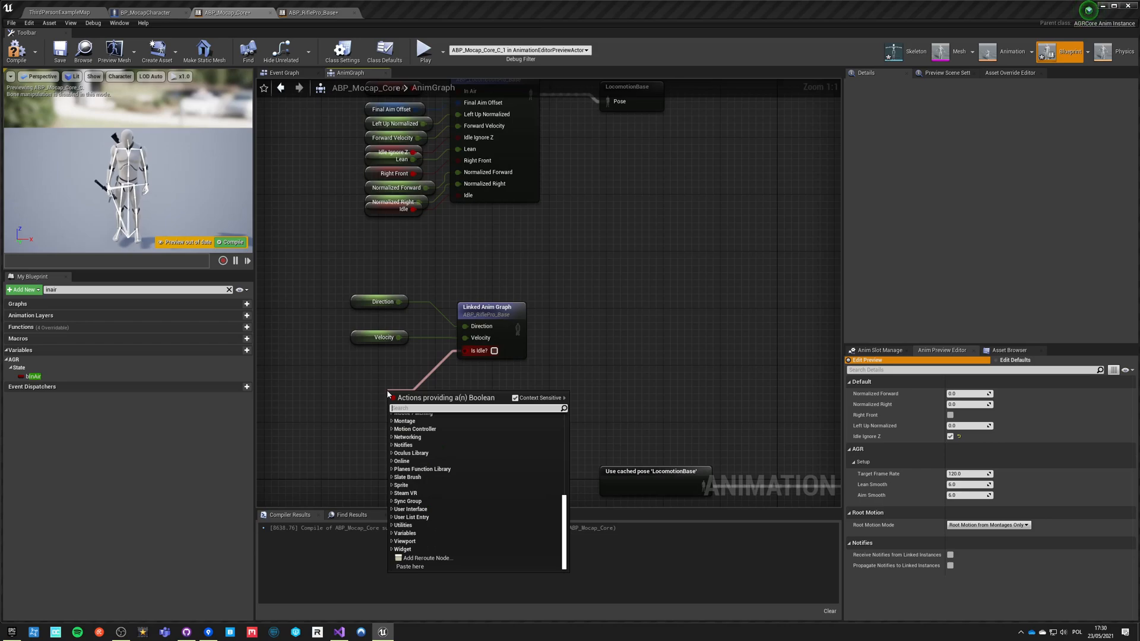
pyautogui.write('idle')
pyautogui.write('save pos')
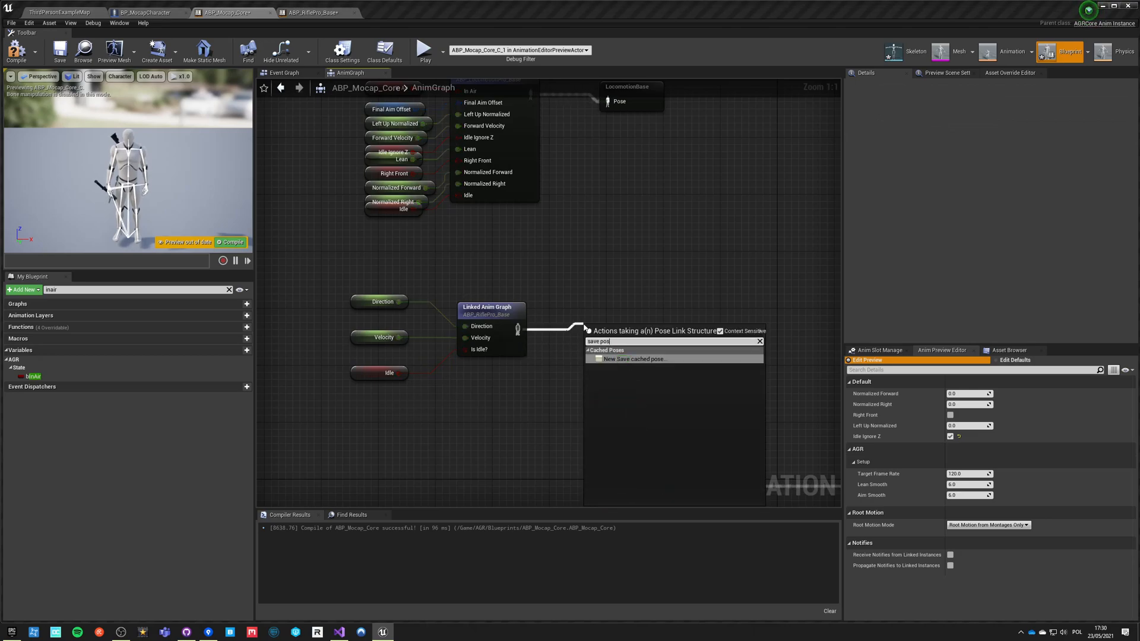
pyautogui.click(633, 358)
pyautogui.write('rifle base')
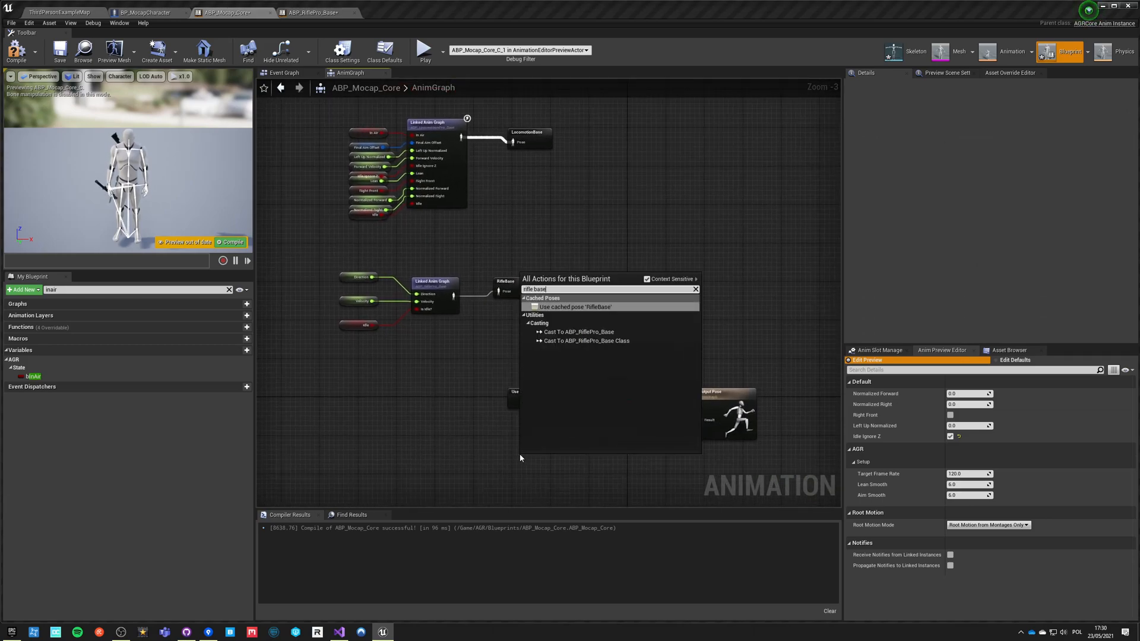
# Step: Add a Use cached pose RifleBase node and place a BasePose getter from AGR > Anim States
pyautogui.click(578, 306)
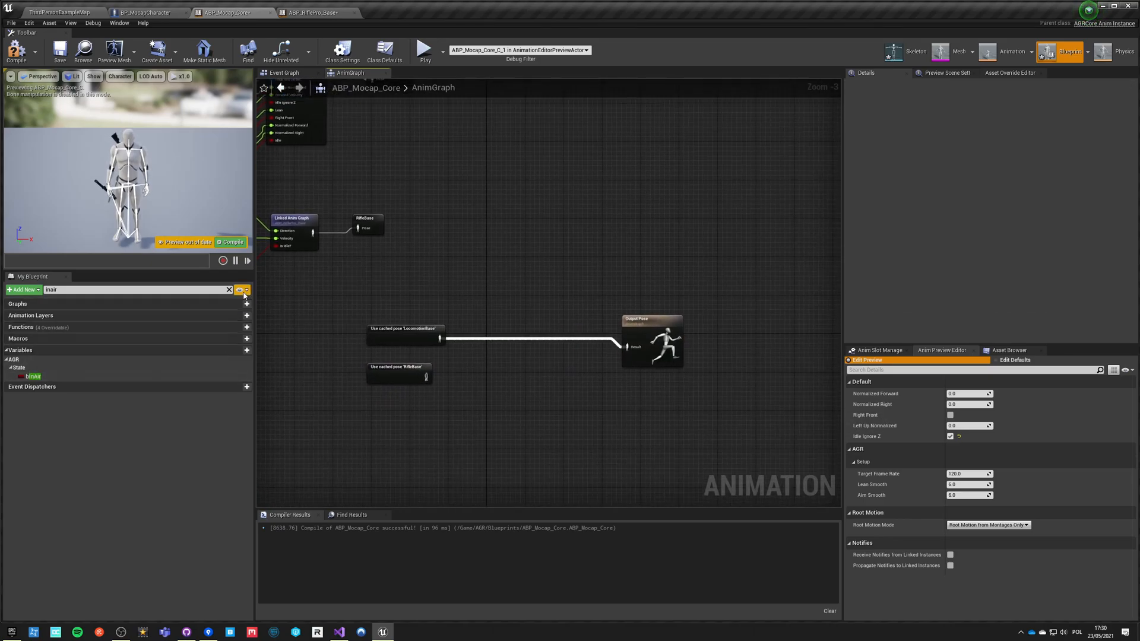
pyautogui.click(229, 290)
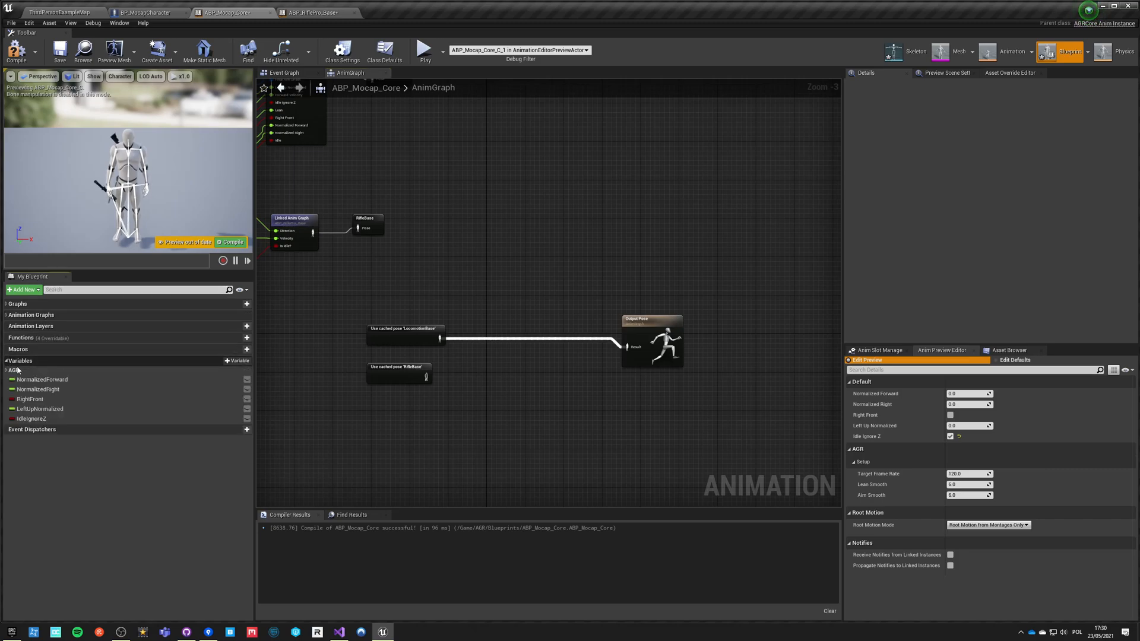
pyautogui.click(7, 371)
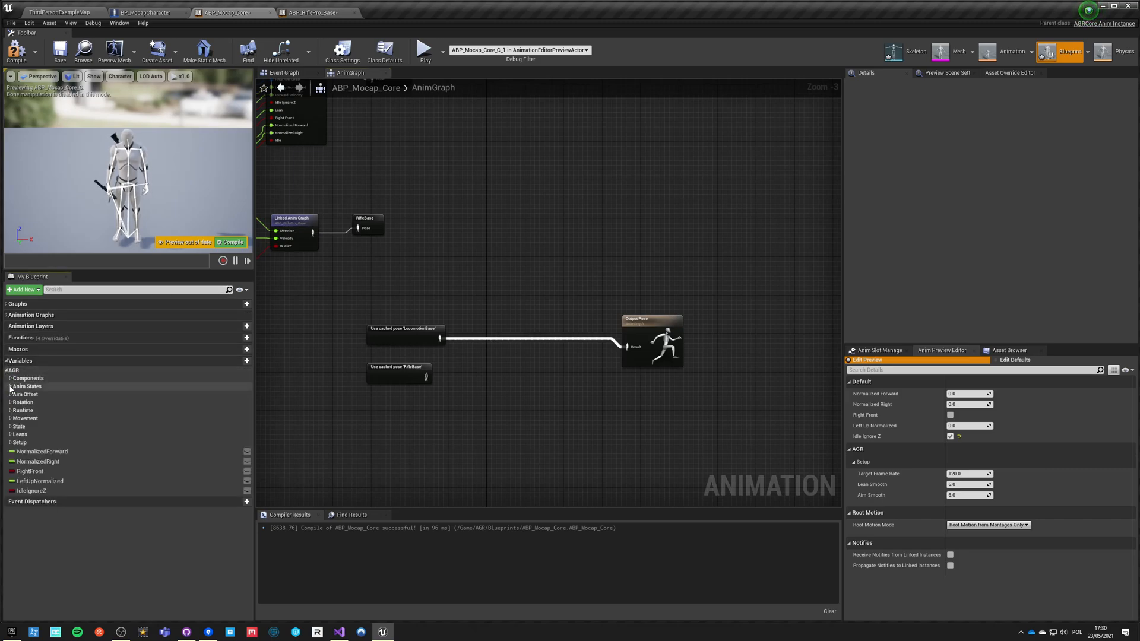
pyautogui.click(10, 385)
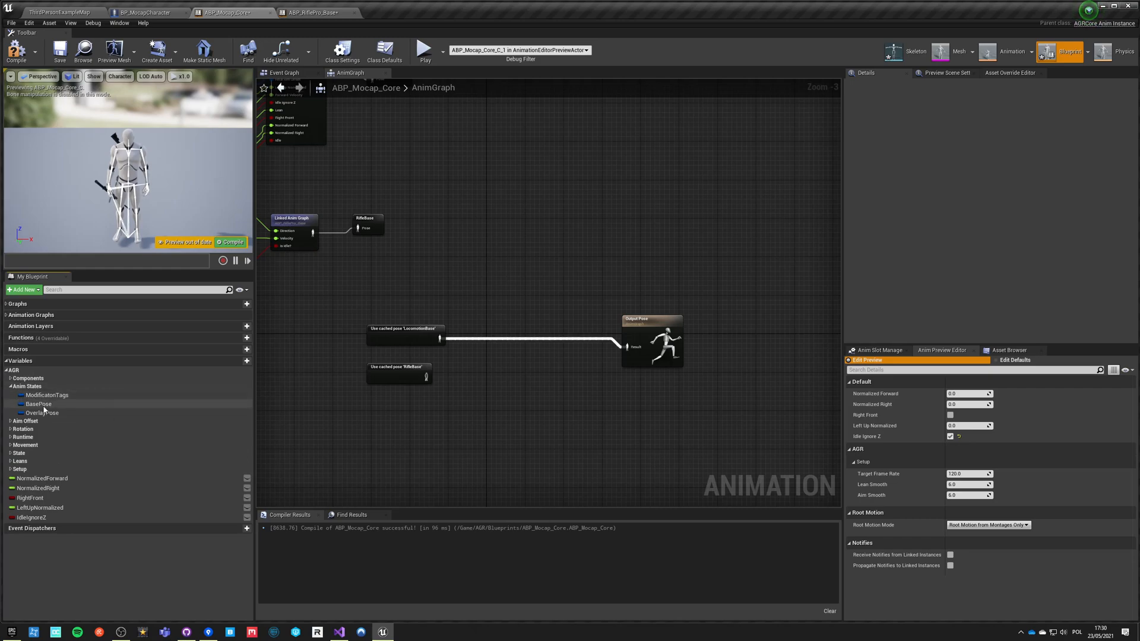
pyautogui.click(38, 403)
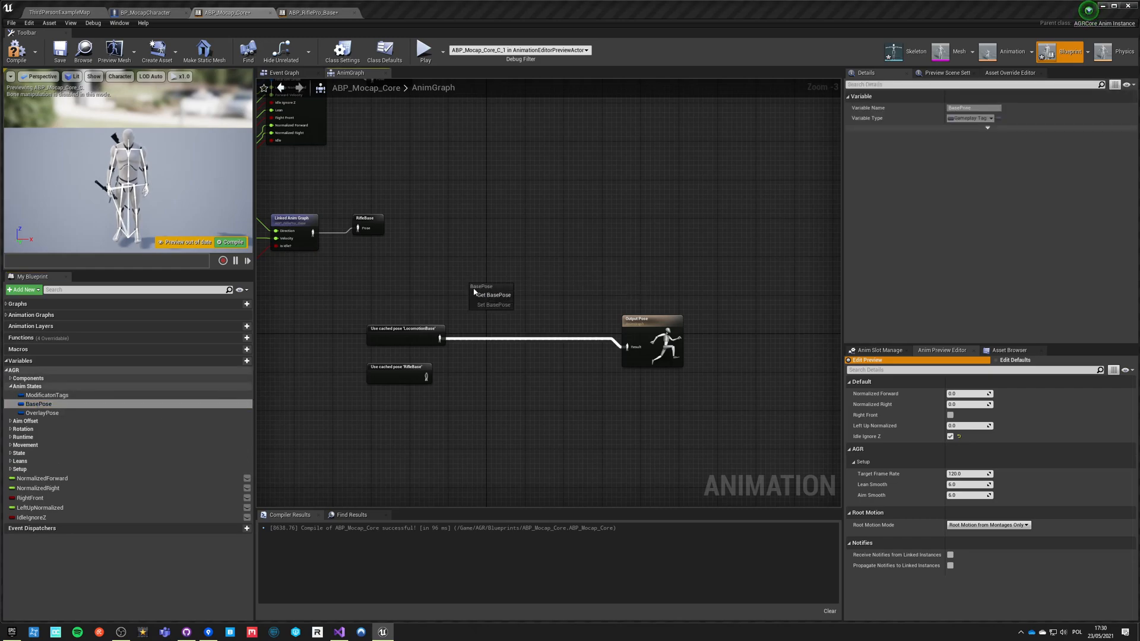
# Step: Feed the BasePose value into a Switch on Gameplay Tag node
pyautogui.moveTo(509, 286); pyautogui.dragTo(520, 319)
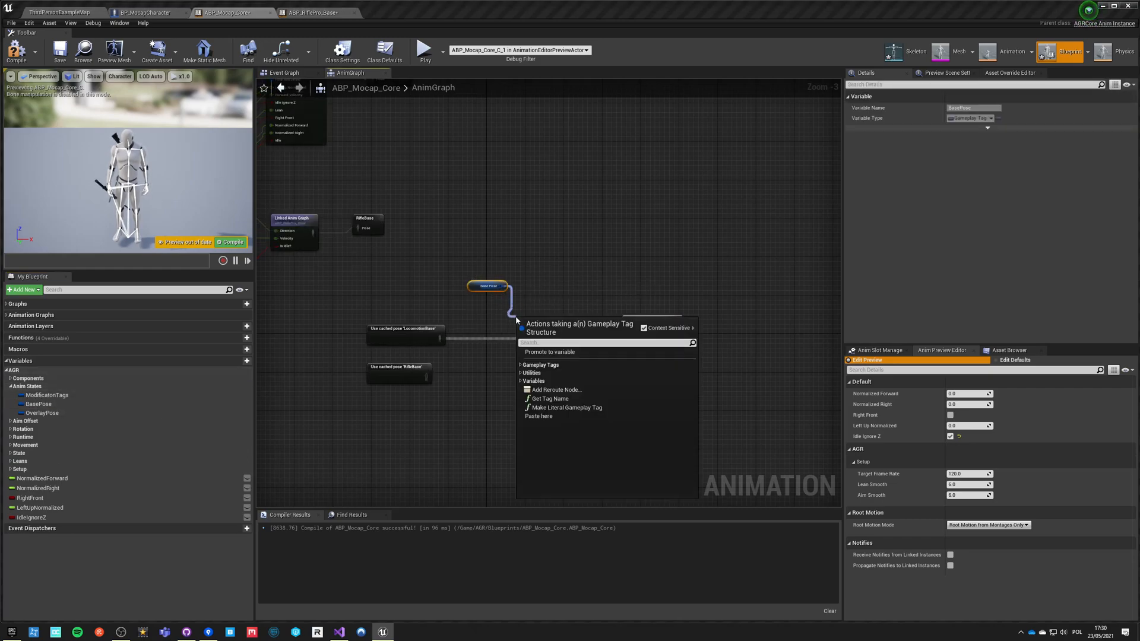
pyautogui.write('switch')
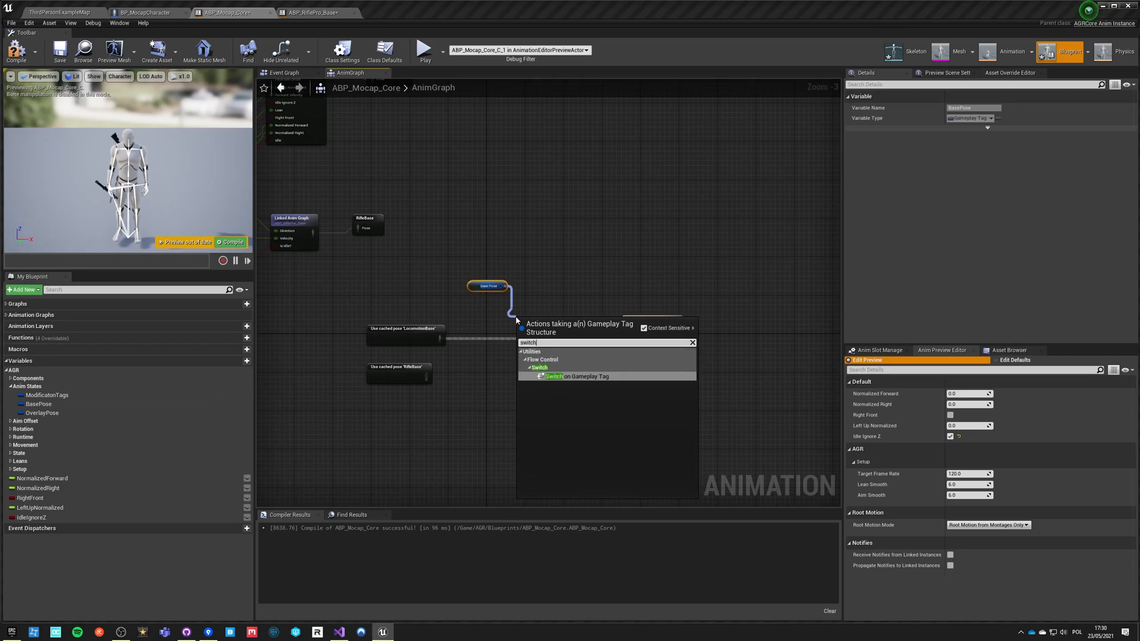
pyautogui.click(554, 376)
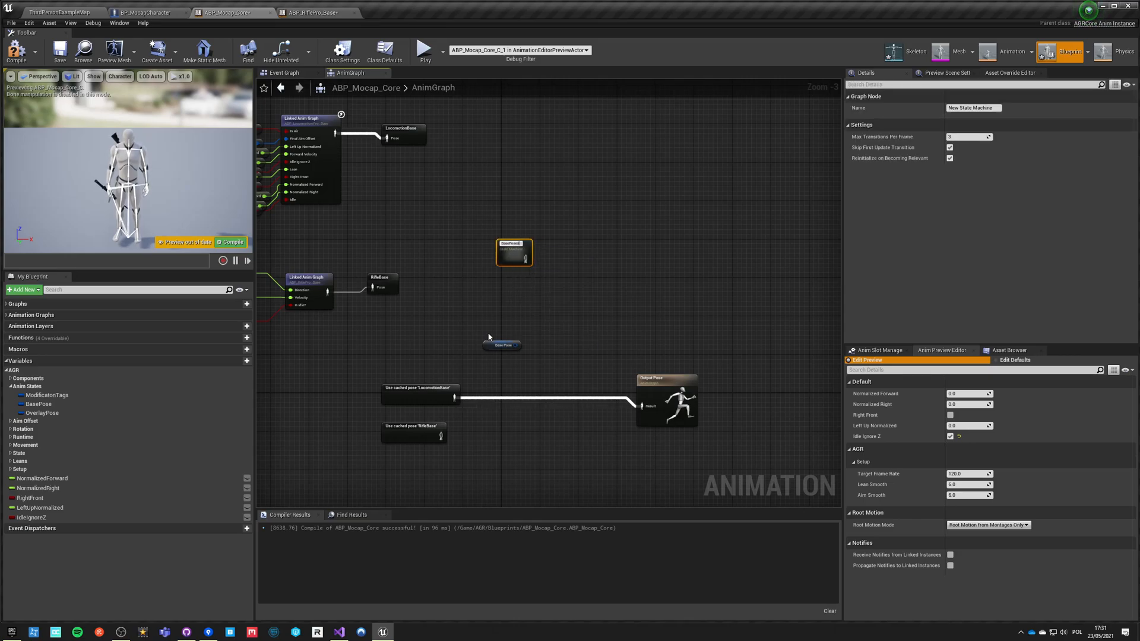
pyautogui.moveTo(514, 252)
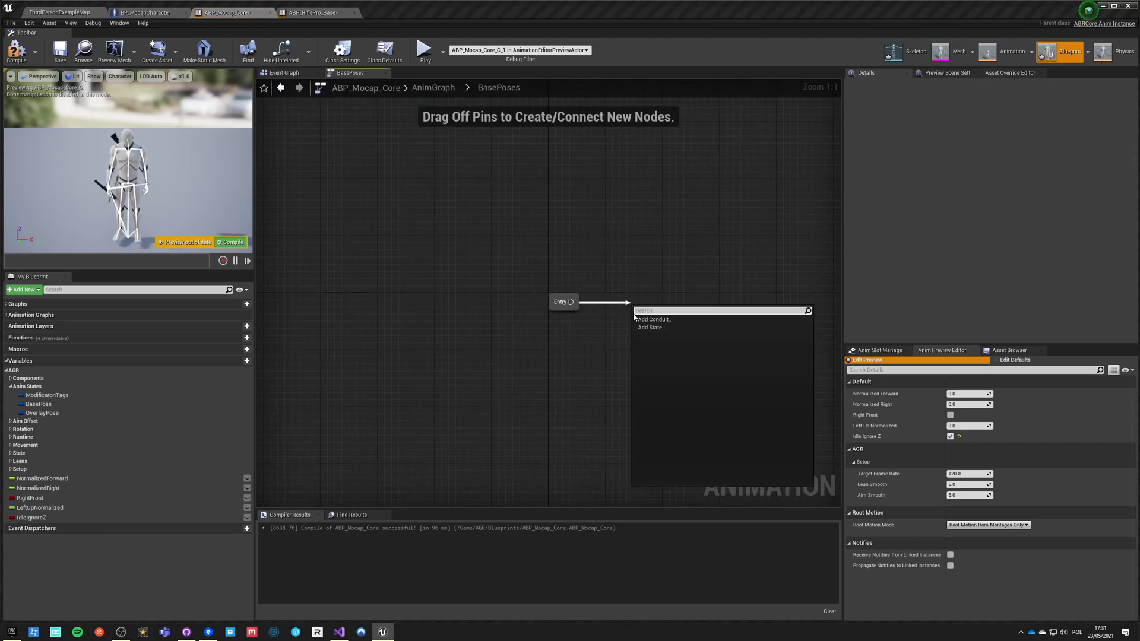
# Step: Create an Entry state in BasePoses that plays the Idle animation into its output pose
pyautogui.click(650, 327)
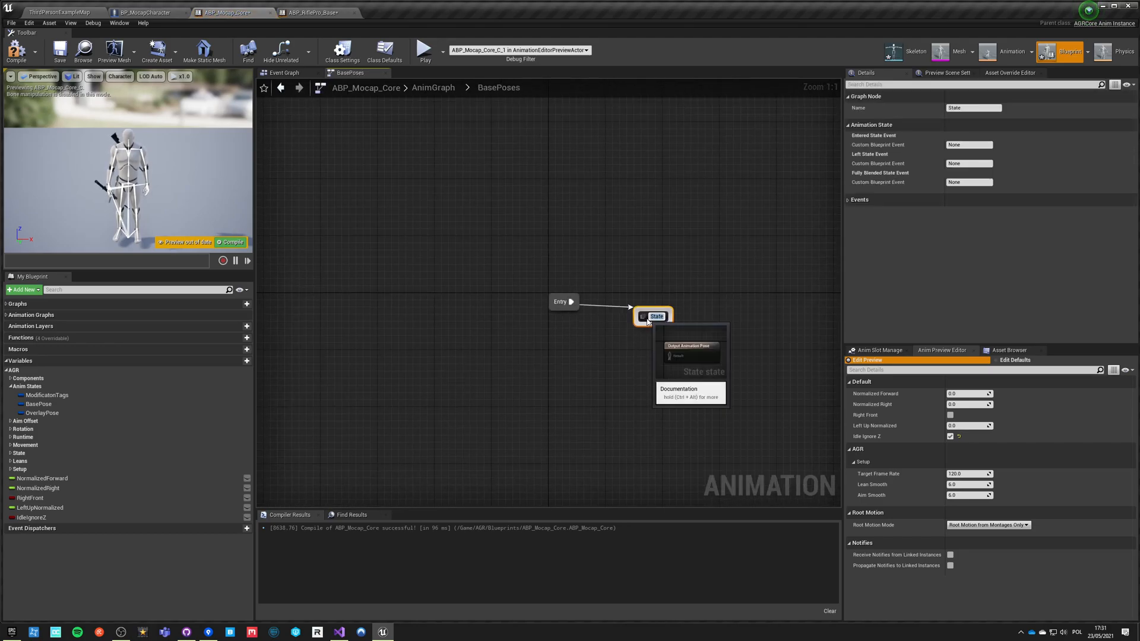
pyautogui.click(654, 315)
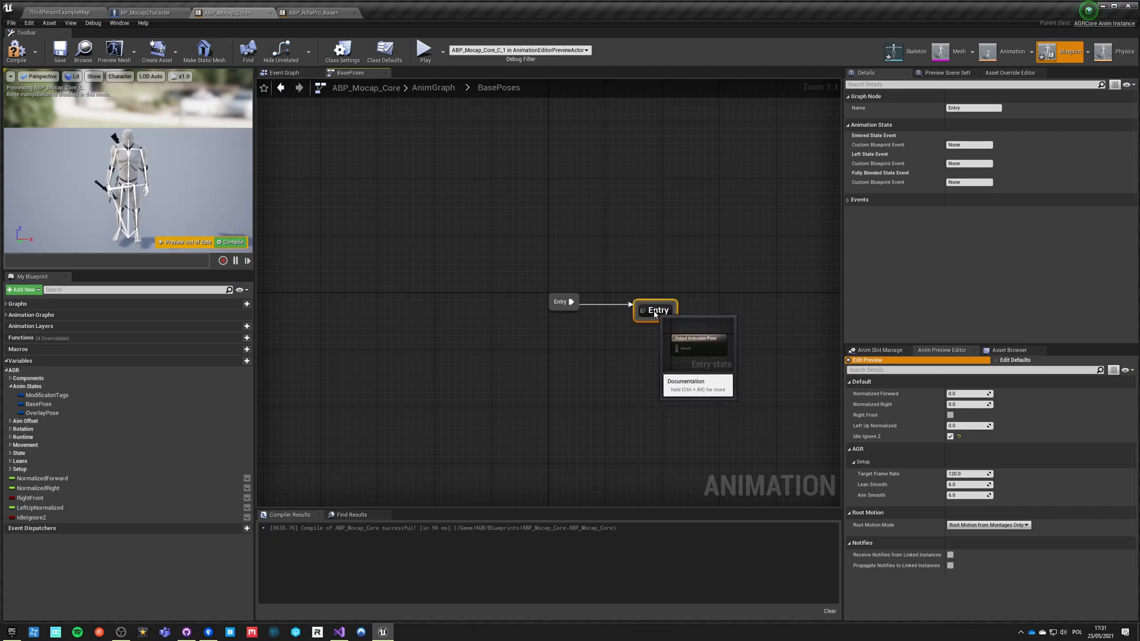
pyautogui.doubleClick(656, 309)
pyautogui.write('idle')
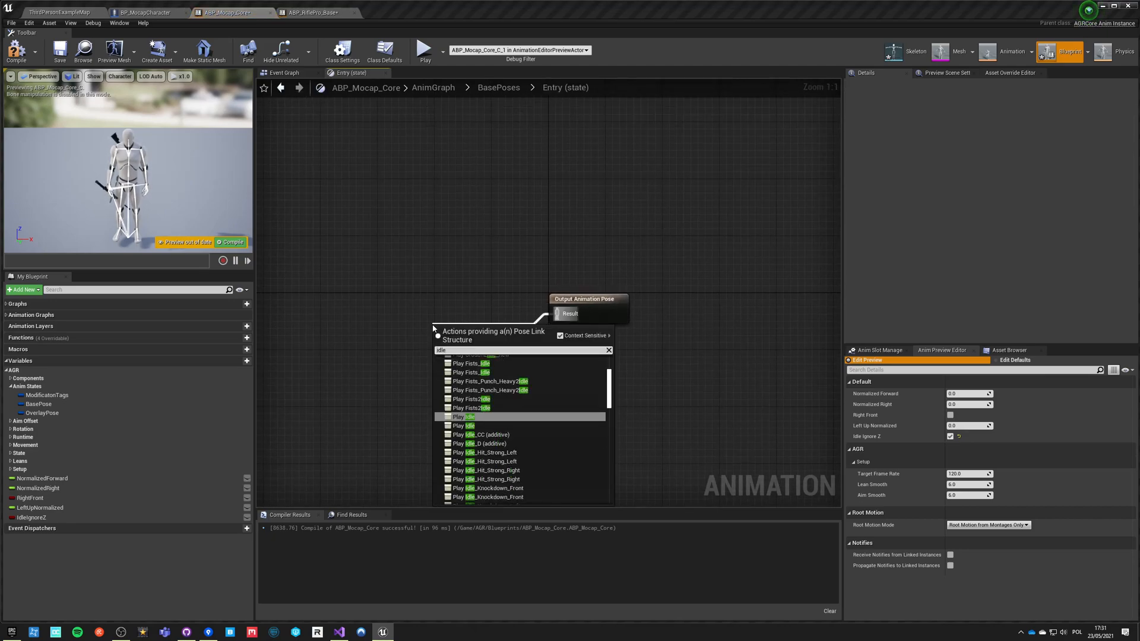
pyautogui.click(463, 416)
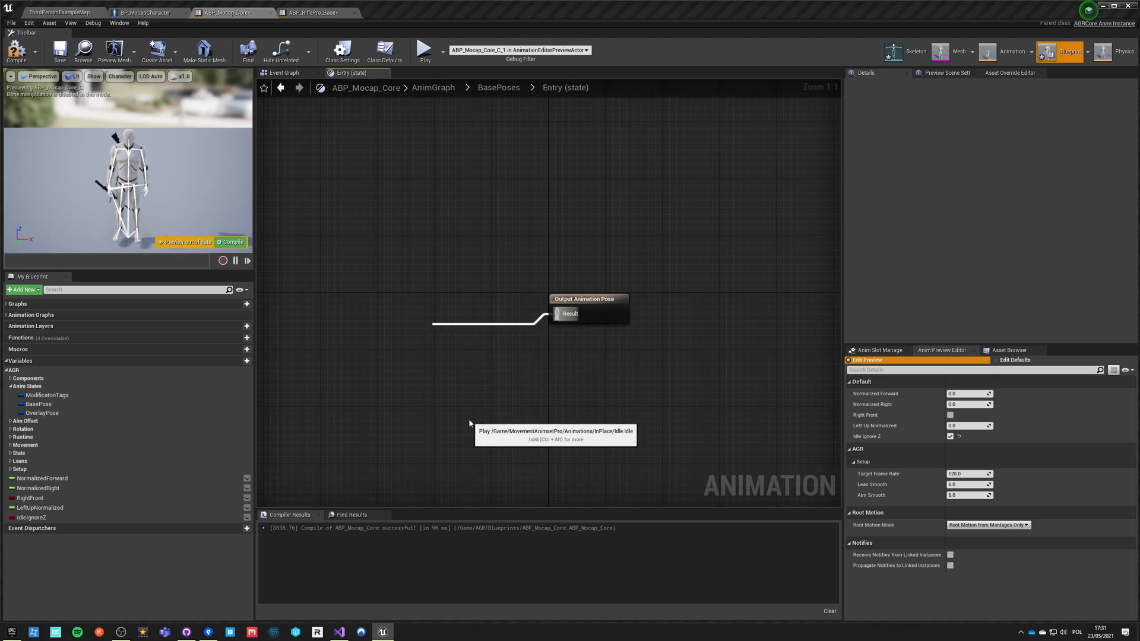
pyautogui.click(497, 87)
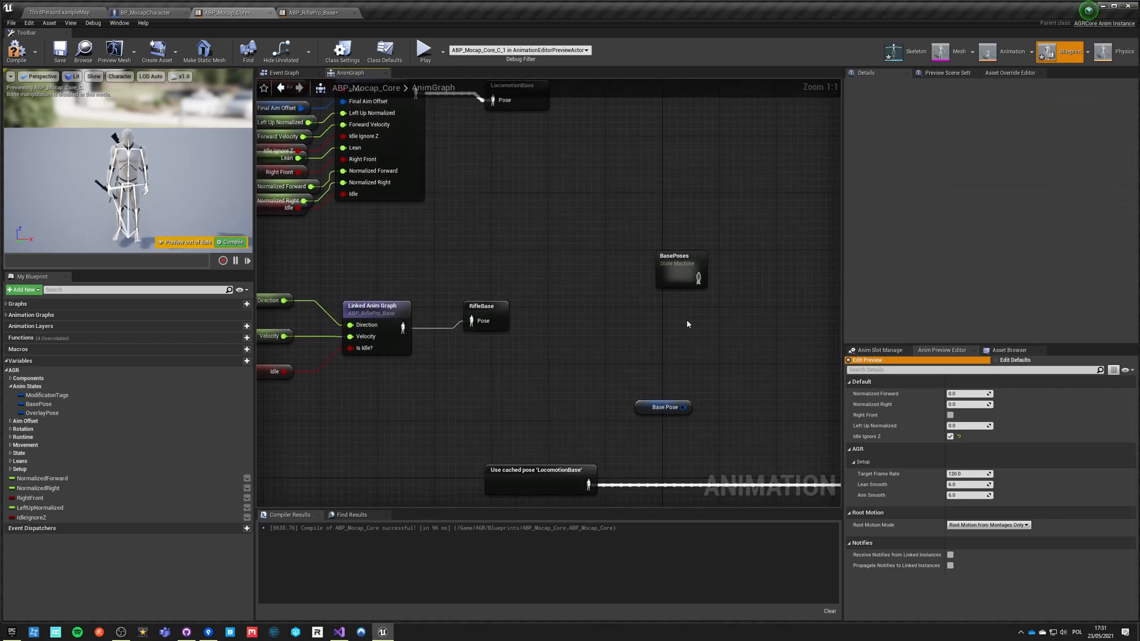
pyautogui.doubleClick(681, 269)
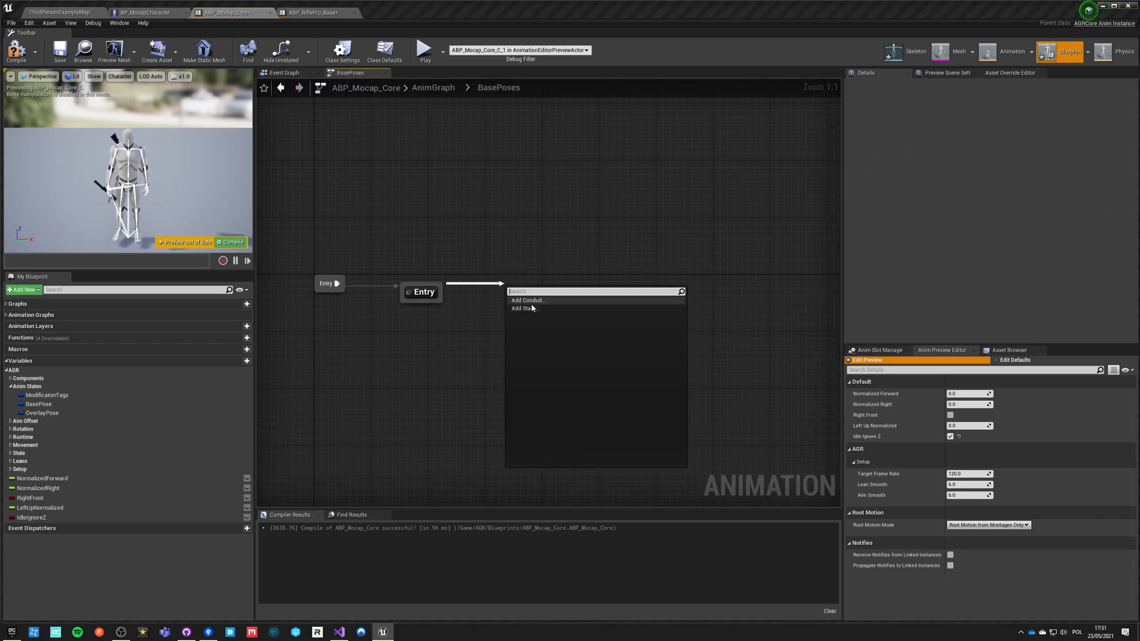
# Step: Add a TagConduit after Entry, entered when Is Gameplay Tag Valid on Base Pose
pyautogui.click(527, 301)
pyautogui.write('TagConduit')
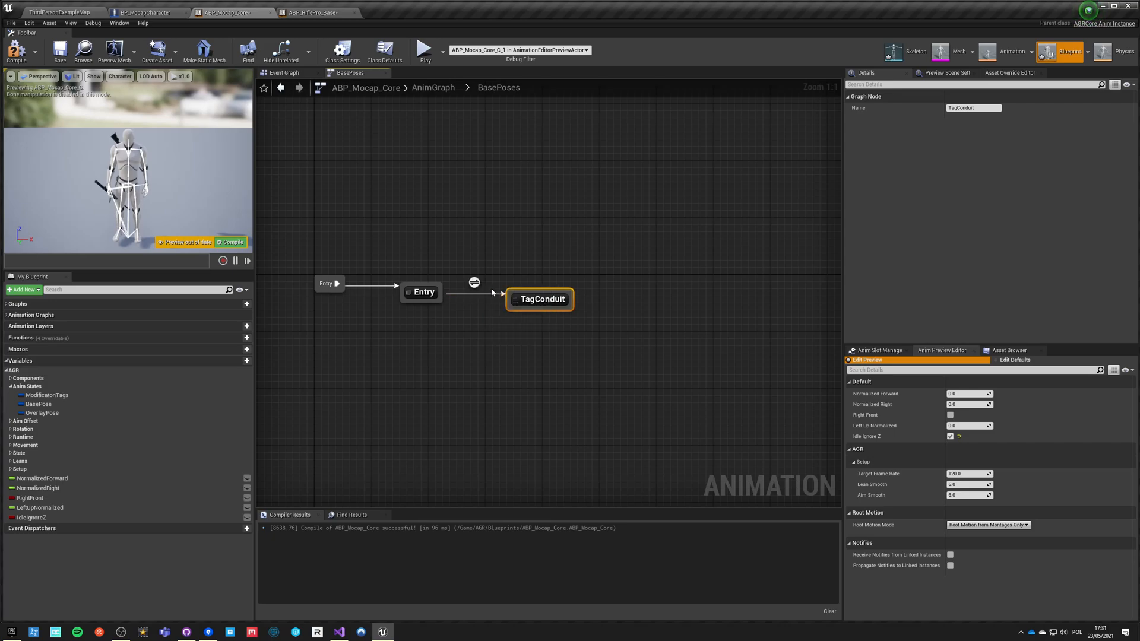
pyautogui.doubleClick(539, 299)
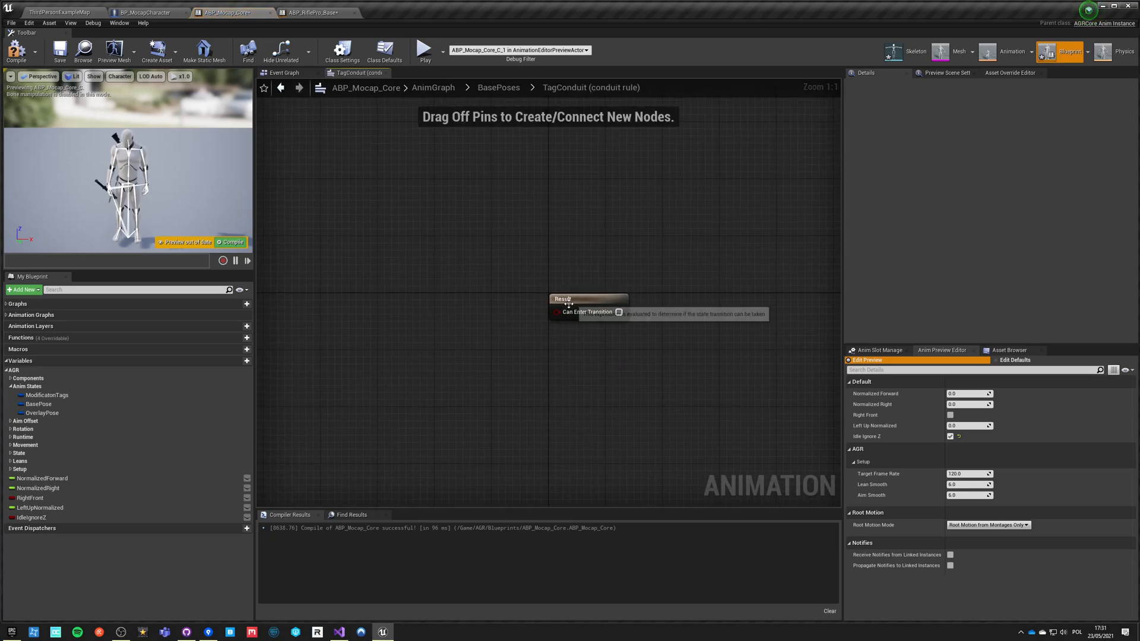
pyautogui.click(497, 87)
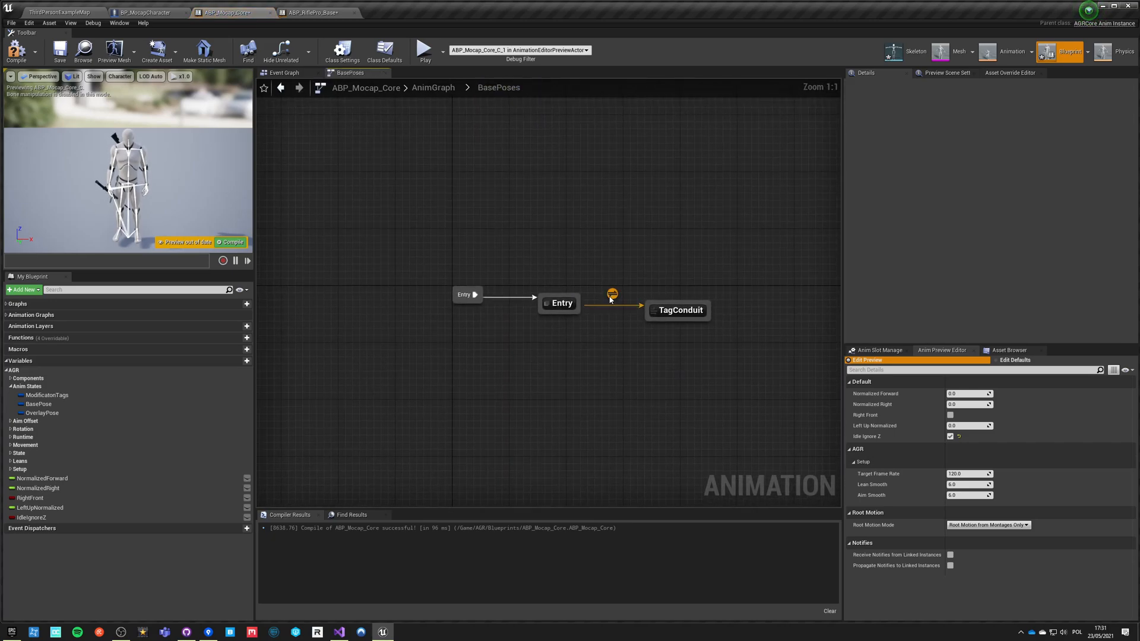
pyautogui.doubleClick(611, 296)
pyautogui.write('valid')
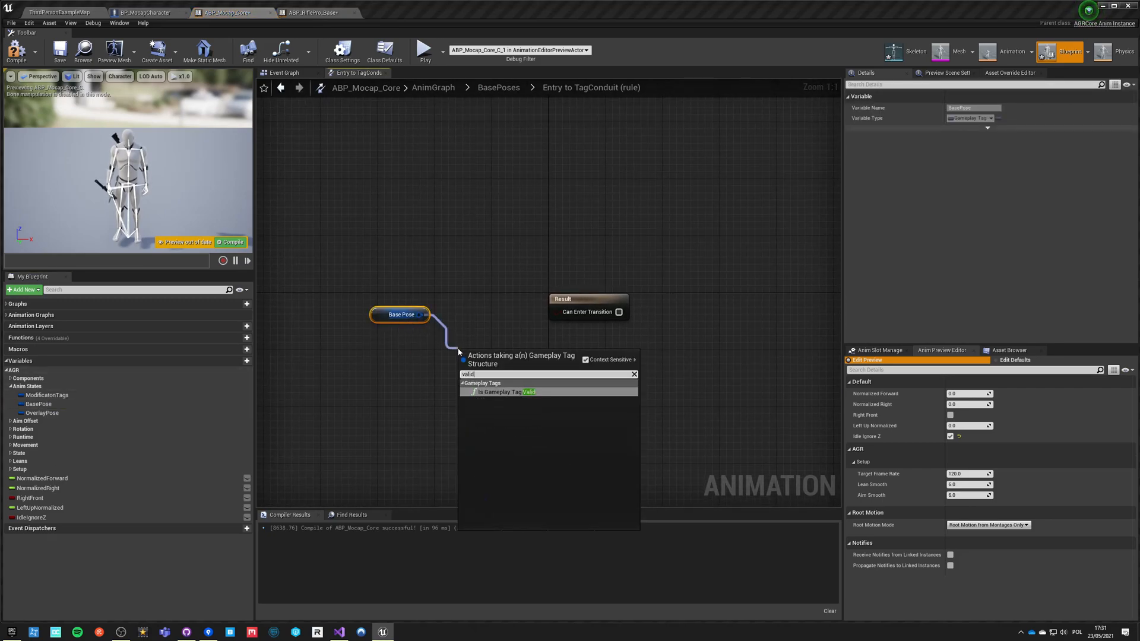
pyautogui.click(503, 392)
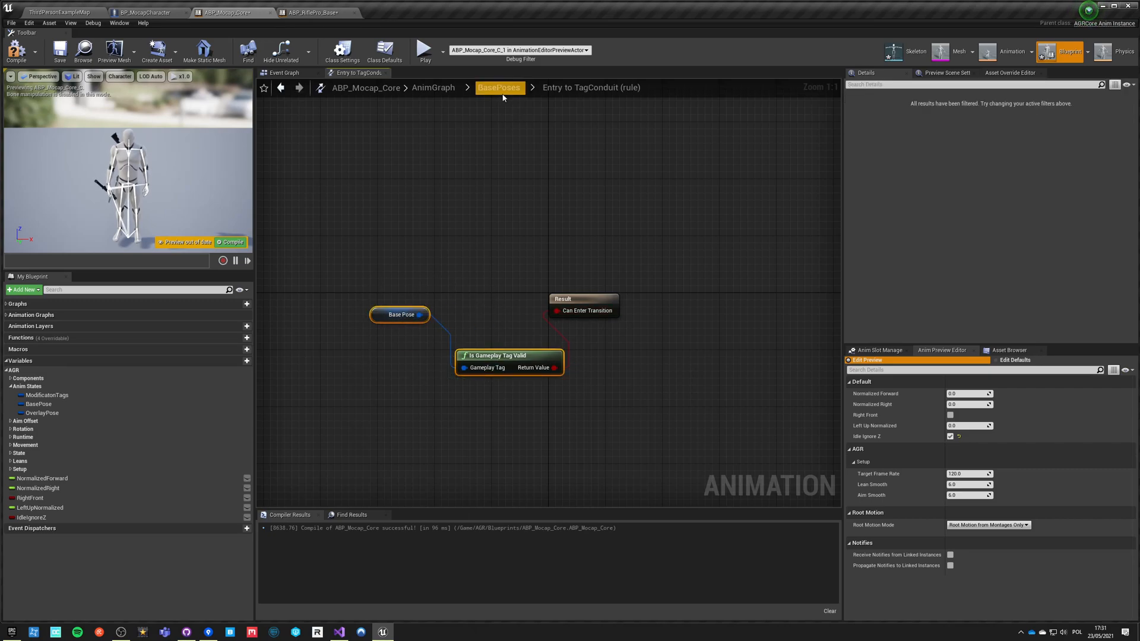
# Step: Make the TagConduit-to-Entry rule use the negated tag check and start a transition out of TagConduit
pyautogui.click(499, 87)
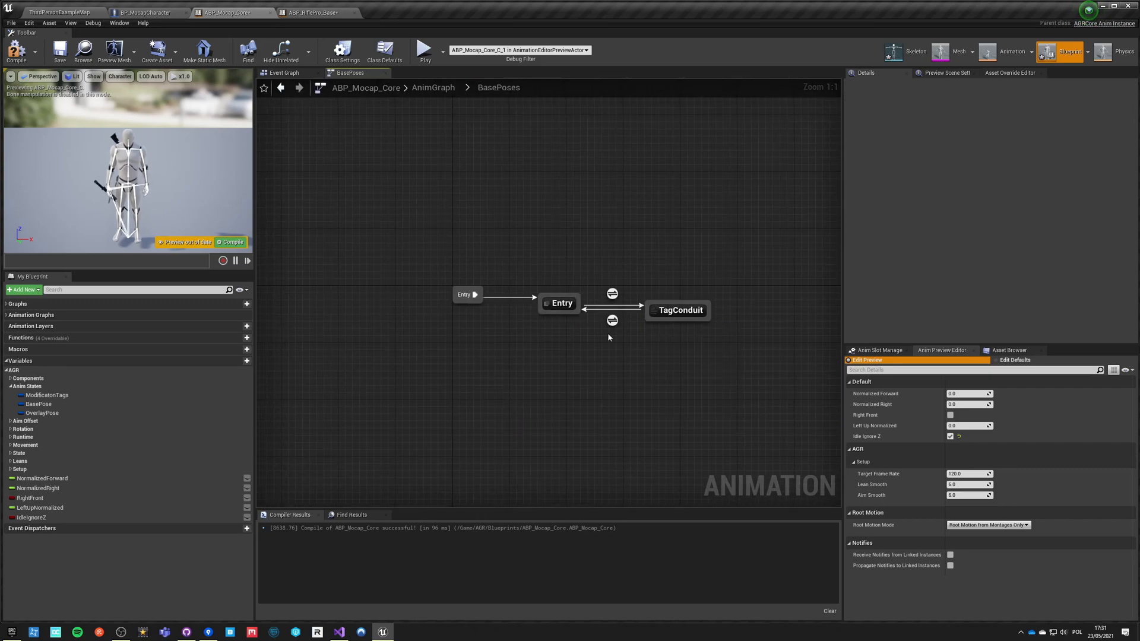
pyautogui.doubleClick(611, 293)
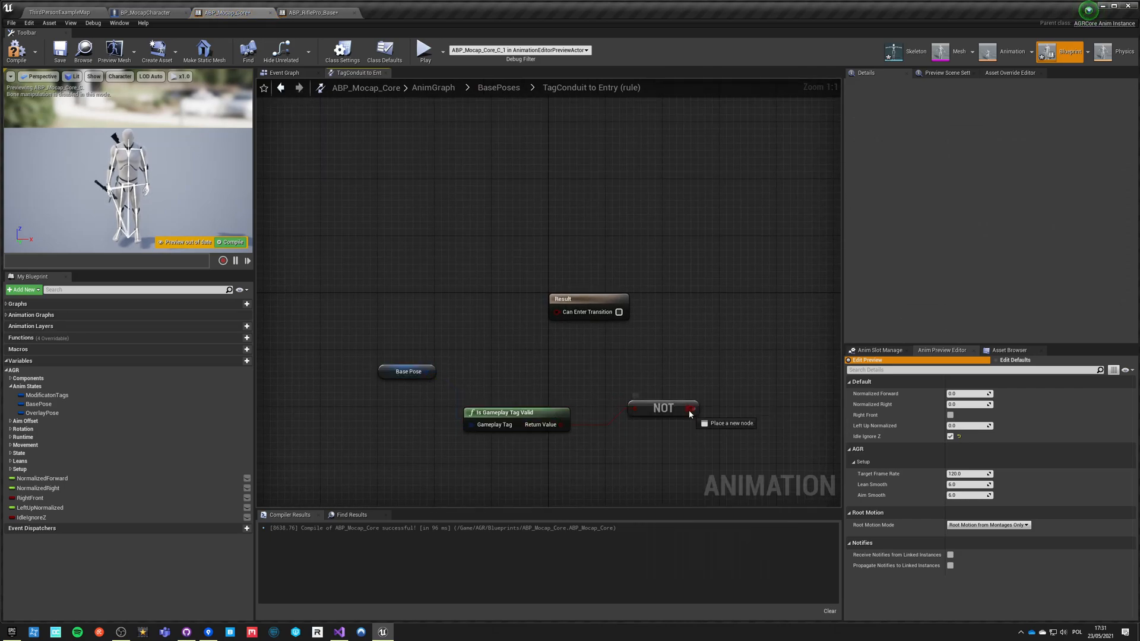
pyautogui.click(498, 87)
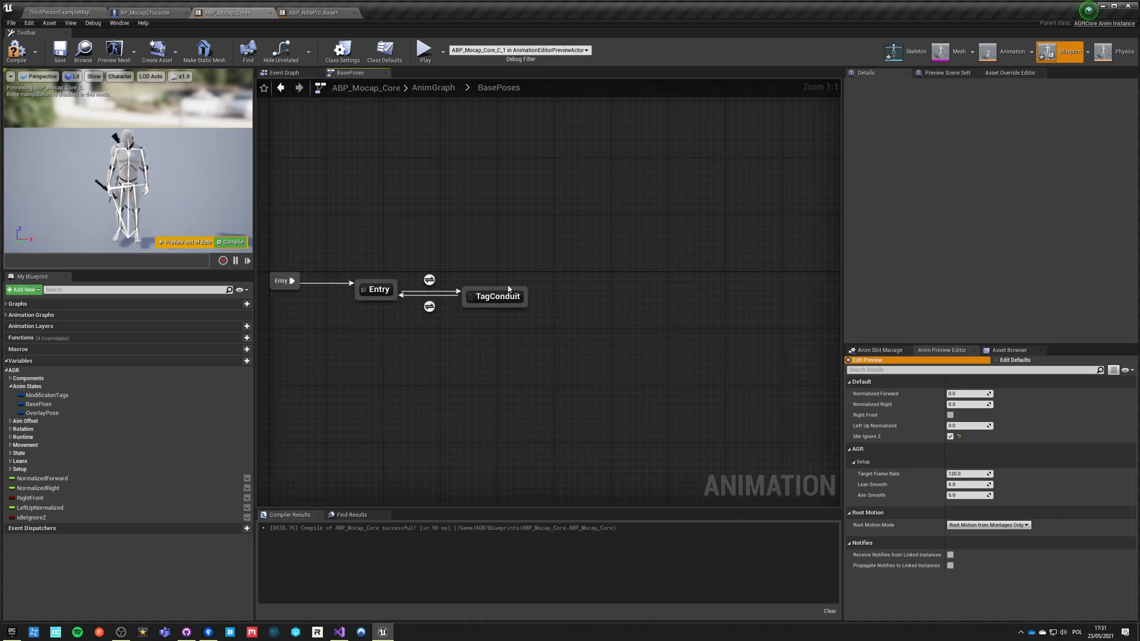
pyautogui.moveTo(526, 290); pyautogui.dragTo(545, 192)
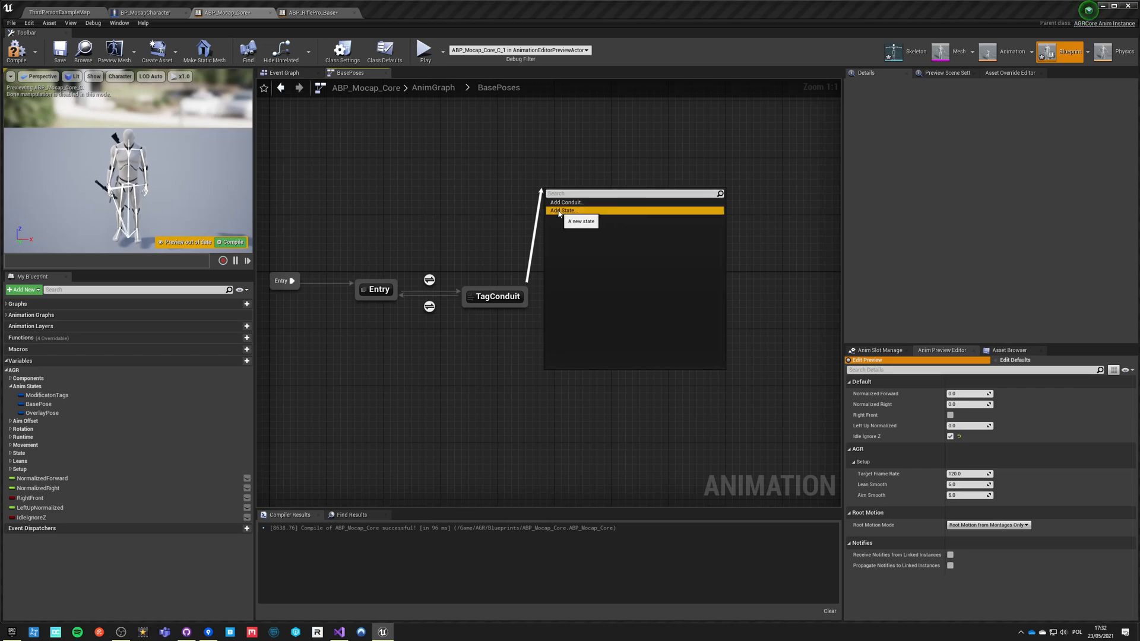
# Step: Branch TagConduit into new LocomotionPro and RiflePro states and enter the TagConduit→RiflePro rule
pyautogui.click(562, 210)
pyautogui.write('LocomotionPro')
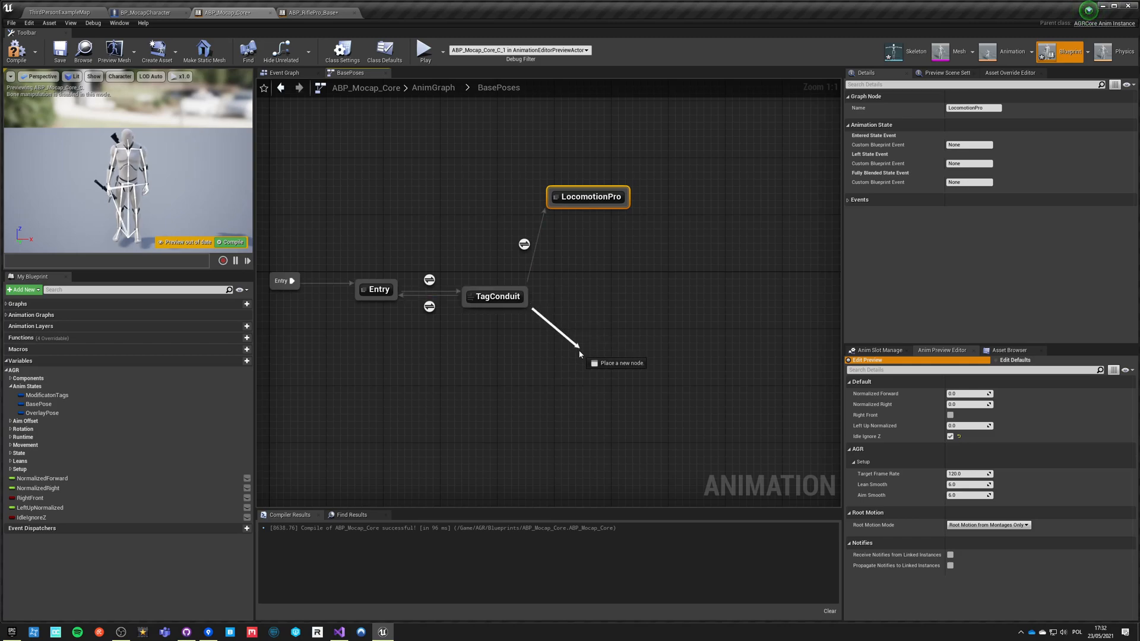
pyautogui.click(616, 363)
pyautogui.write('RiflePro')
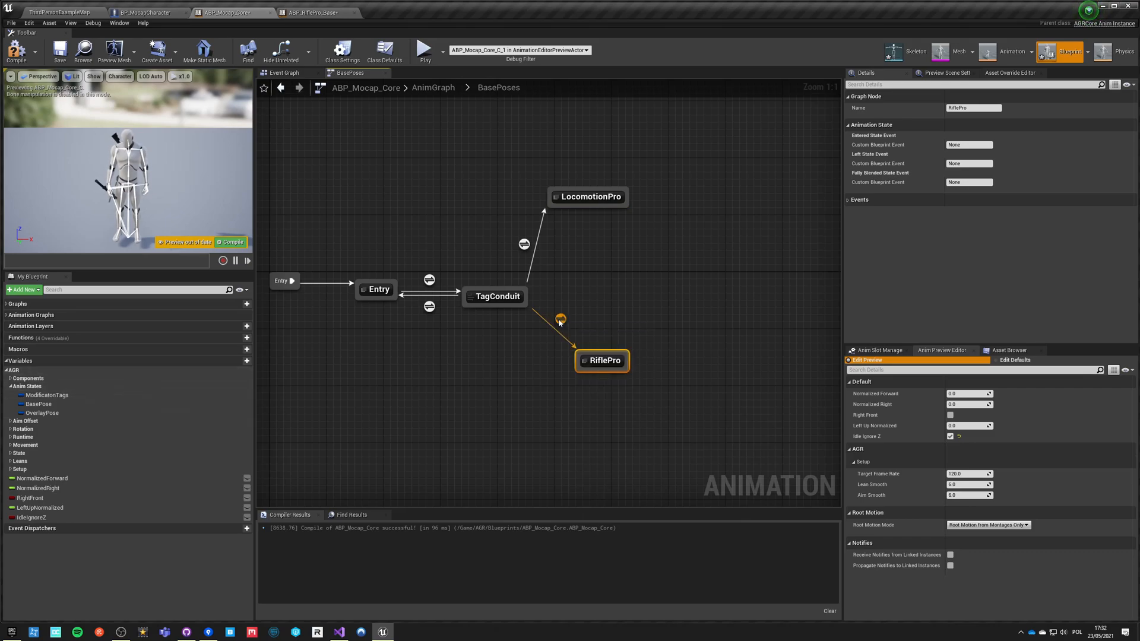
pyautogui.doubleClick(559, 319)
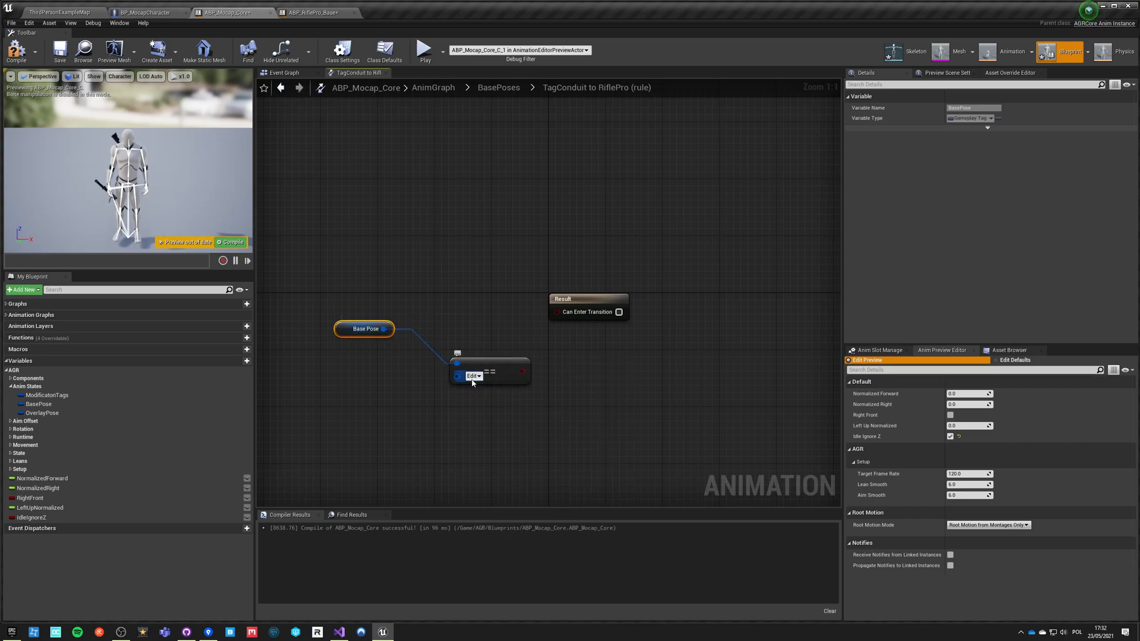
# Step: Start the rule's Base Pose == comparison by choosing a tag from the Animation.Base group
pyautogui.click(472, 376)
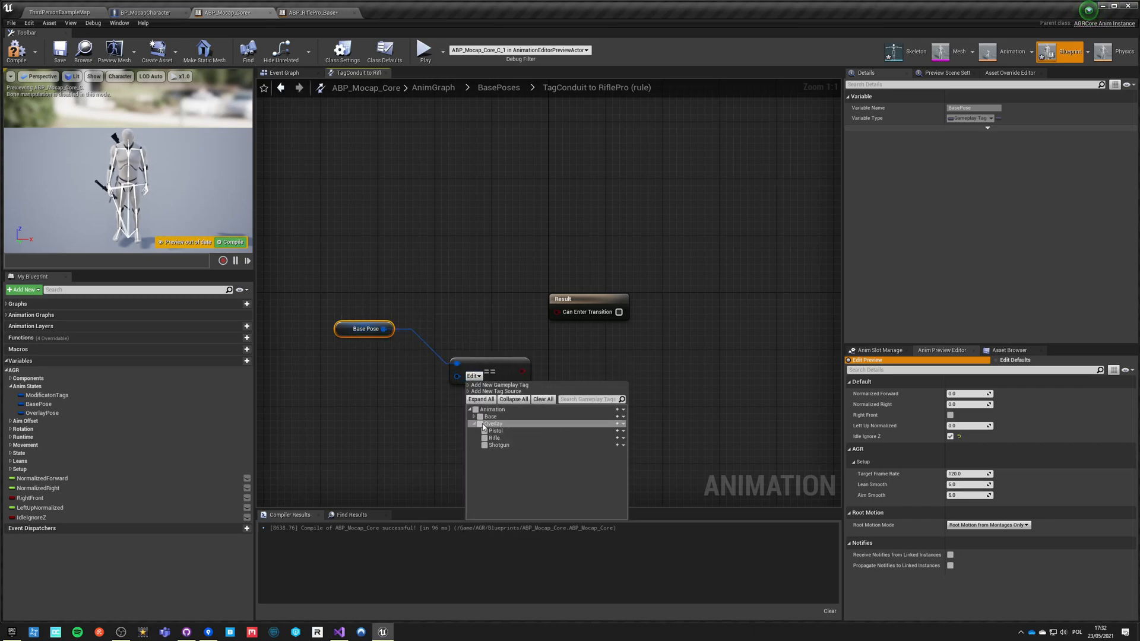
pyautogui.click(474, 417)
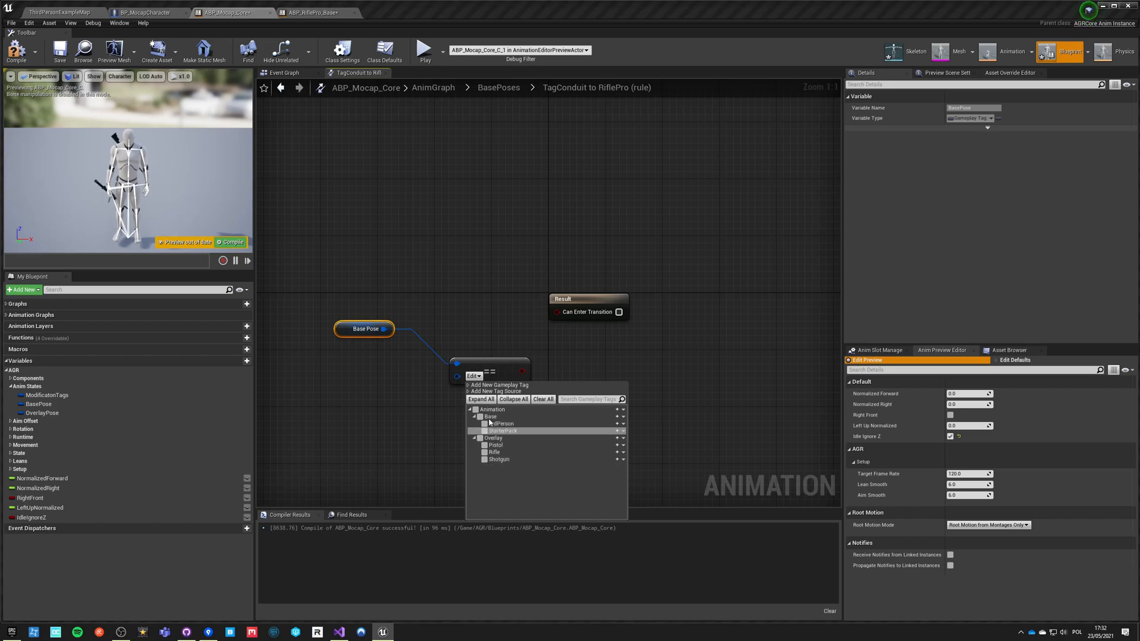
pyautogui.click(60, 12)
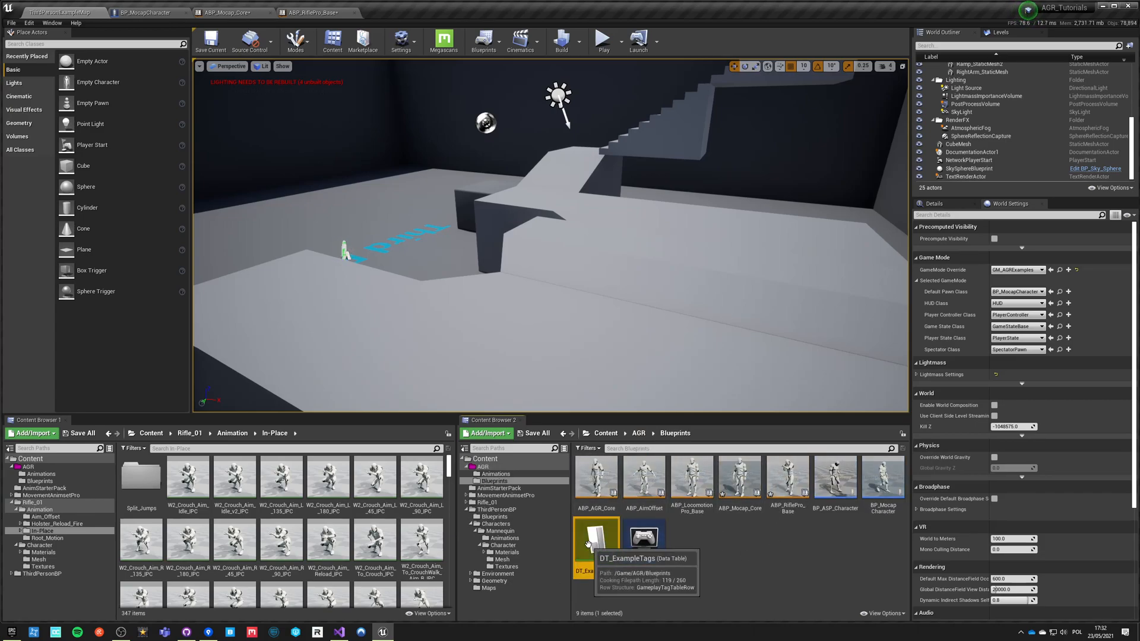
# Step: Inspect DT_ExampleTags and start a new data table with a gameplay tag row structure
pyautogui.doubleClick(593, 534)
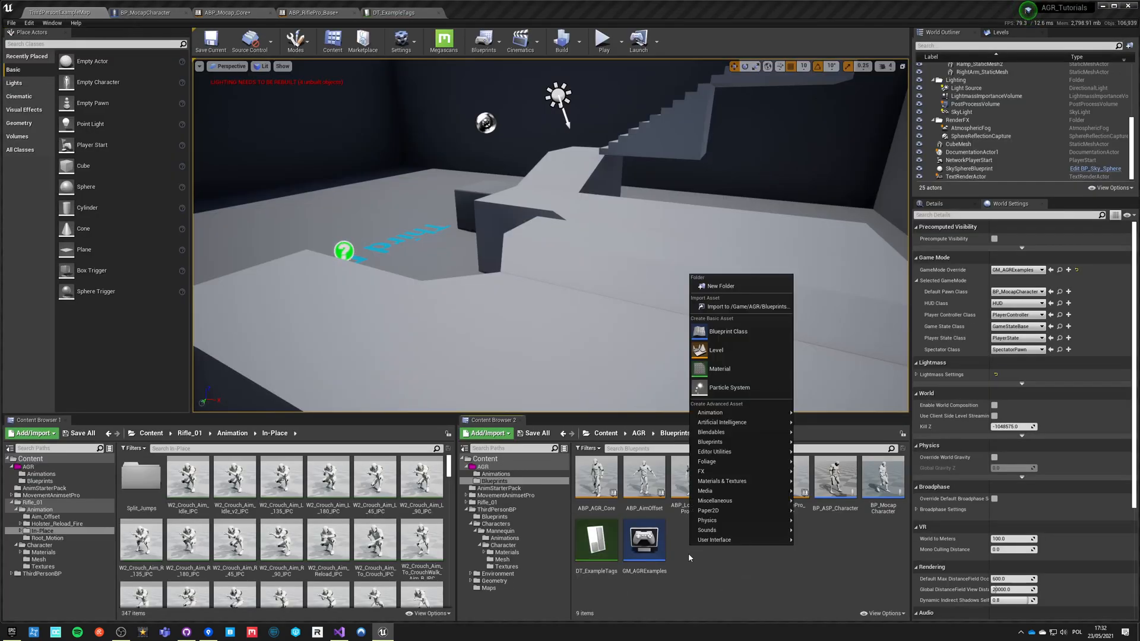
pyautogui.moveTo(711, 432)
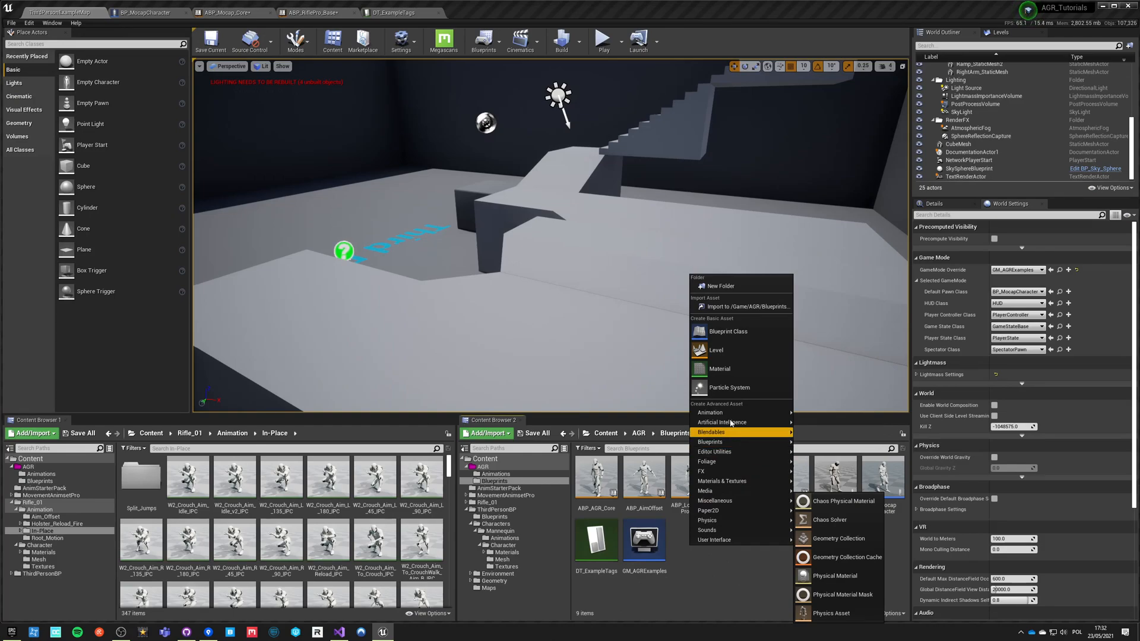
pyautogui.moveTo(714, 500)
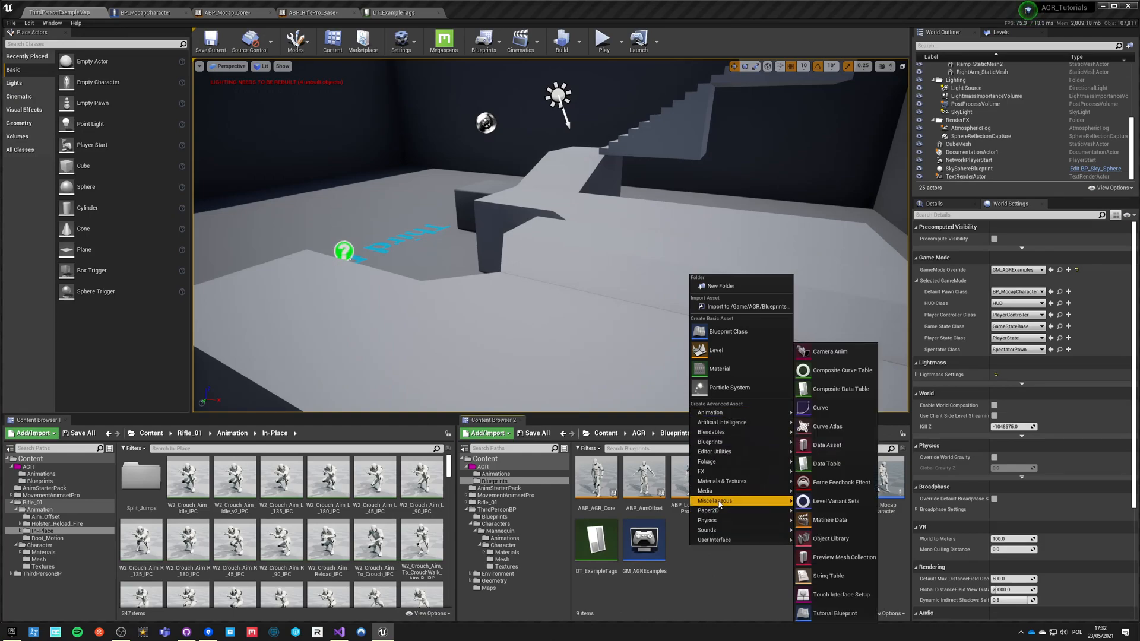
pyautogui.click(826, 463)
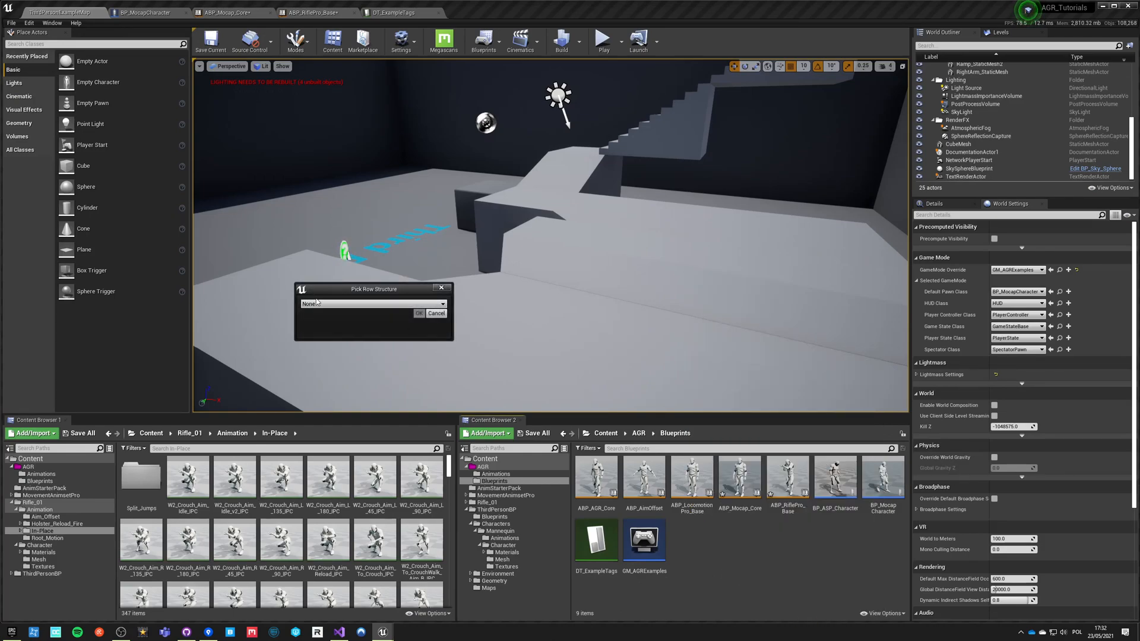
pyautogui.click(373, 302)
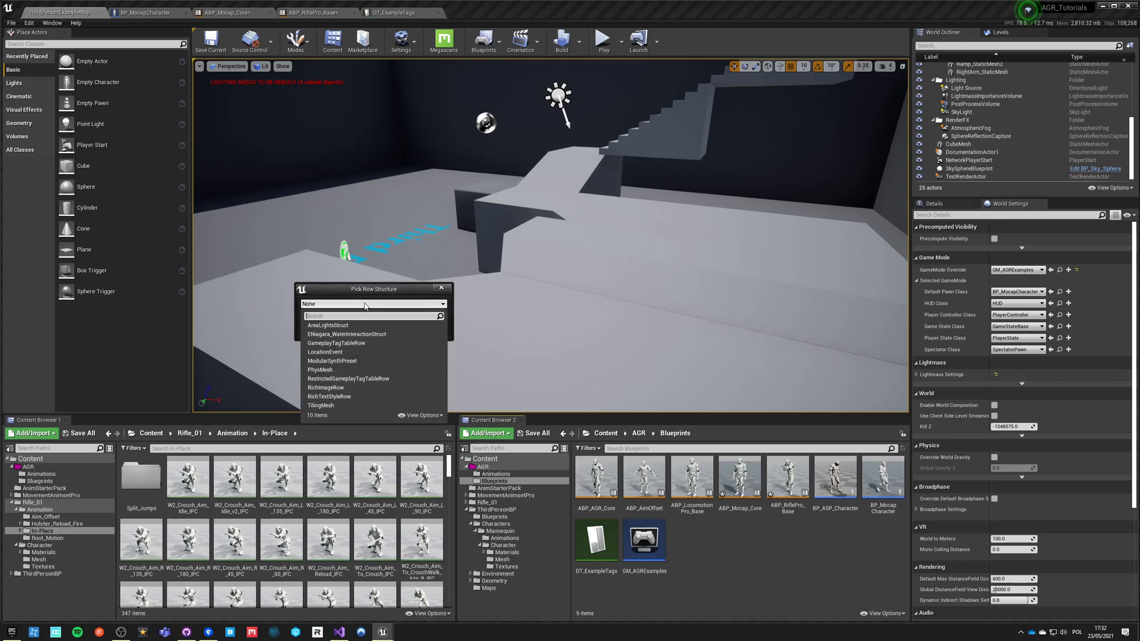
pyautogui.write('gameplay')
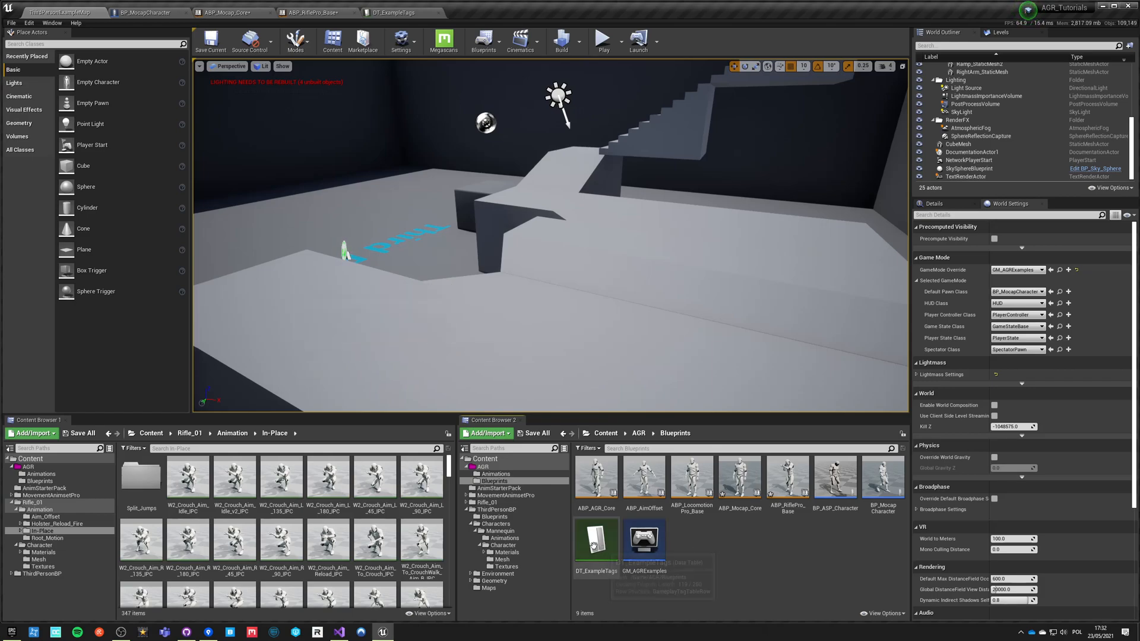
pyautogui.click(595, 541)
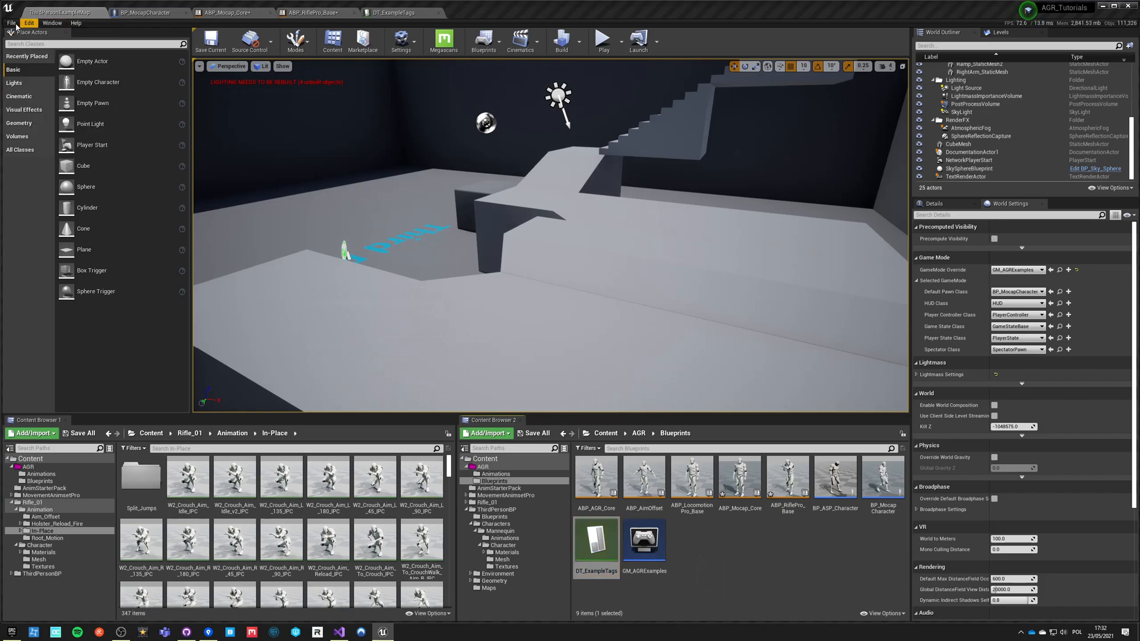
# Step: Bring up the Project Settings from the Edit menu
pyautogui.click(11, 22)
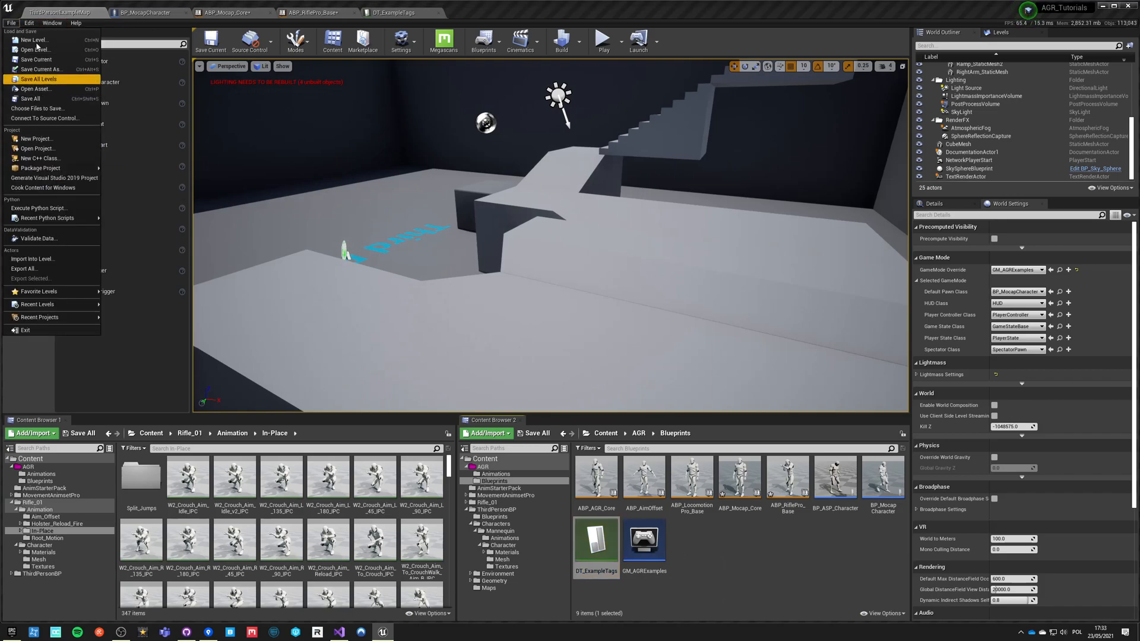
pyautogui.click(29, 22)
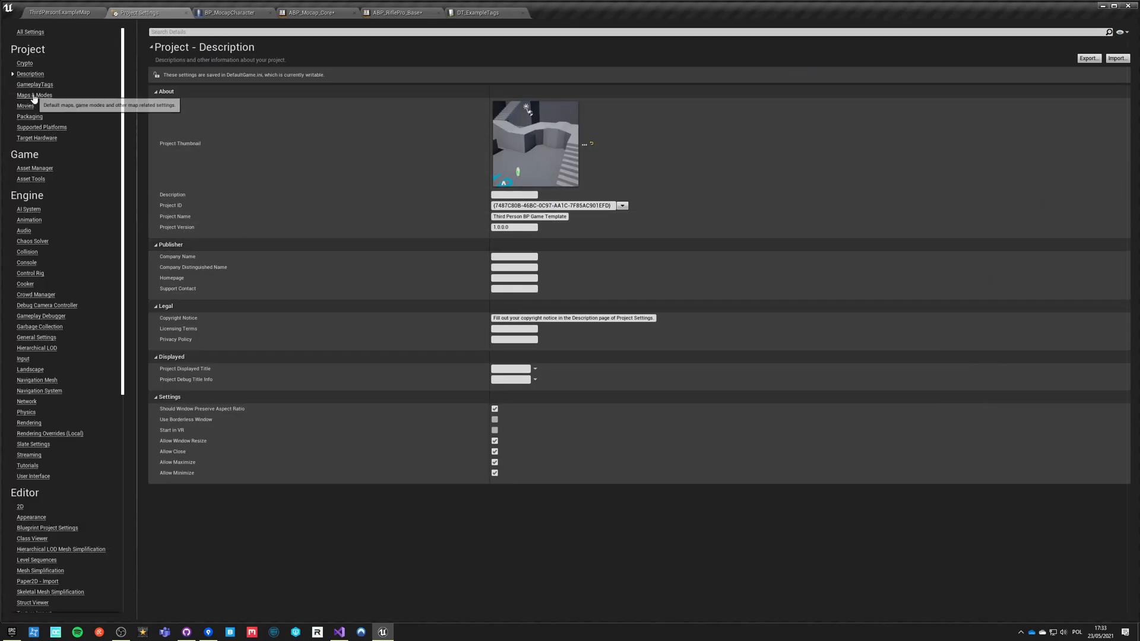
# Step: Verify GameplayTags lists DT_ExampleTags as the tag table, then return to the level
pyautogui.click(35, 84)
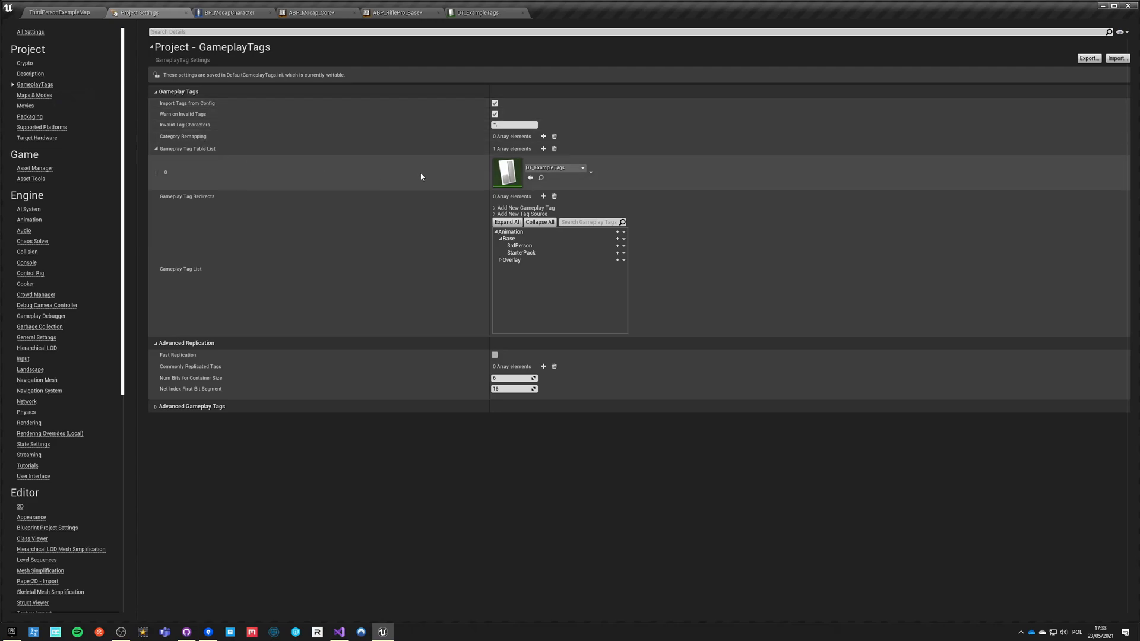
pyautogui.click(507, 172)
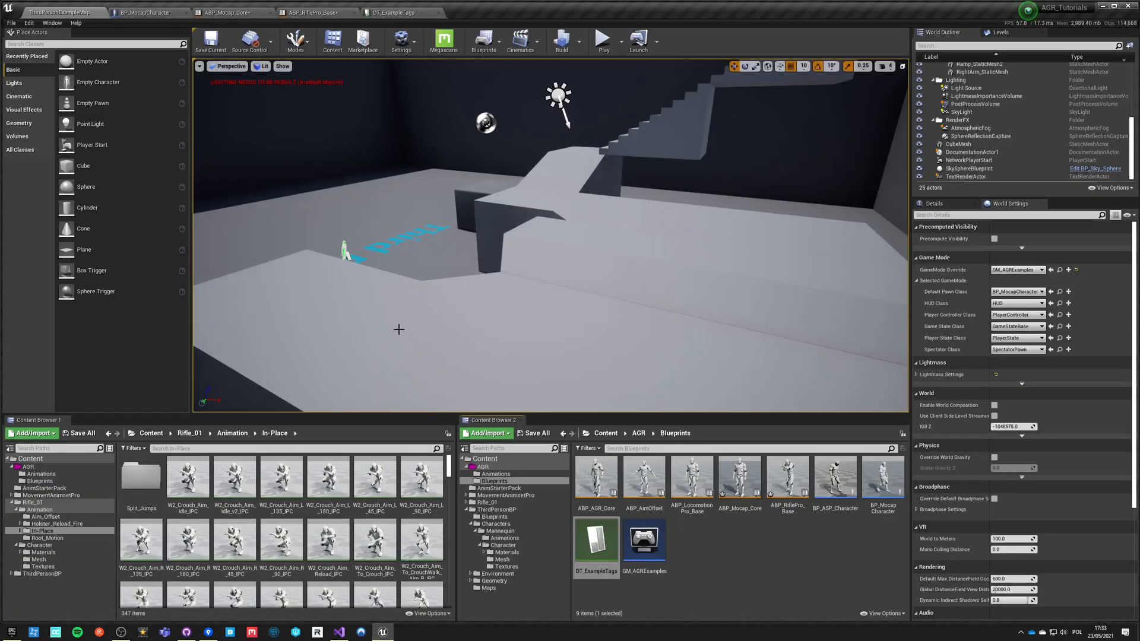
# Step: Add Animation.Base.LocomotionPro and a duplicated Animation.Base.RiflePro row to DT_ExampleTags
pyautogui.click(400, 12)
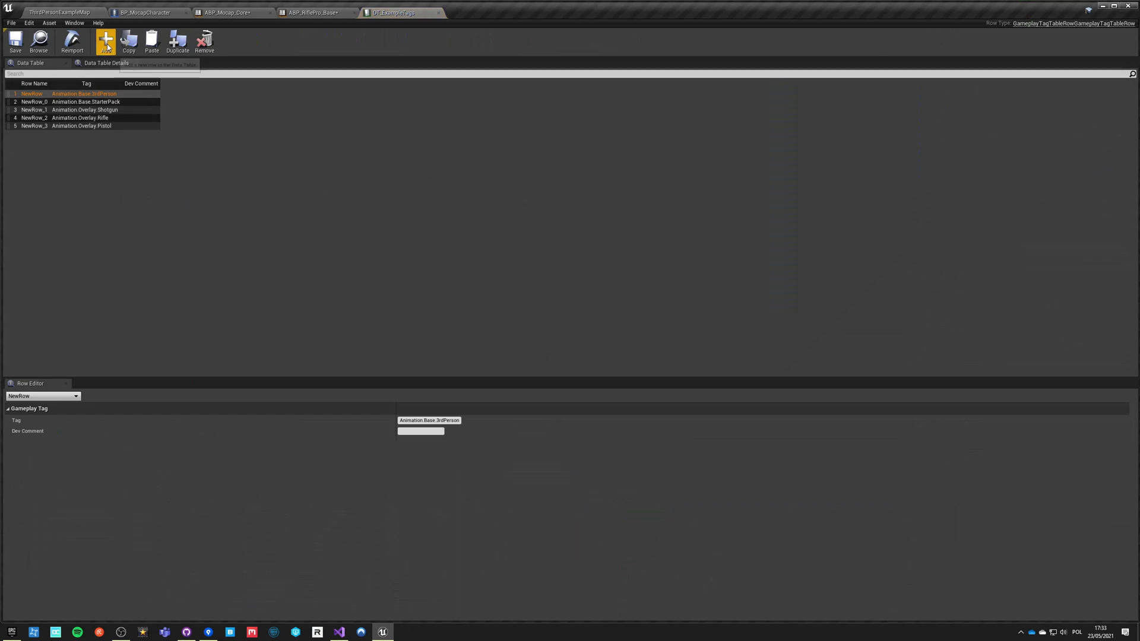
pyautogui.click(106, 42)
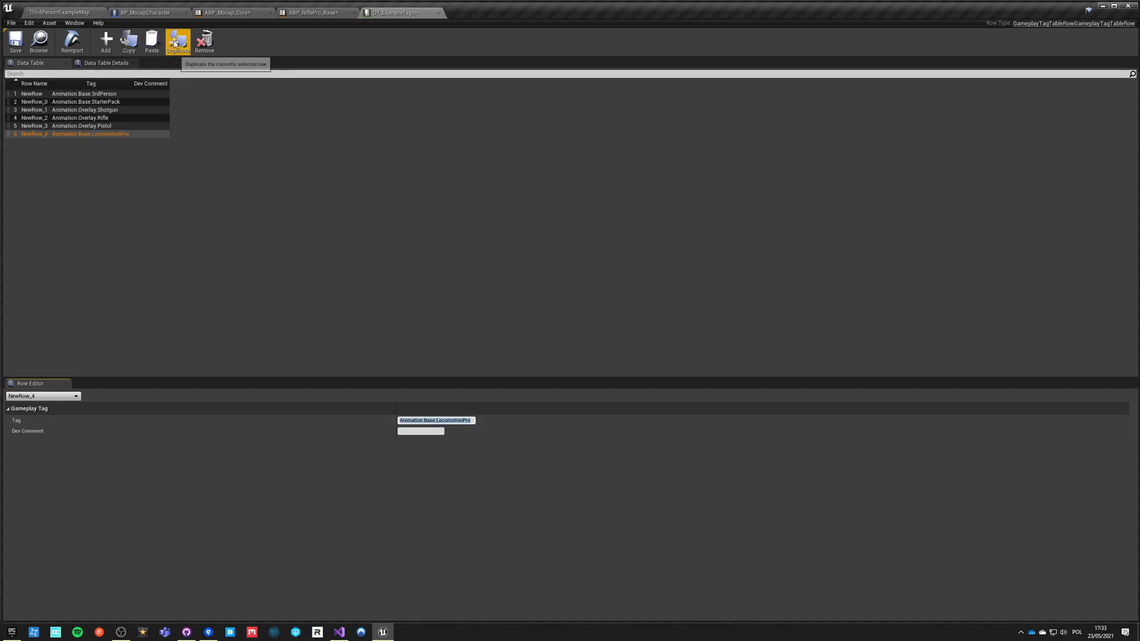
pyautogui.click(176, 41)
pyautogui.write('Rifle')
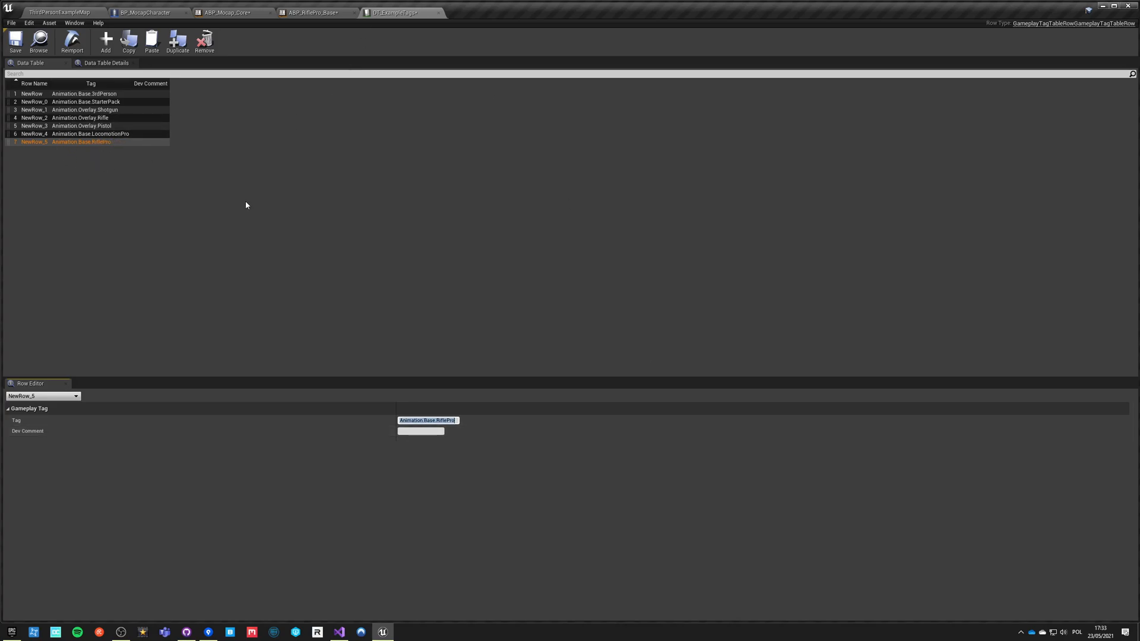
pyautogui.moveTo(58, 95)
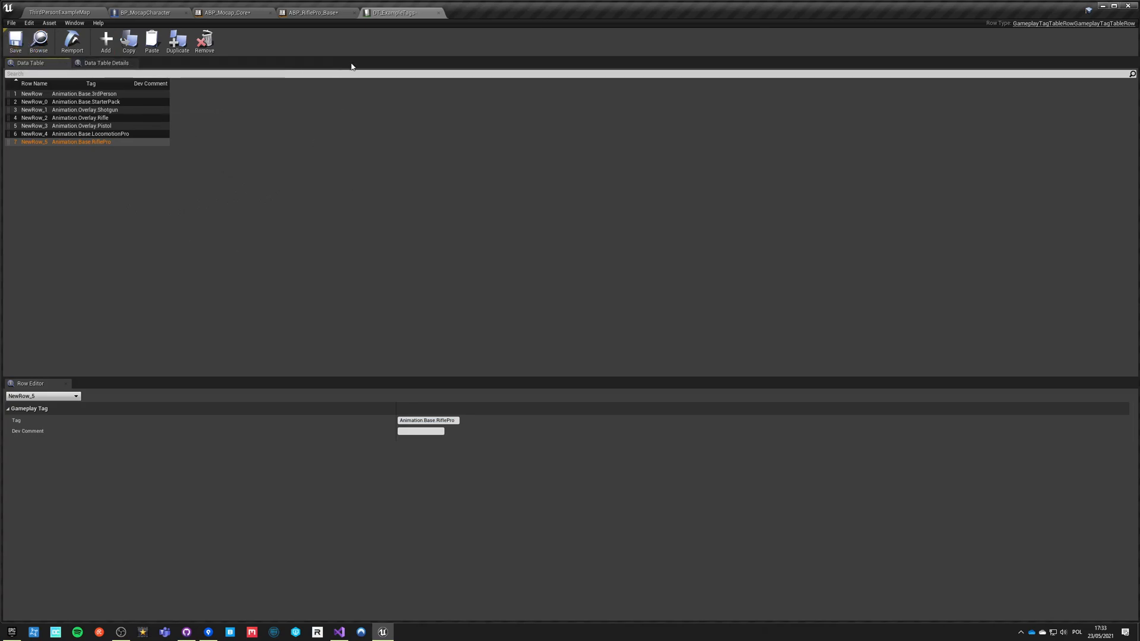
pyautogui.click(313, 11)
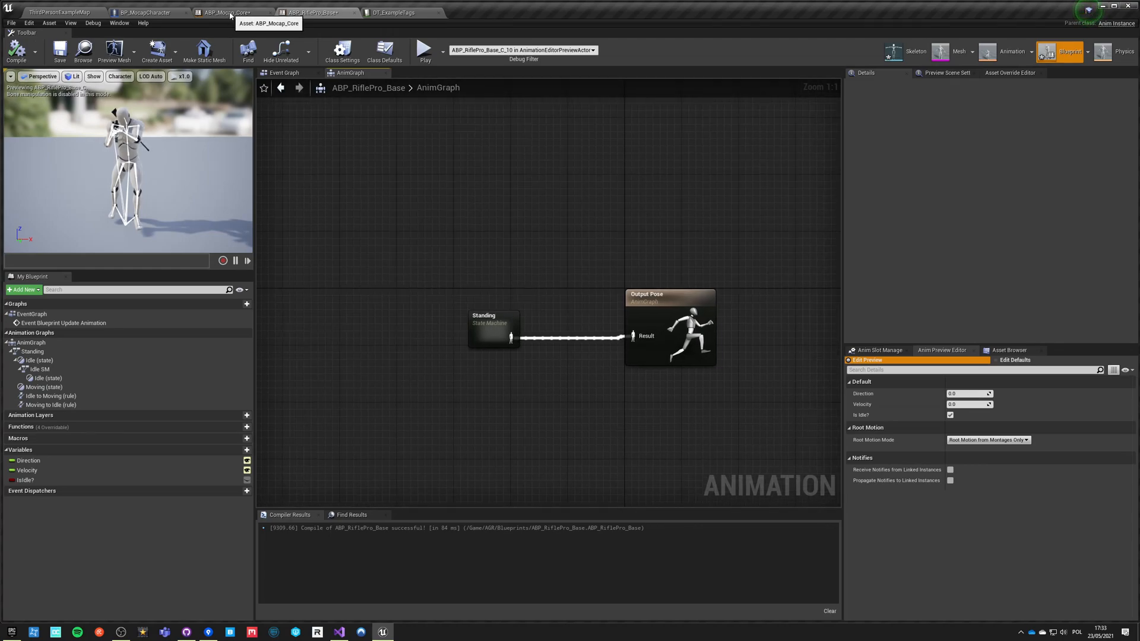
# Step: Make the RiflePro and LocomotionPro exit rules inverted Base Pose tag comparisons (Equal + NOT)
pyautogui.click(229, 12)
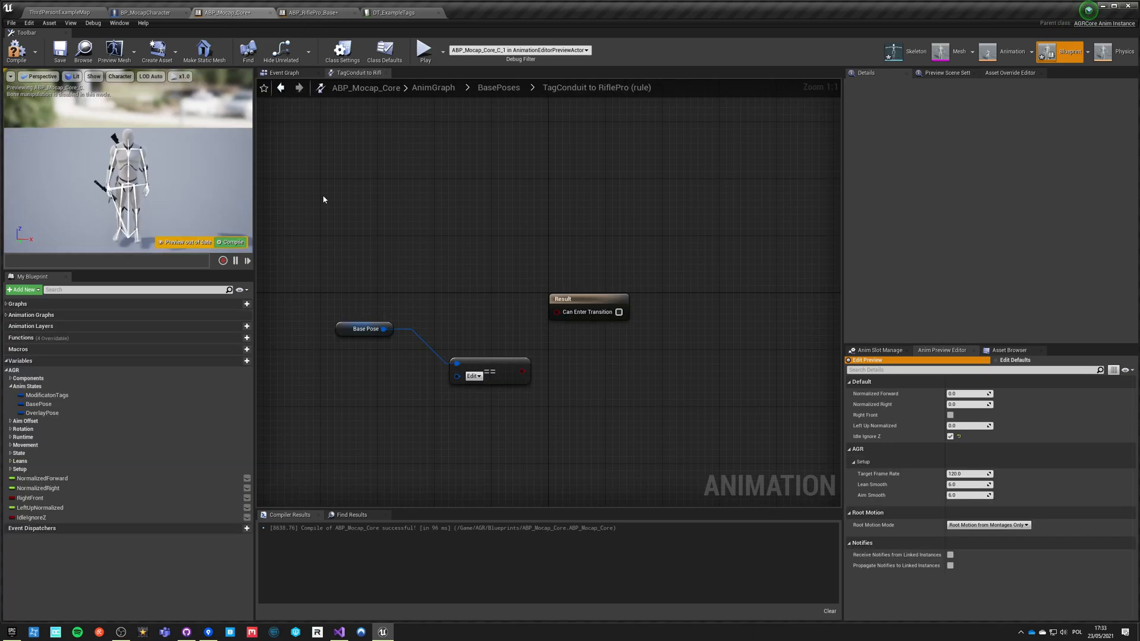
pyautogui.click(473, 376)
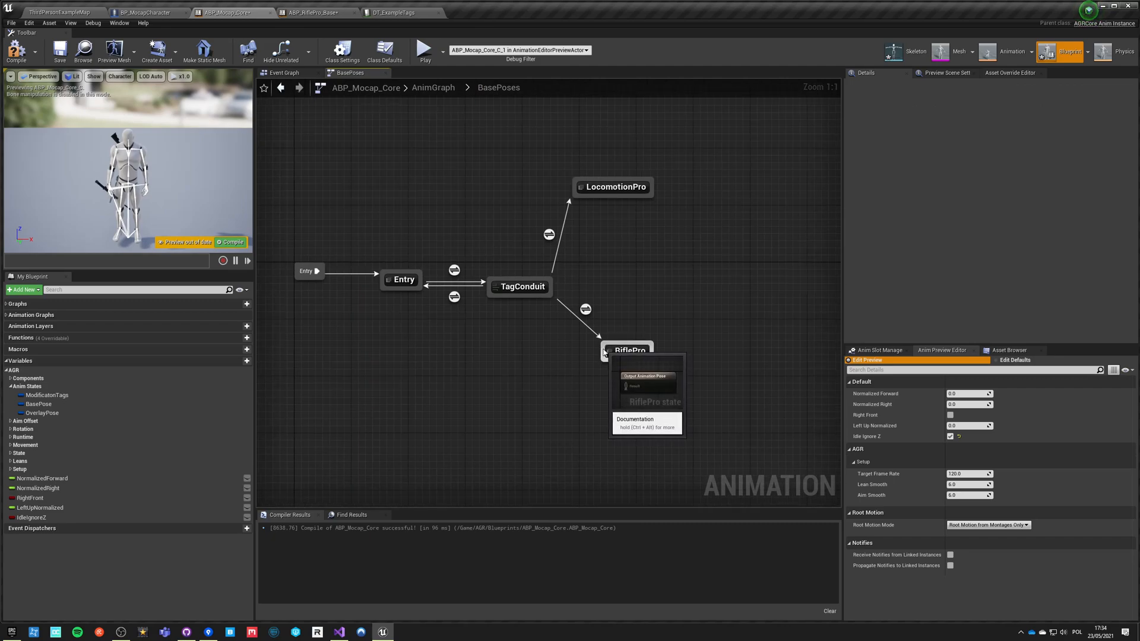
pyautogui.doubleClick(584, 310)
pyautogui.write('no')
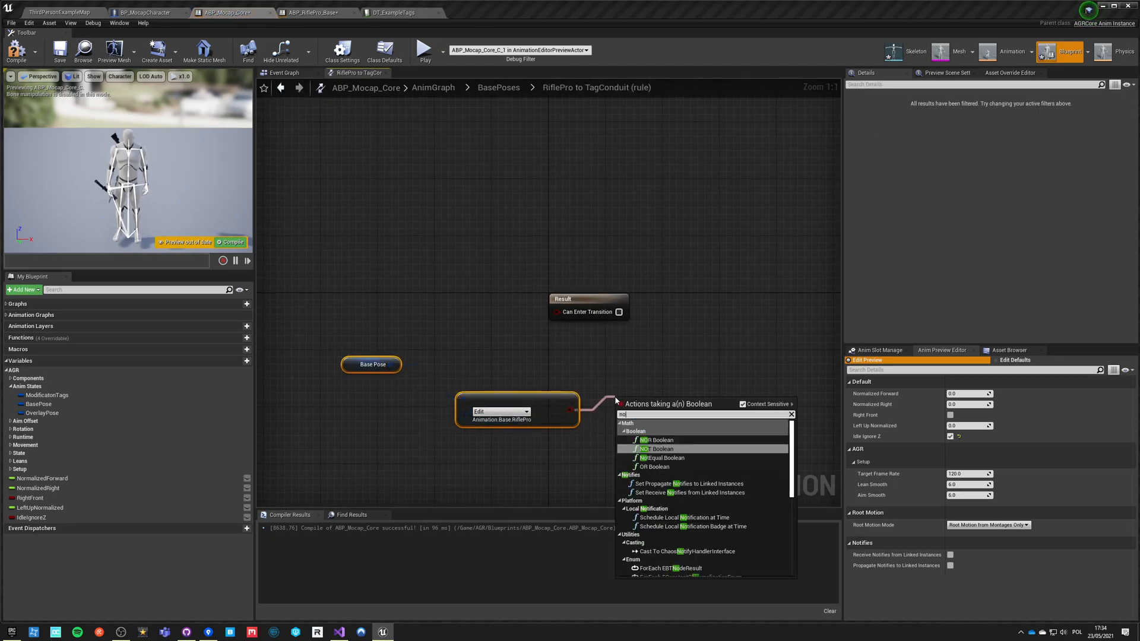
pyautogui.click(655, 449)
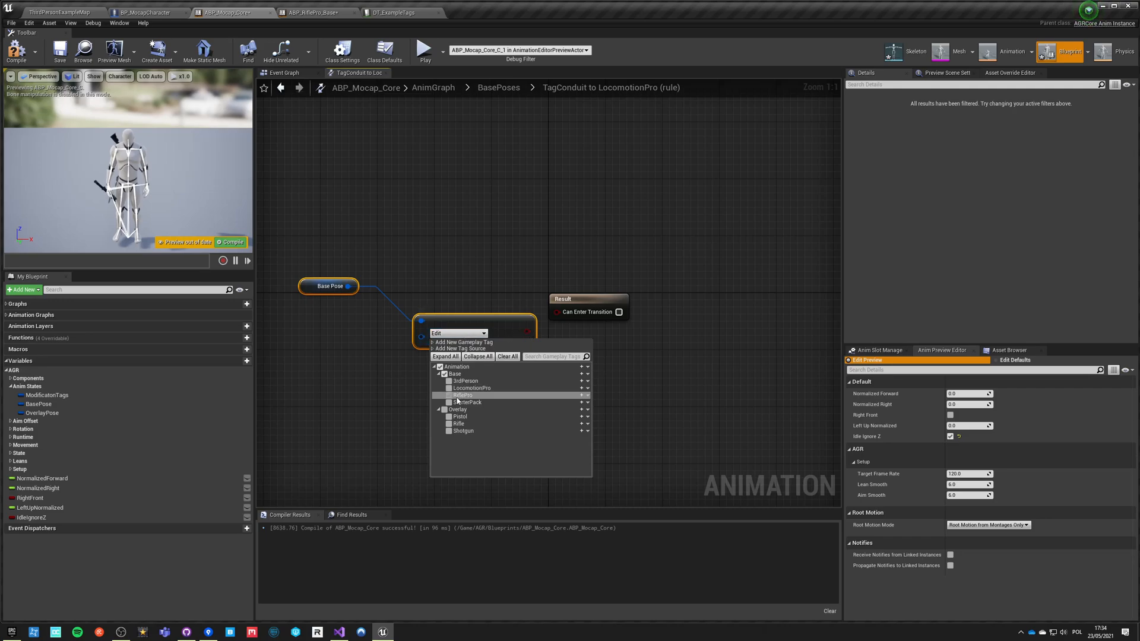
pyautogui.click(449, 387)
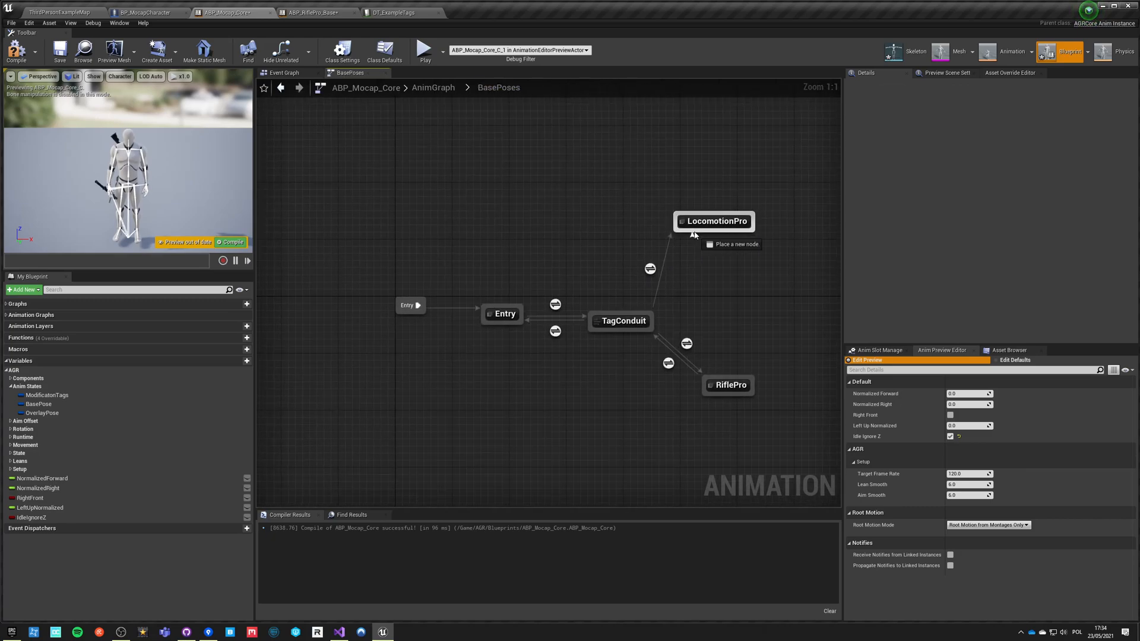
pyautogui.doubleClick(650, 268)
pyautogui.write('not')
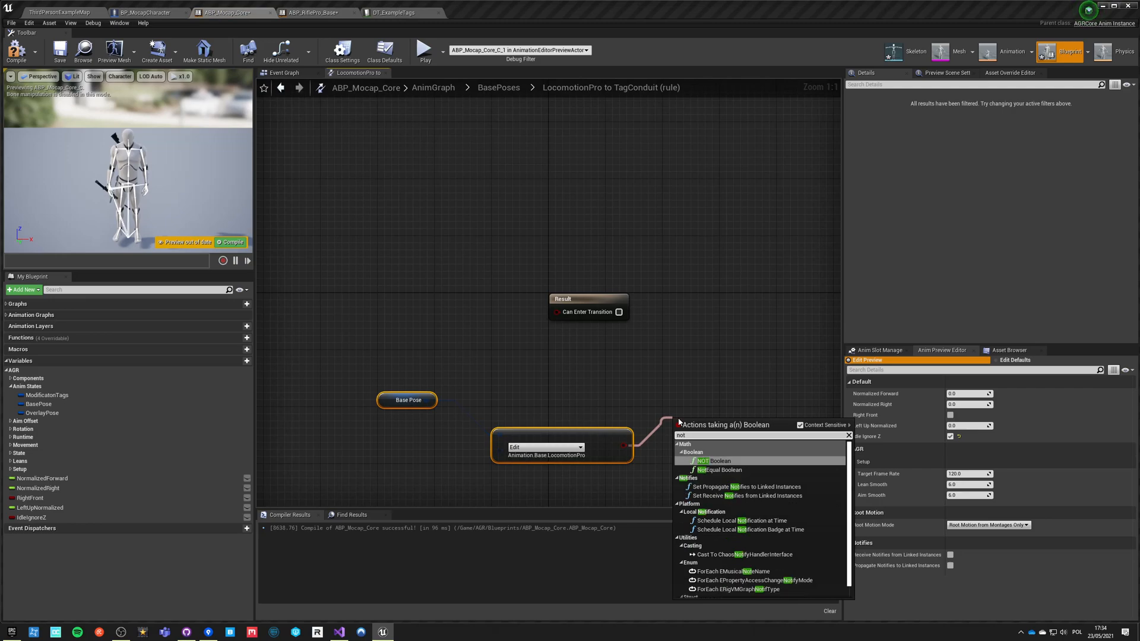
pyautogui.click(701, 460)
pyautogui.write('save')
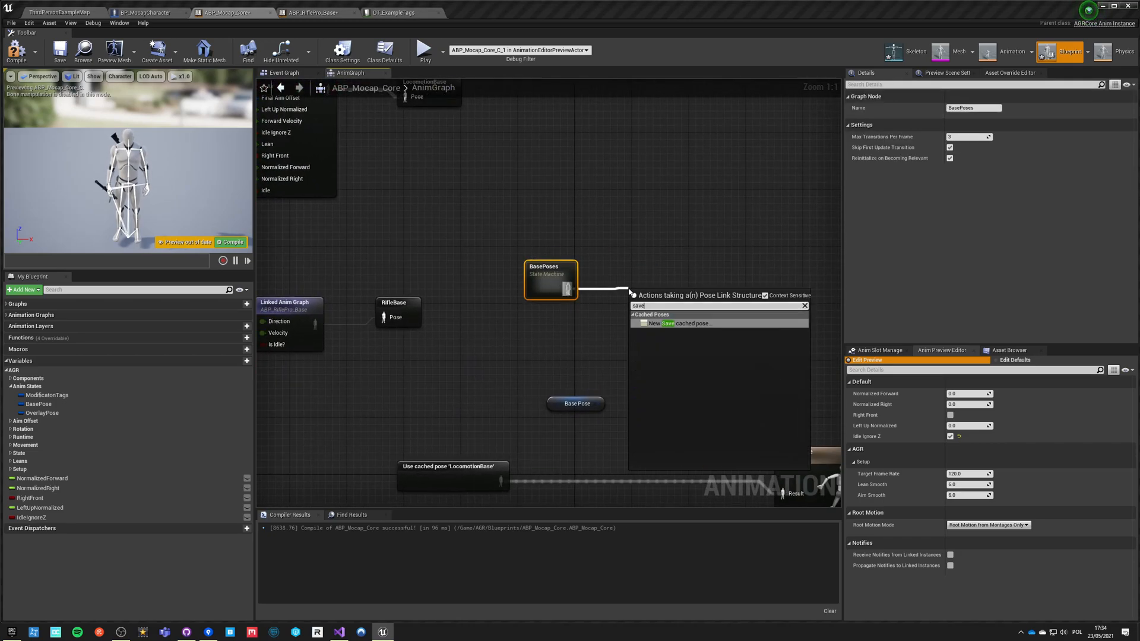
# Step: Cache BasePoses as 'BasePose' and feed a Use Cached Pose node into Output Pose
pyautogui.click(679, 323)
pyautogui.write('BasePose')
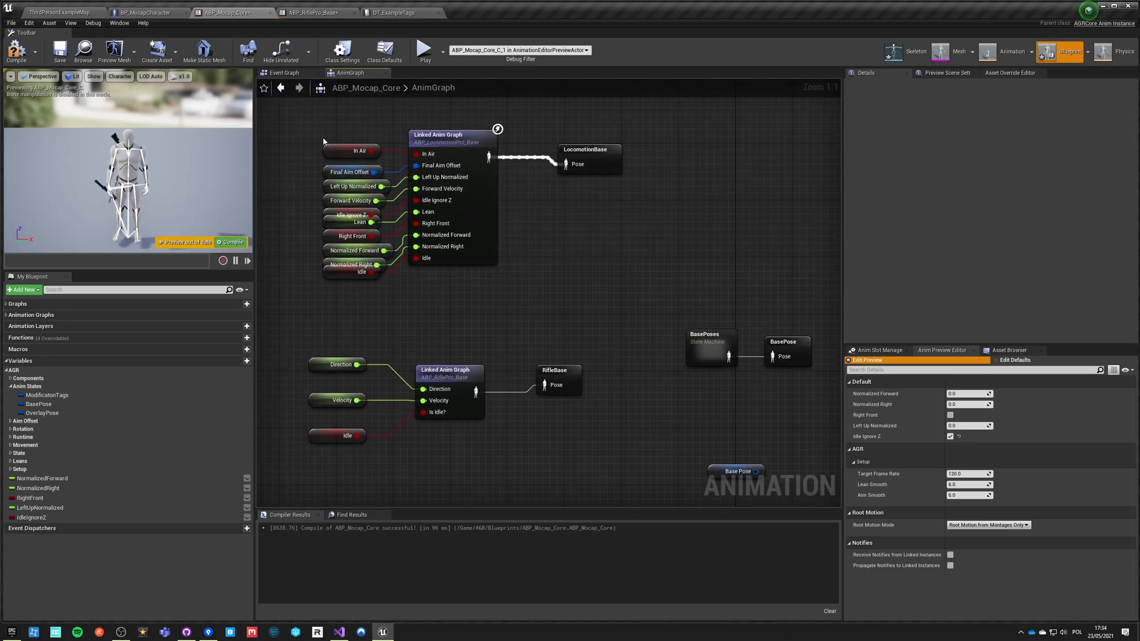
pyautogui.click(447, 134)
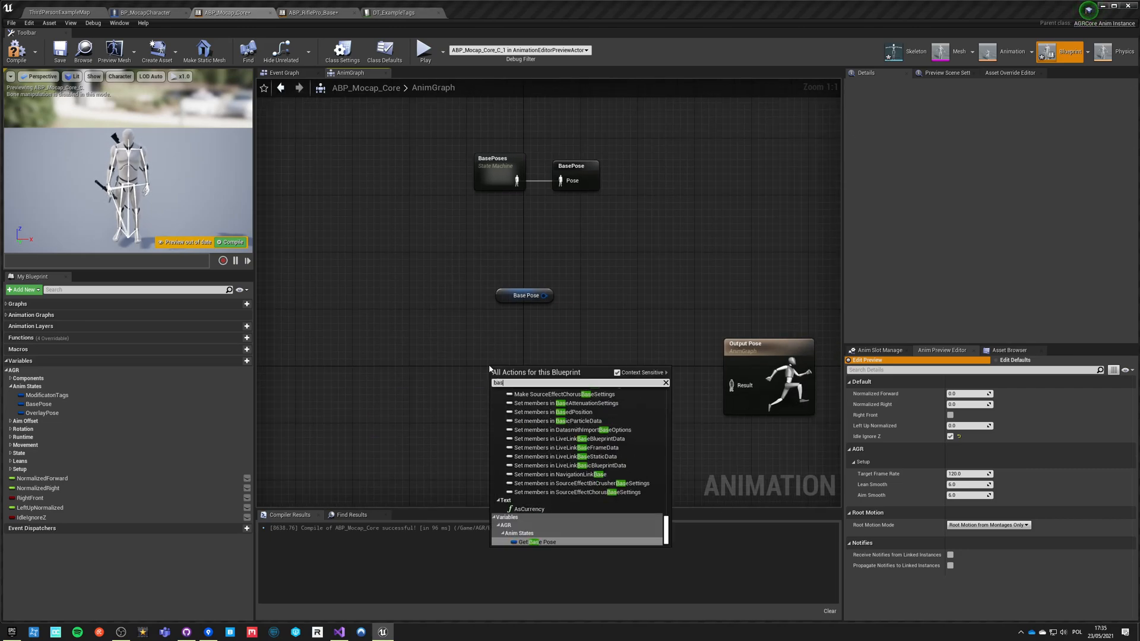
pyautogui.write('base pose')
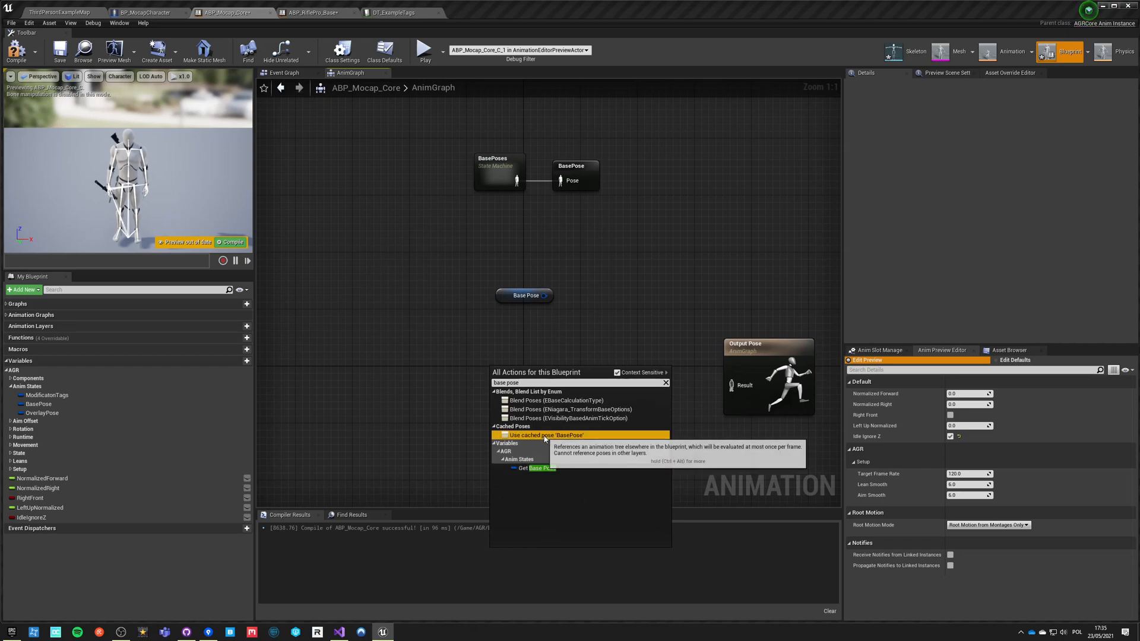
pyautogui.click(541, 435)
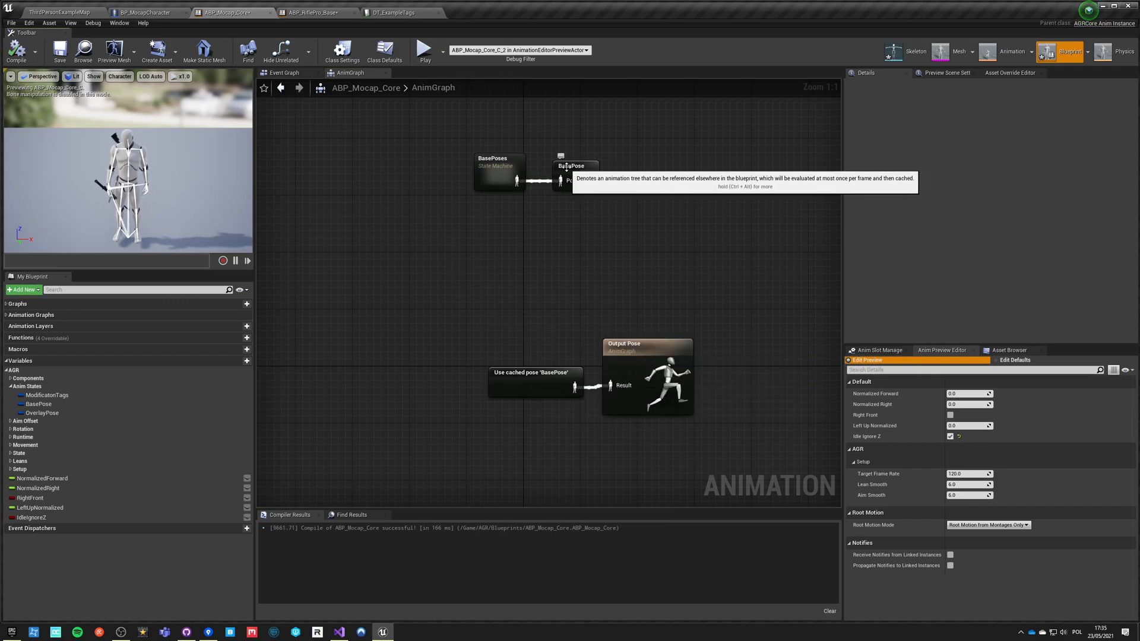
# Step: Review the running BasePoses state machine and BasePose variable, then go to BP_MocapCharacter
pyautogui.doubleClick(500, 172)
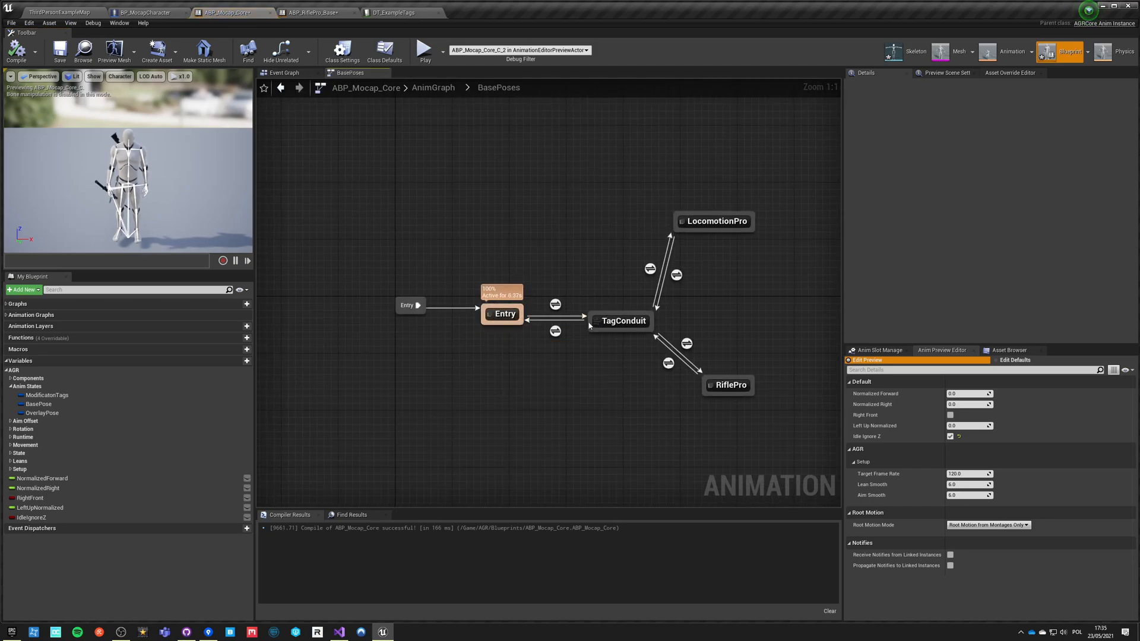
pyautogui.click(39, 403)
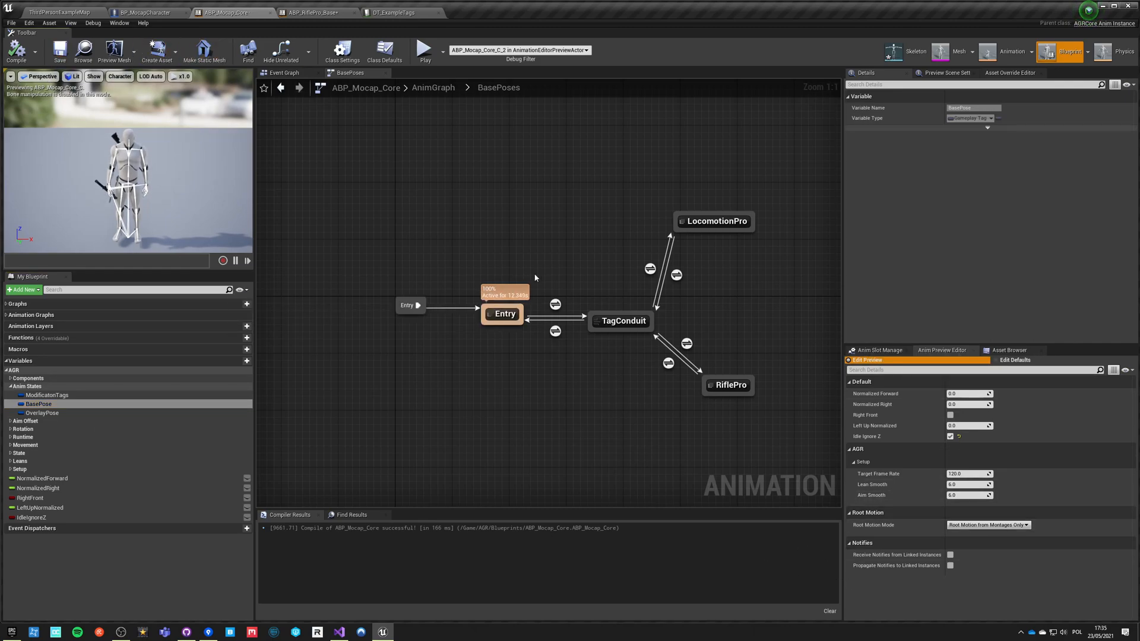
pyautogui.click(145, 12)
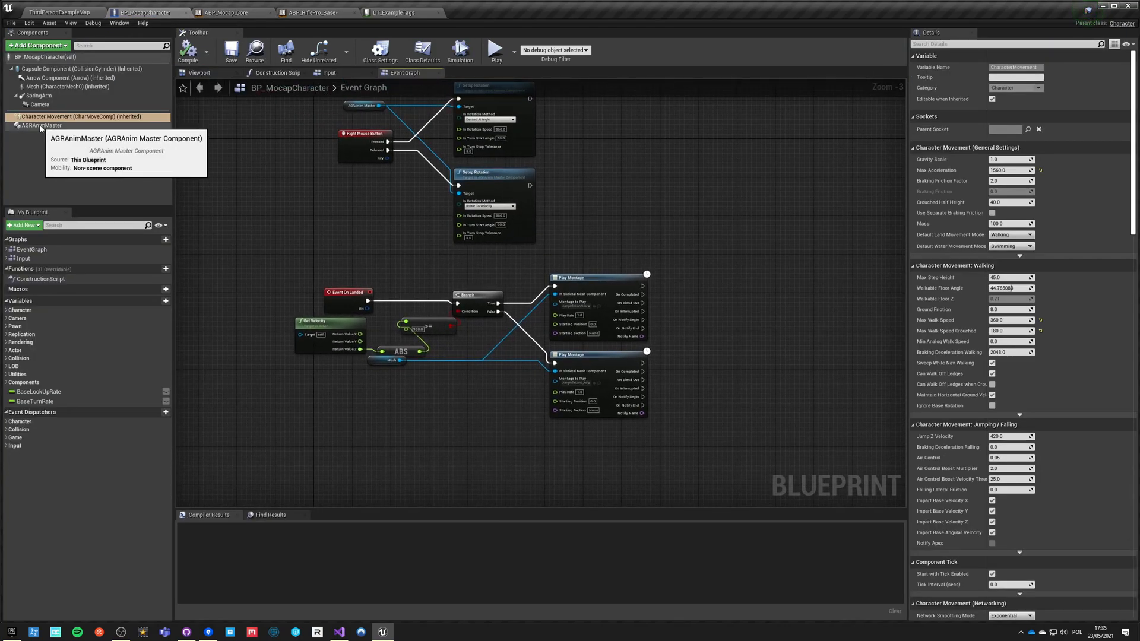
# Step: Set AGRAnimMaster's Base Pose to Animation.Base.LocomotionPro after trying RiflePro in simulation
pyautogui.click(43, 124)
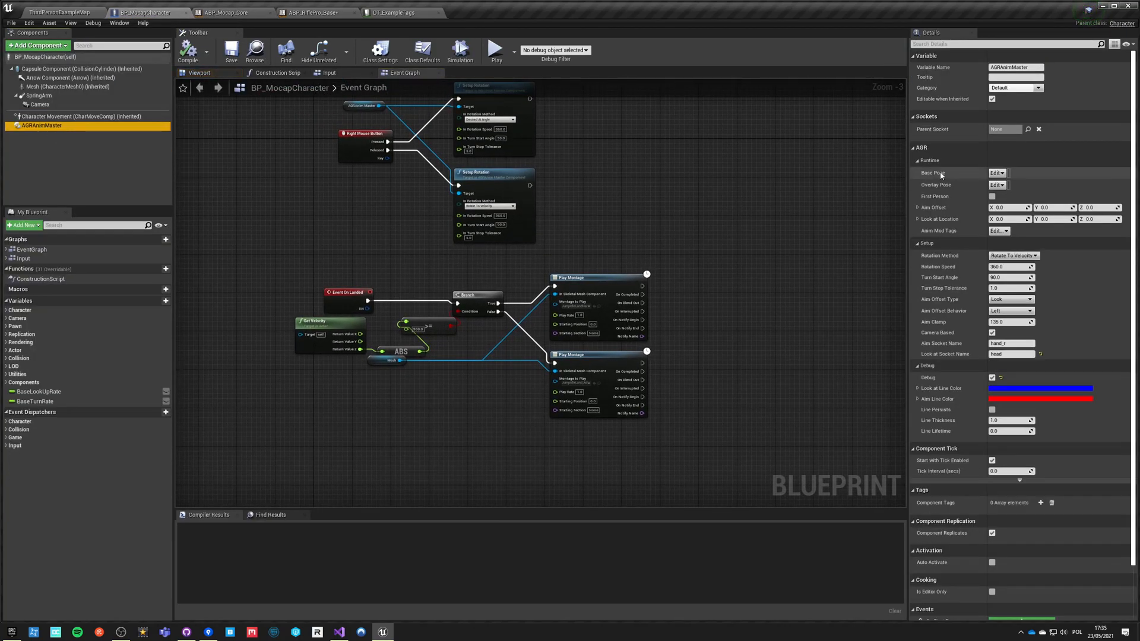
pyautogui.click(996, 173)
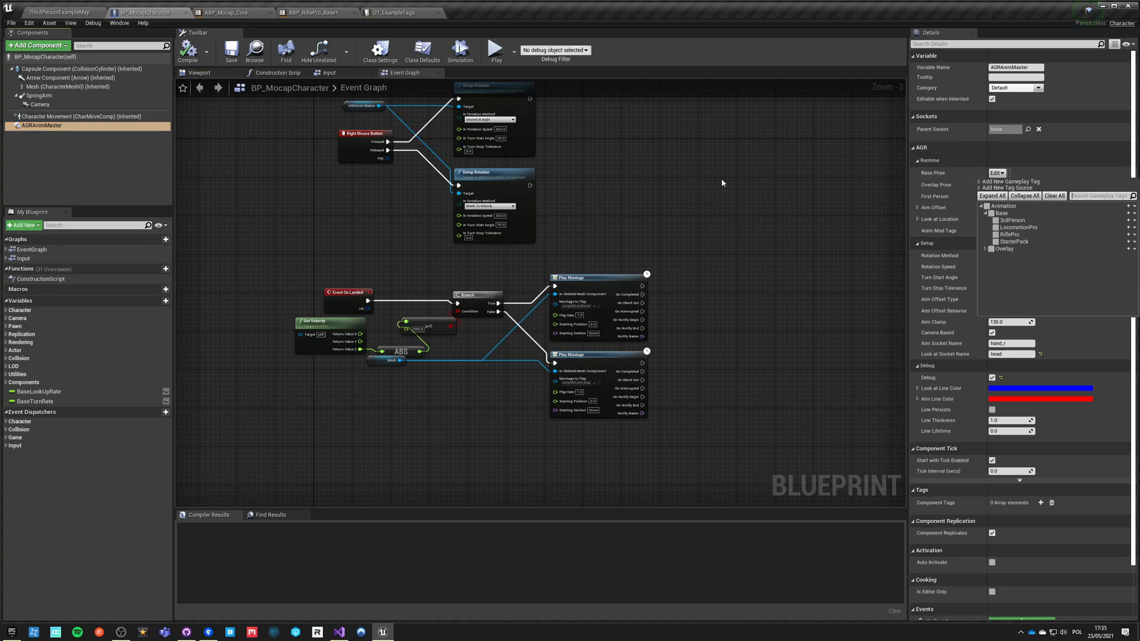
pyautogui.click(495, 50)
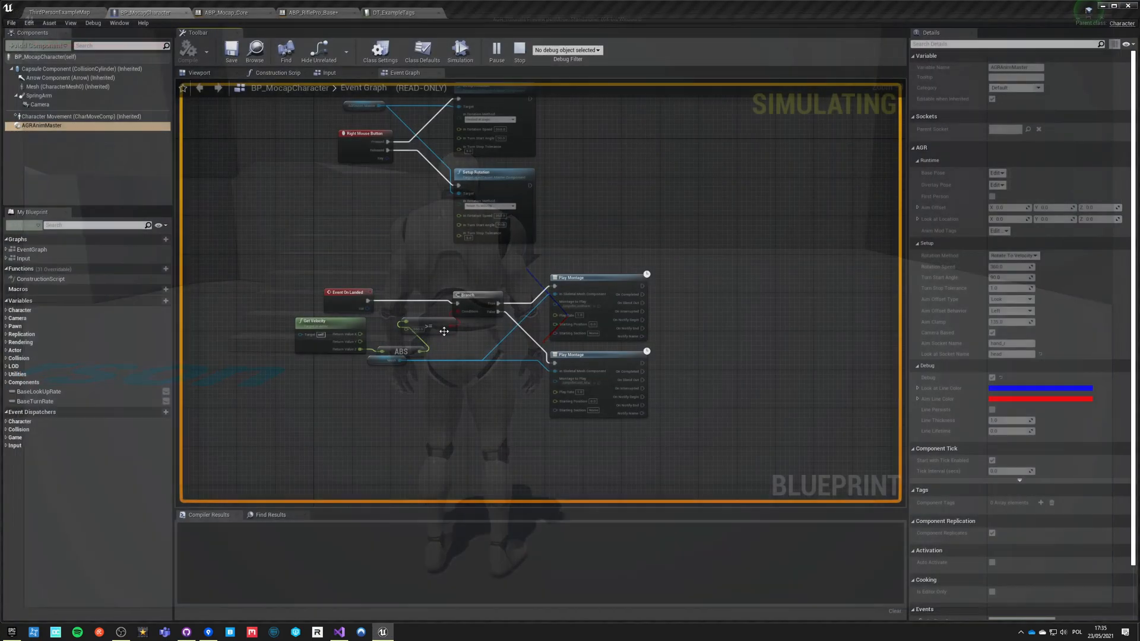
pyautogui.click(519, 51)
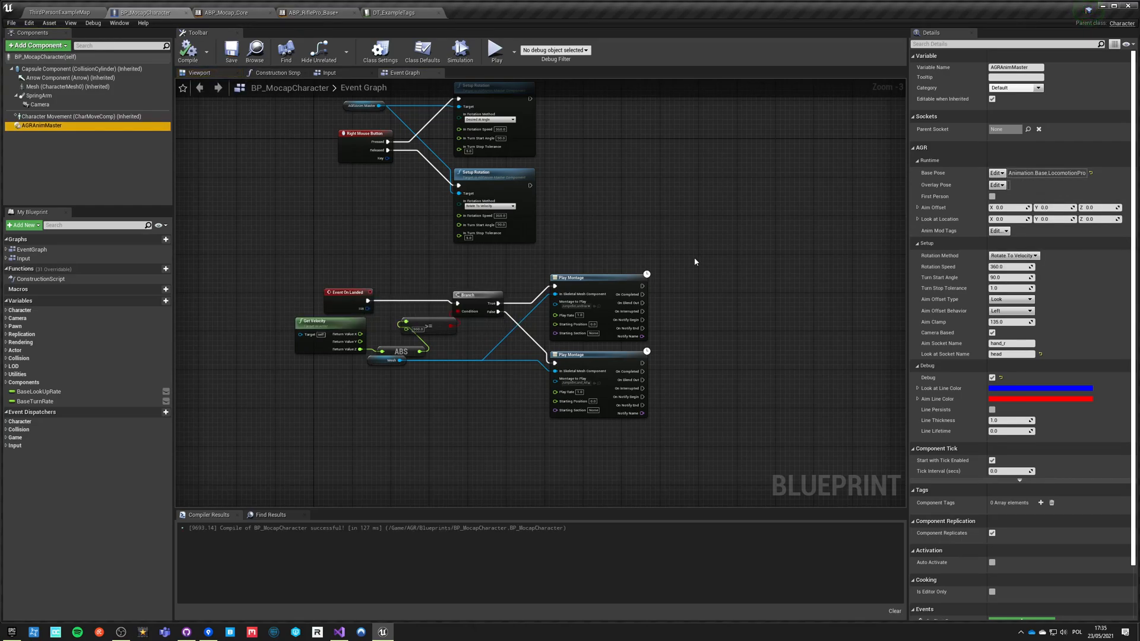
pyautogui.click(496, 50)
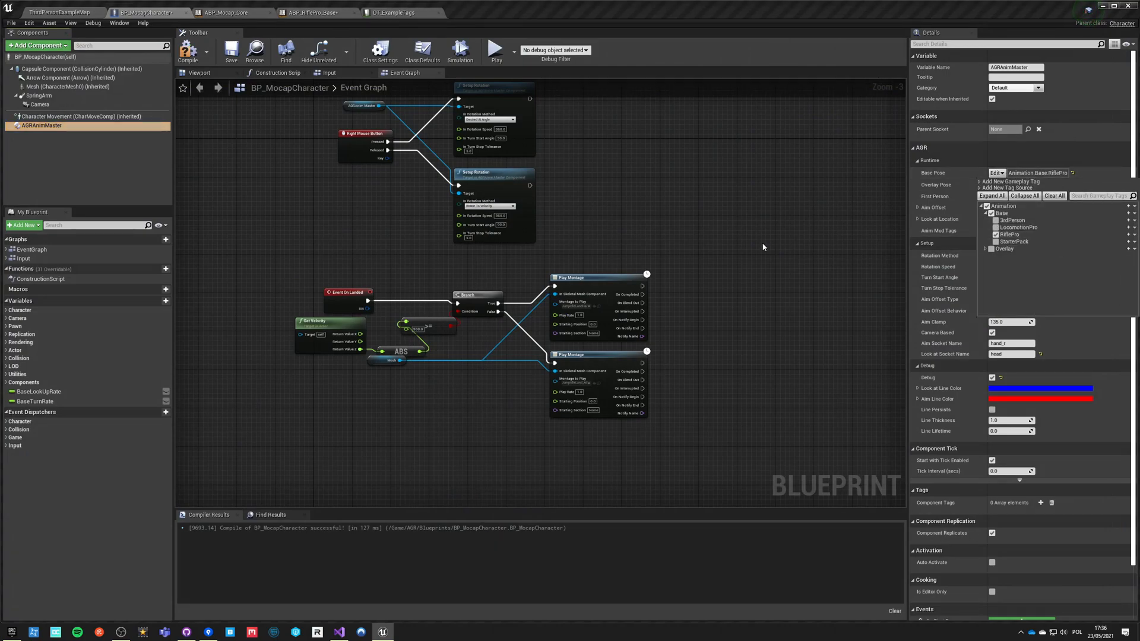
pyautogui.click(495, 51)
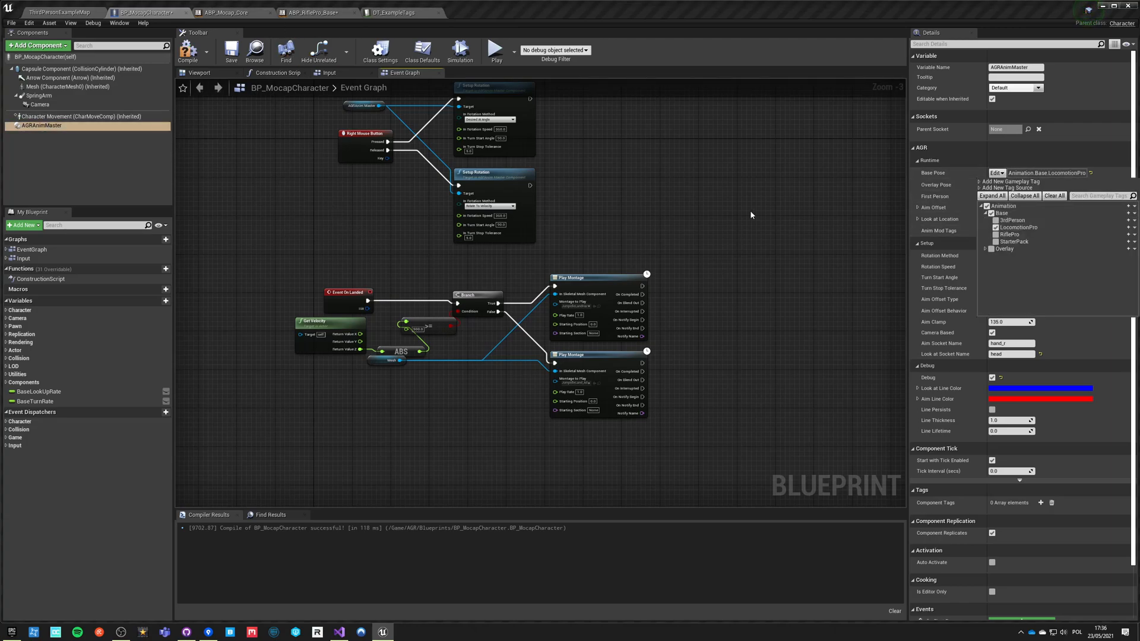
pyautogui.moveTo(833, 242)
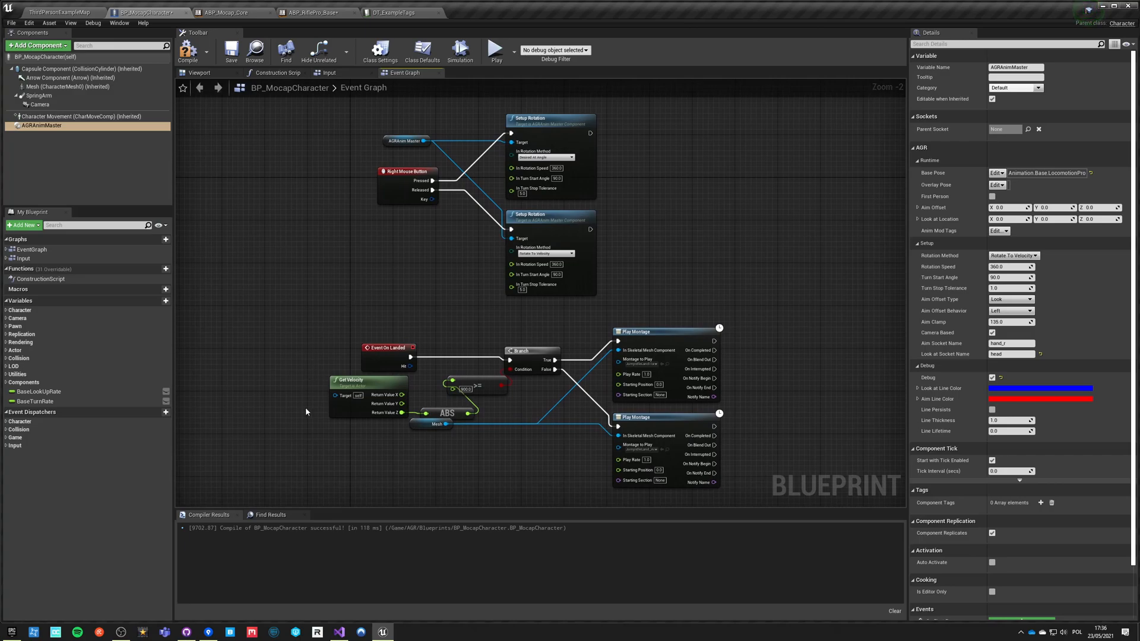
# Step: Add Setup Base Pose nodes on AGRAnimMaster so keys 1 and 2 pick LocomotionPro and RiflePro
pyautogui.scroll(-3)
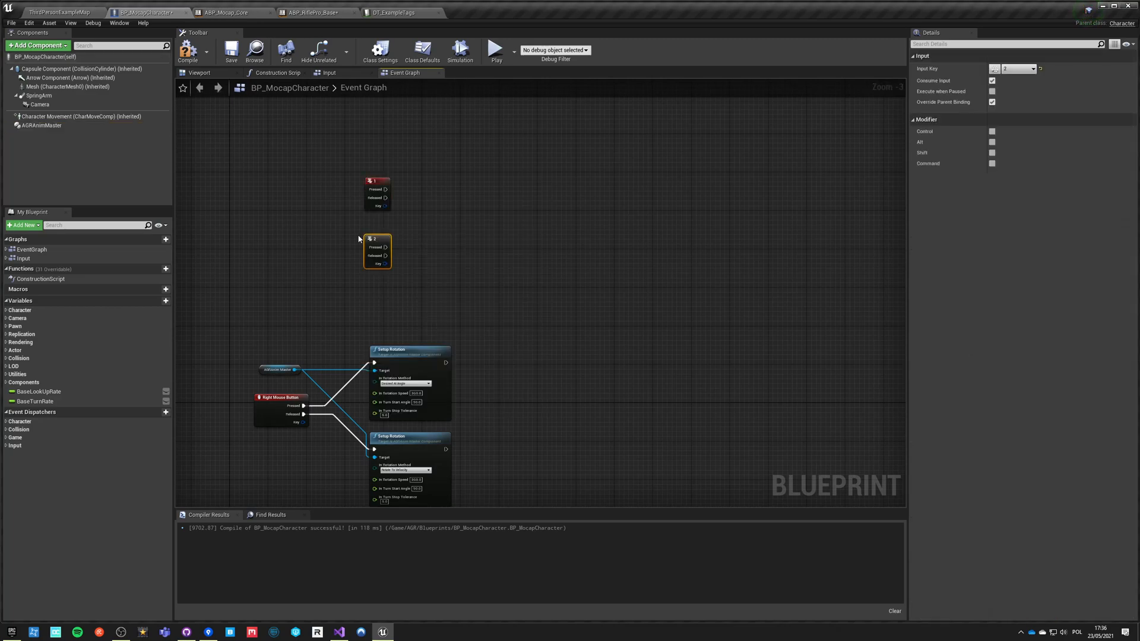
pyautogui.click(42, 125)
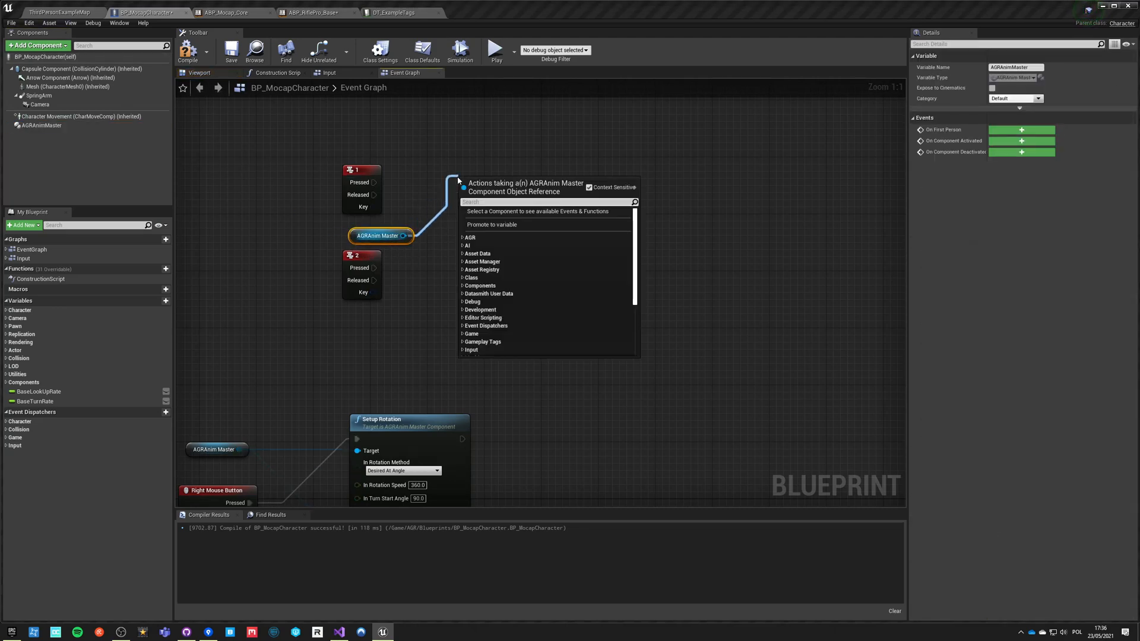
pyautogui.write('set pose')
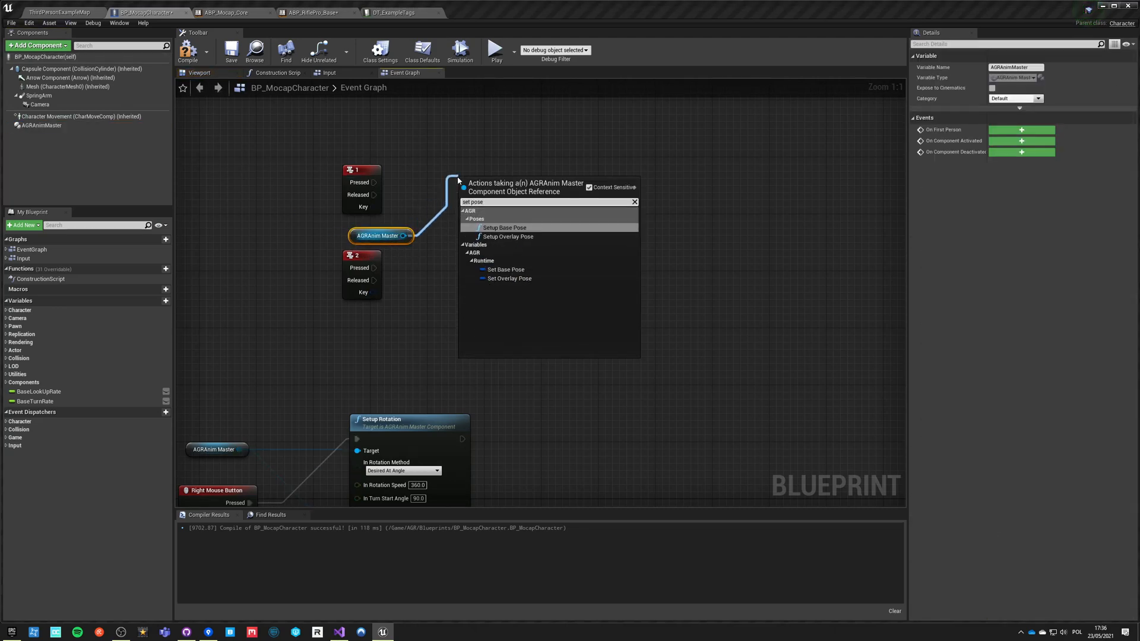
pyautogui.click(503, 228)
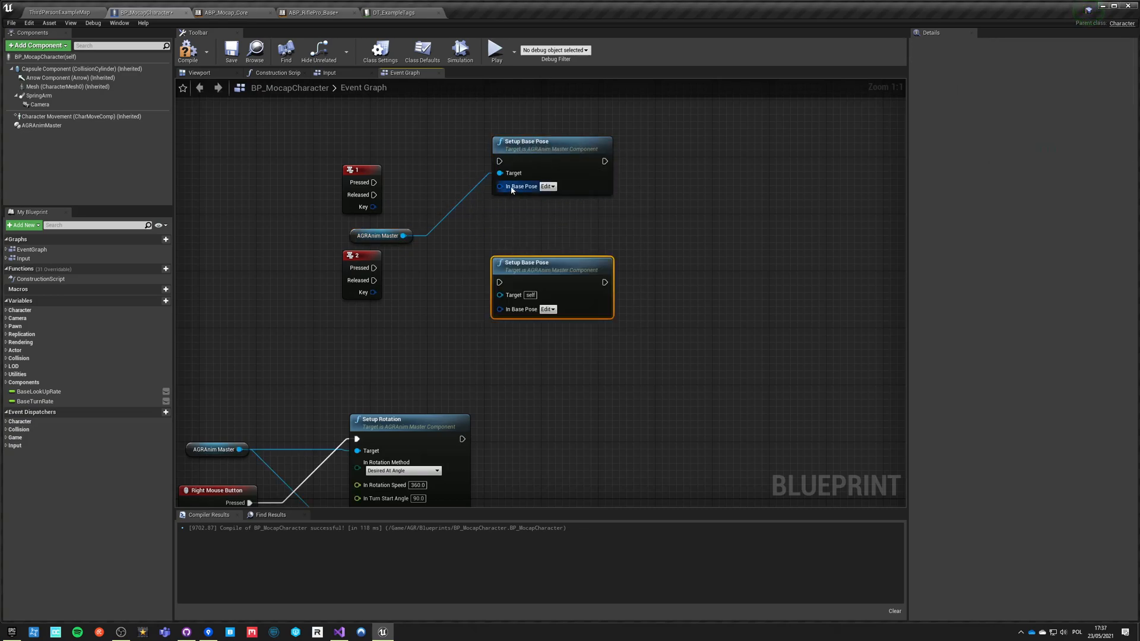
pyautogui.click(546, 186)
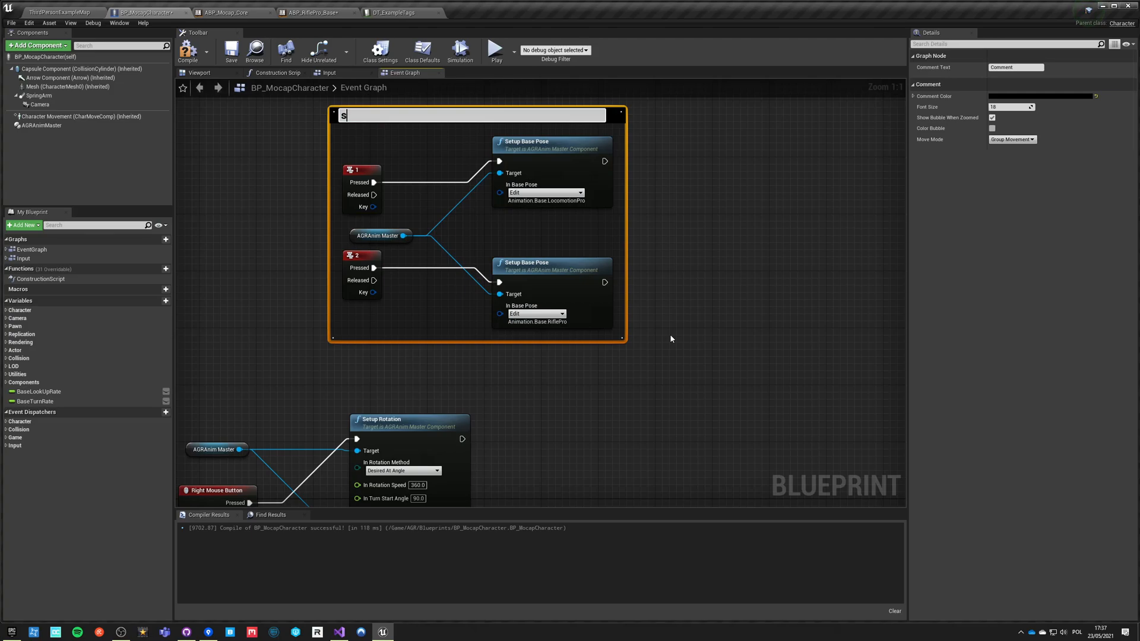
# Step: Group the nodes under a 'switch poses' comment and return to the level
pyautogui.write('switch poses')
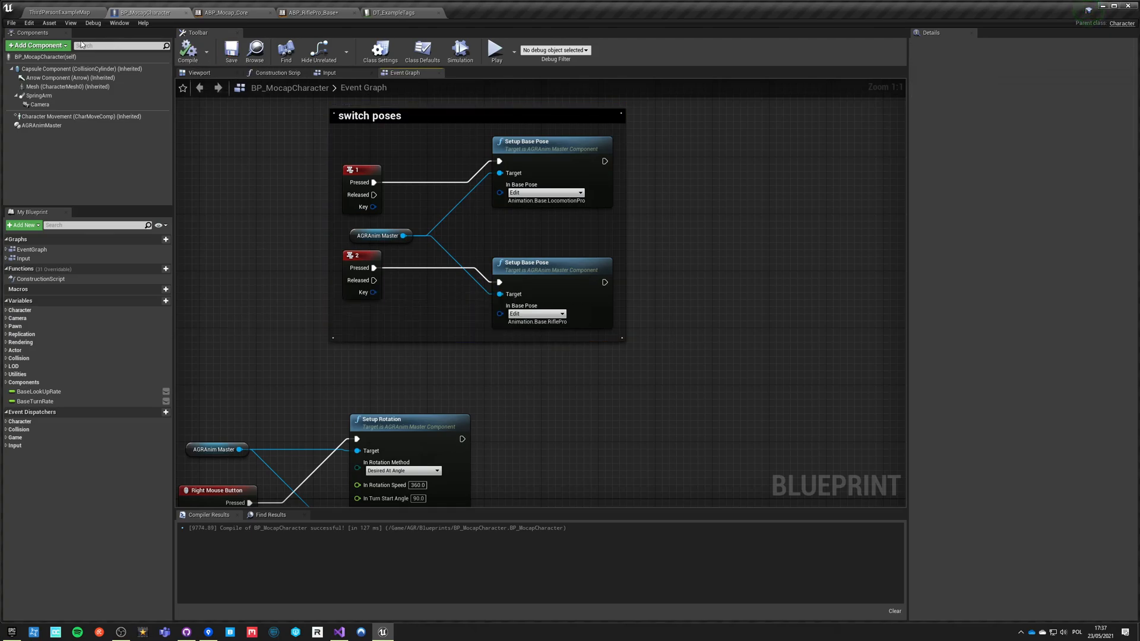
pyautogui.click(61, 12)
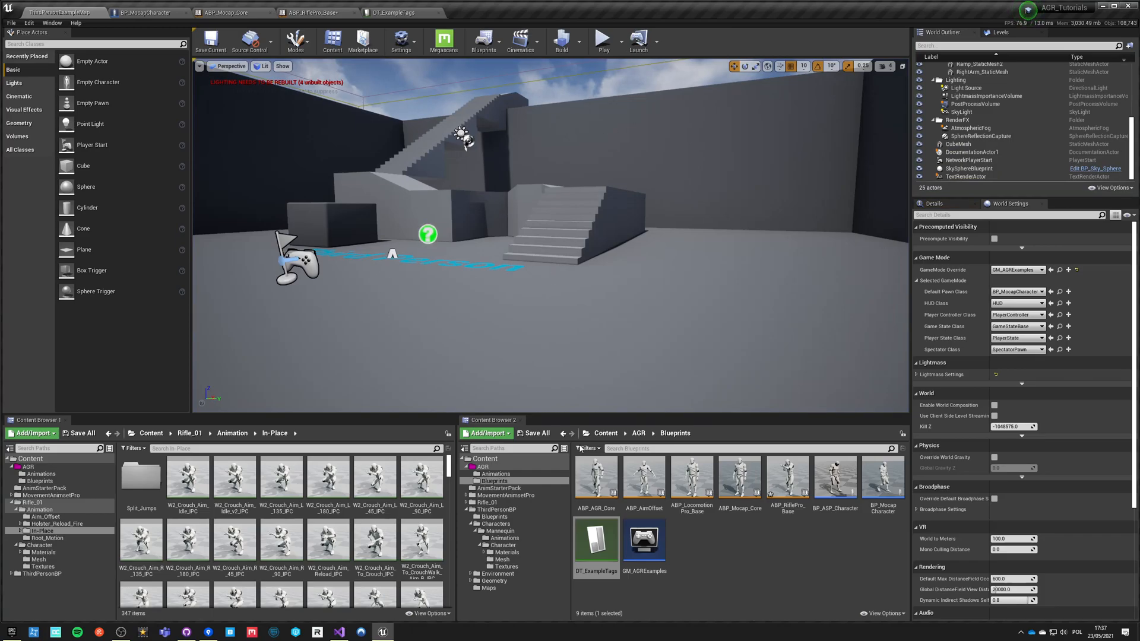
# Step: Glance at ABP_RiflePro_Base and ABP_Mocap_Core's BasePoses, then return to the level
pyautogui.click(316, 11)
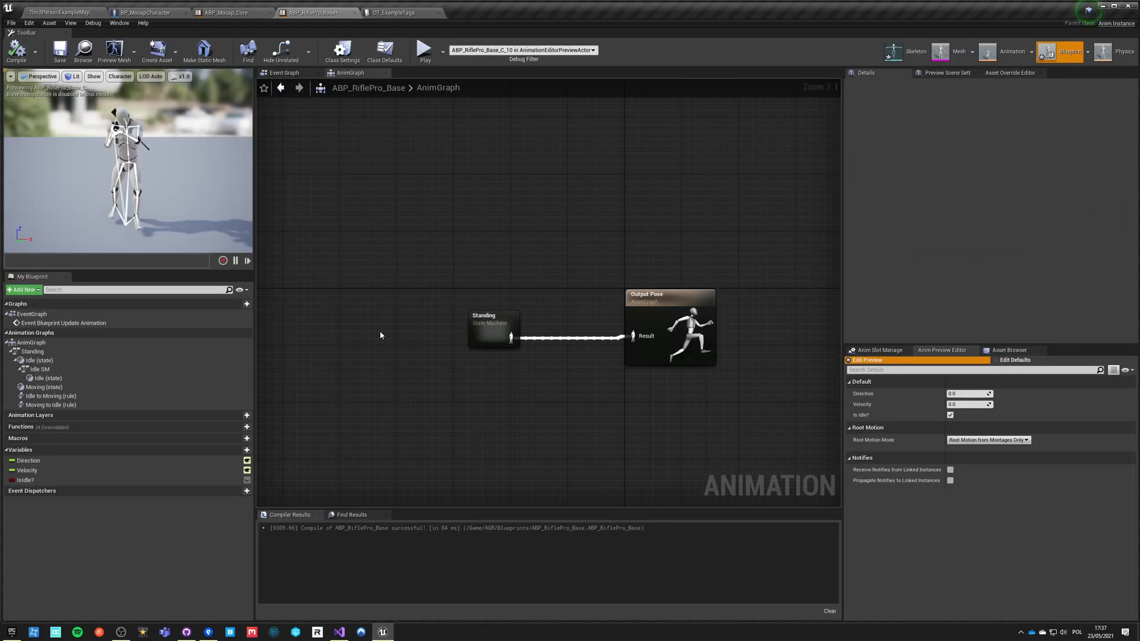
pyautogui.click(225, 12)
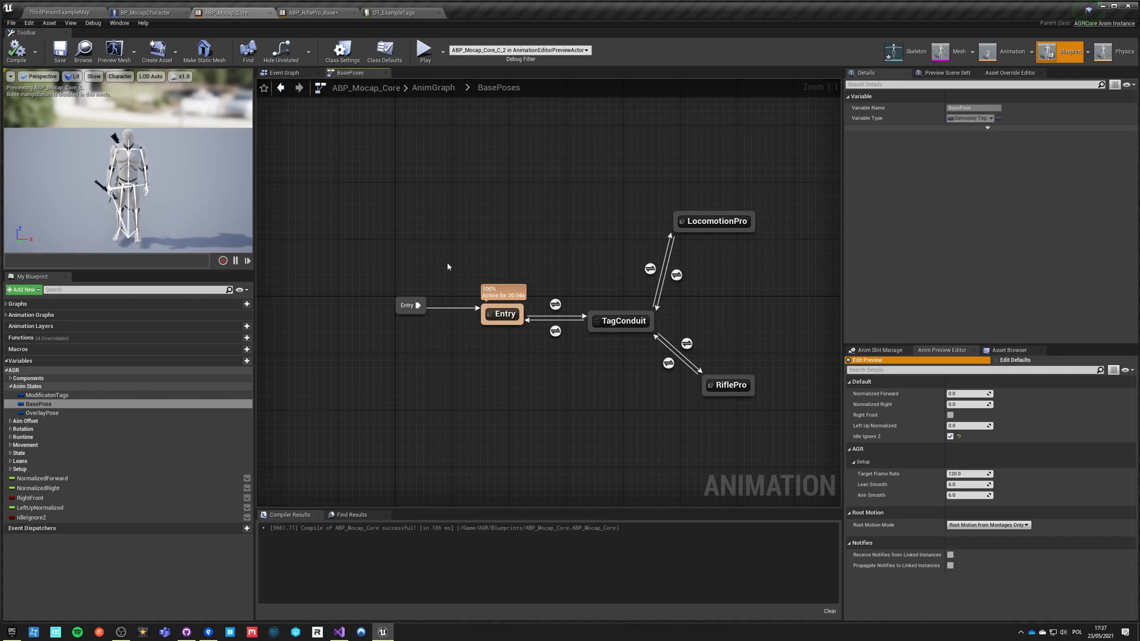
pyautogui.click(62, 12)
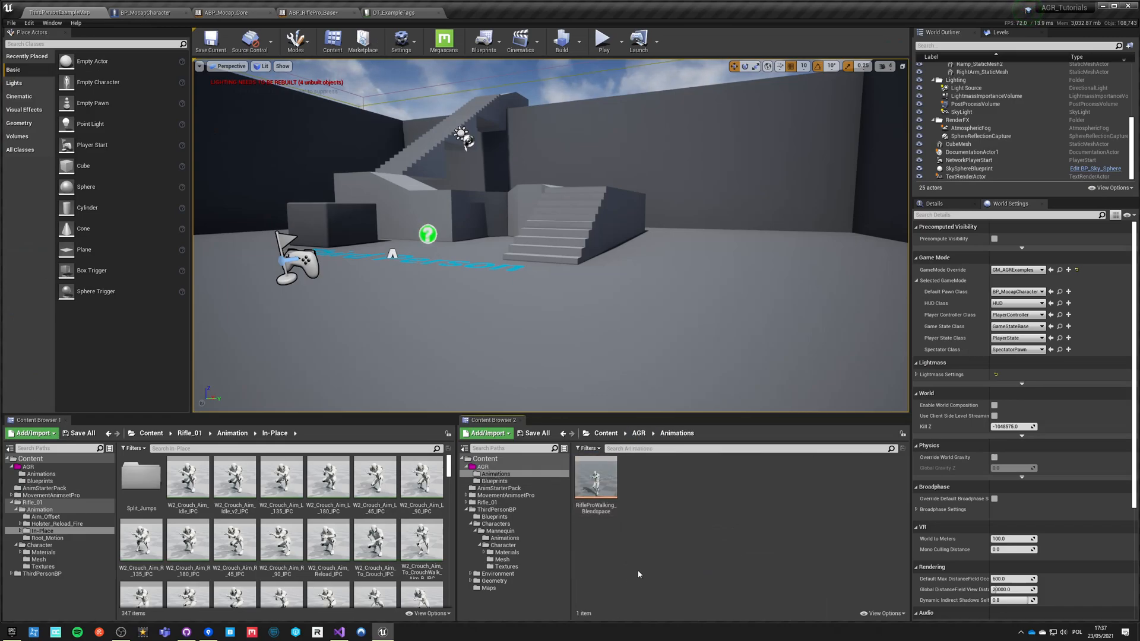
# Step: Open ClassicStrafeMovement from MovementAnimsetPro > BlendSpaces in the Content Browser
pyautogui.doubleClick(595, 477)
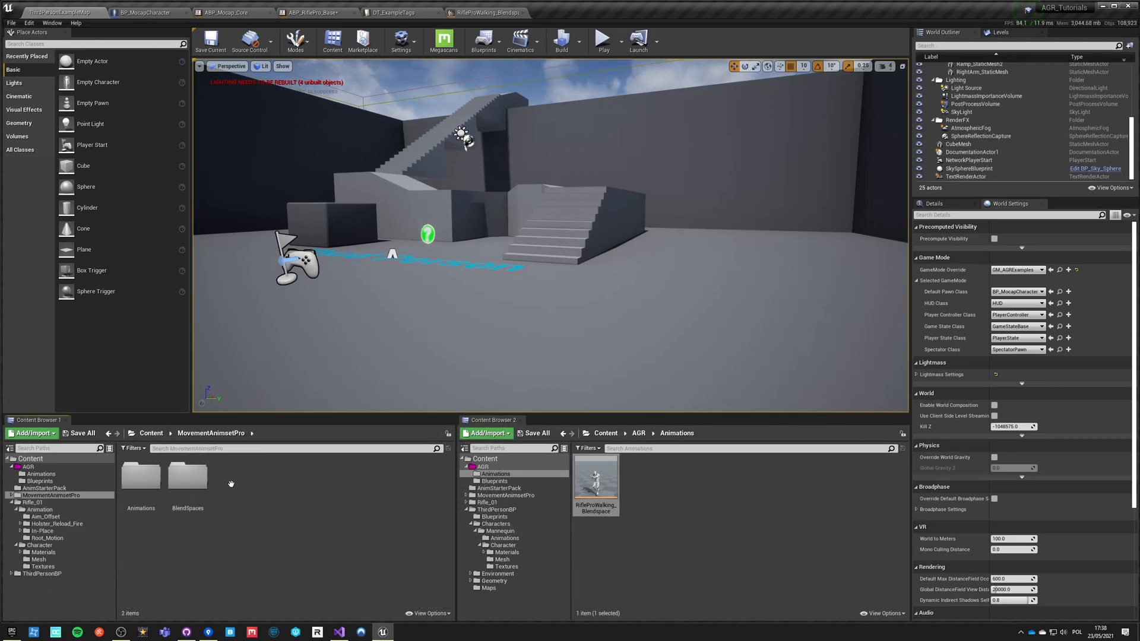
pyautogui.doubleClick(186, 476)
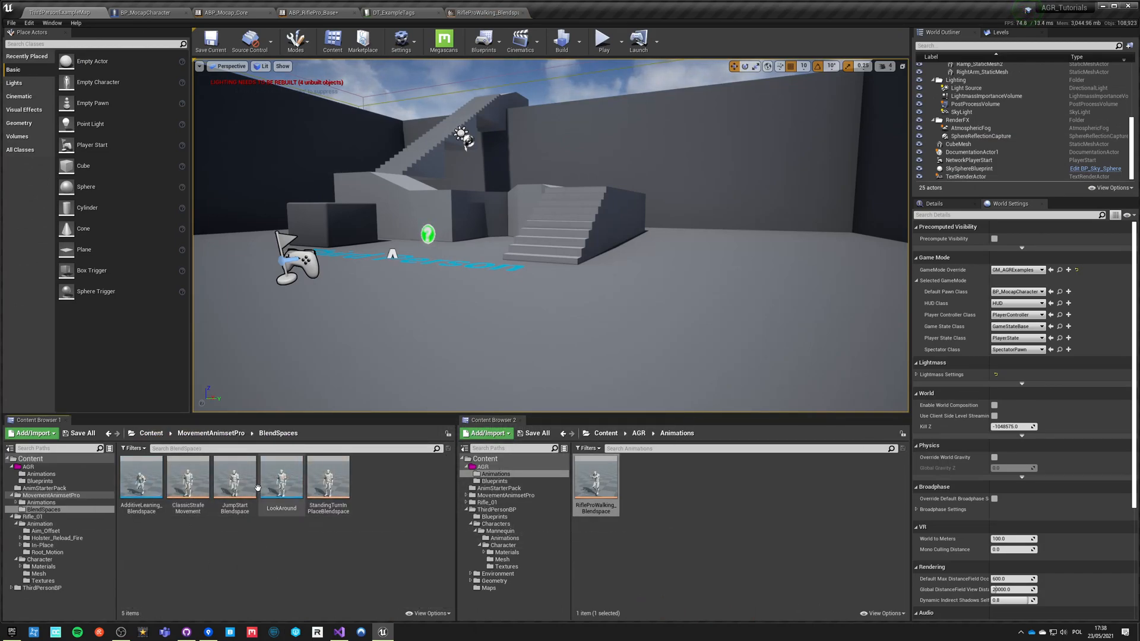
pyautogui.doubleClick(186, 476)
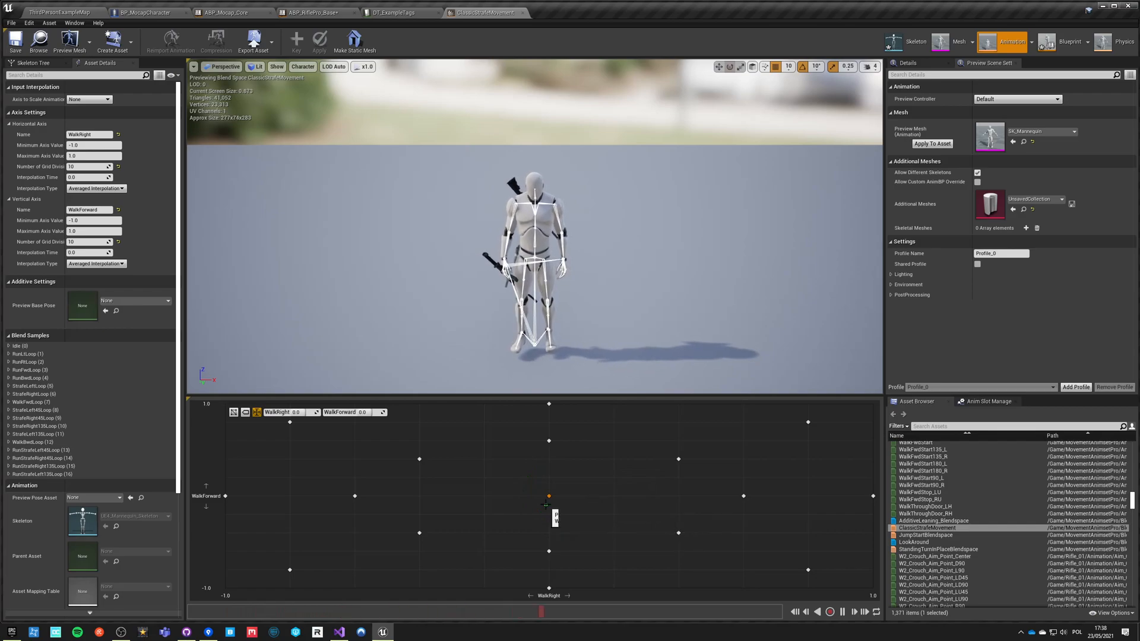
# Step: Check BP_MocapCharacter's Character Movement walk settings
pyautogui.click(145, 12)
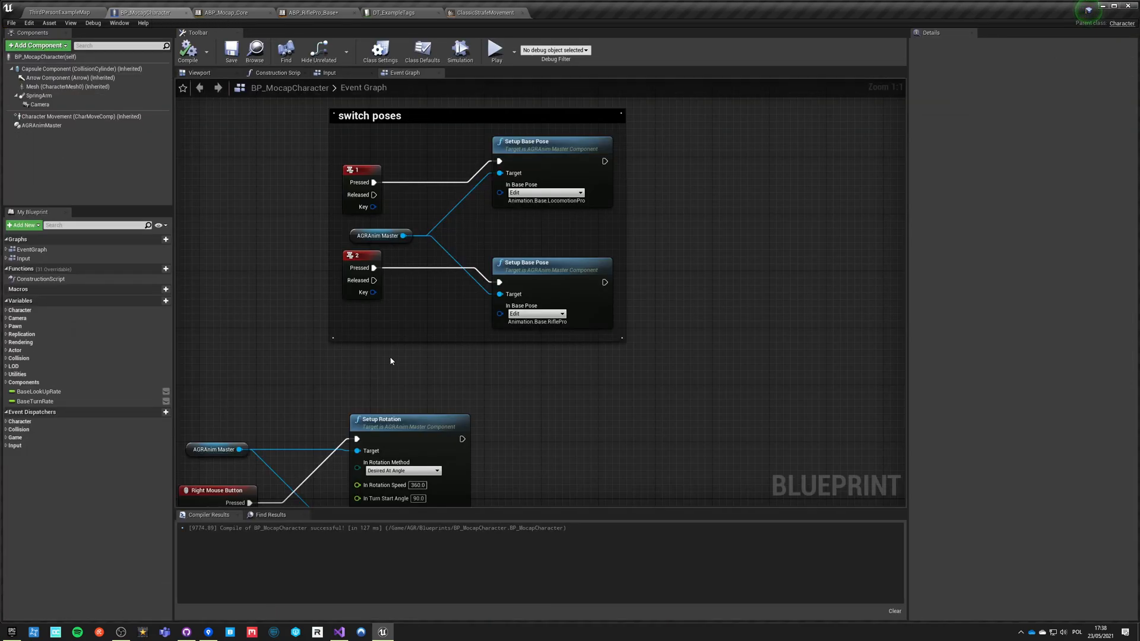
pyautogui.scroll(-3)
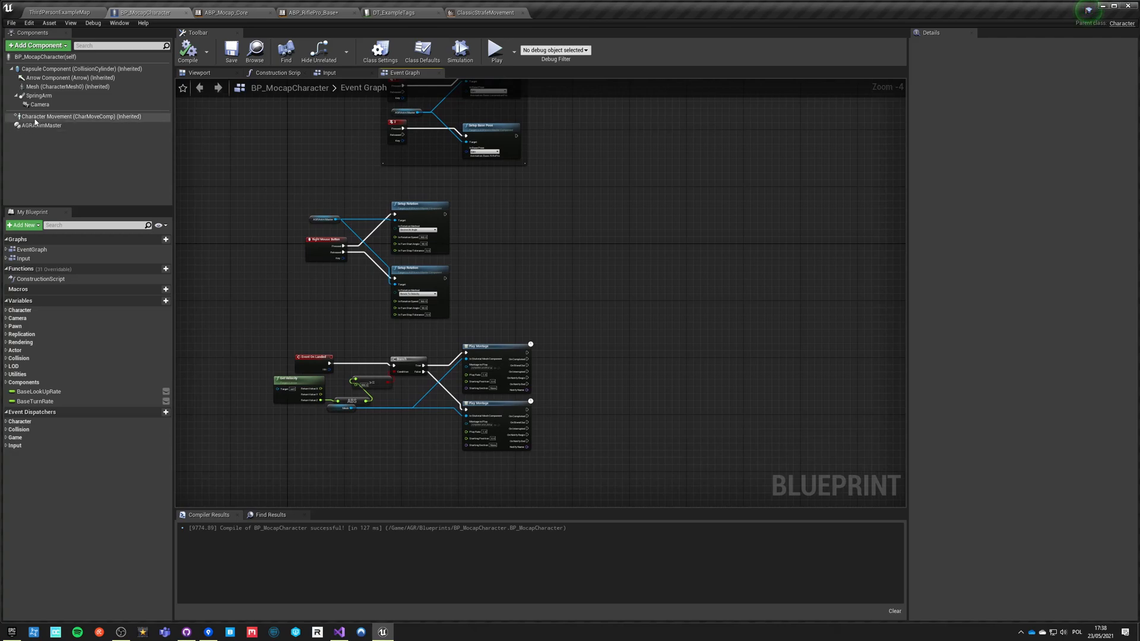
pyautogui.click(82, 117)
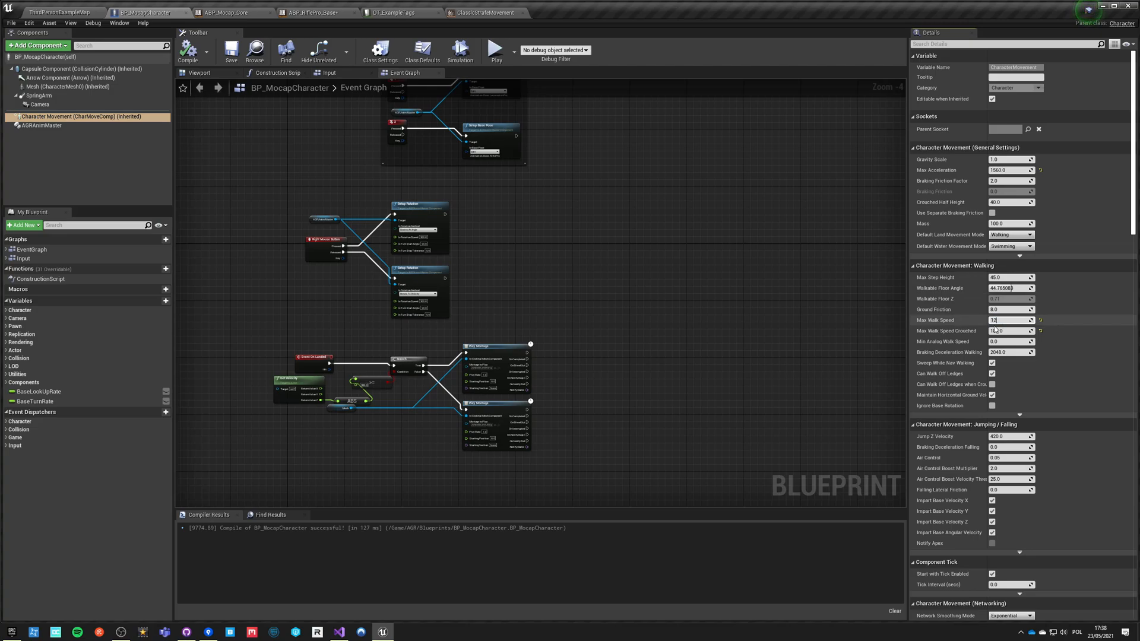
# Step: Compile and save BP_MocapCharacter and bring the level back into view
pyautogui.click(232, 51)
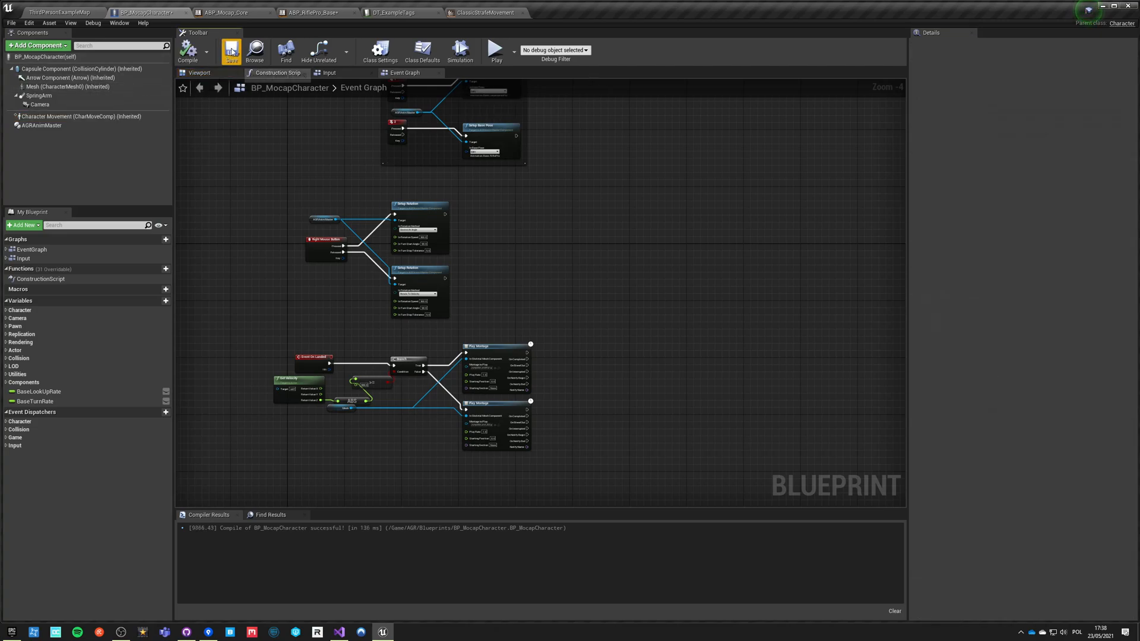
pyautogui.click(62, 11)
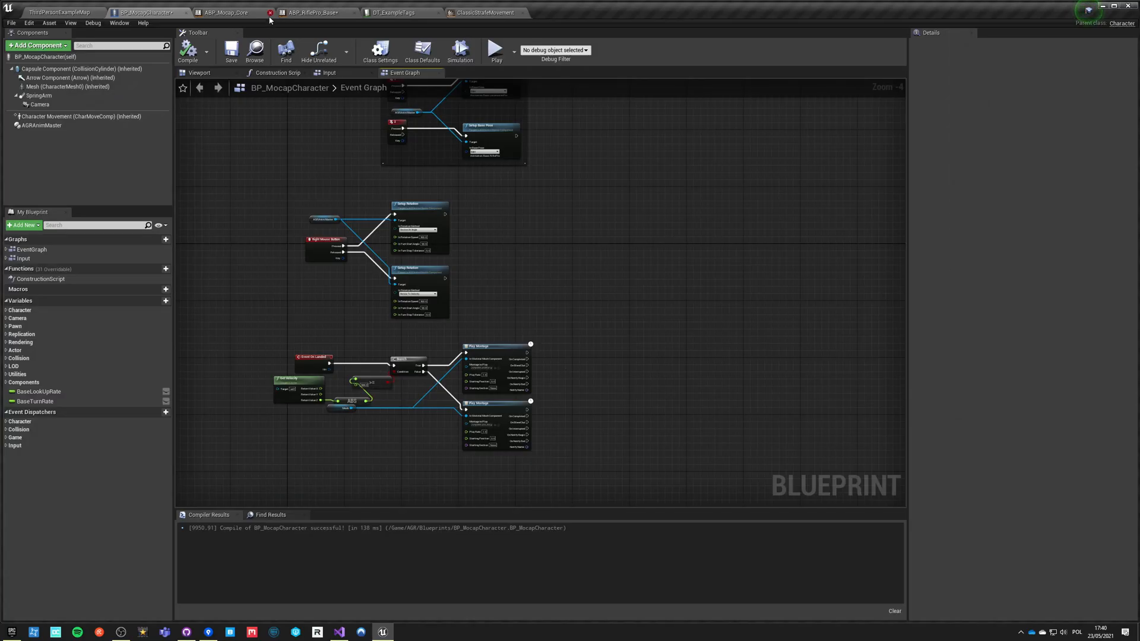
pyautogui.click(62, 12)
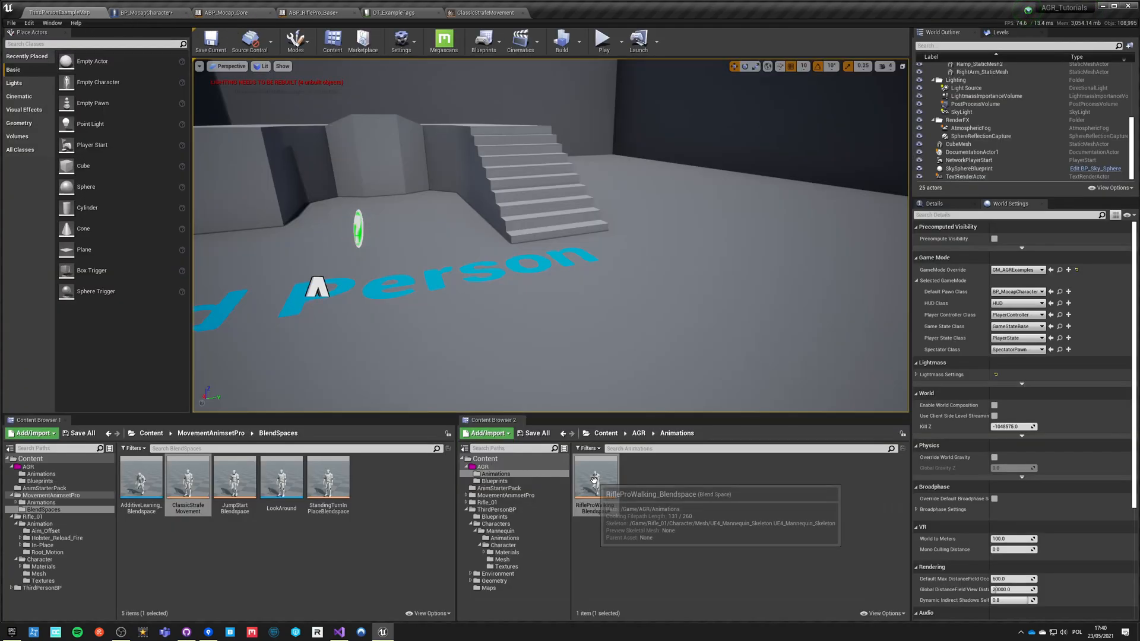
# Step: Set RifleProWalking_Blendspace's Axis to Scale Animation to Vertical (Y), then return to BP_MocapCharacter
pyautogui.doubleClick(595, 483)
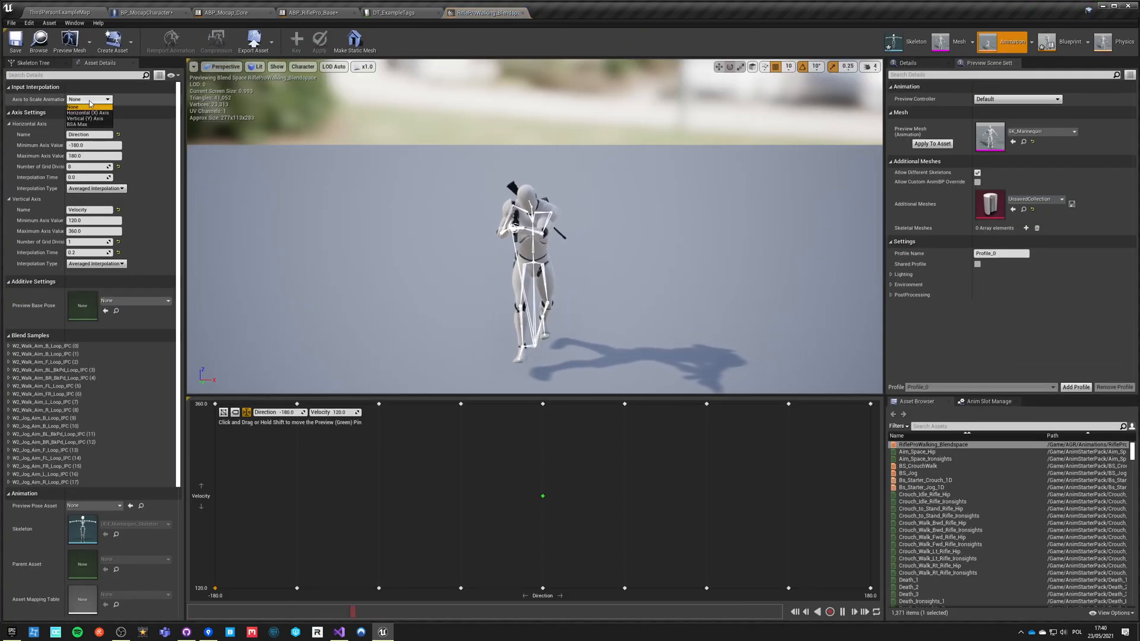
pyautogui.click(86, 119)
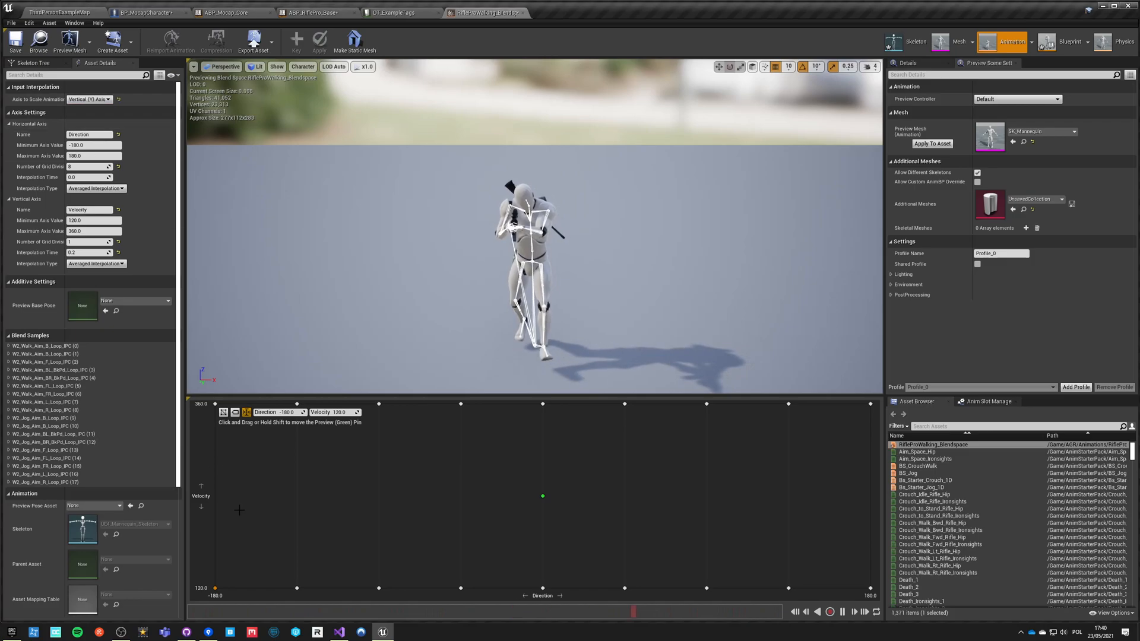
pyautogui.click(149, 12)
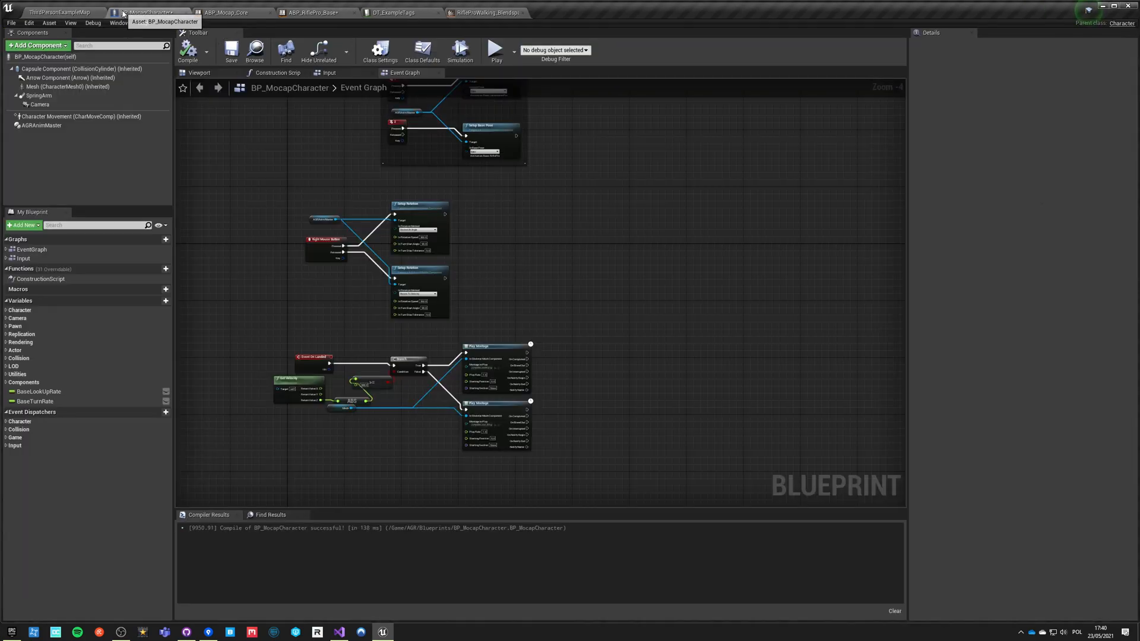
pyautogui.click(58, 11)
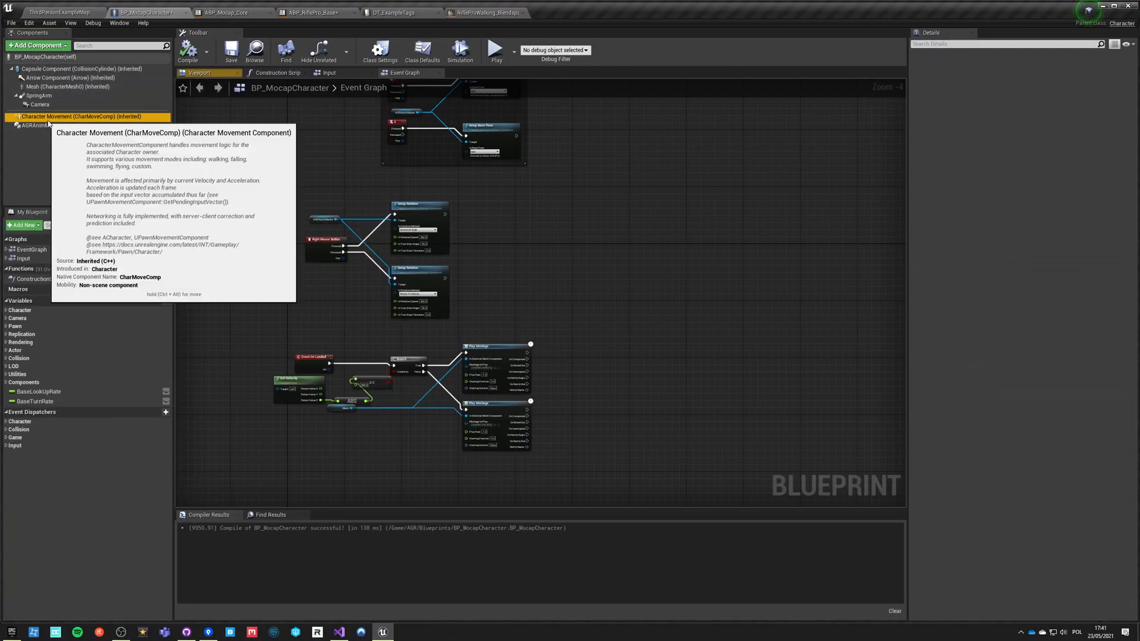
# Step: Recompile BP_MocapCharacter and start a Play session to test the walking mannequin
pyautogui.click(81, 116)
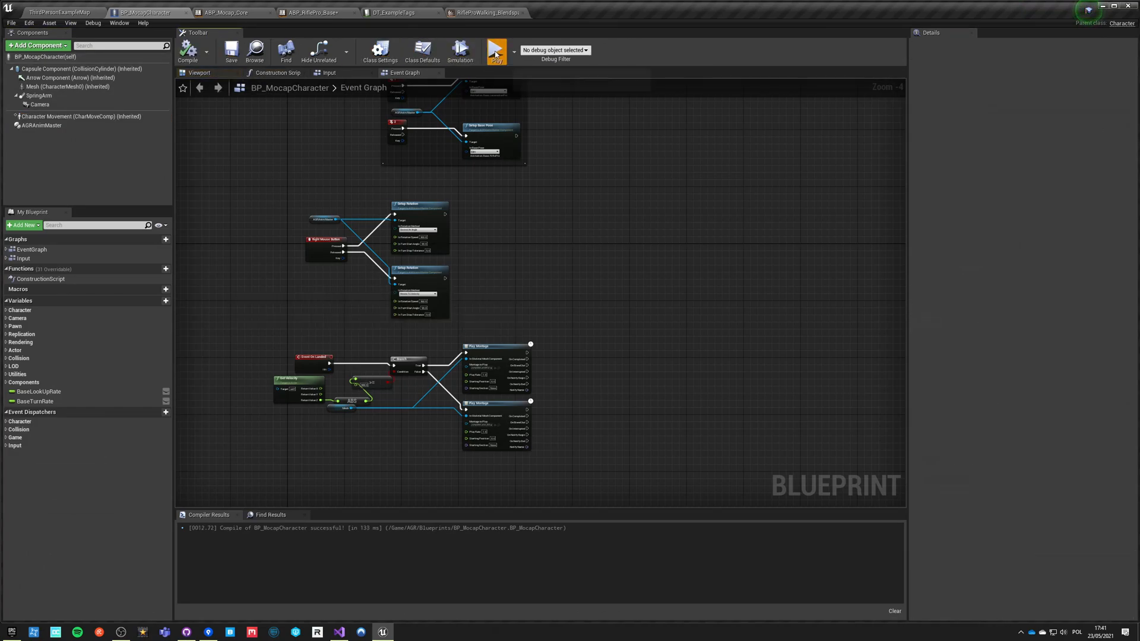
pyautogui.click(496, 51)
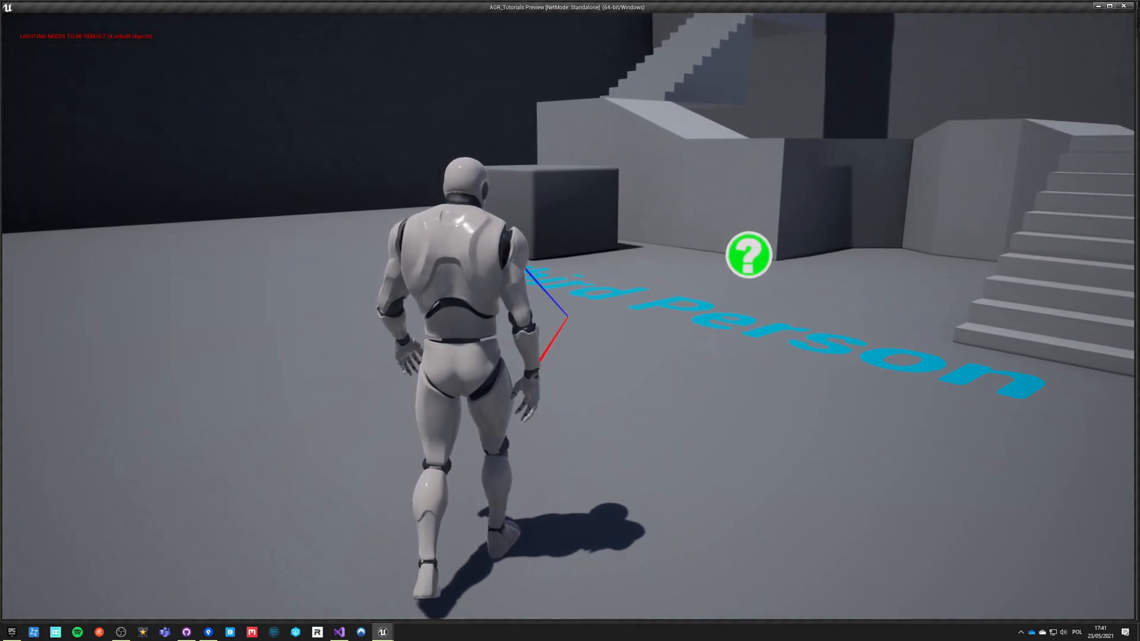